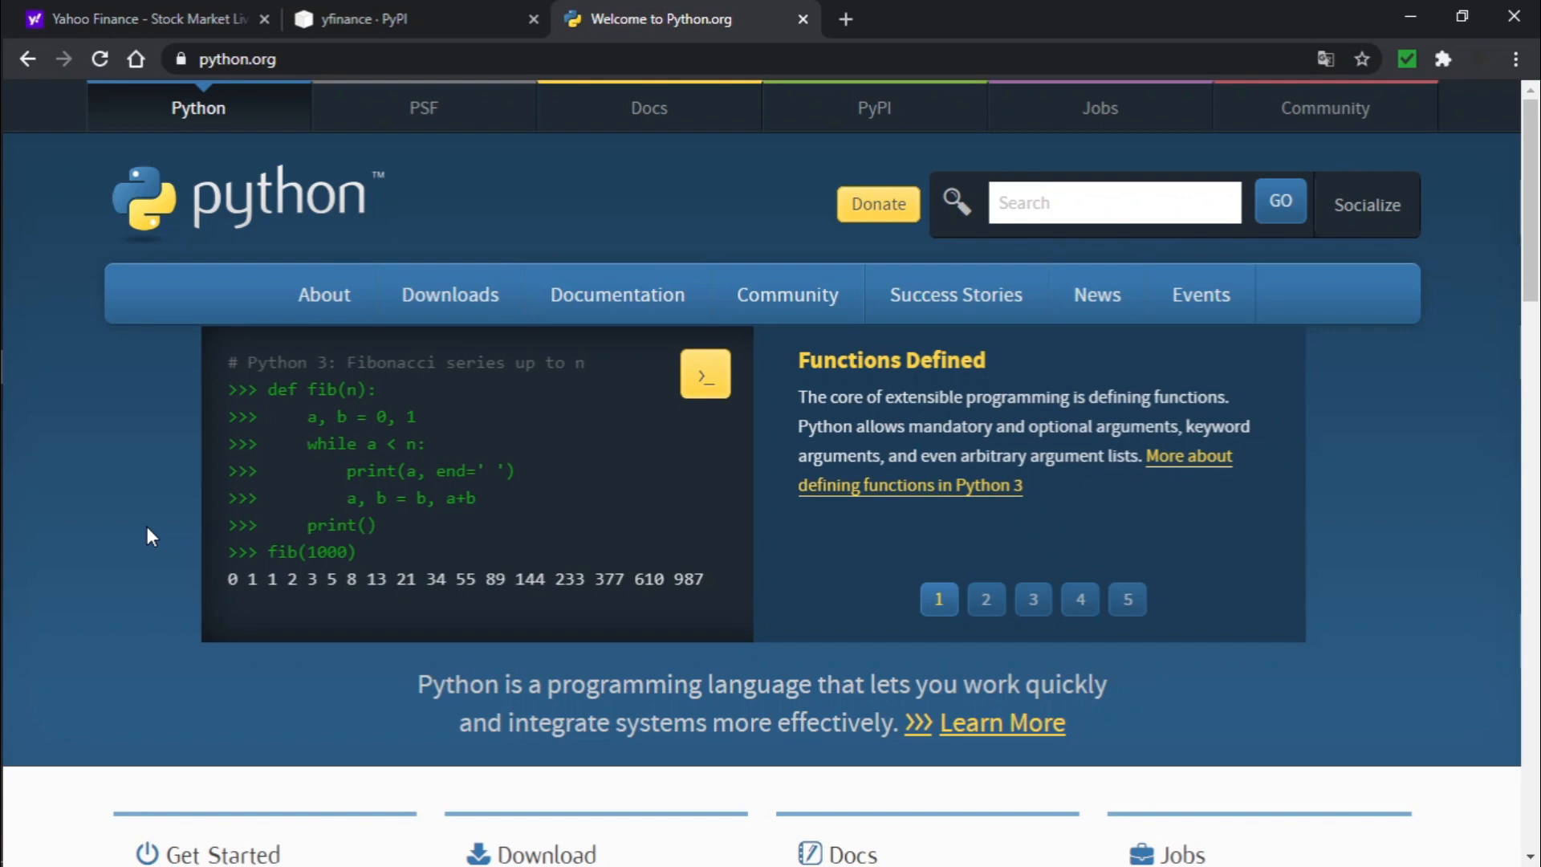
- Browse python.org's code examples and download the Python 3.9.4 Windows installer
click(986, 599)
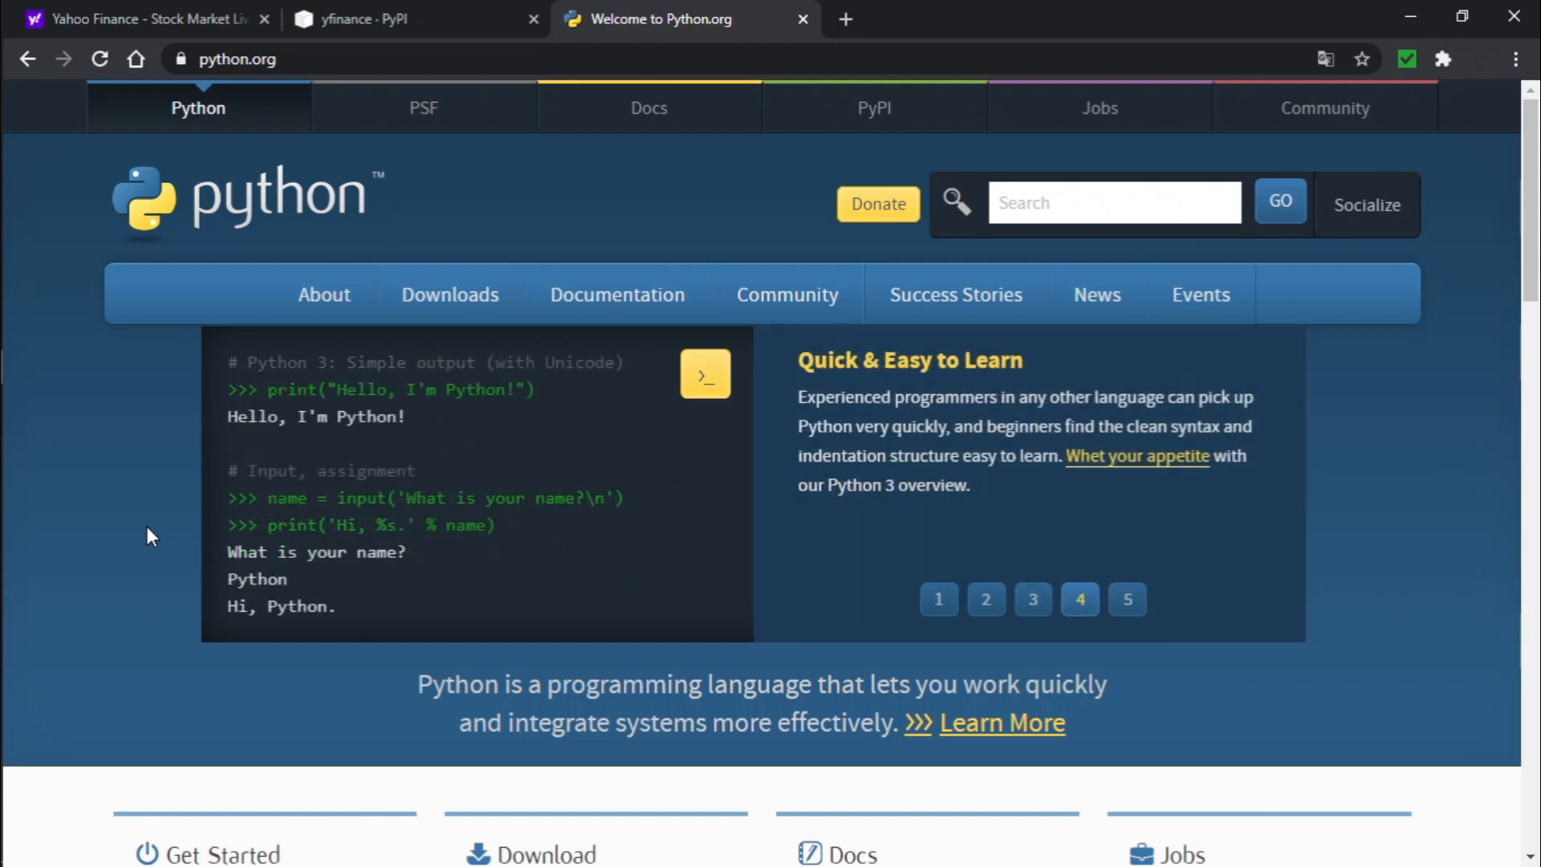
click(1126, 599)
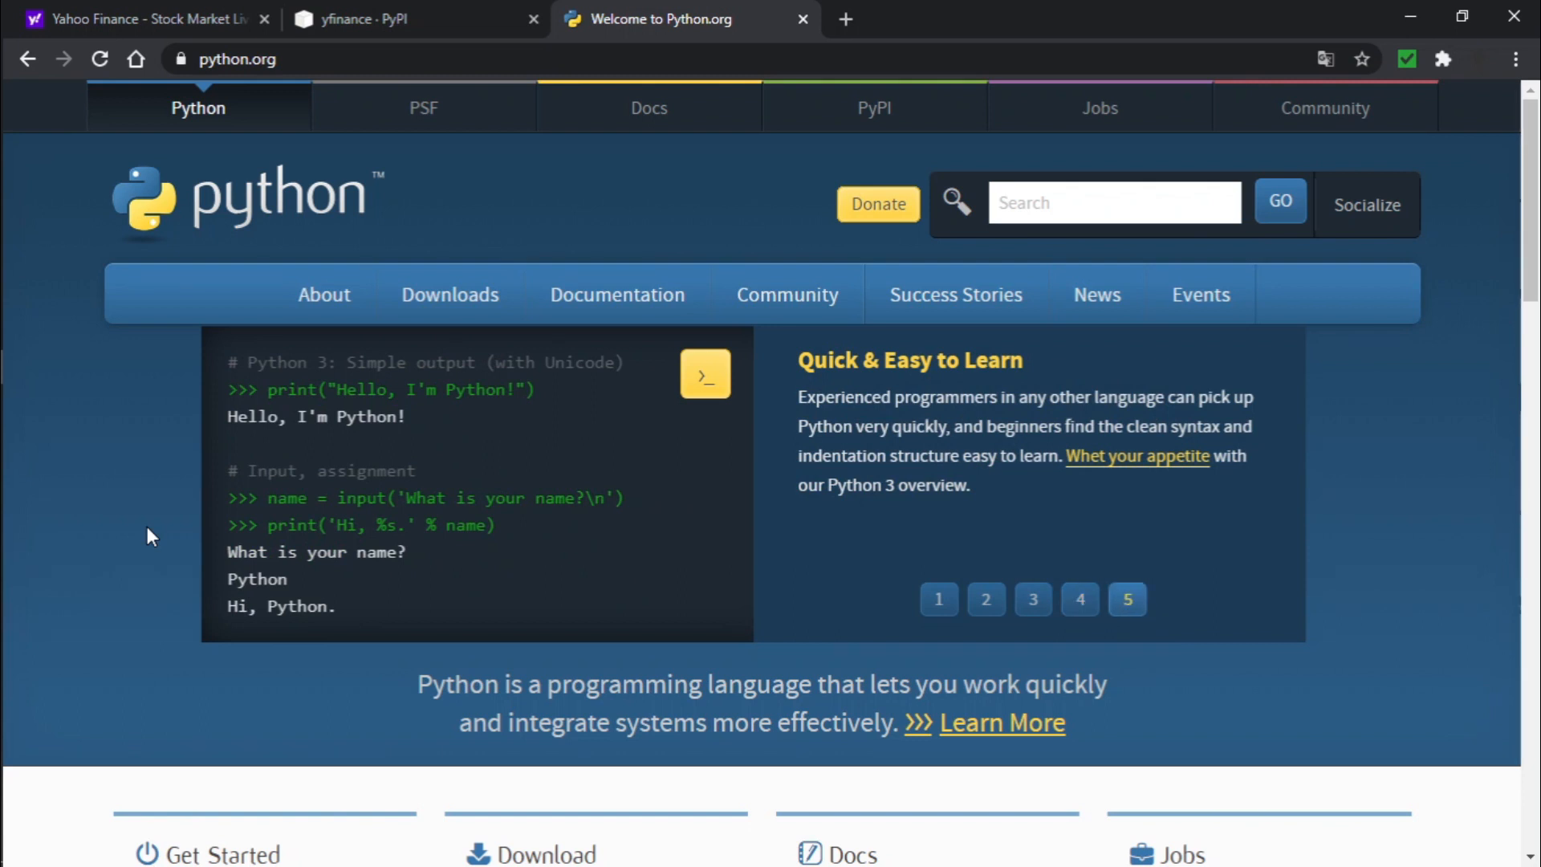
click(450, 294)
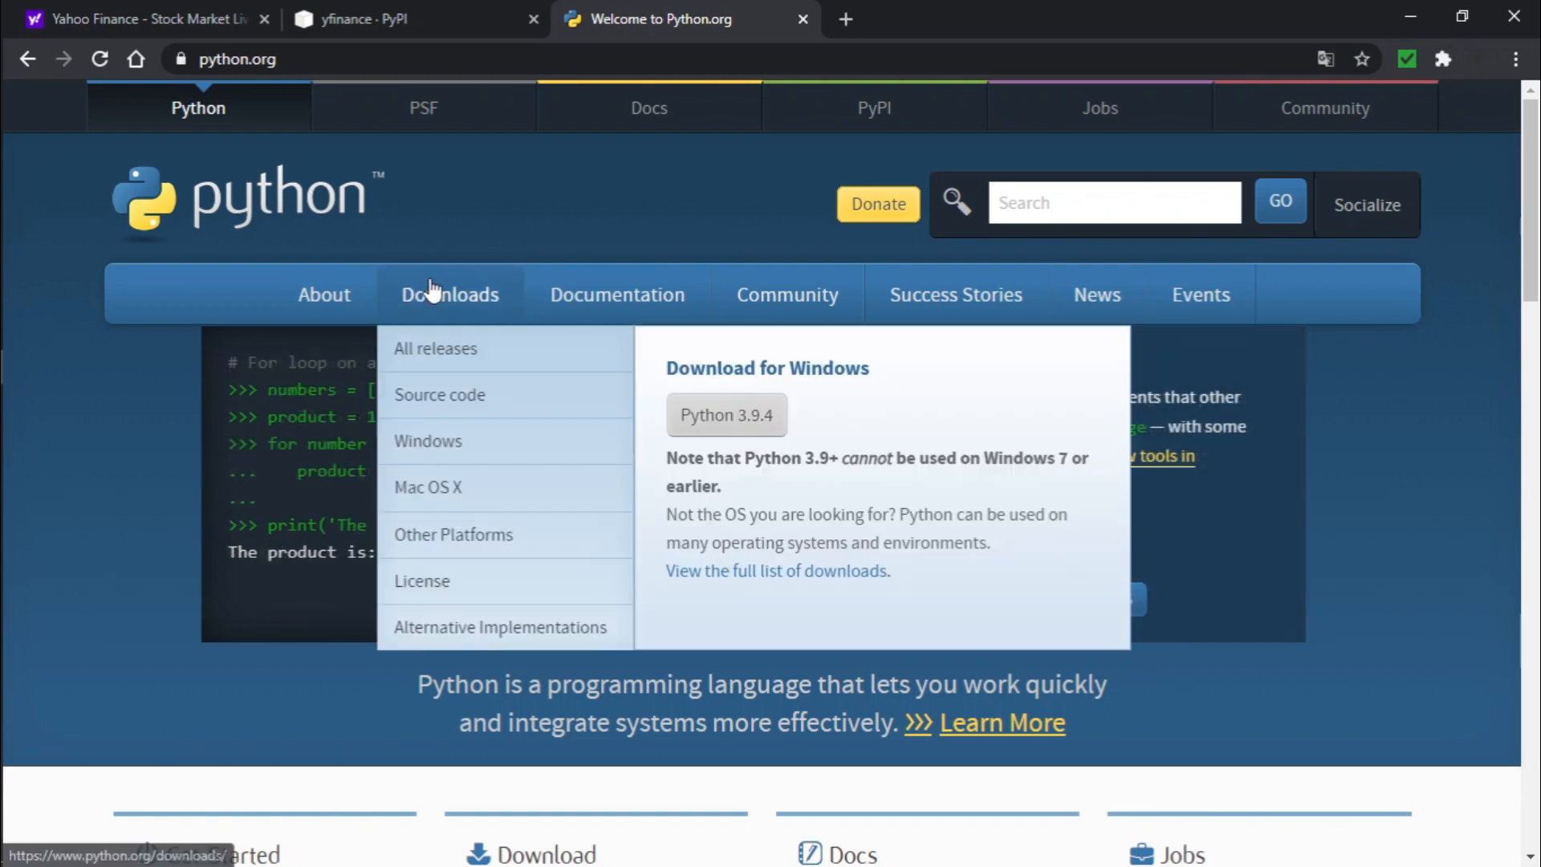
click(726, 414)
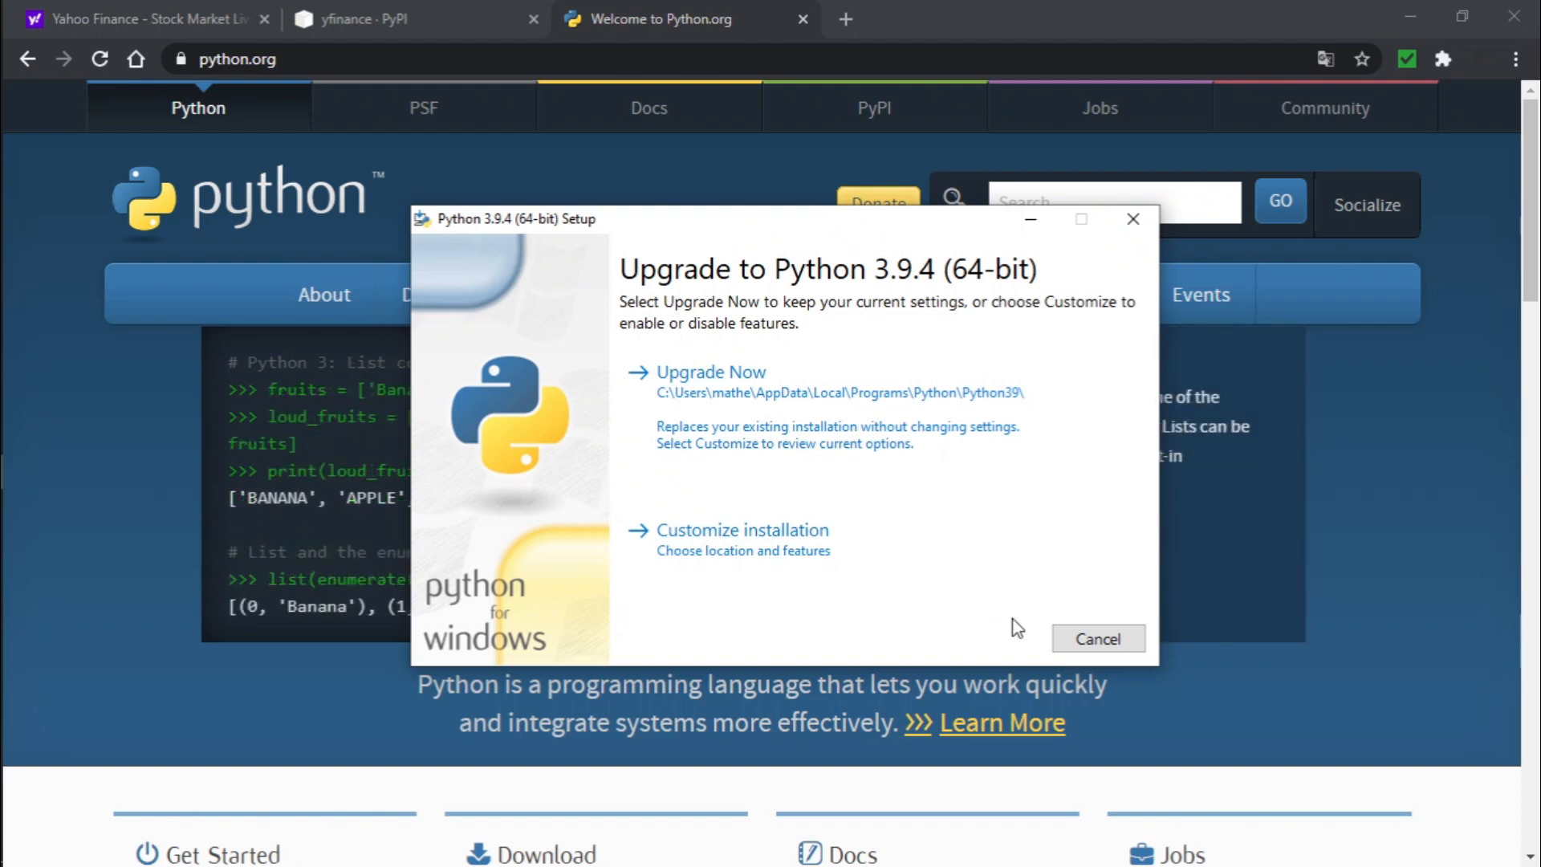
- Cancel the Python 3.9.4 installation and switch to the yfinance PyPI tab
click(1098, 638)
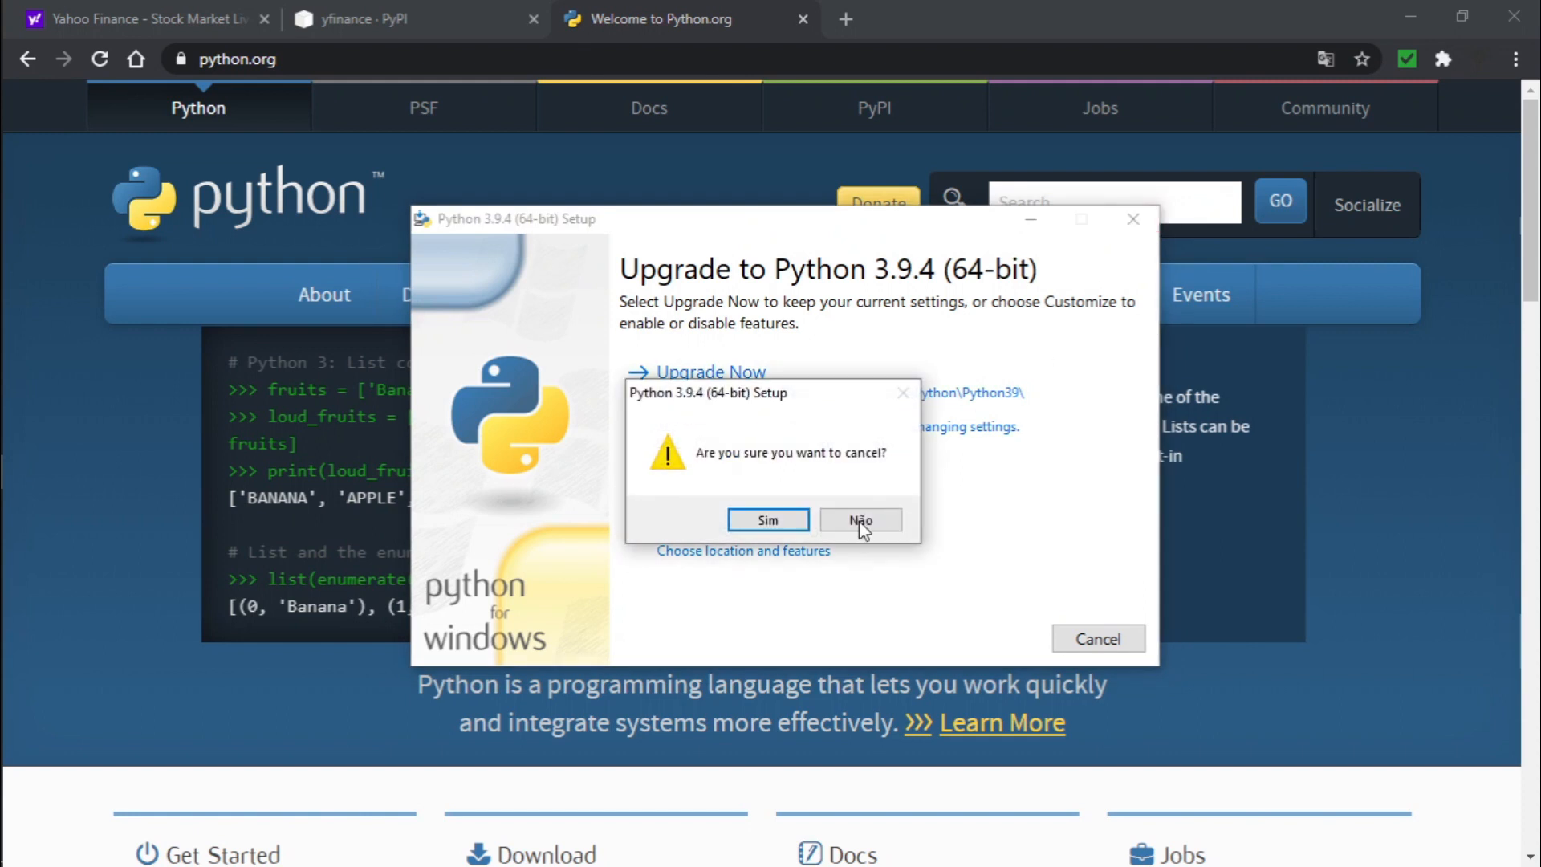
click(767, 519)
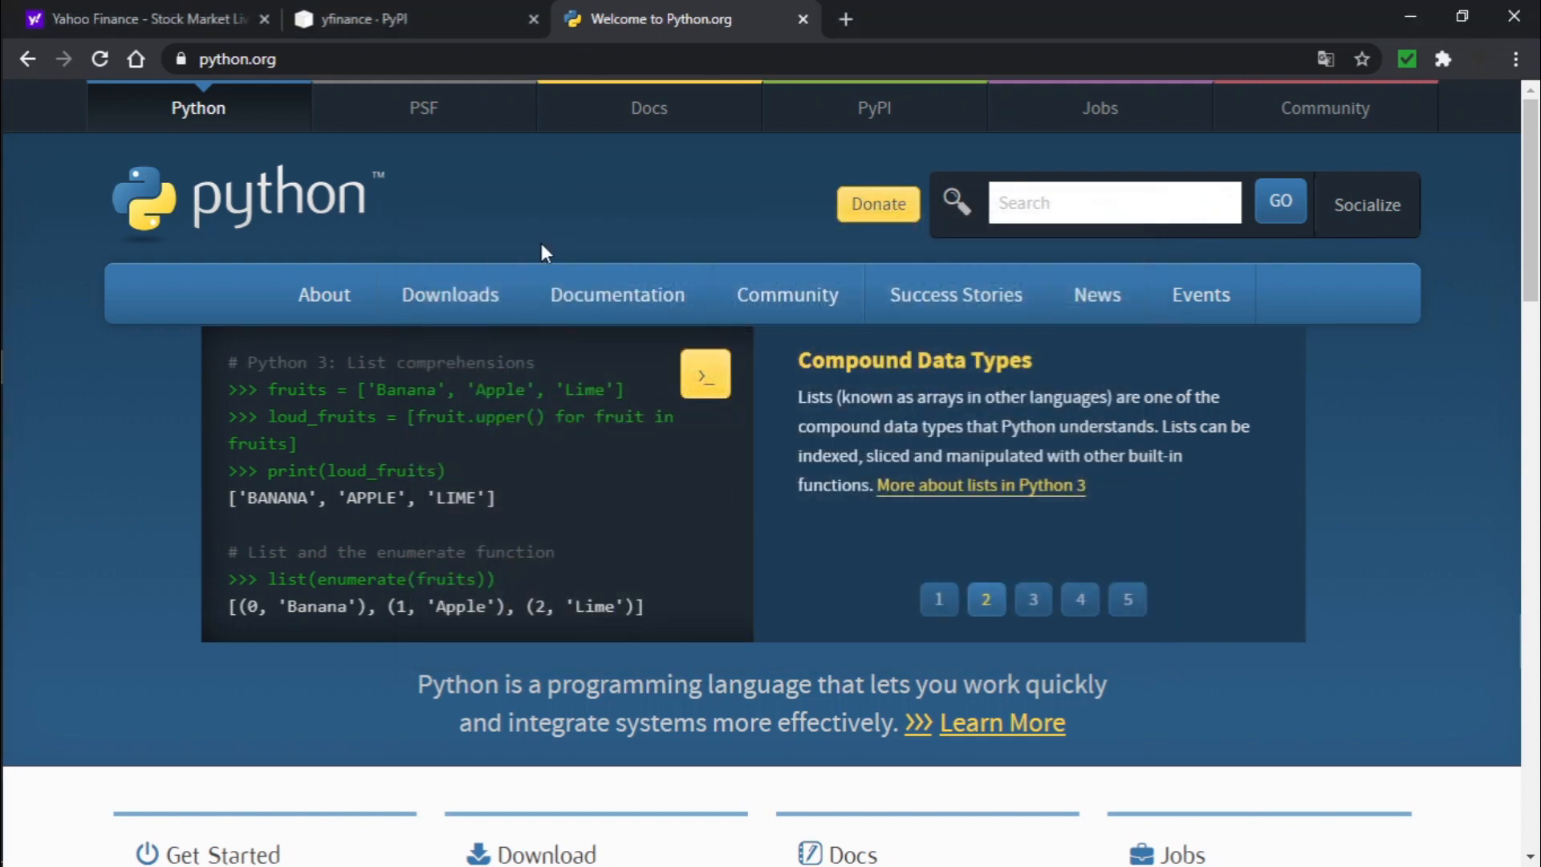
click(393, 18)
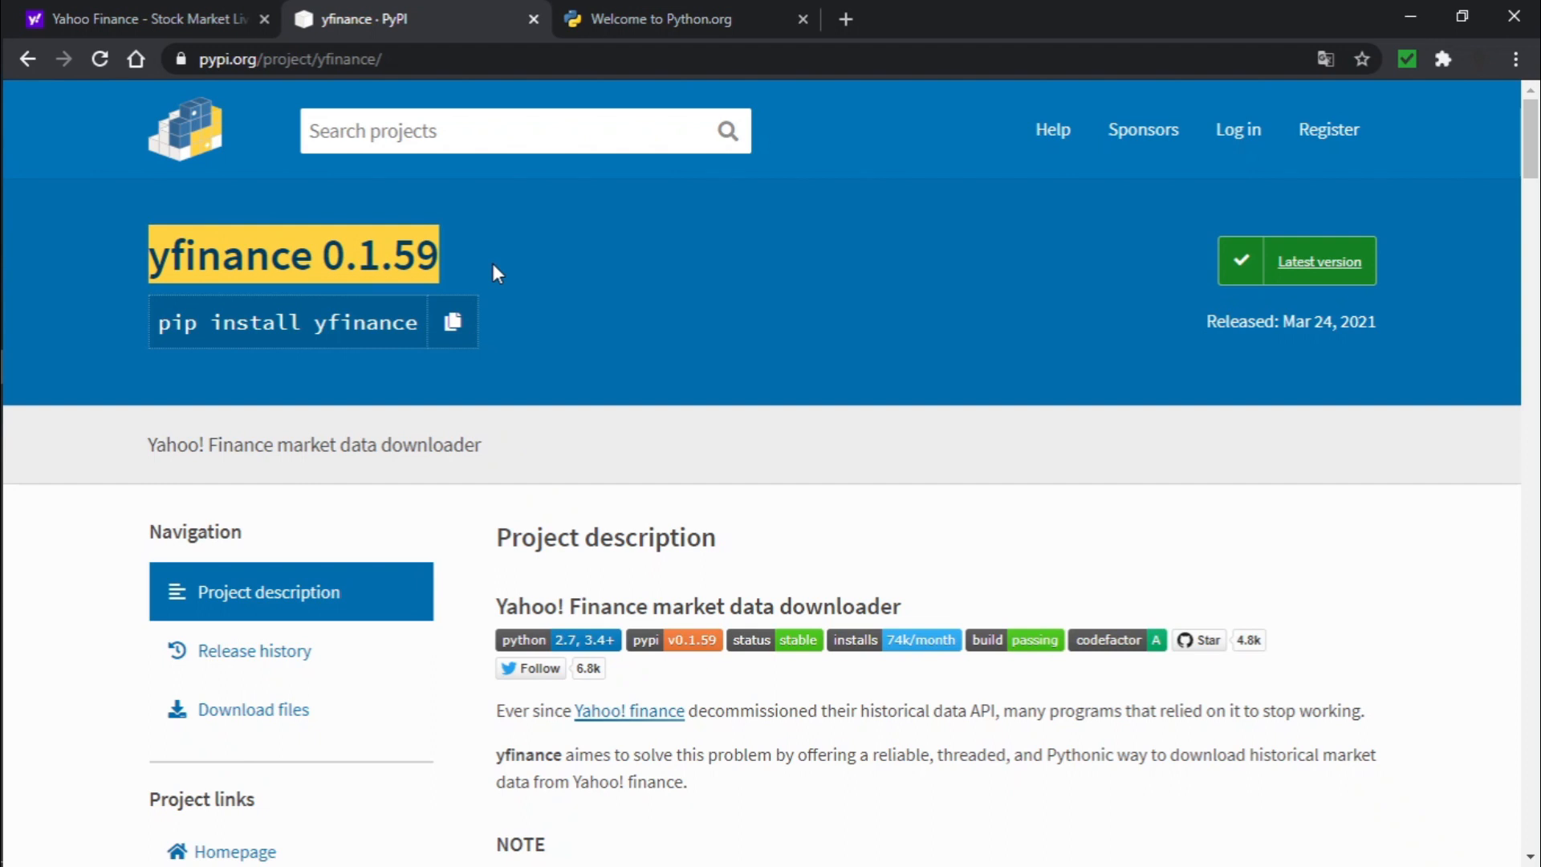
- Search Yahoo Finance for 'tesla', open the TSLA quote, and bring up PowerShell
click(137, 19)
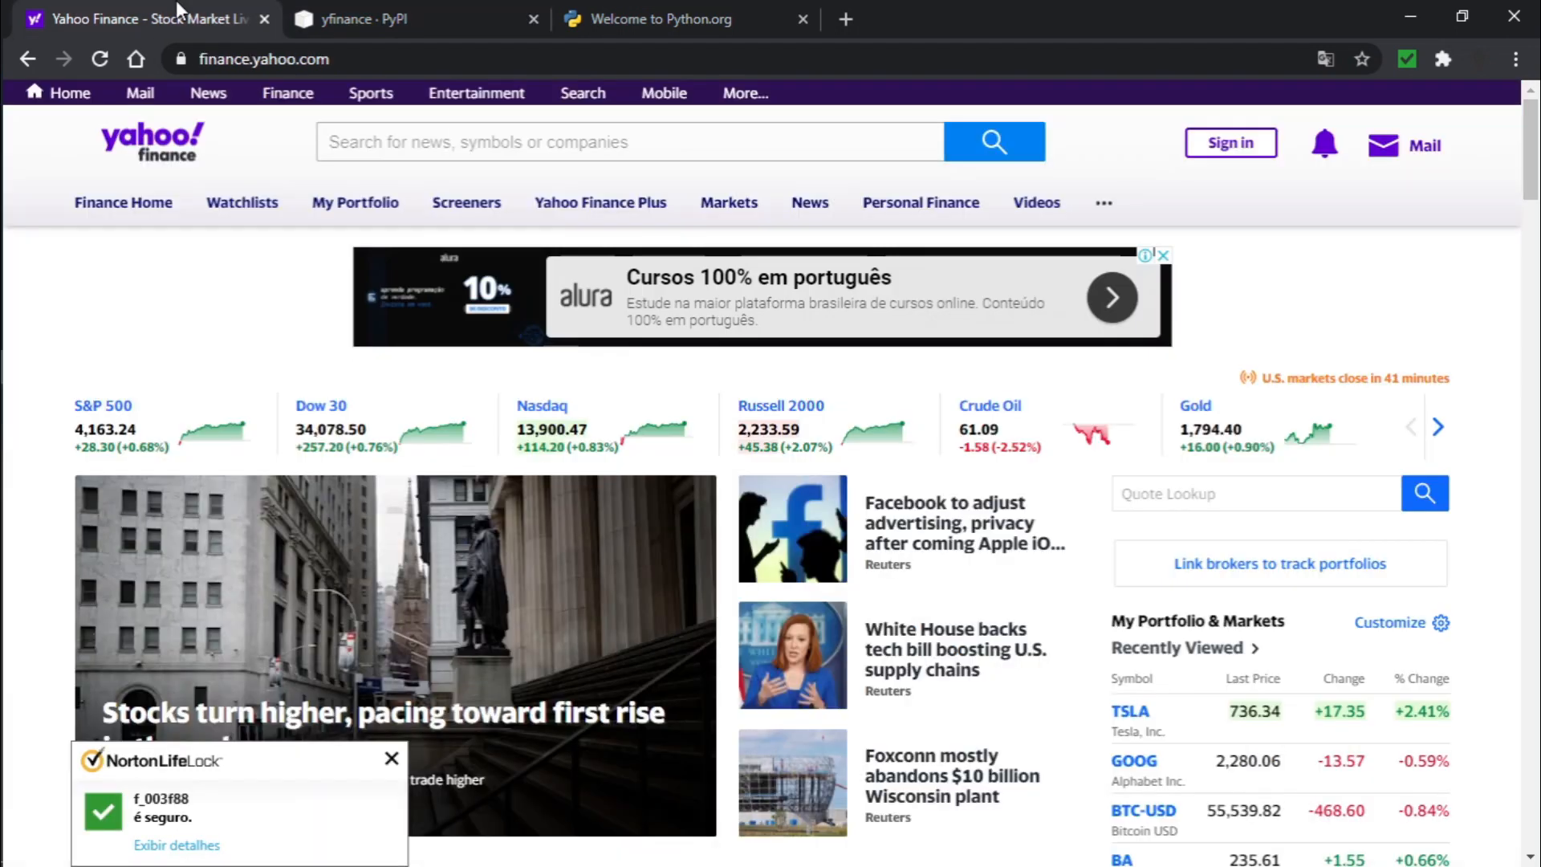
click(629, 141)
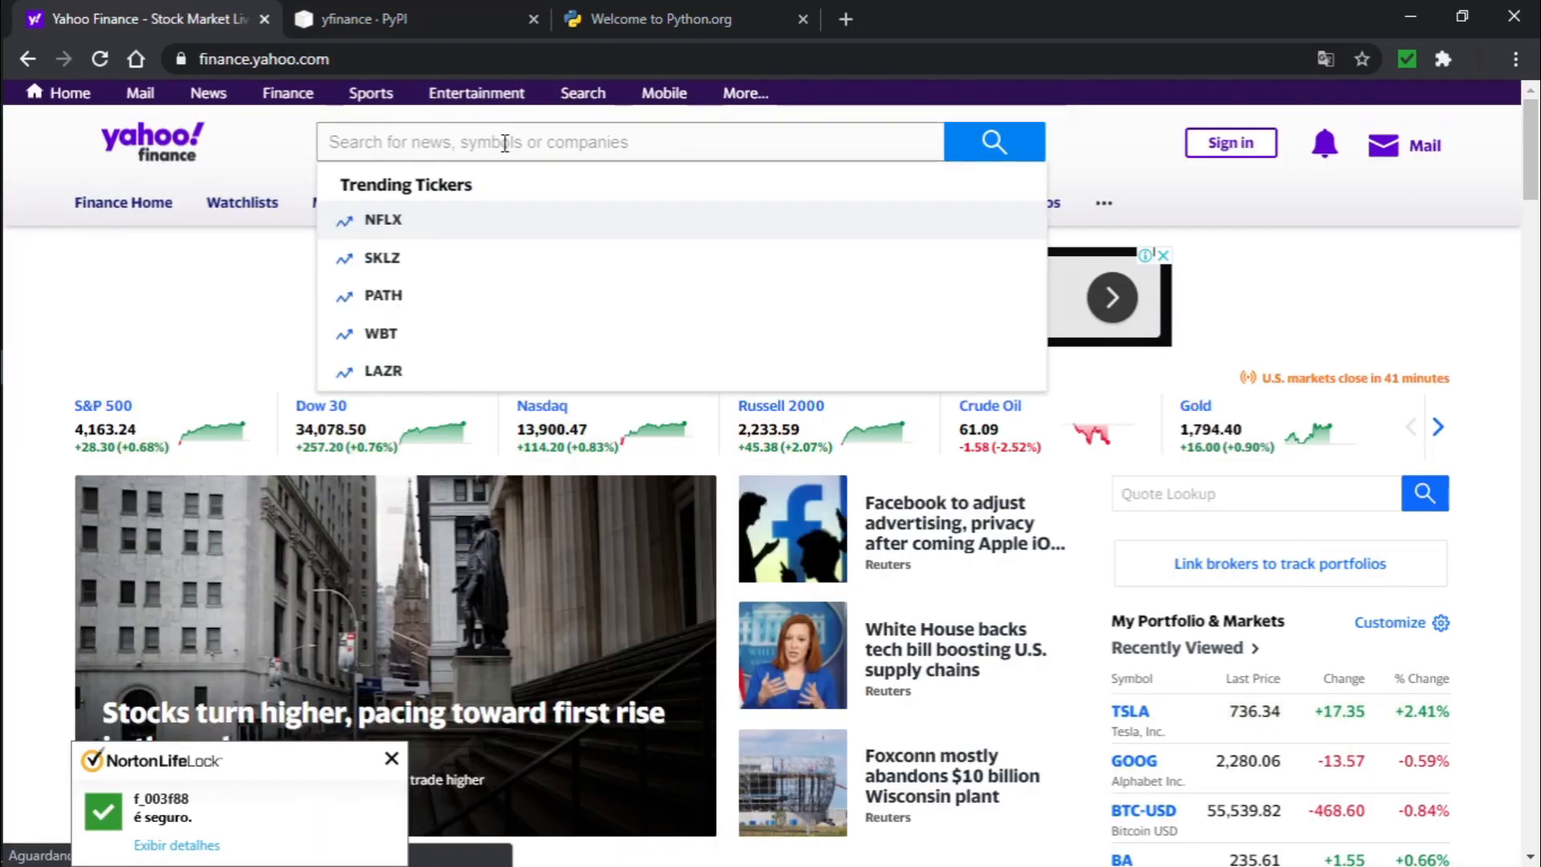
text(tesla)
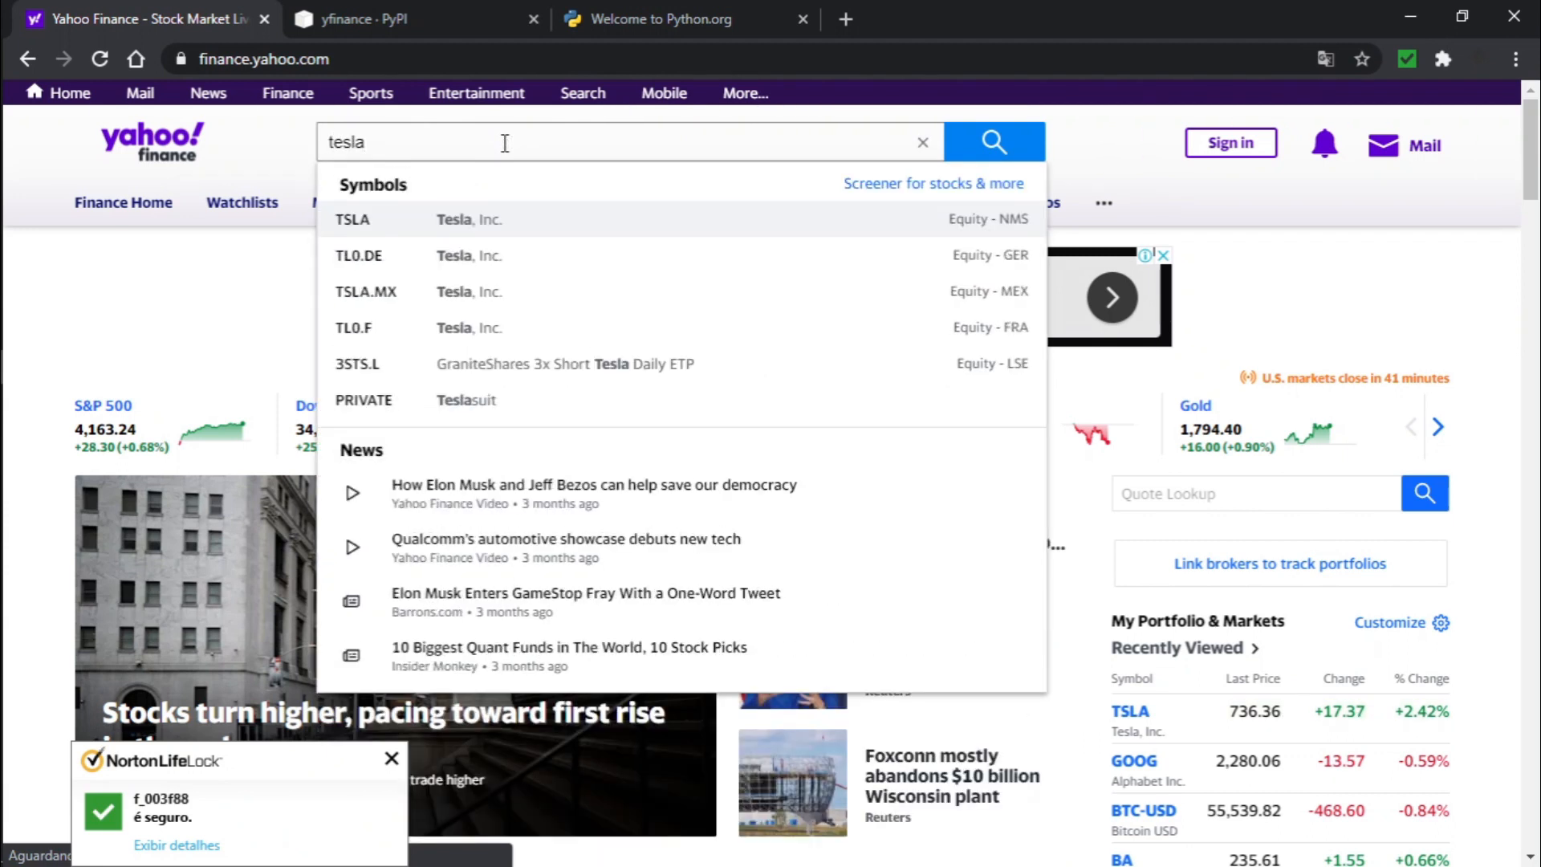
click(352, 219)
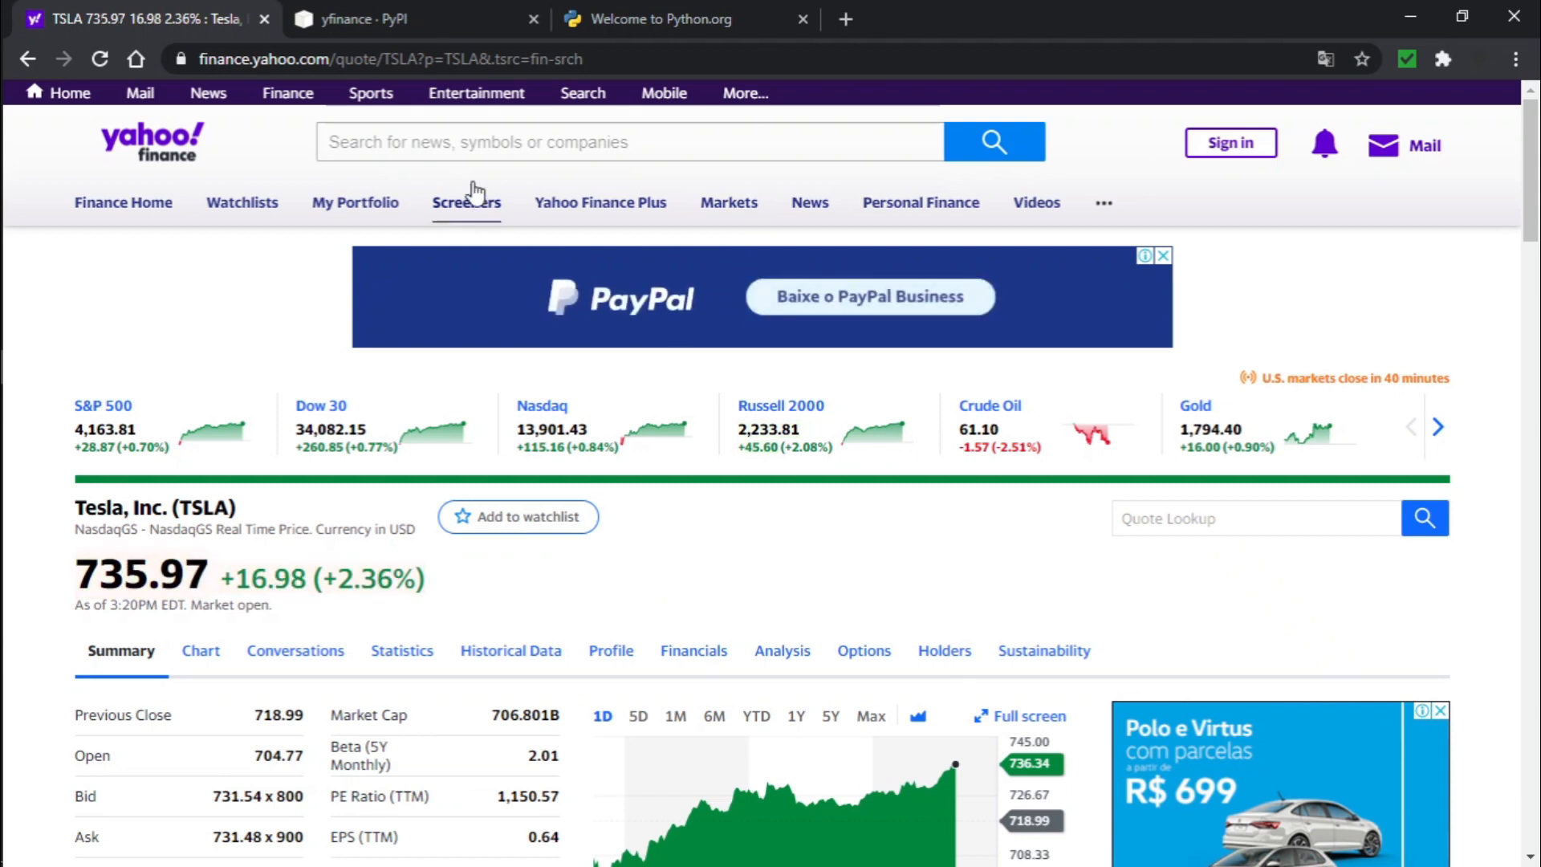
click(630, 141)
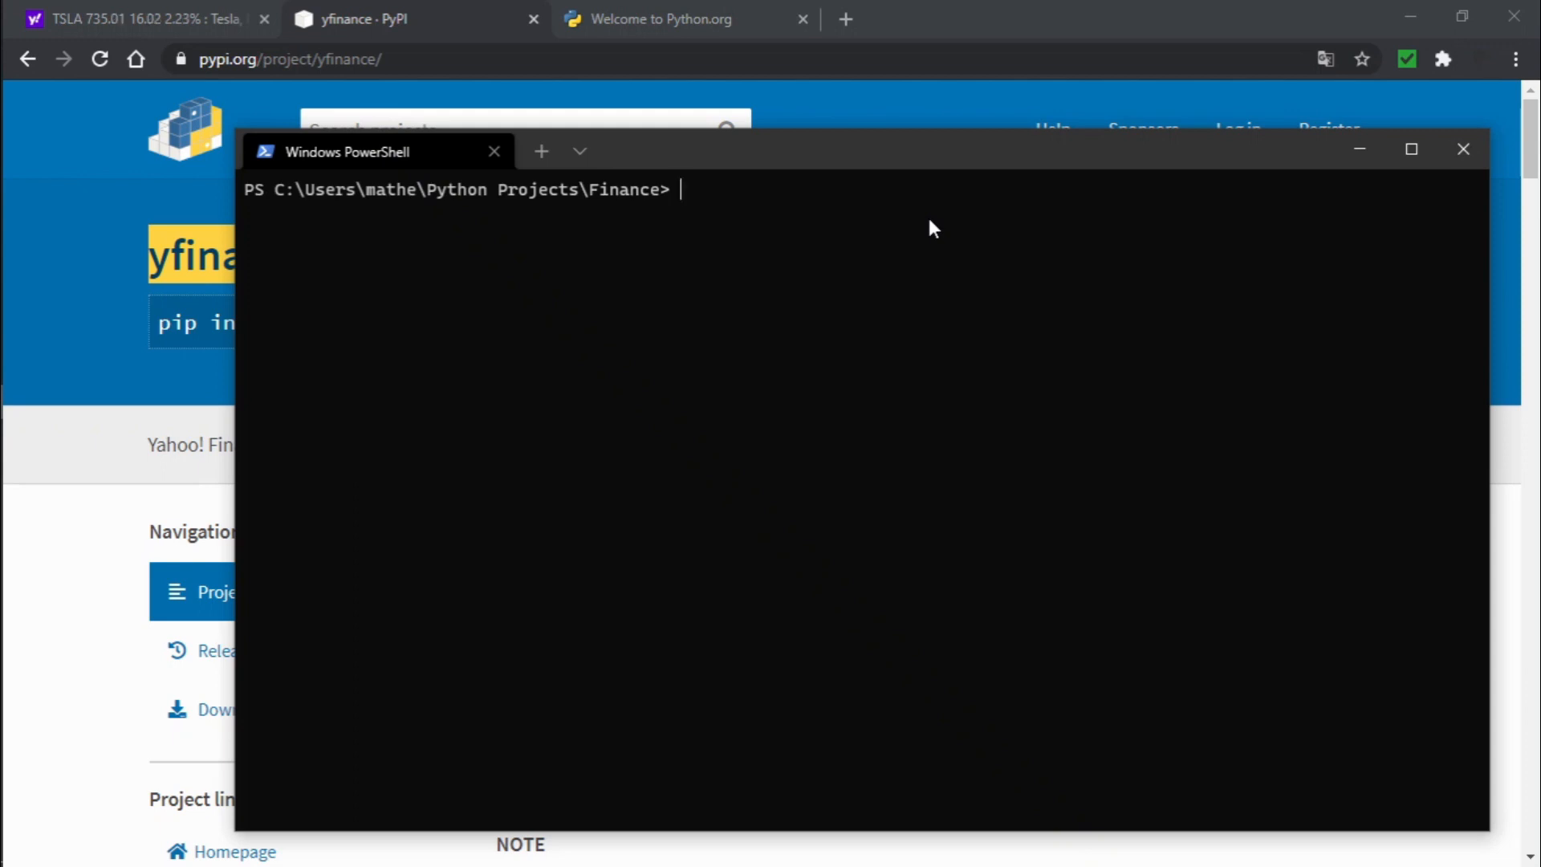
- Run 'pip install yfinance' in PowerShell
text(pip ins)
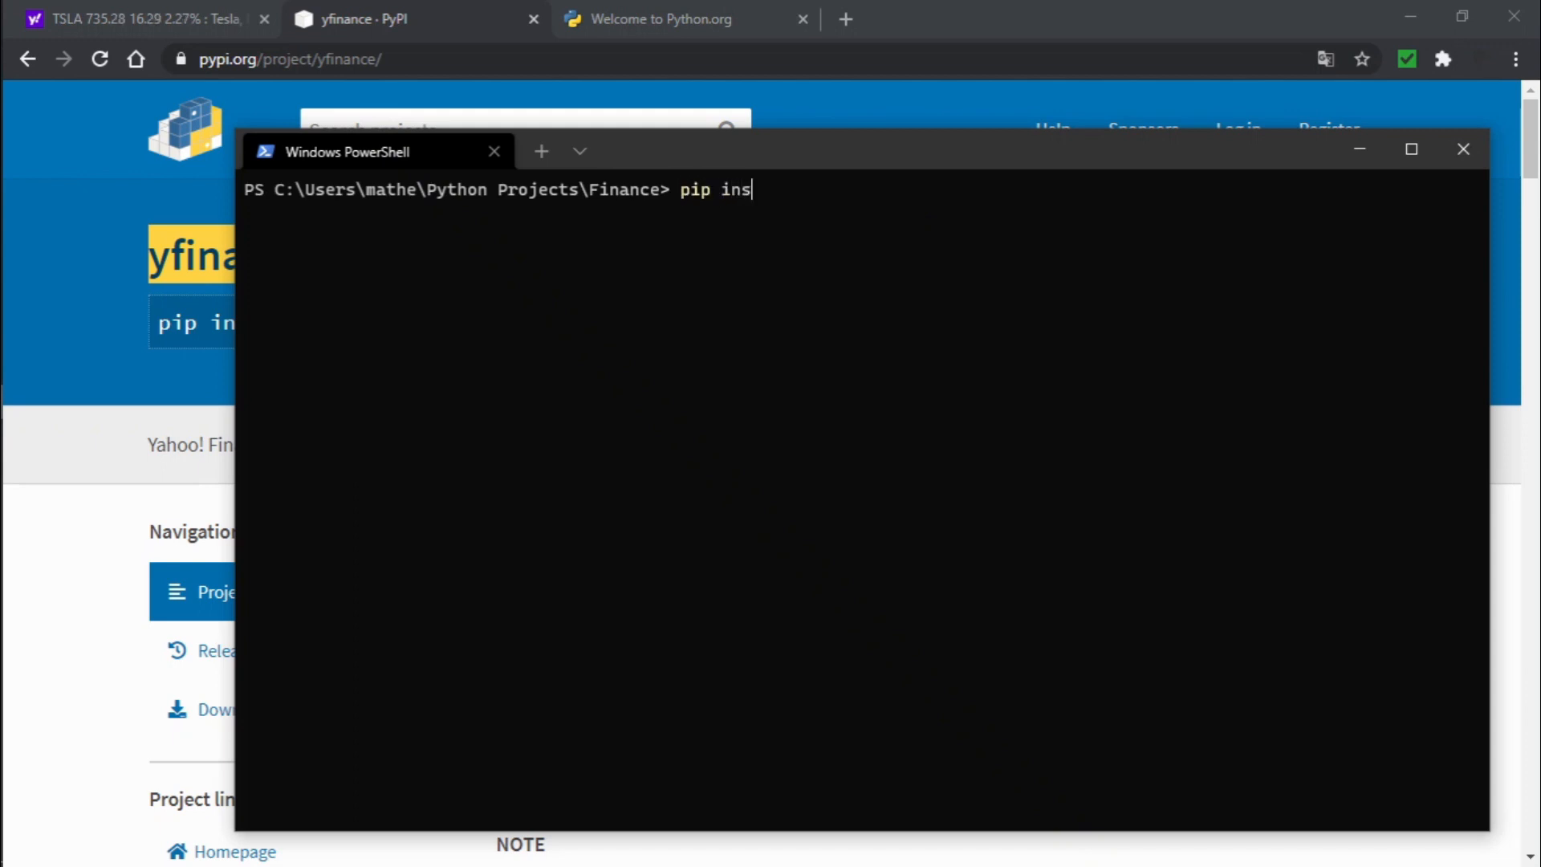
text(tall)
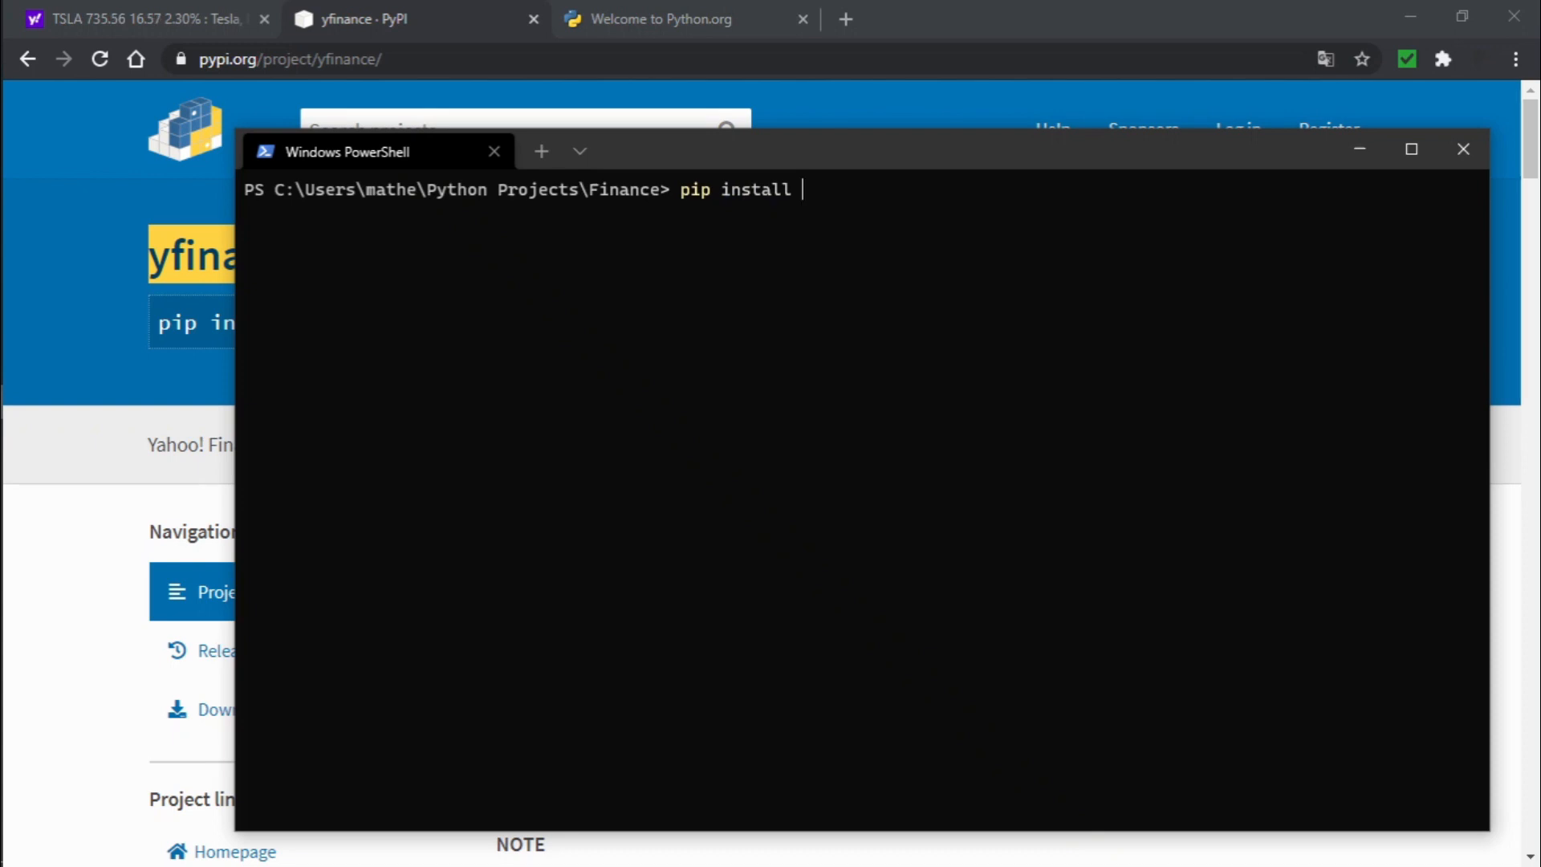
text(yfinance)
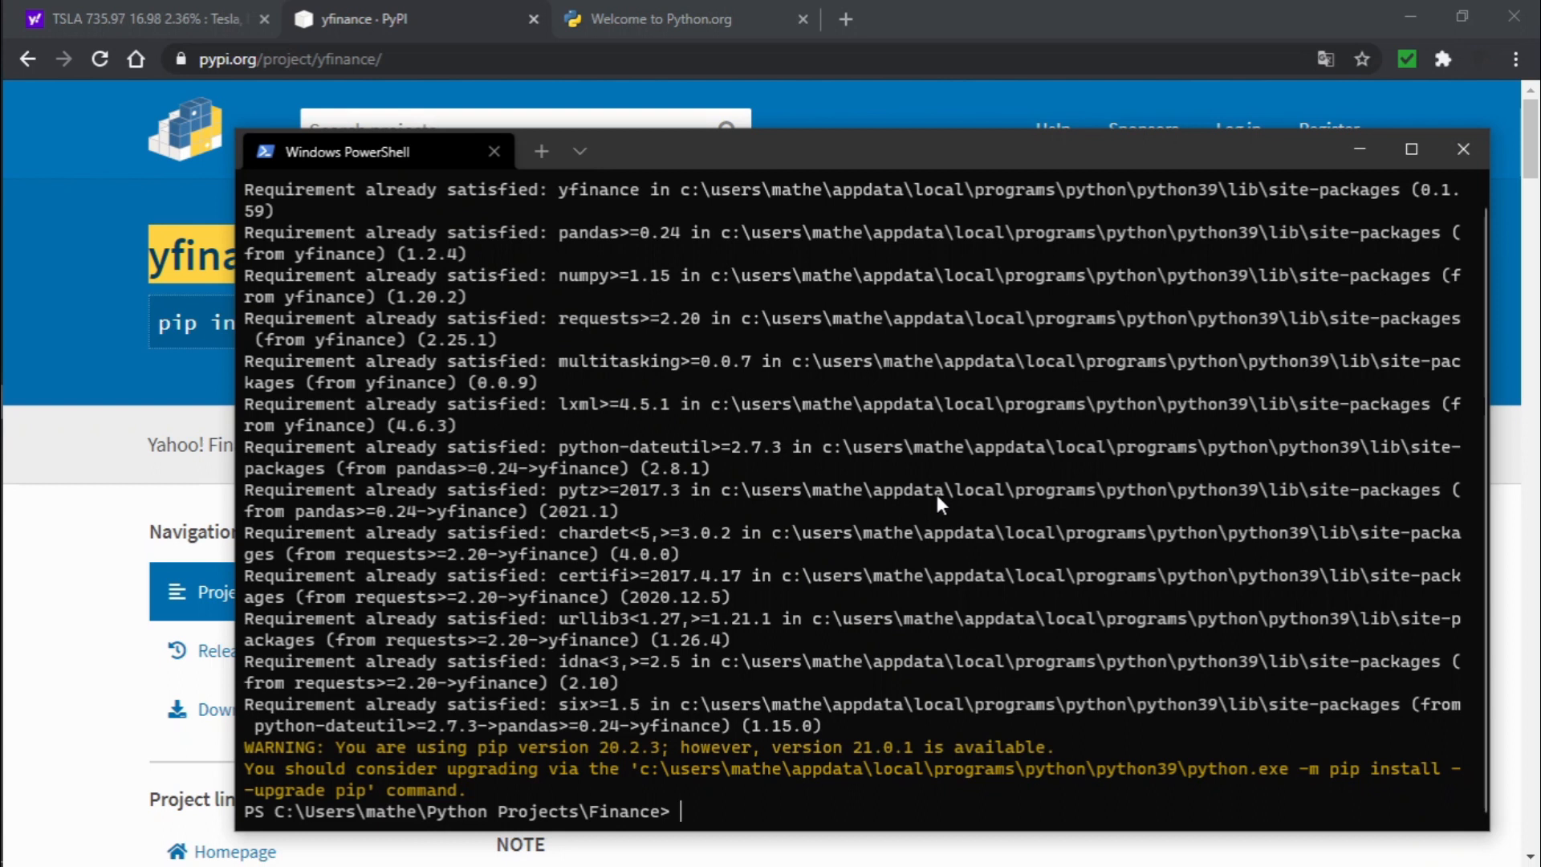
- Clear the terminal and launch a blank tutorial1.py in Sublime Text
text(clea)
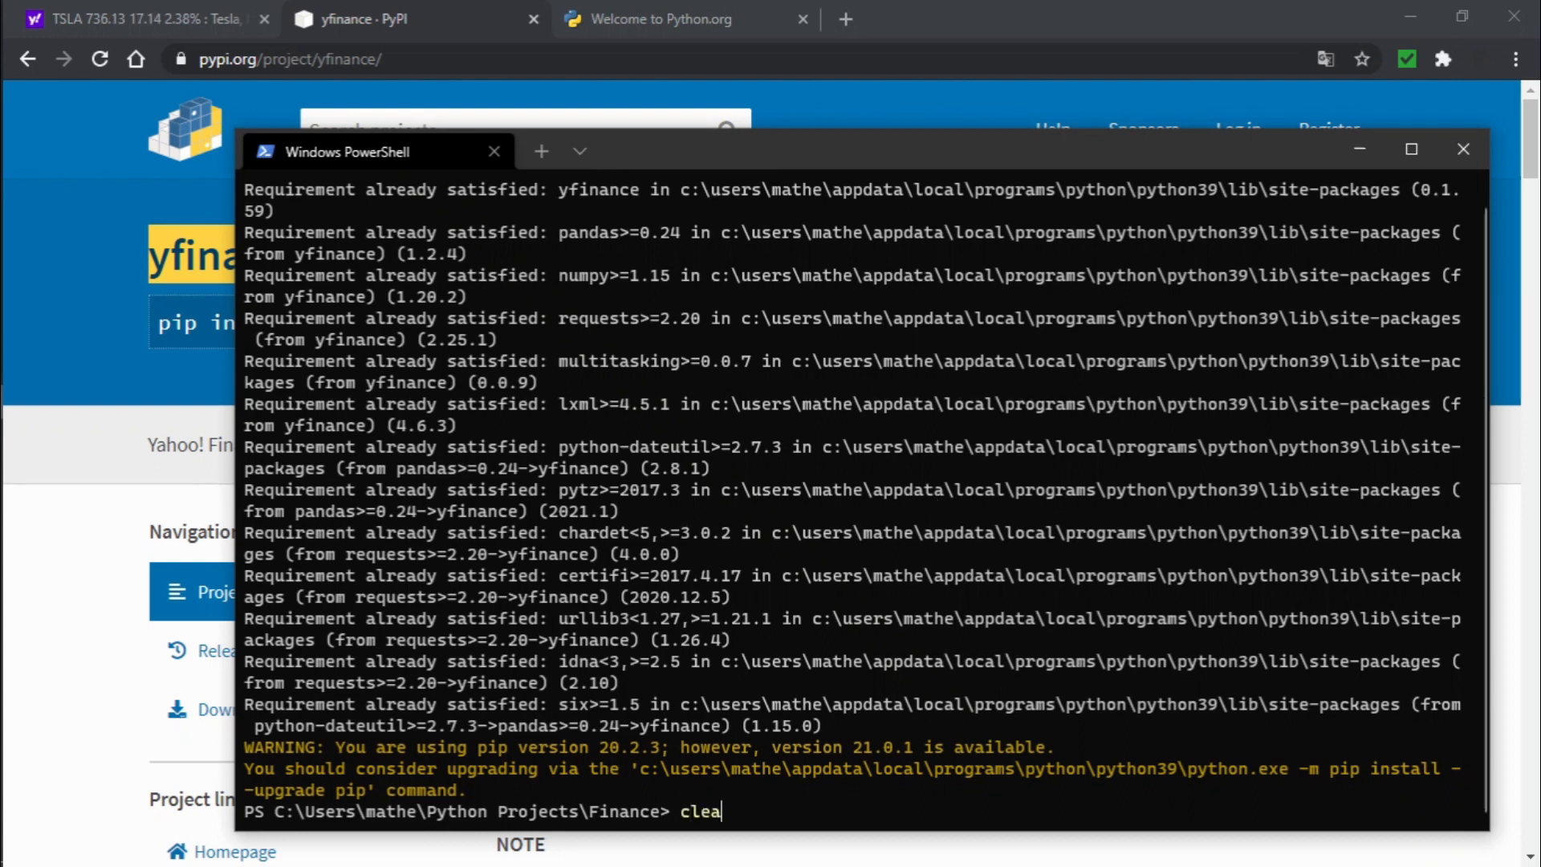
key(Enter)
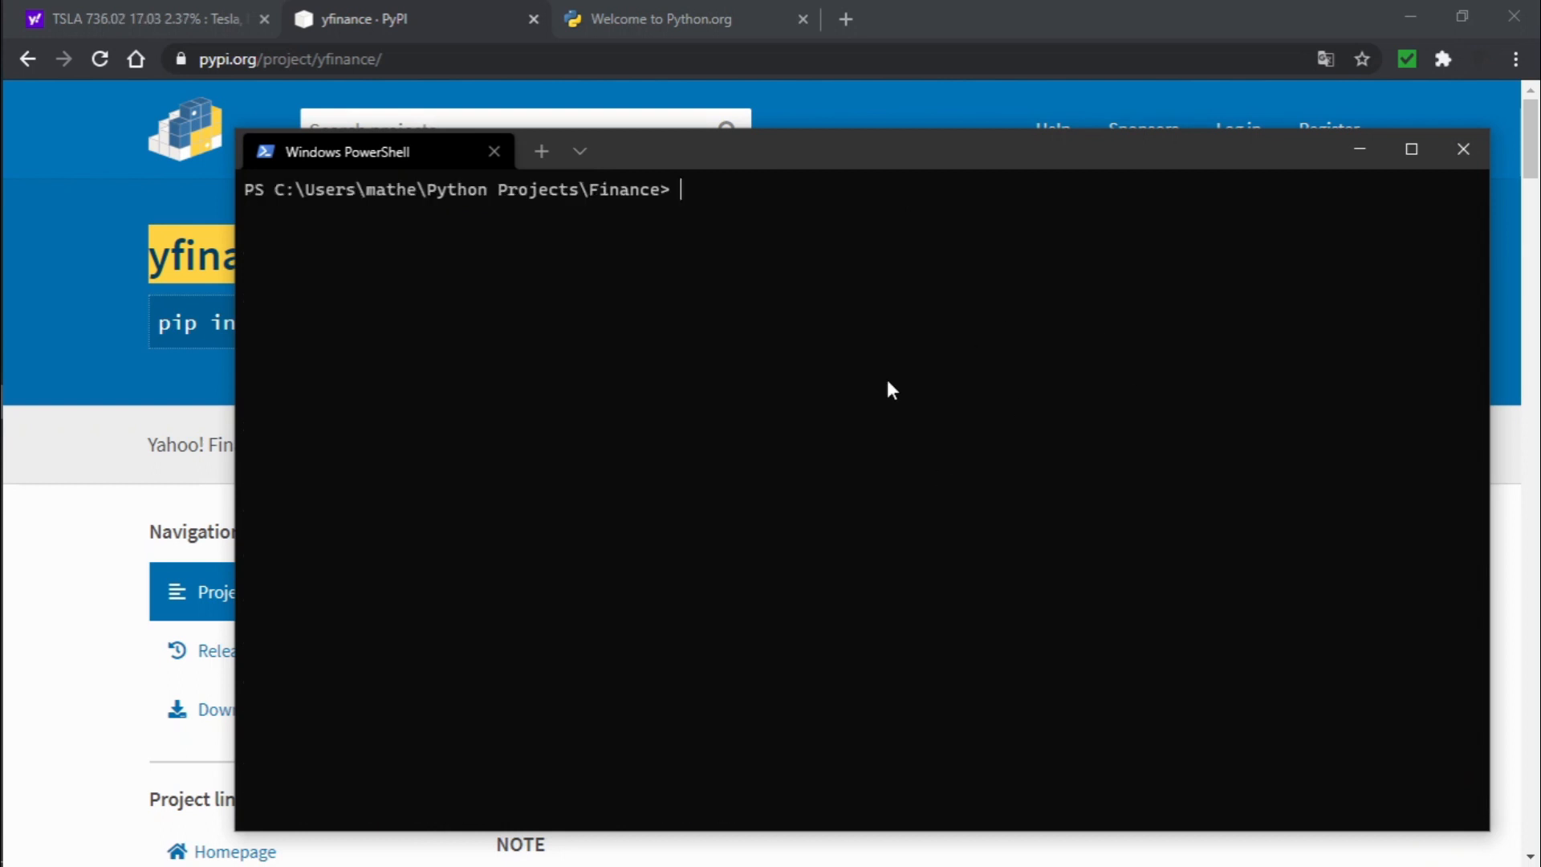
mouse_move(865, 319)
text(cmd)
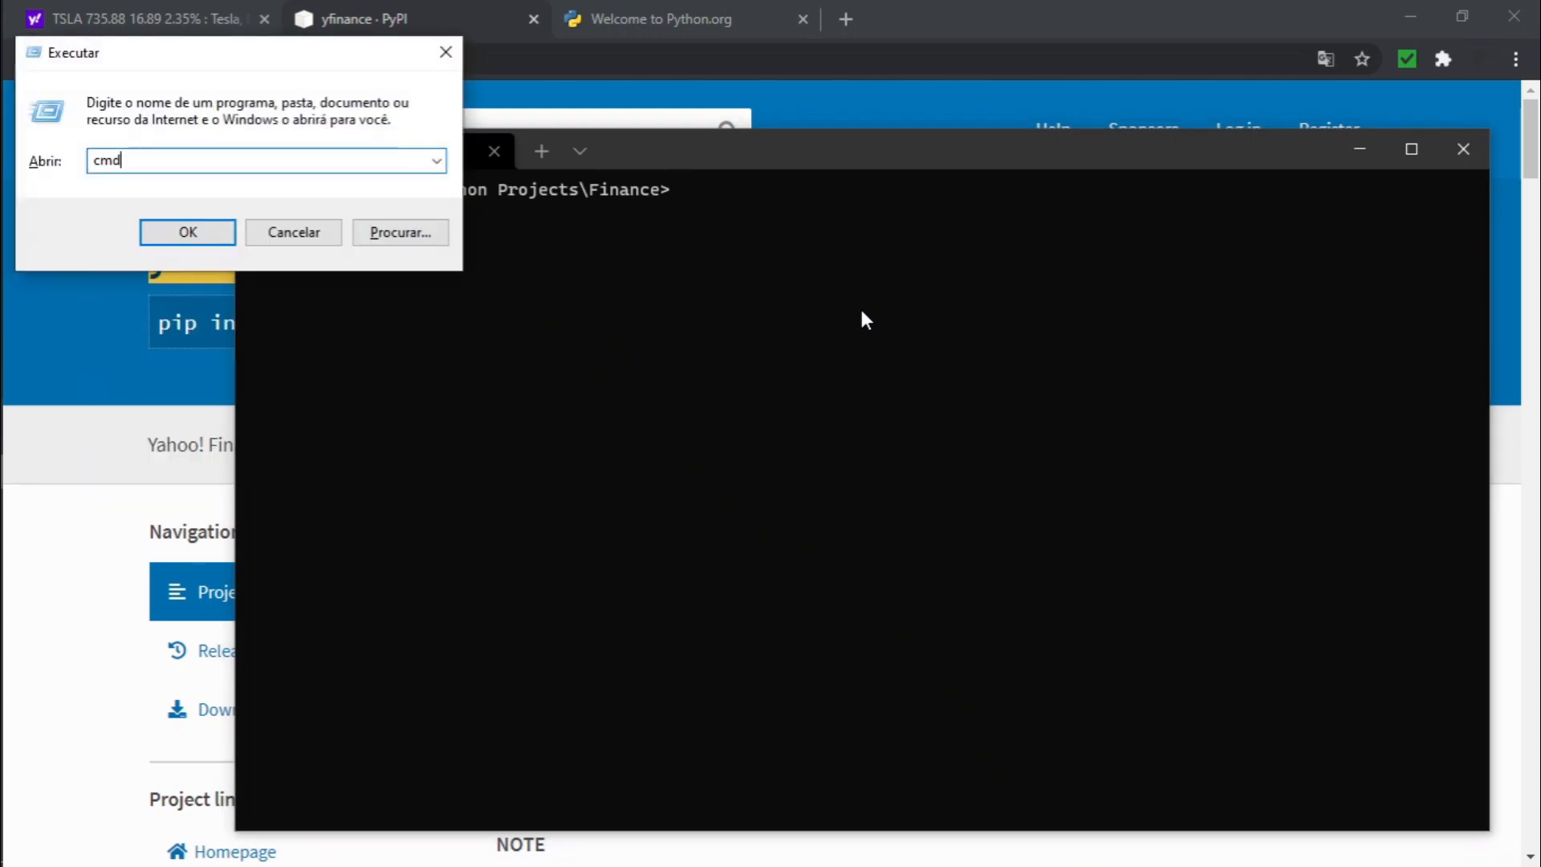
click(187, 231)
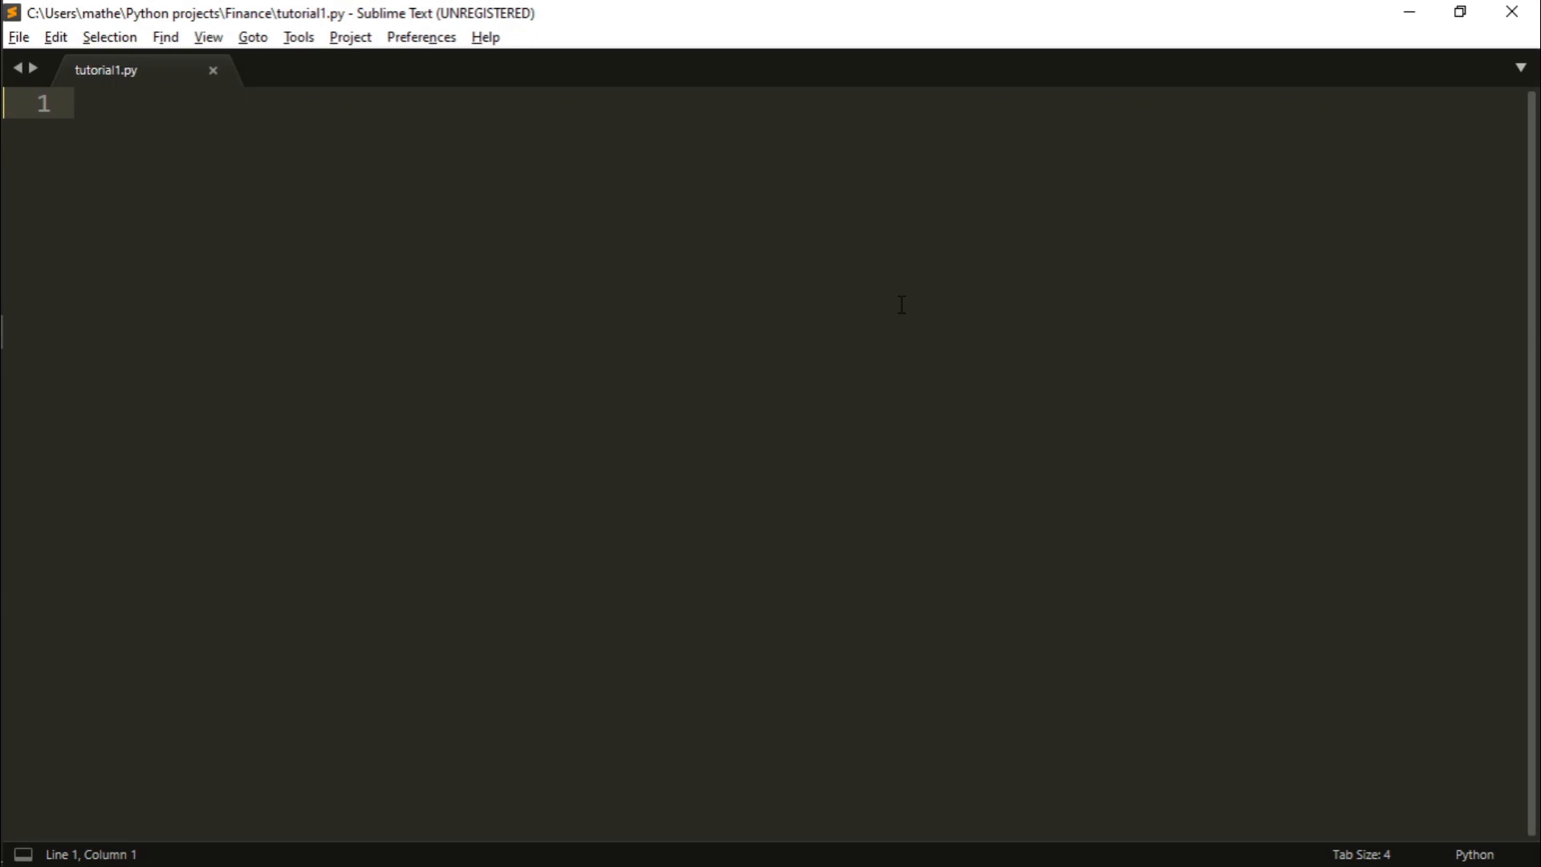
- Write 'import yfinance as yf' and 'import pandas as pd', then define main()
click(83, 104)
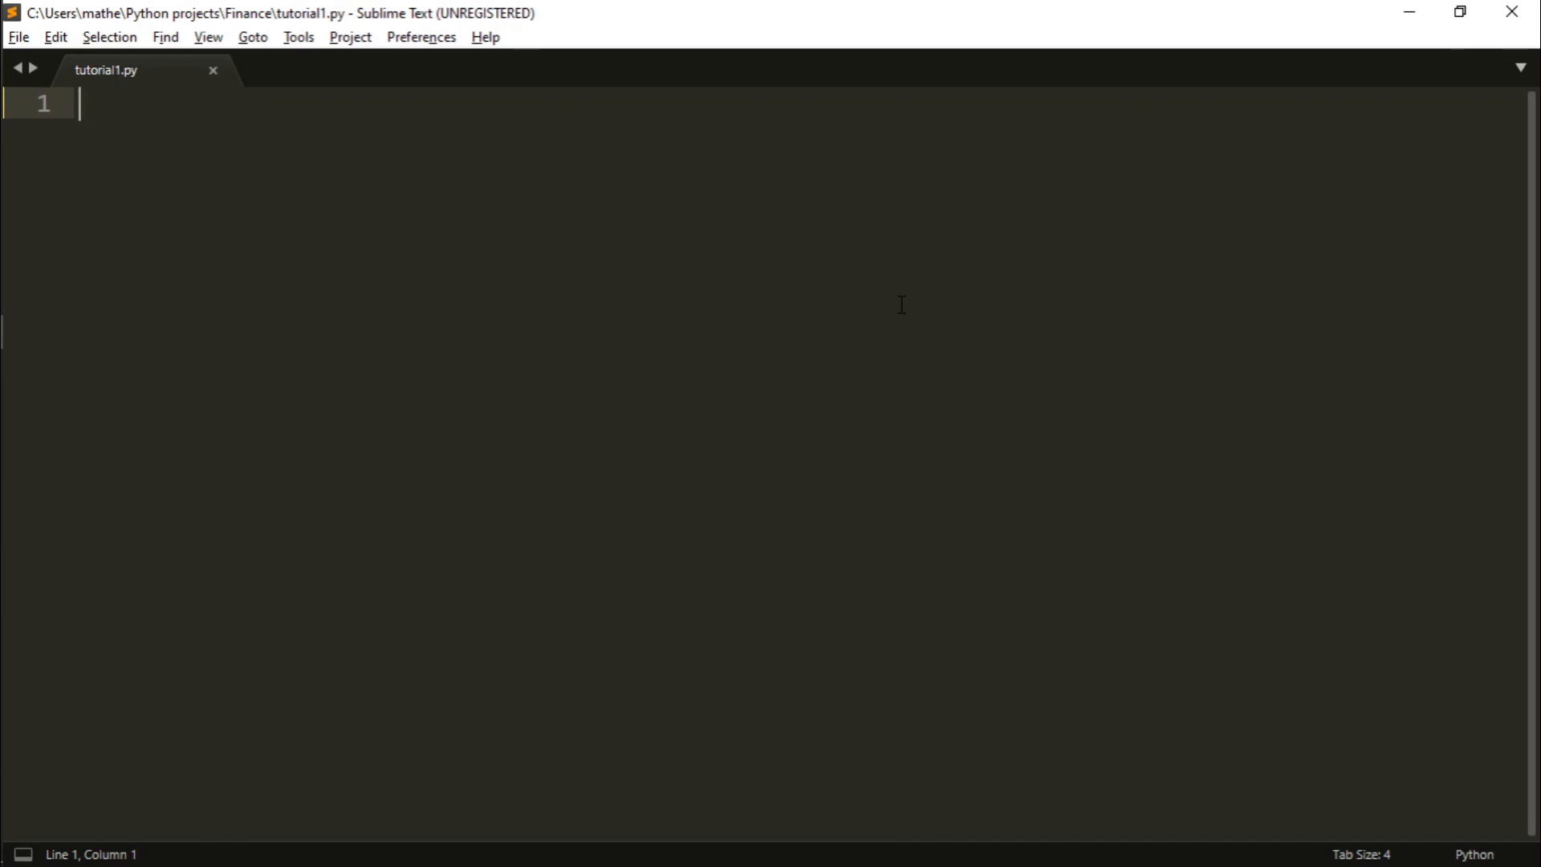
text(imp)
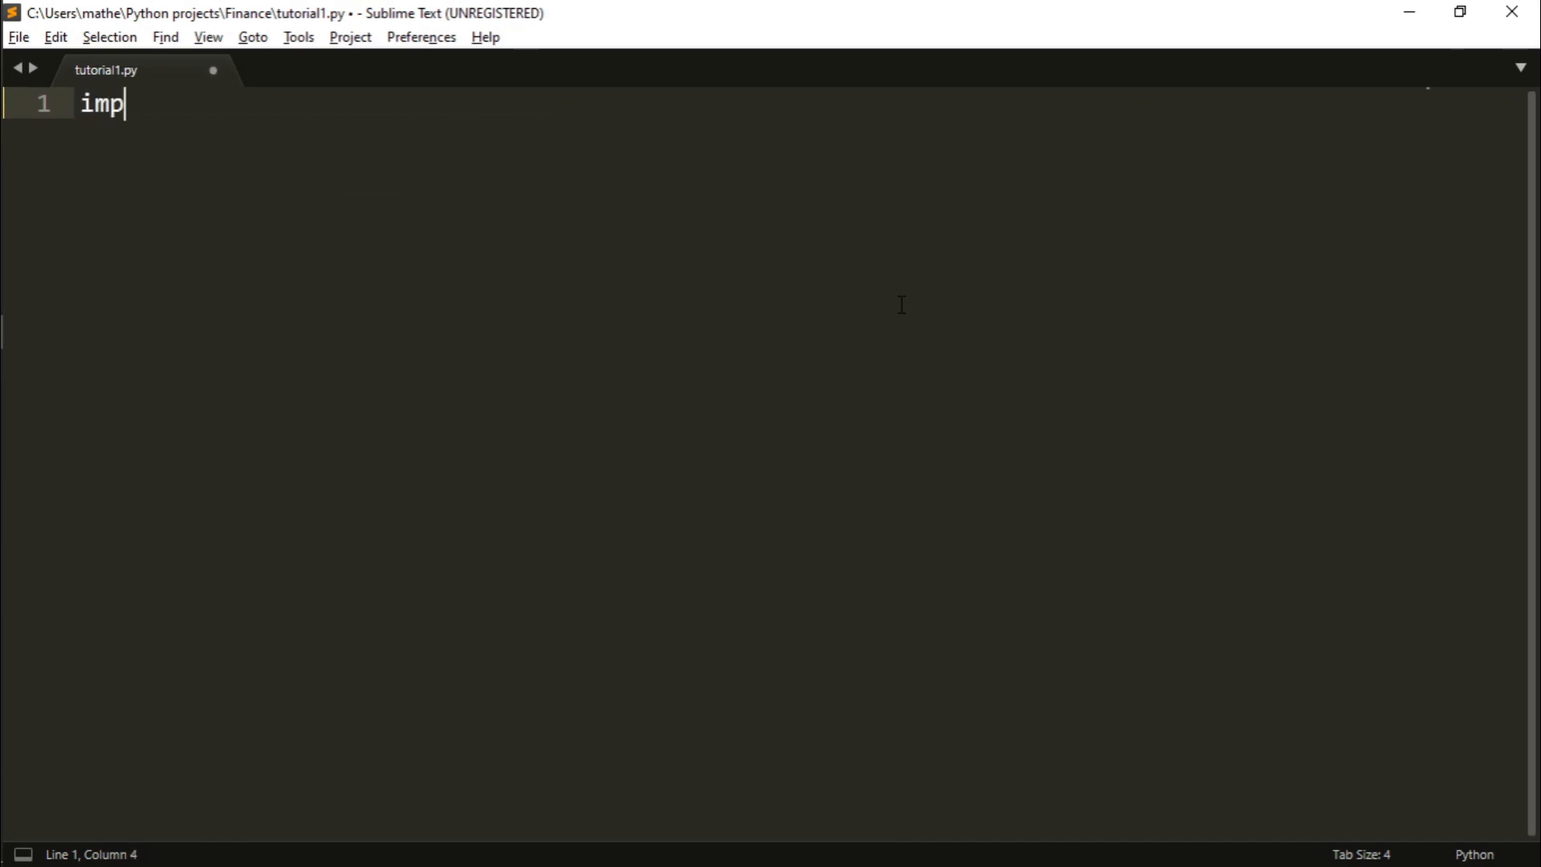
text(ort yi)
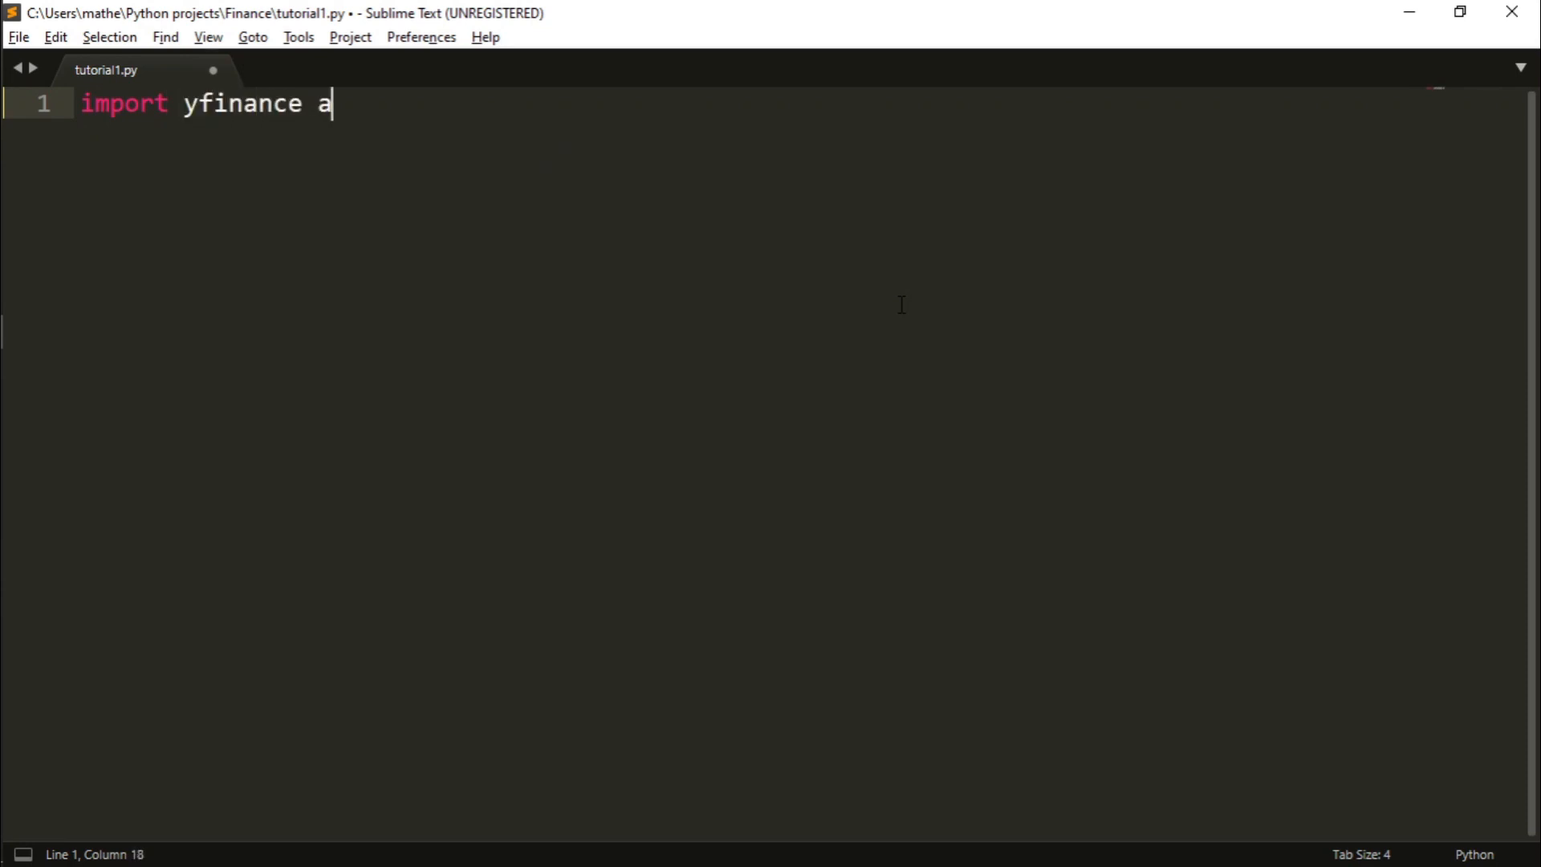
text(s fy)
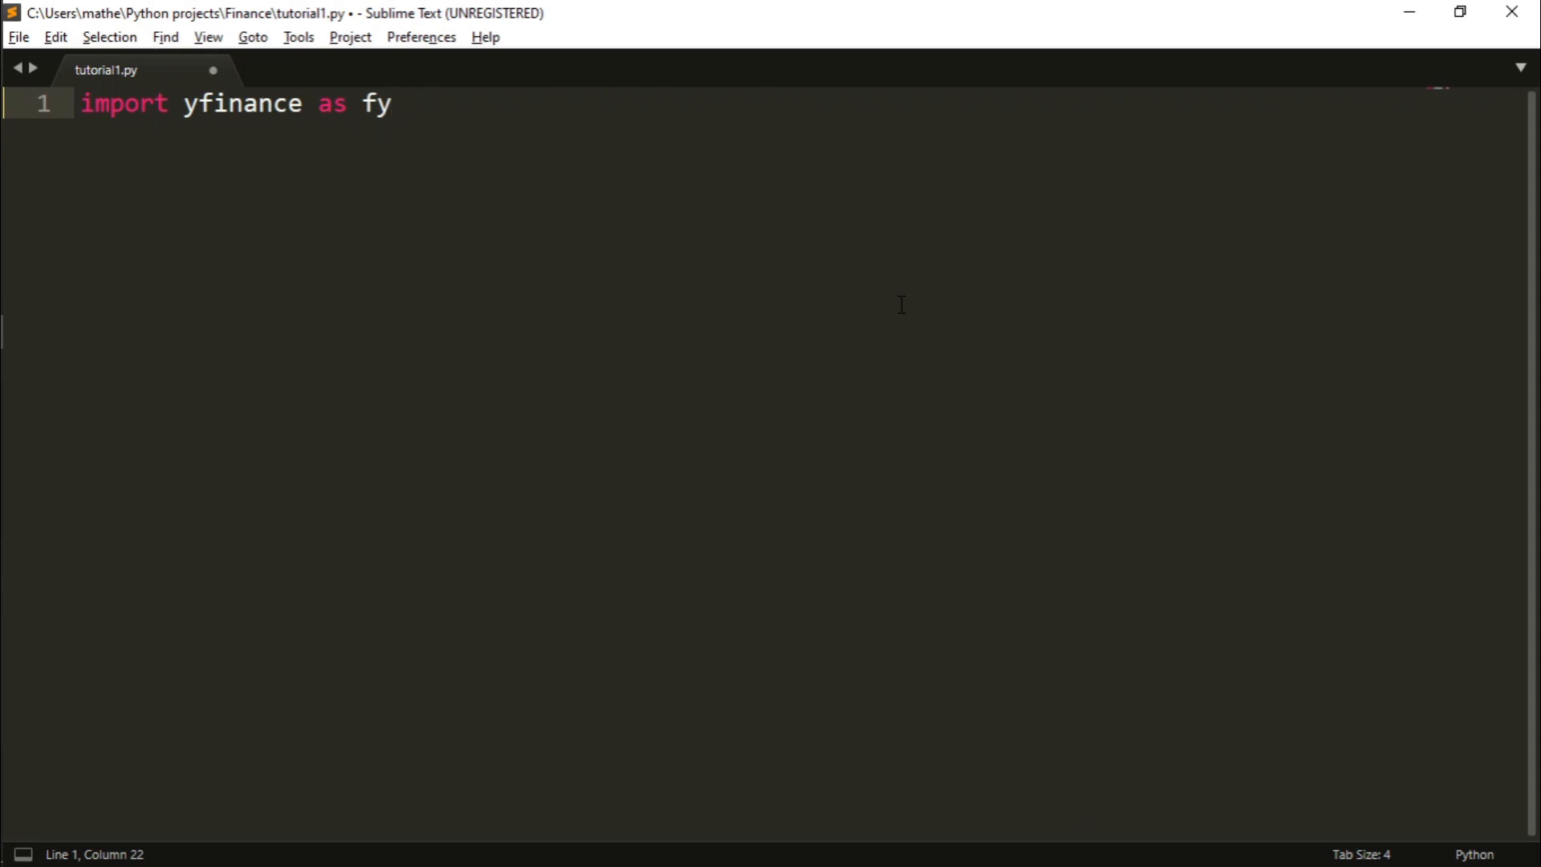
key(Backspace)
text(import)
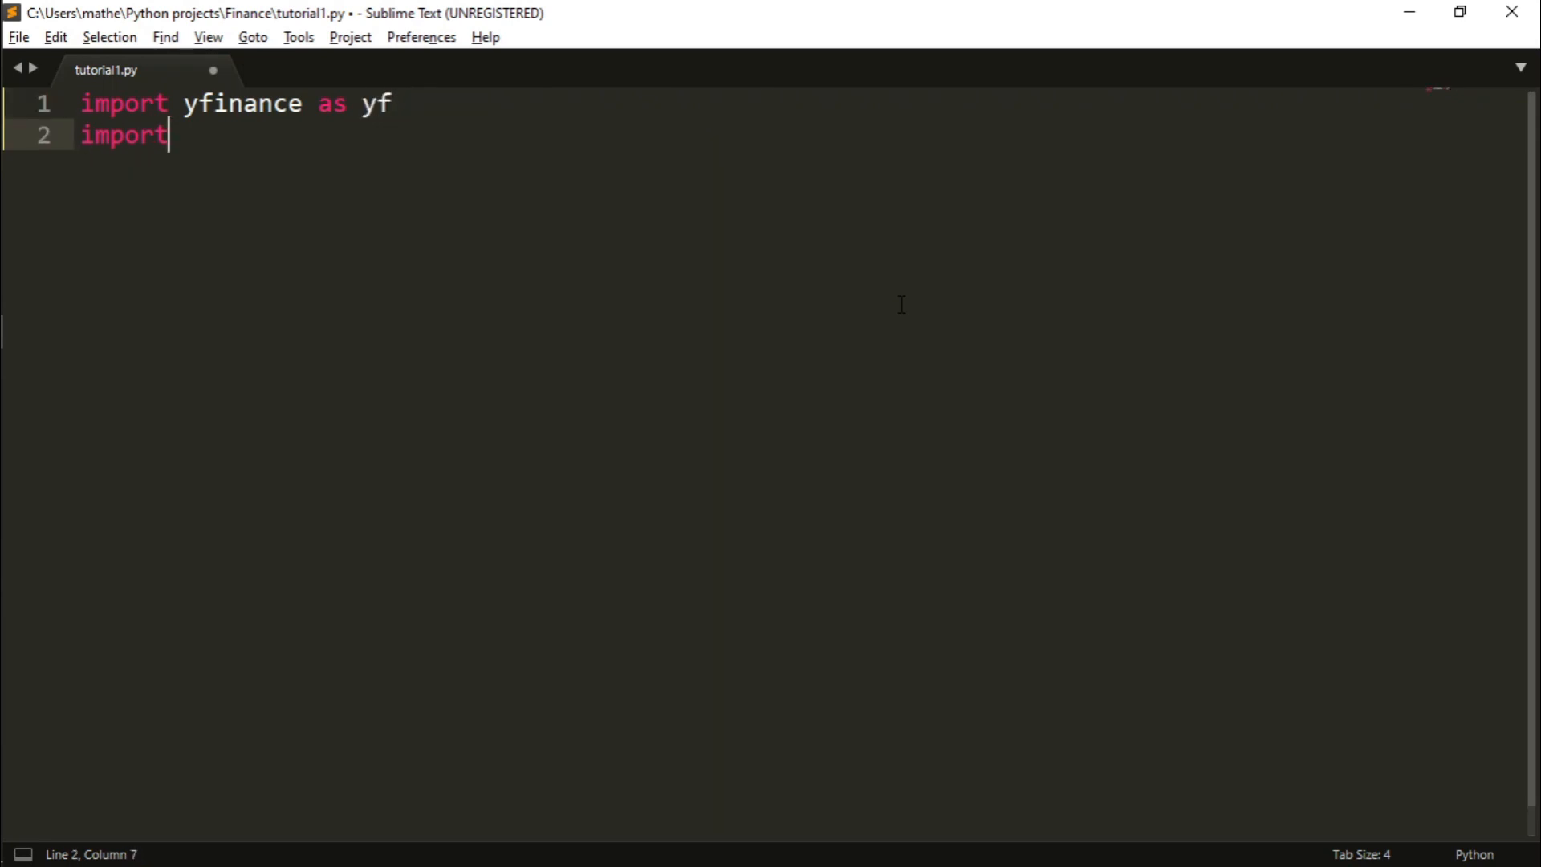
text(pandas as pd)
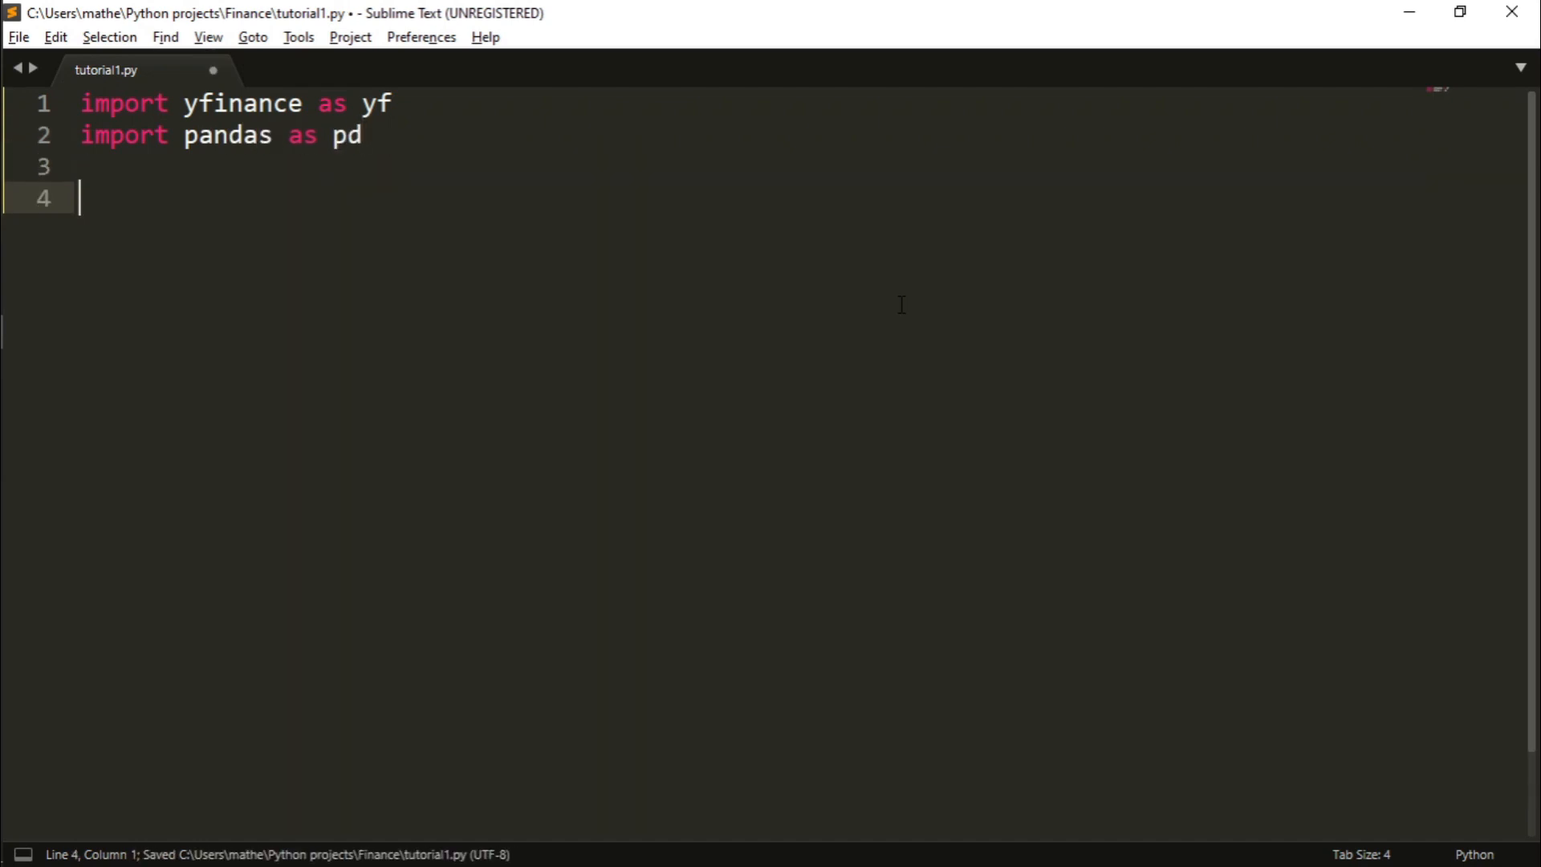
text(def m)
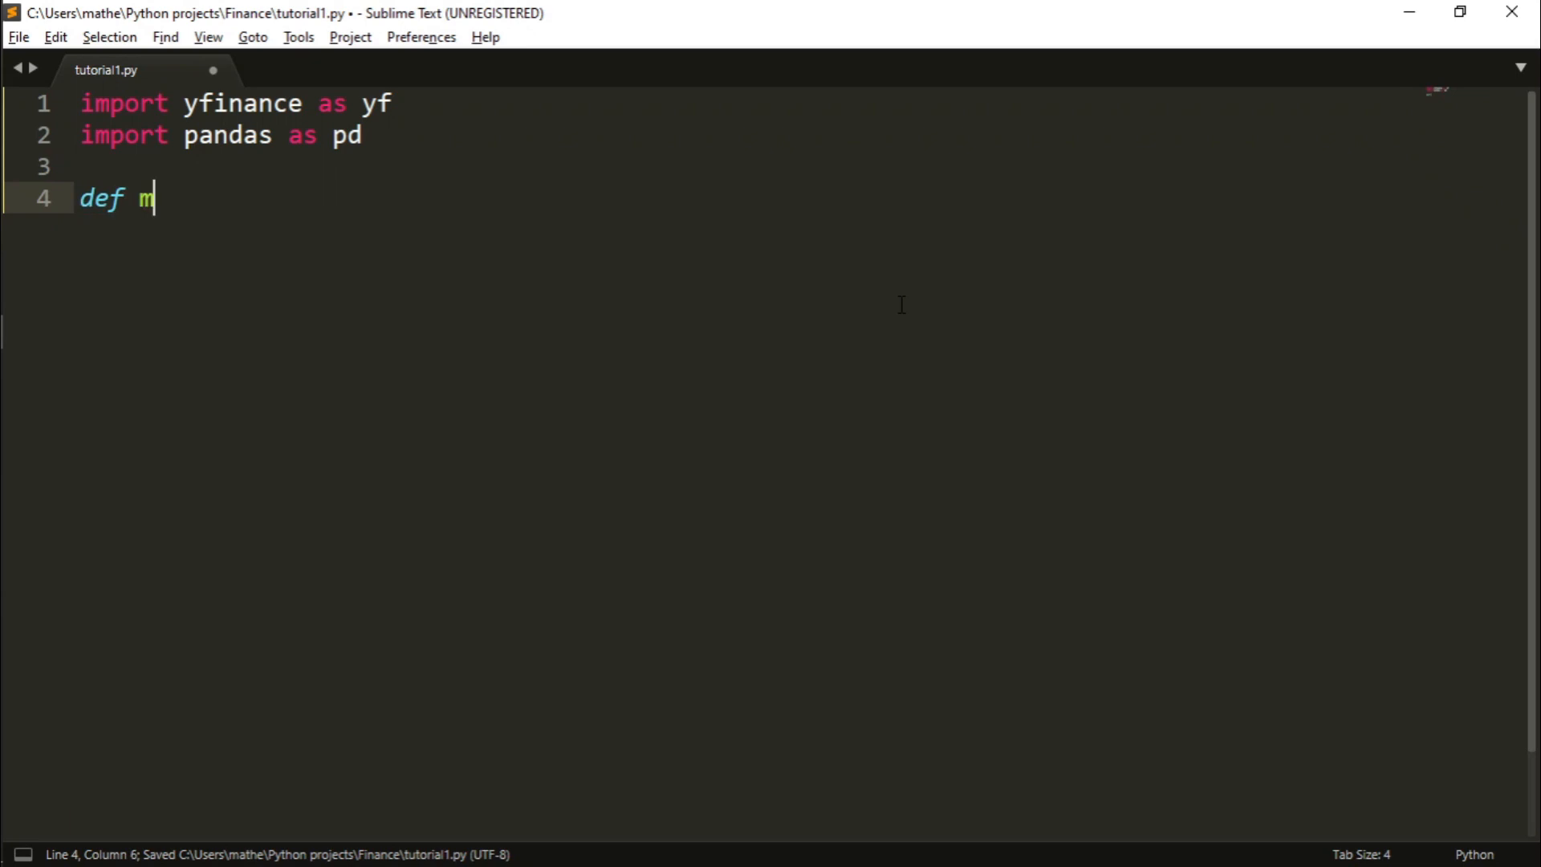
text(ain():)
text(main())
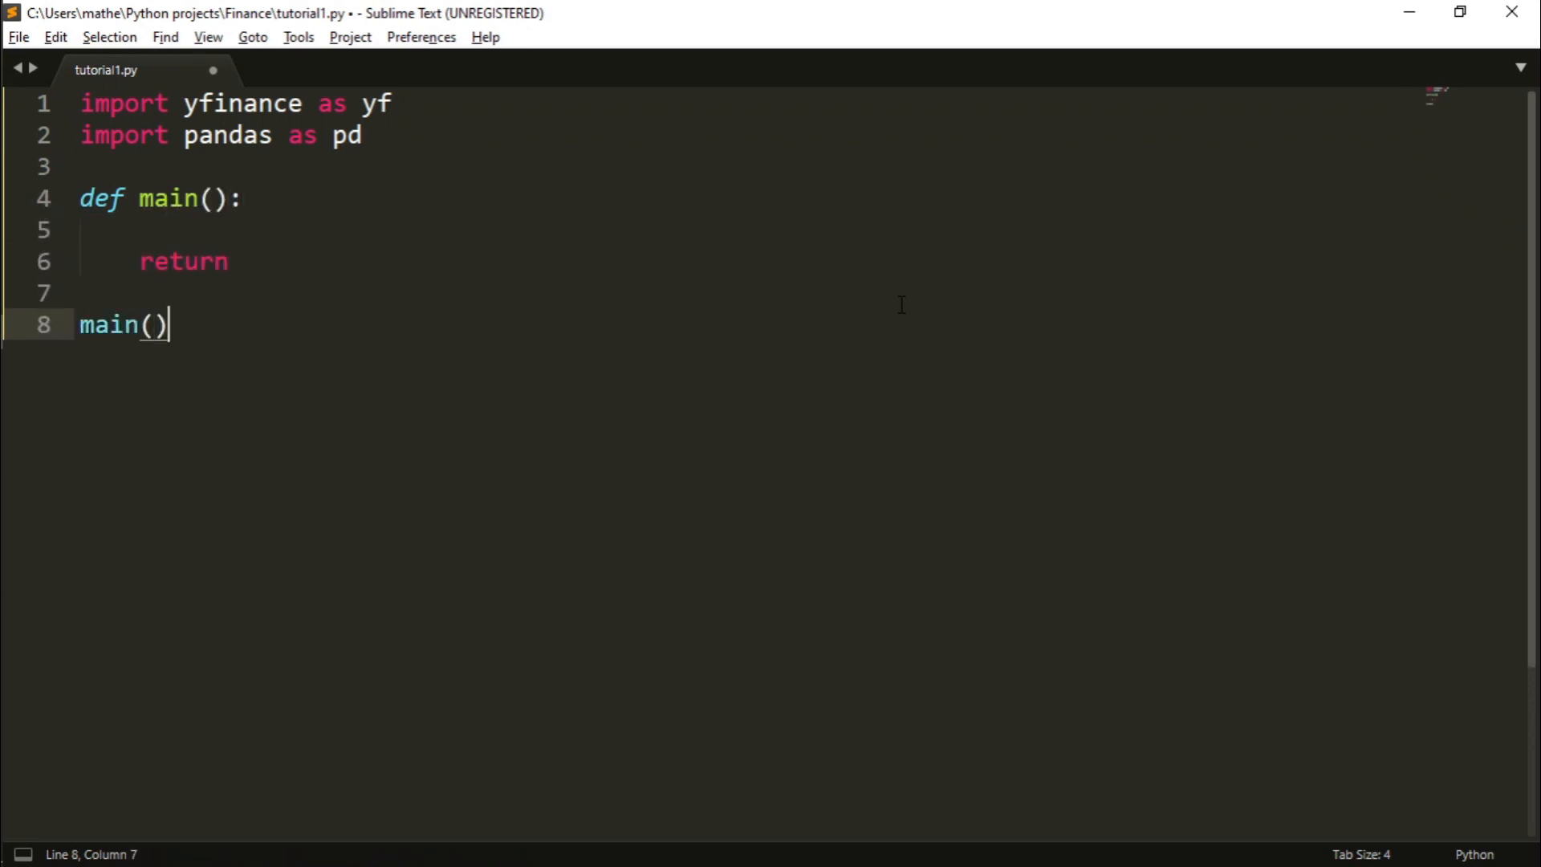
- Add a #stock comment and tesla = yf.Ticker("TSLA") inside main
key(ctrl+s)
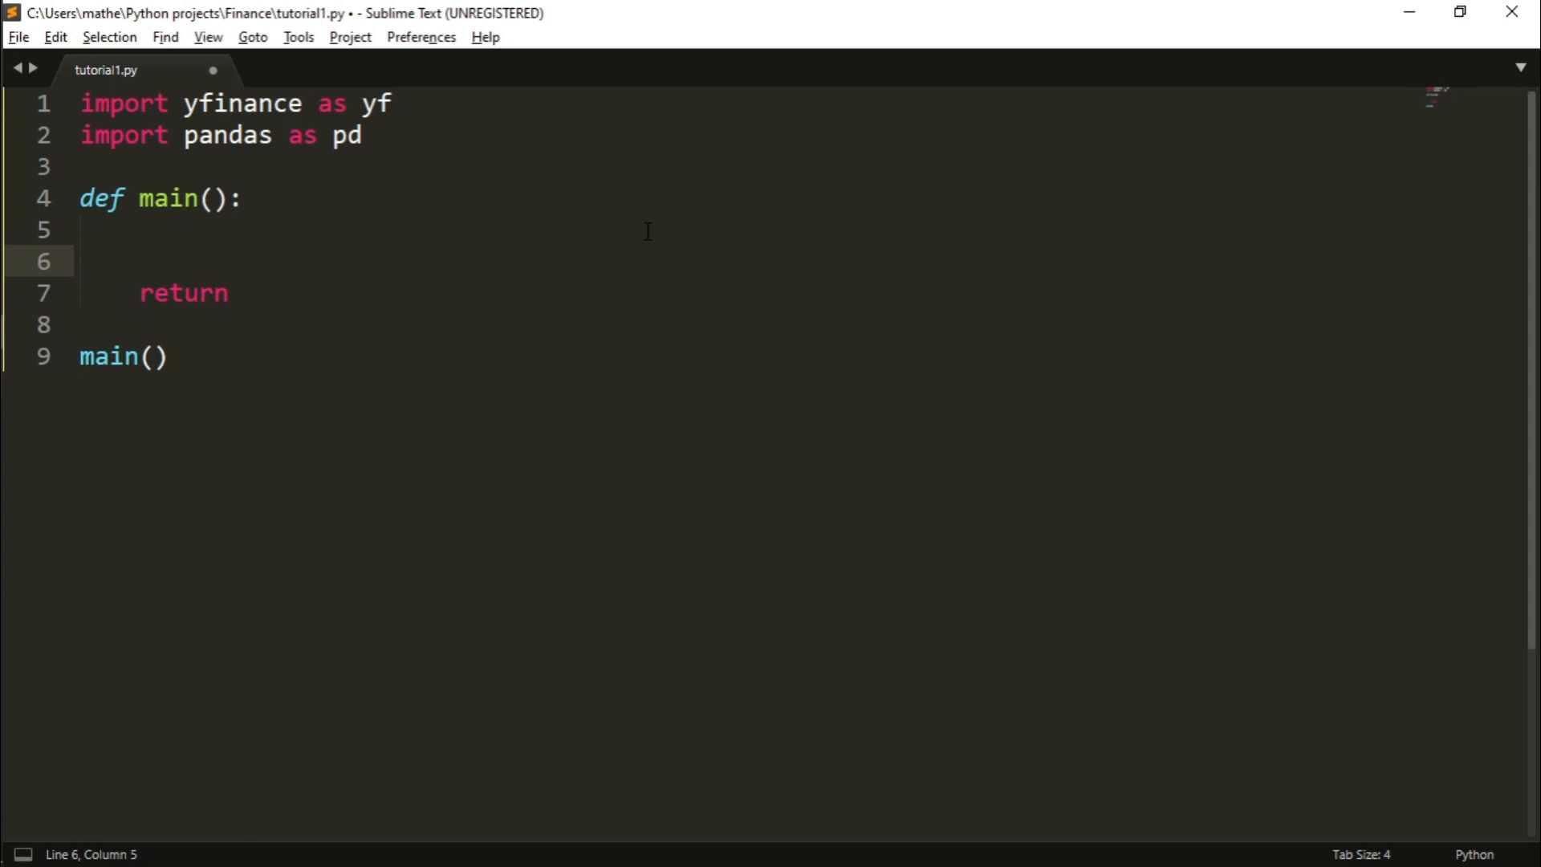
text(#stock prices)
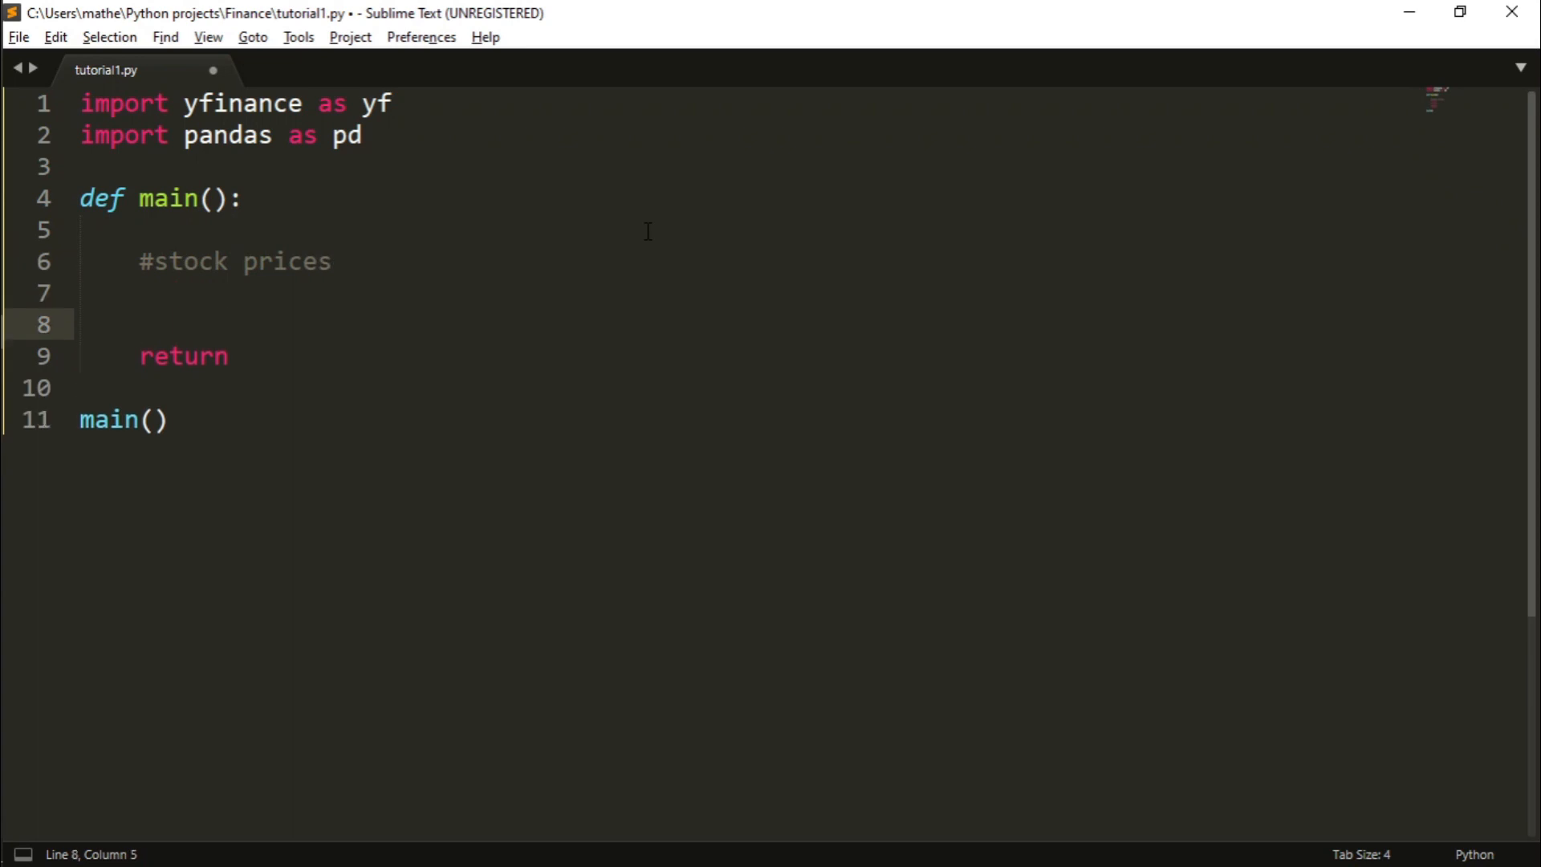
text(tesla =)
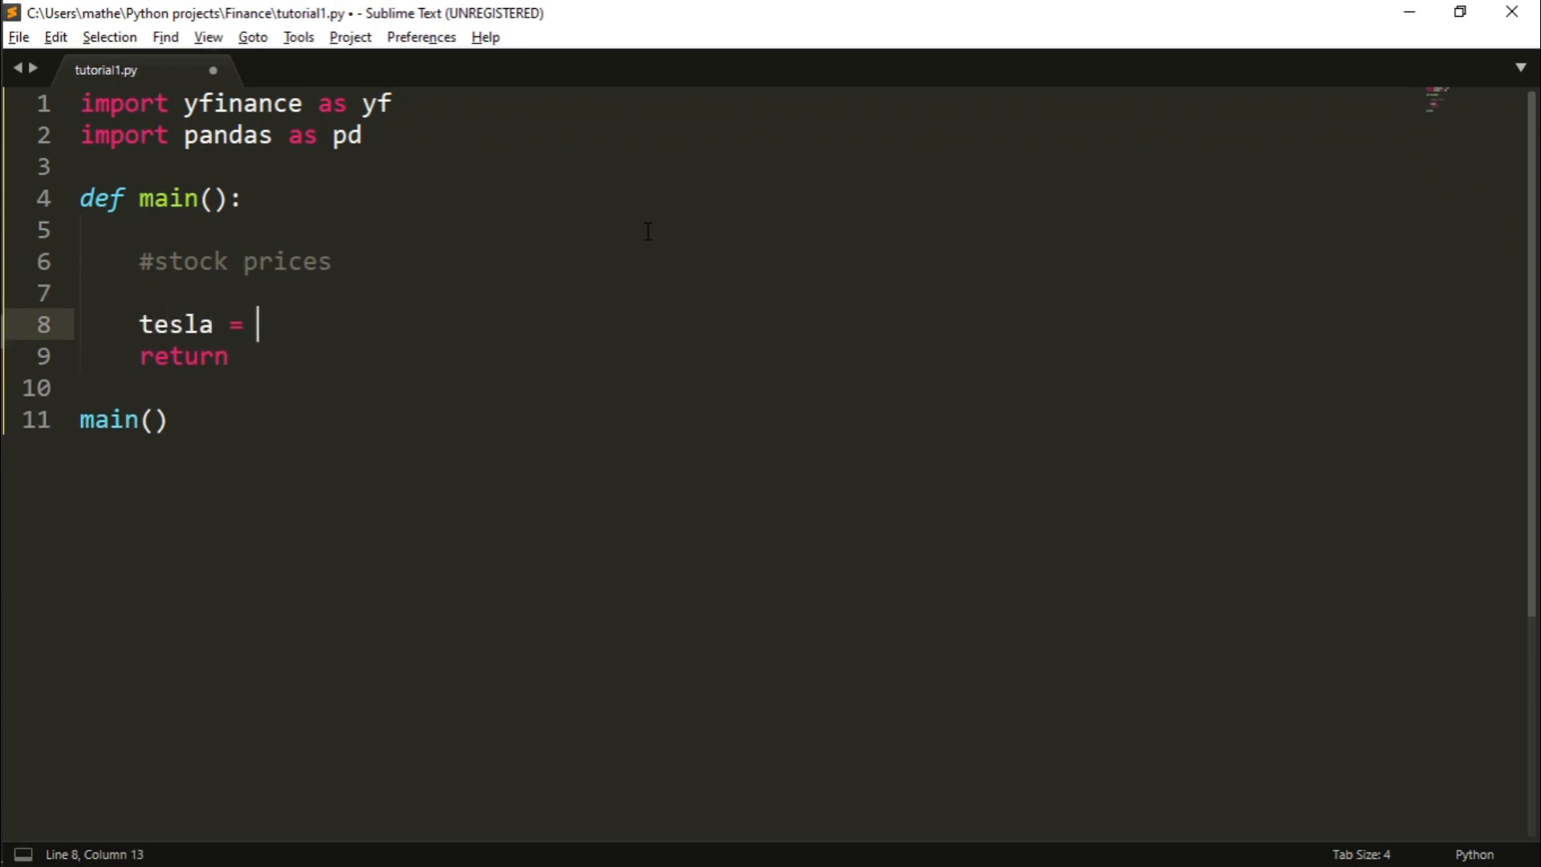
text(yf.)
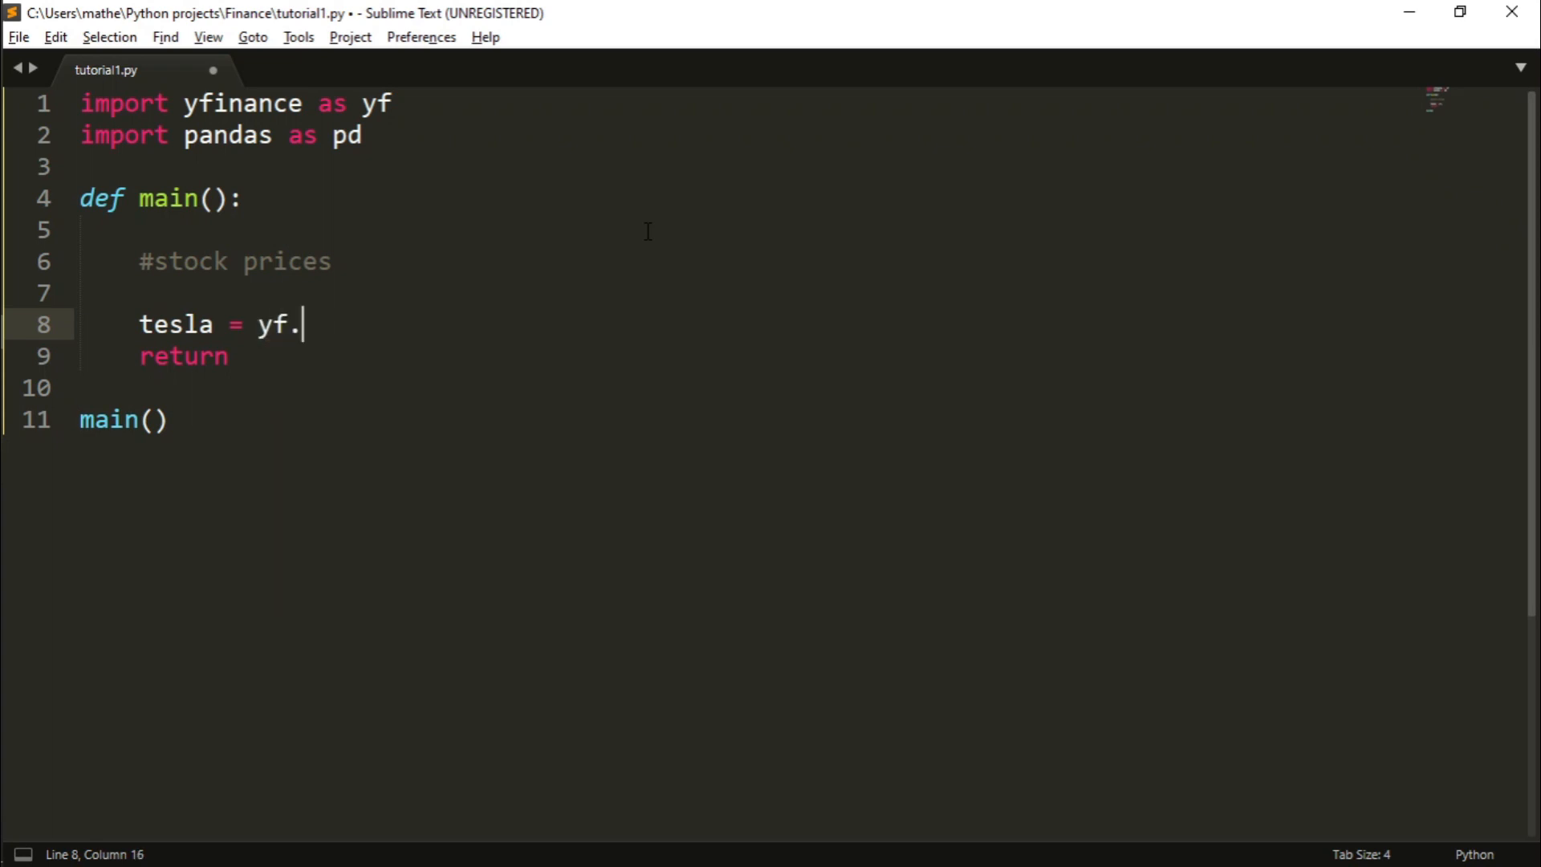
text(Ti)
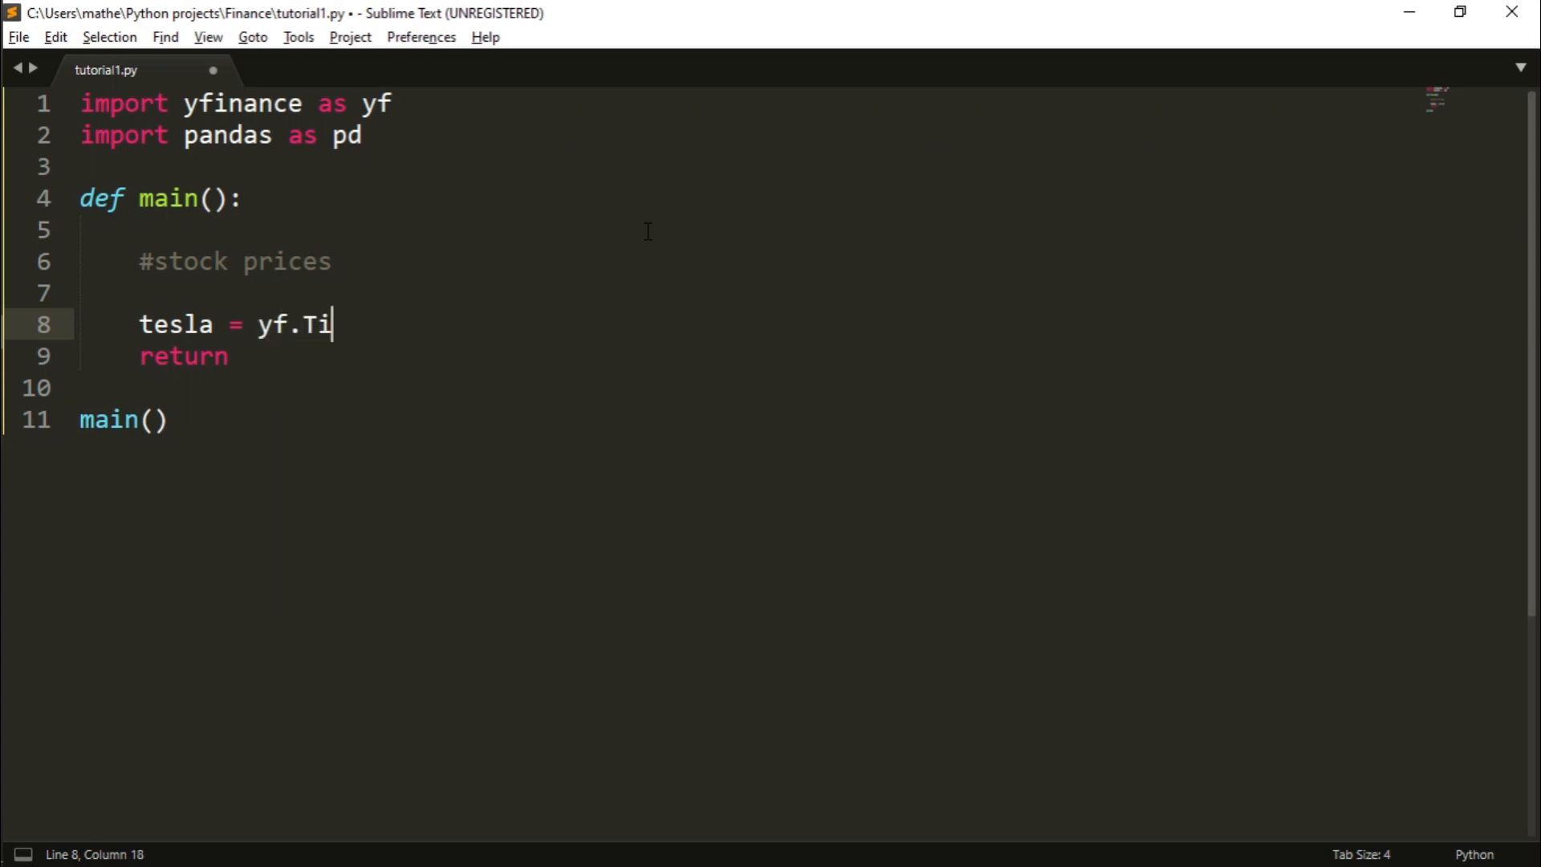
text(cker())
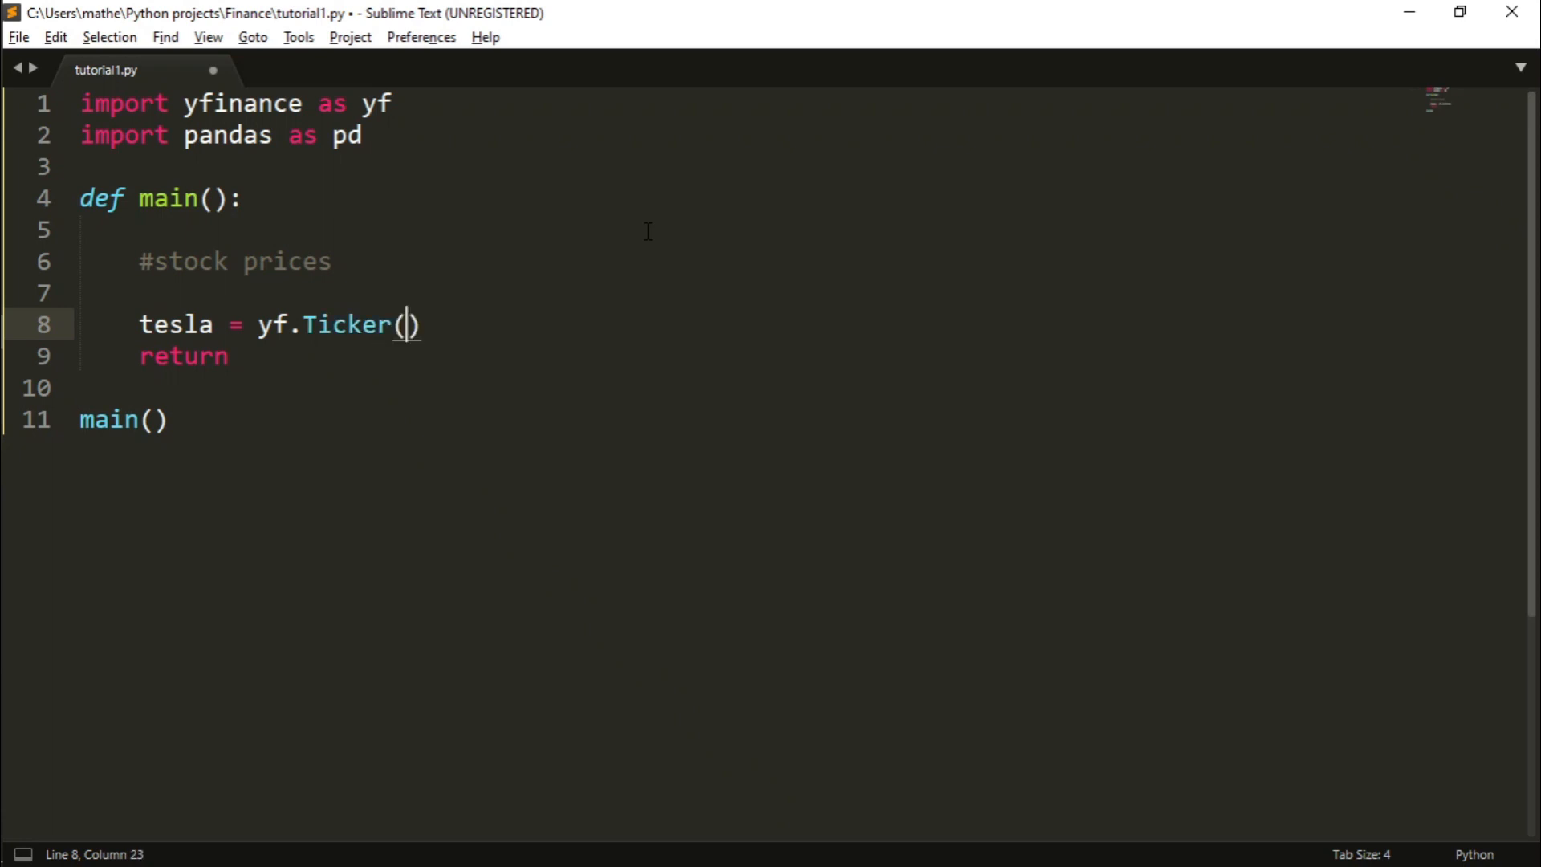
text("")
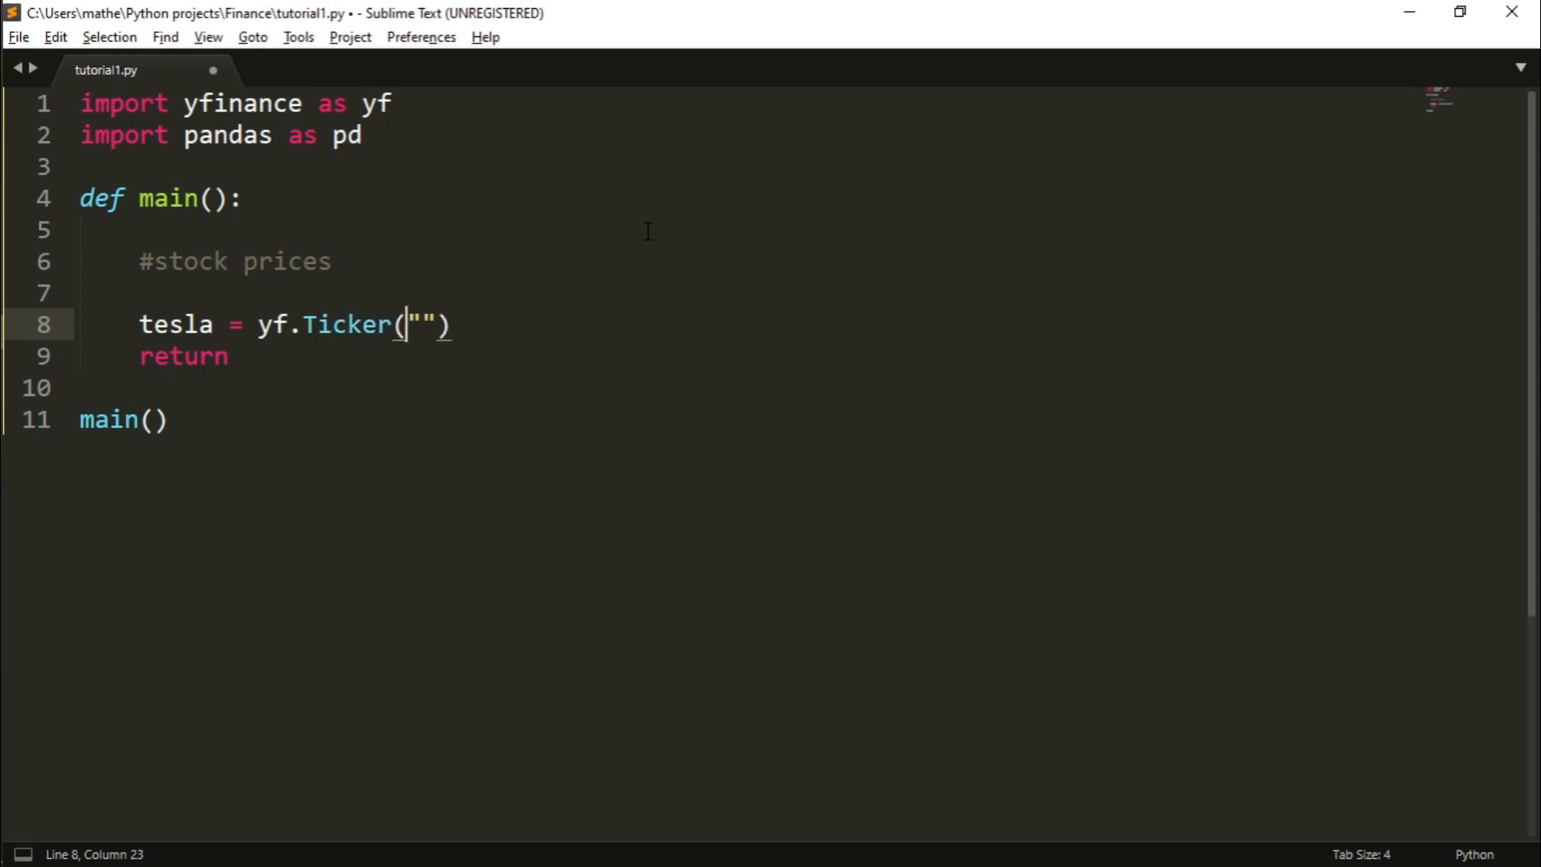
double_click(272, 324)
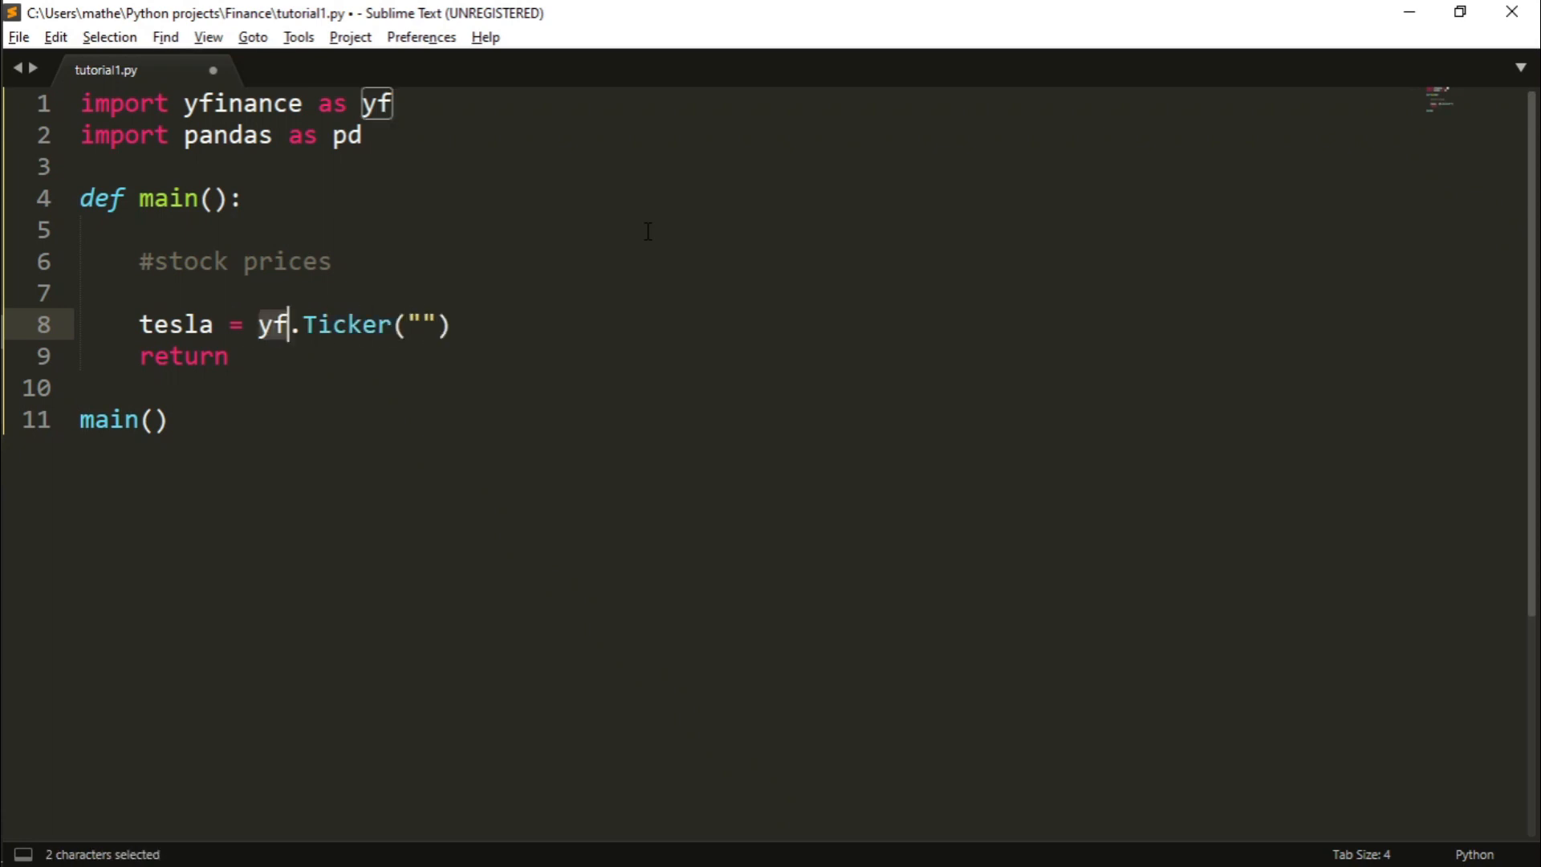
double_click(345, 324)
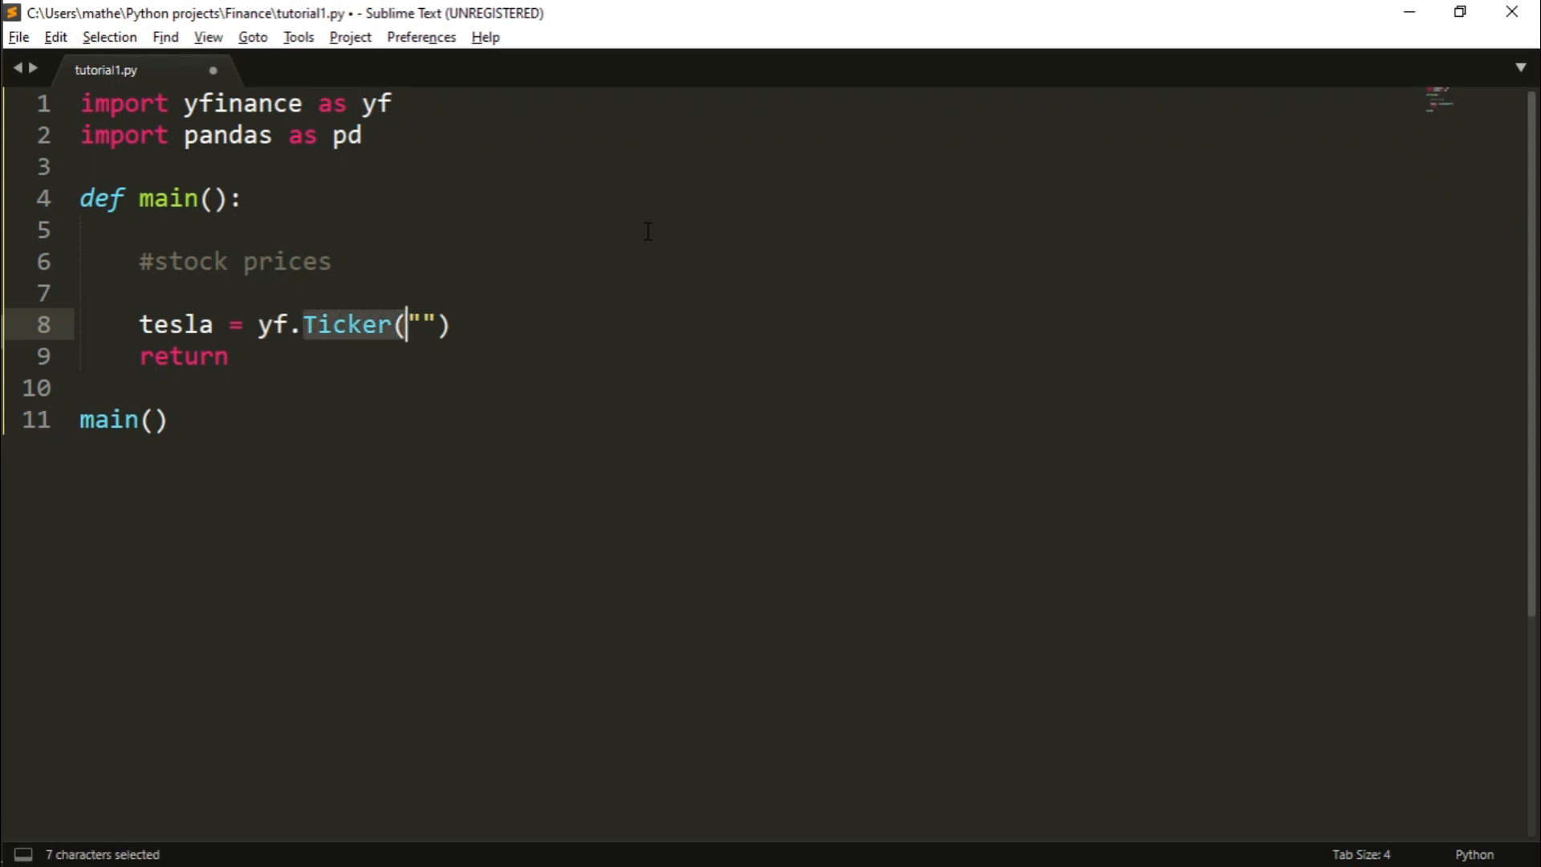
click(416, 324)
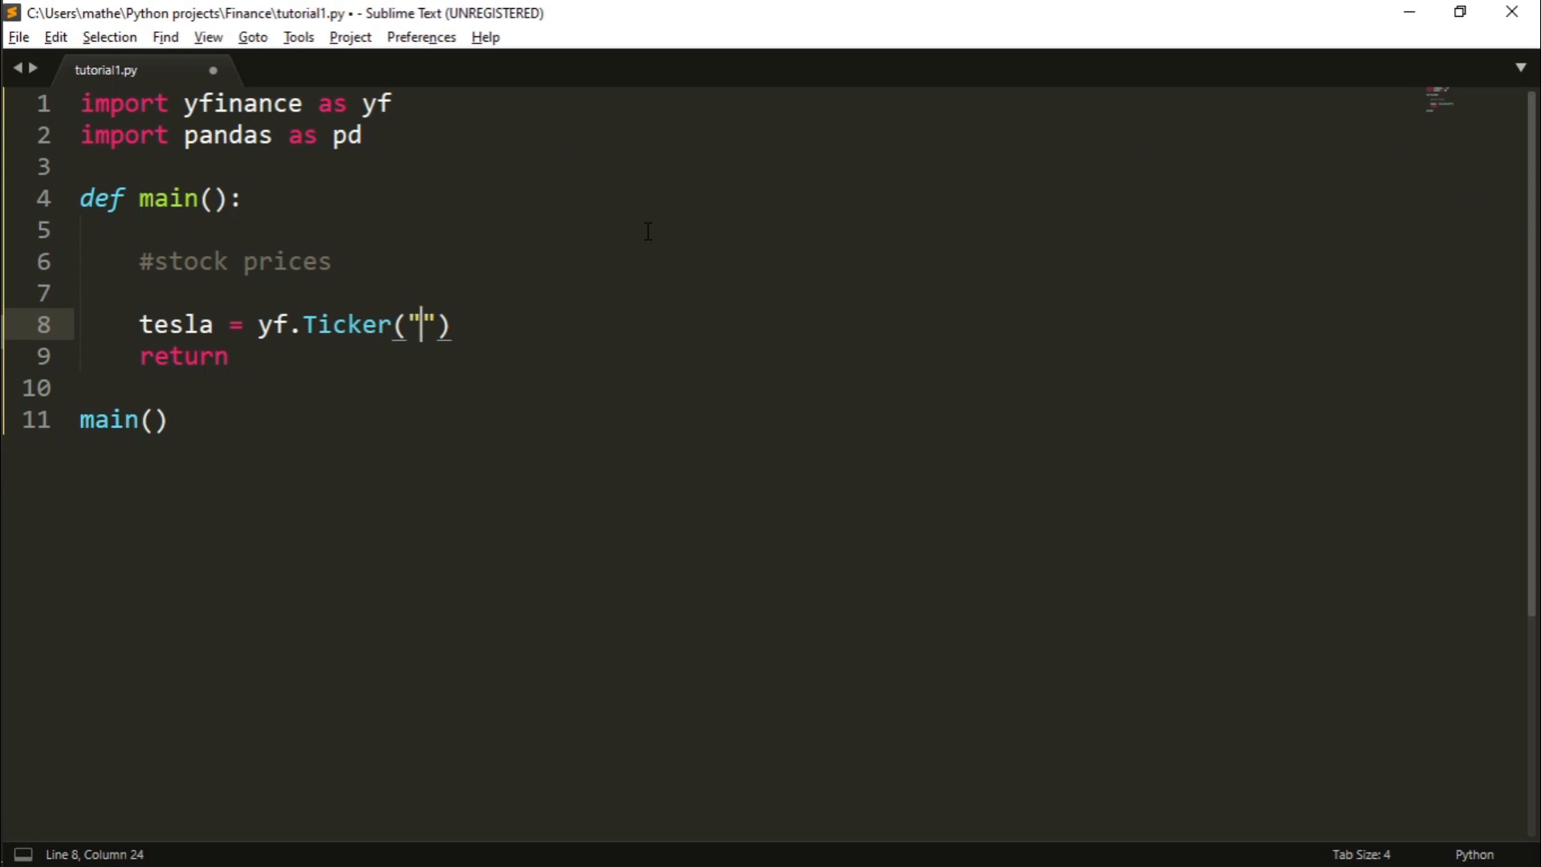
text(T)
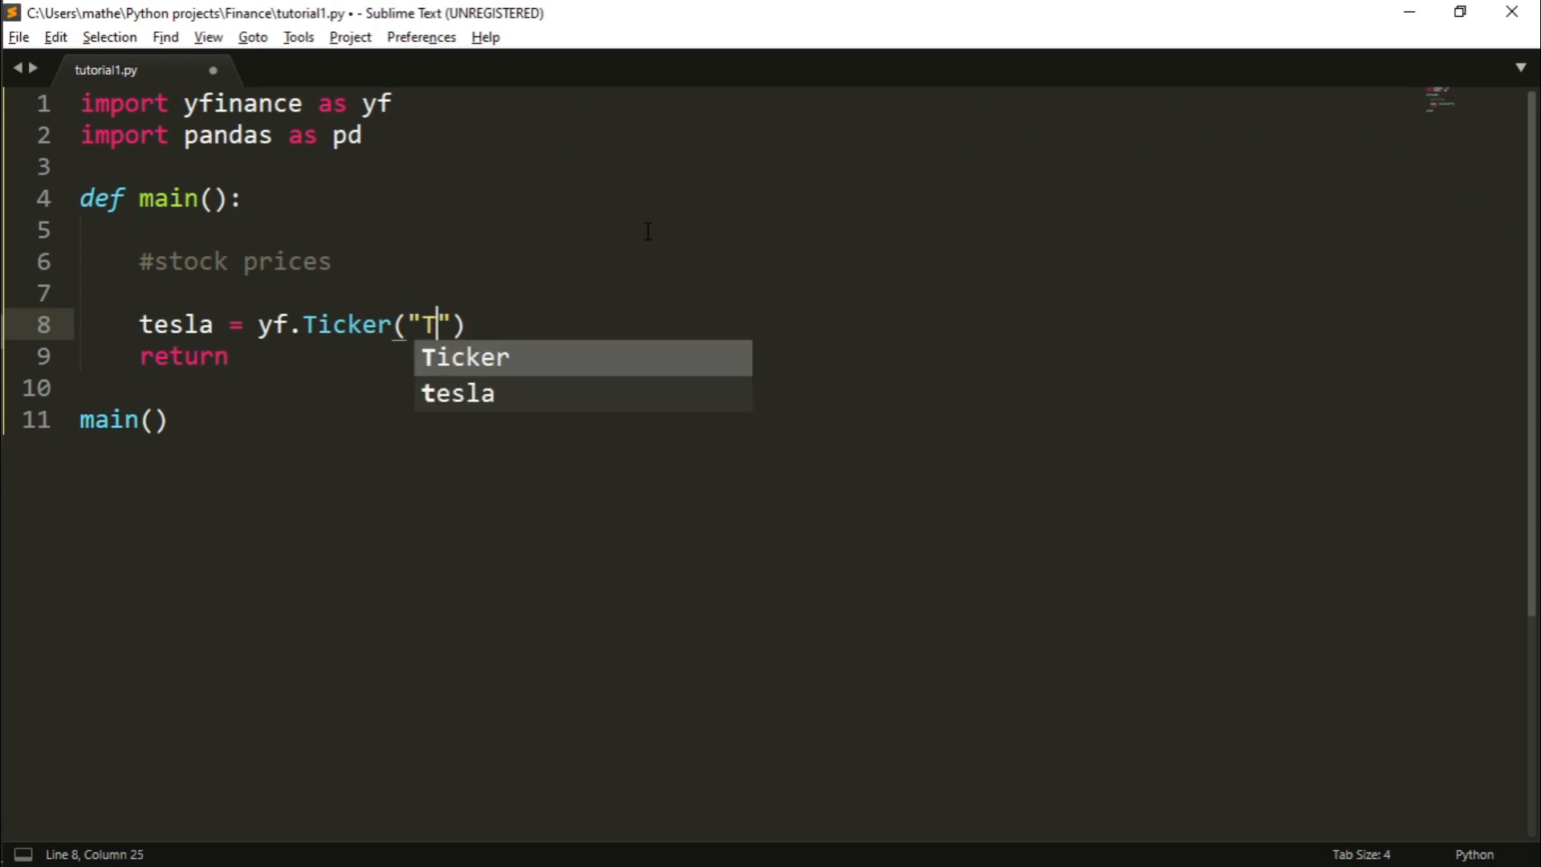
text(SLA)
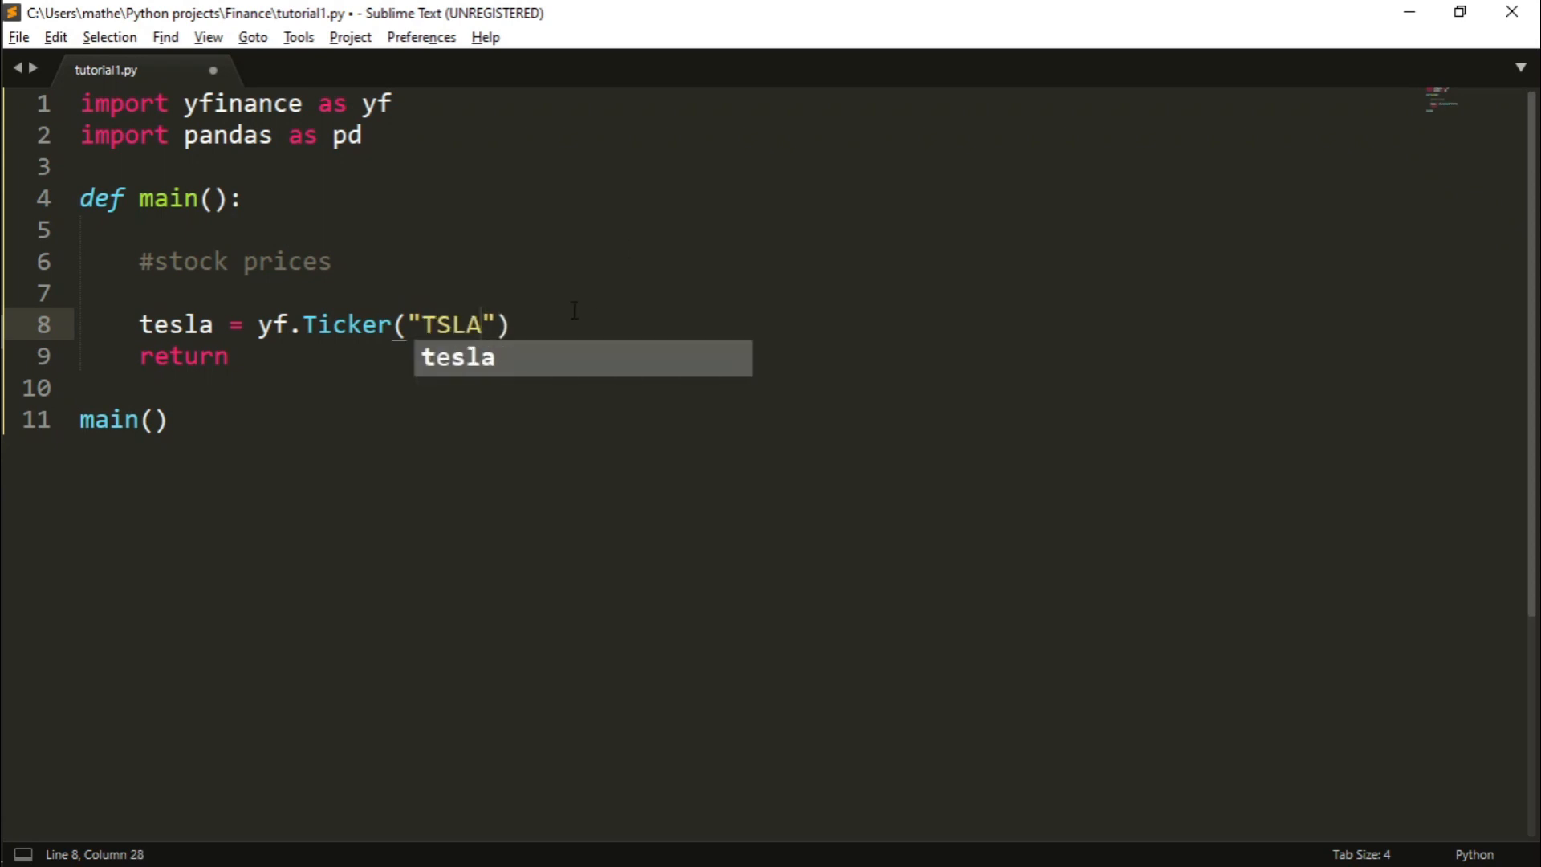
double_click(450, 324)
text(histo)
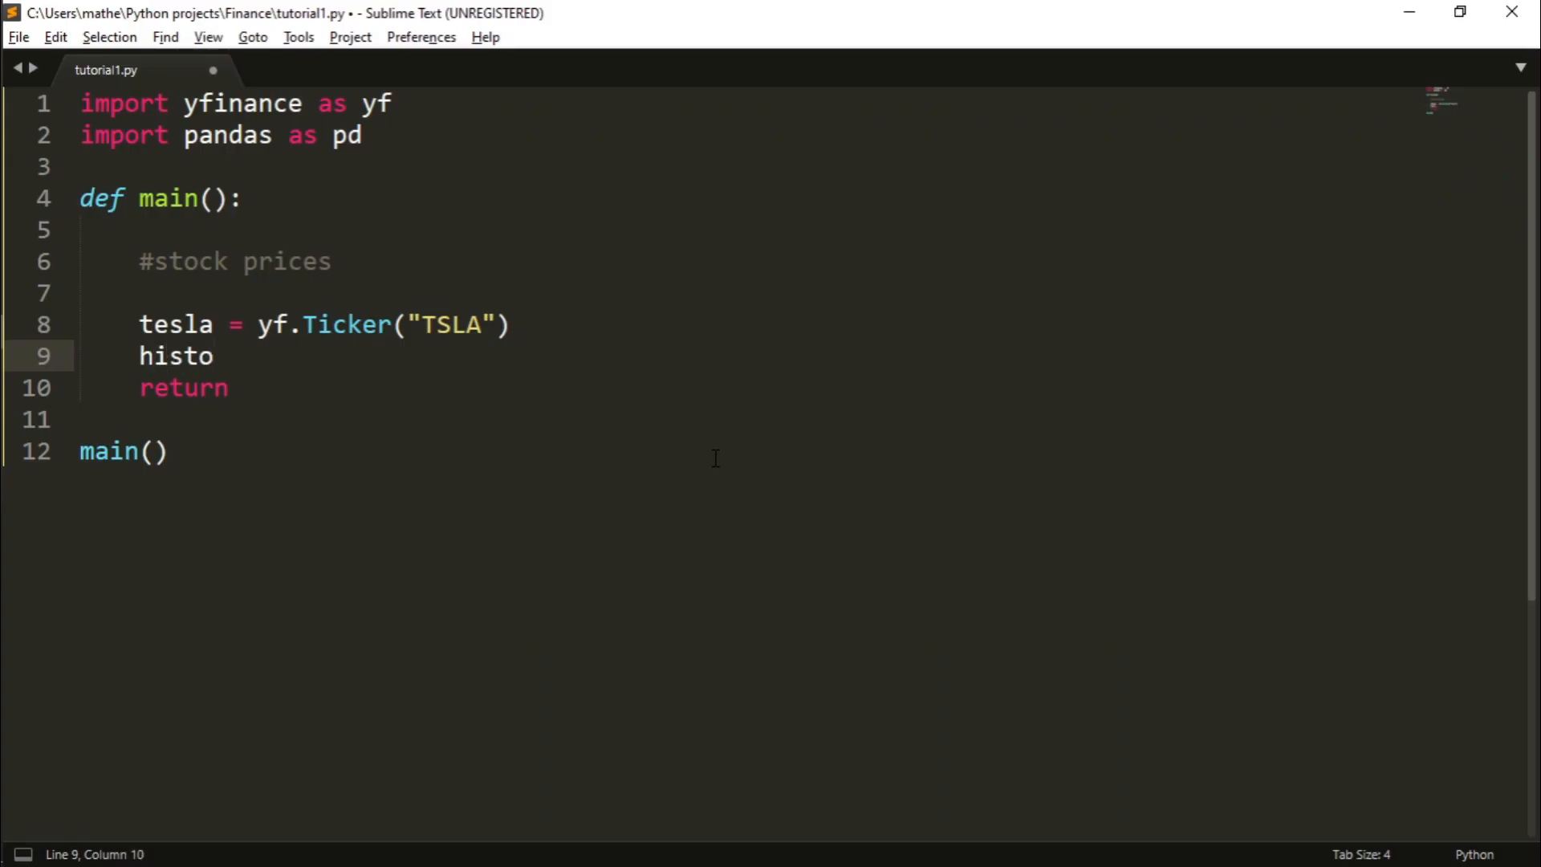
- Assign historical_data_tesla = tesla.history()
text(rical)
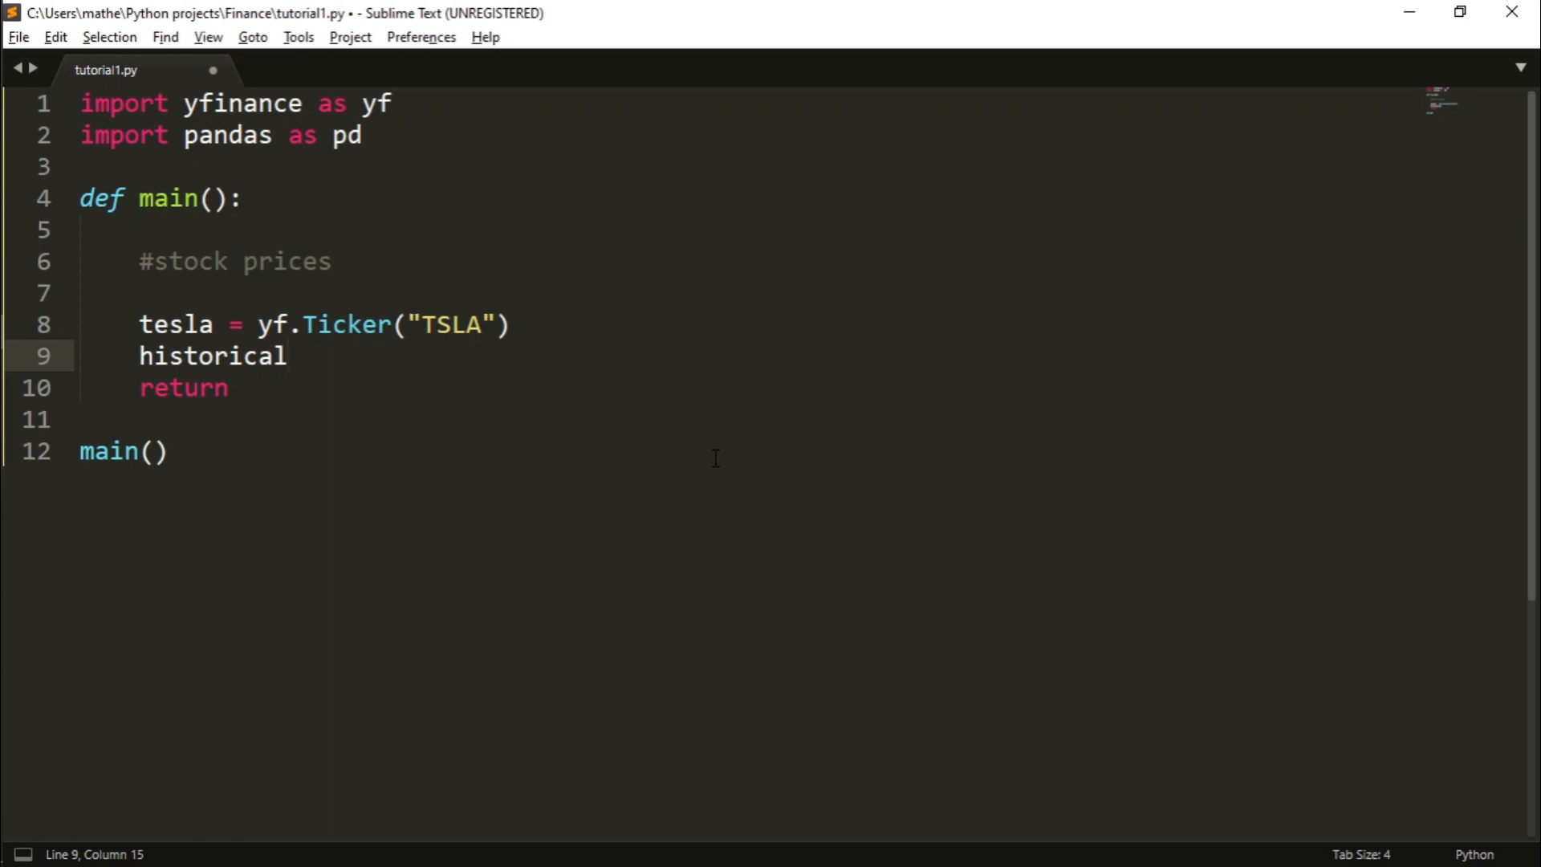
text(_data_)
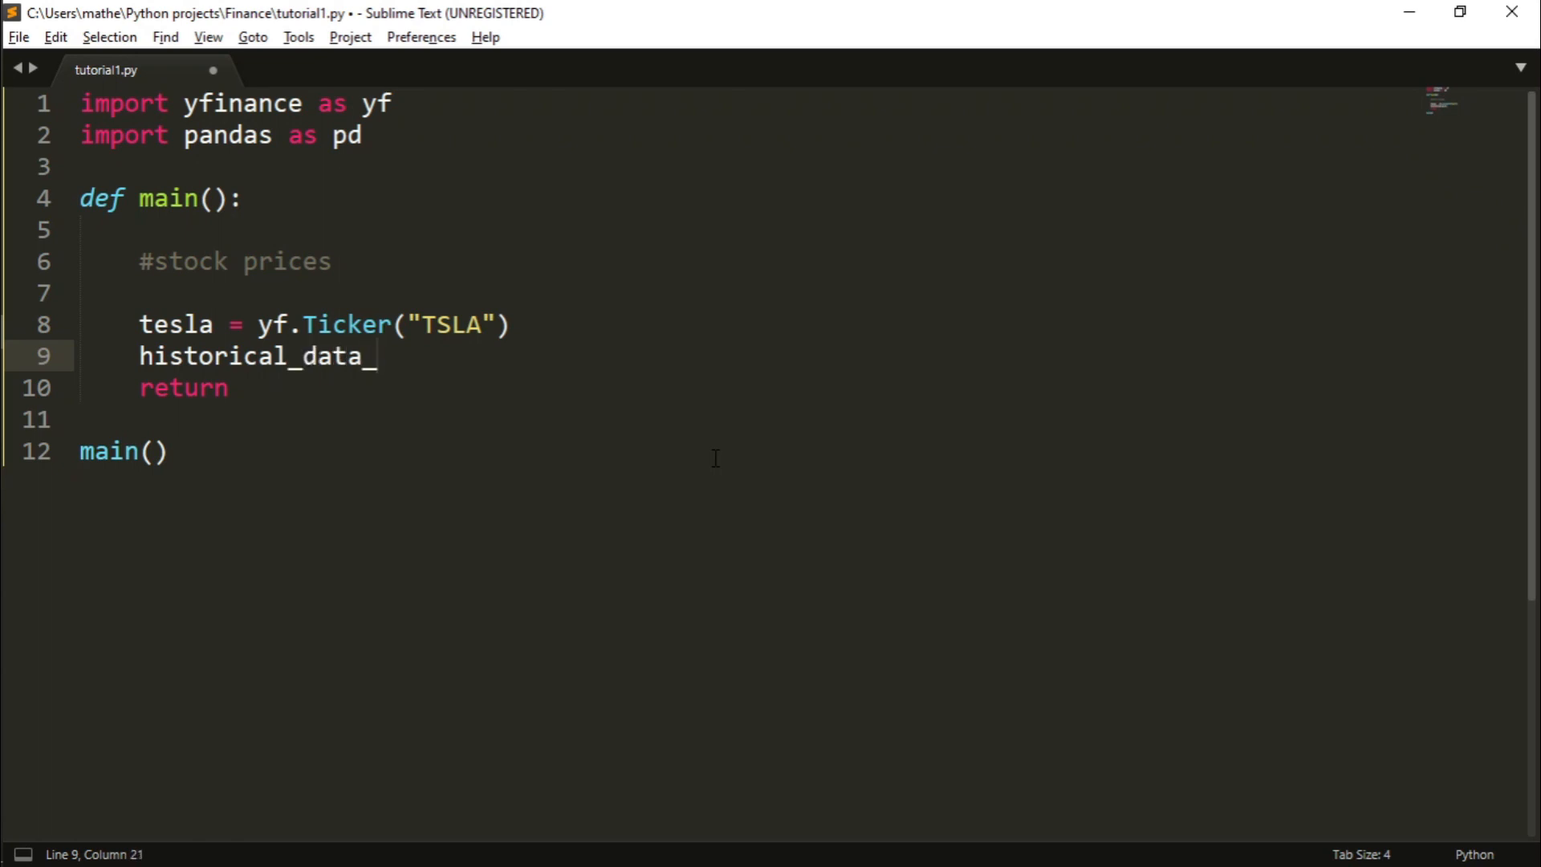
text(tesla =)
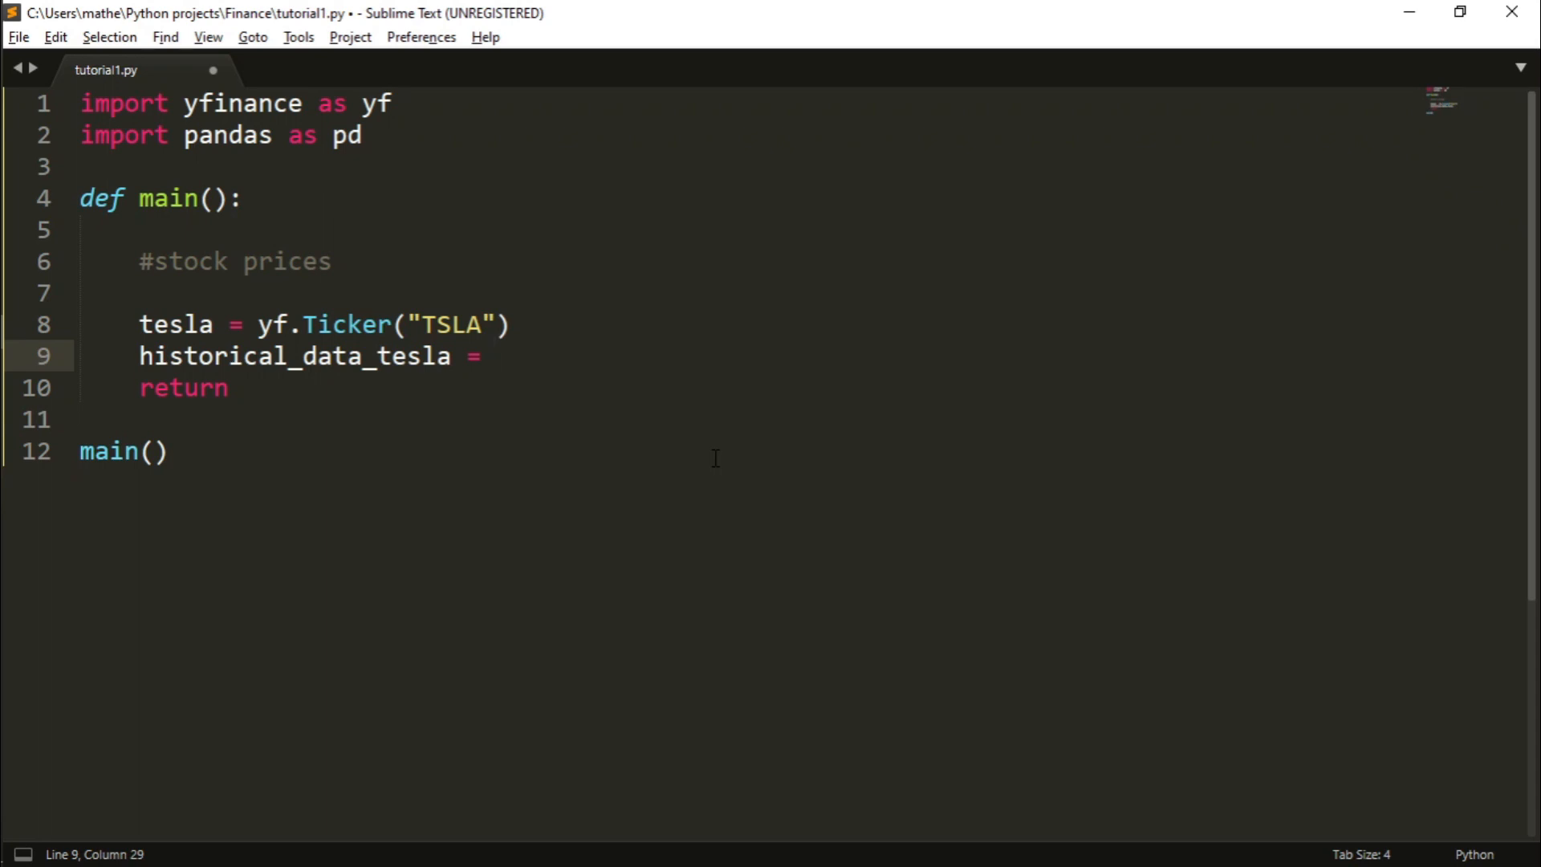
text(tesla)
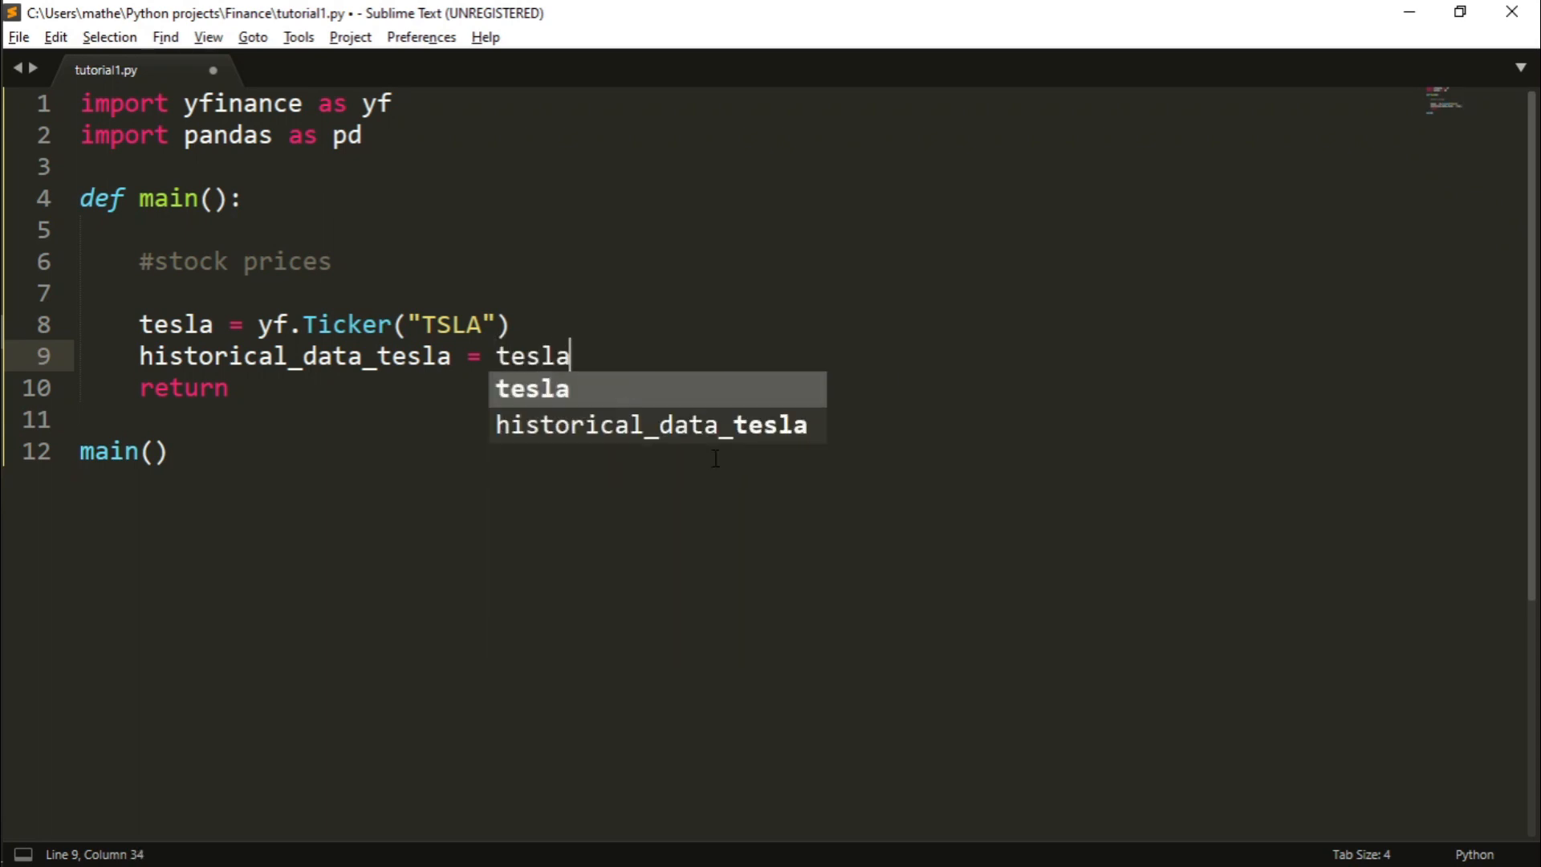
text(.)
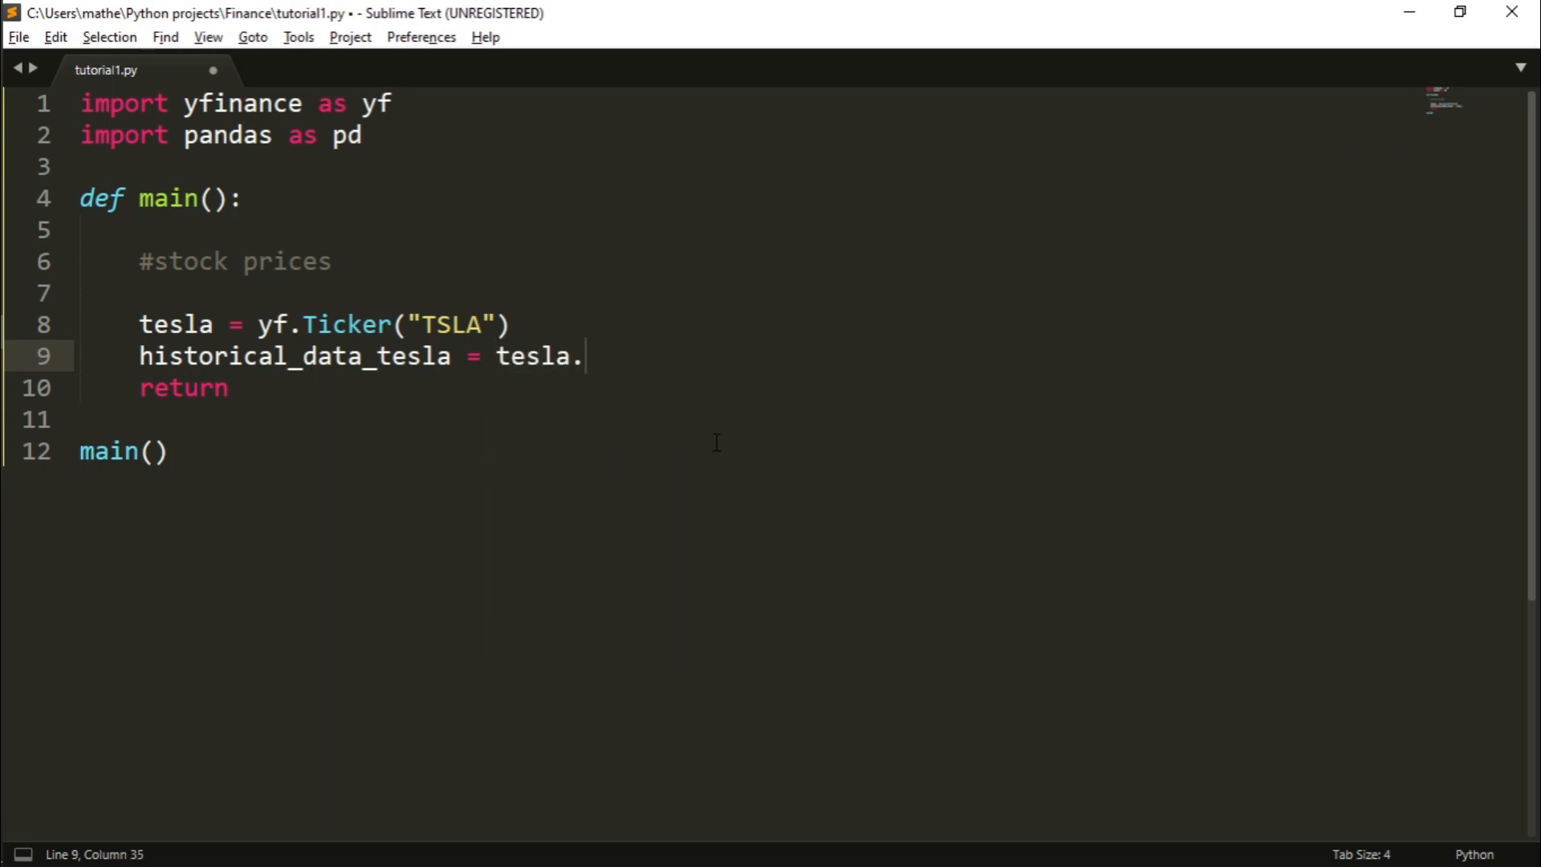
mouse_move(762, 437)
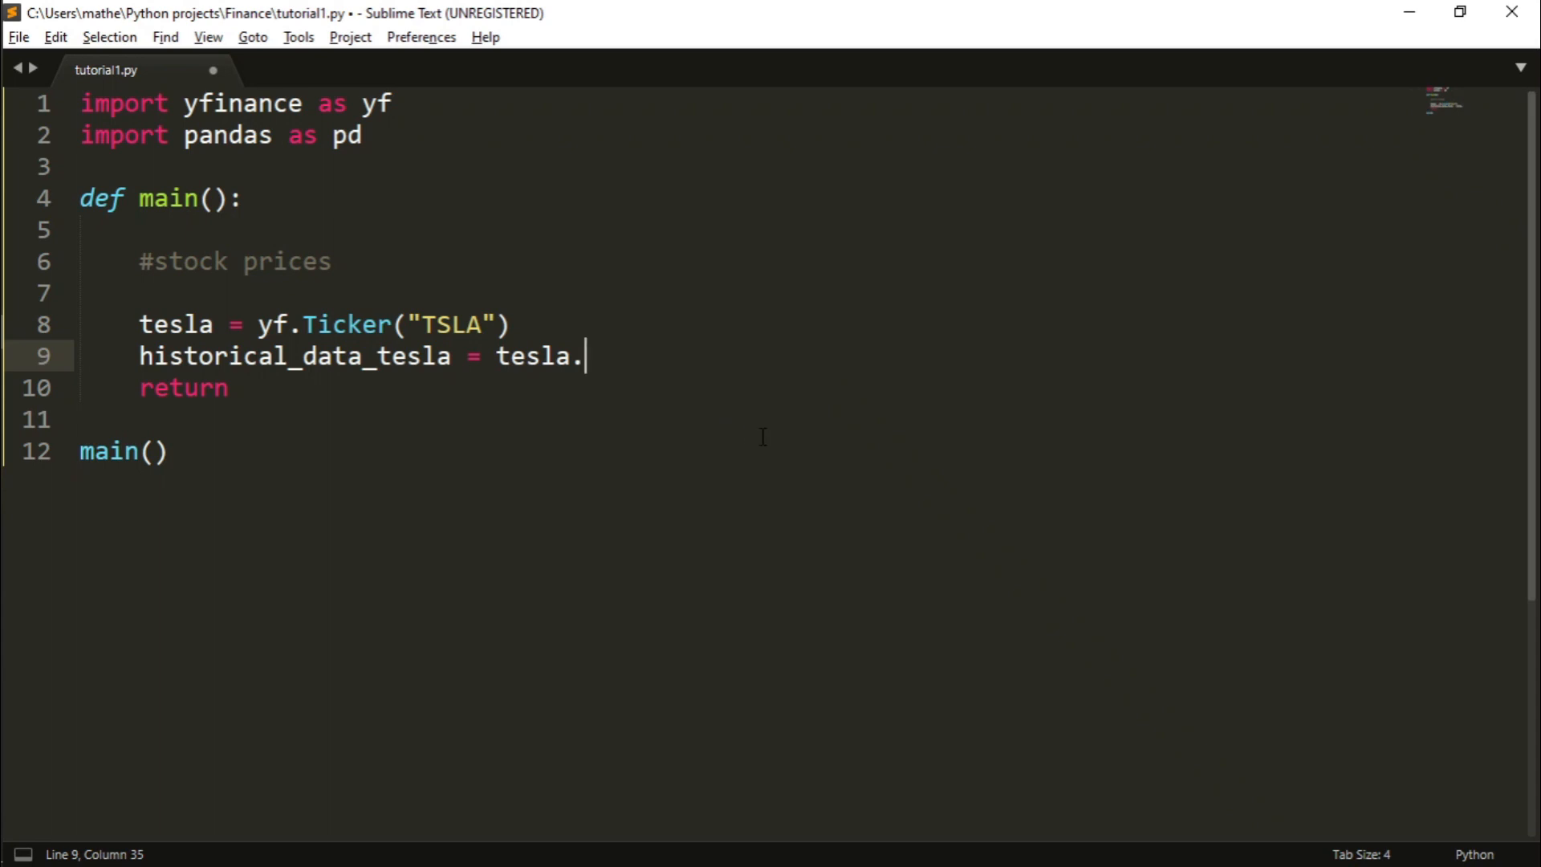
text(history())
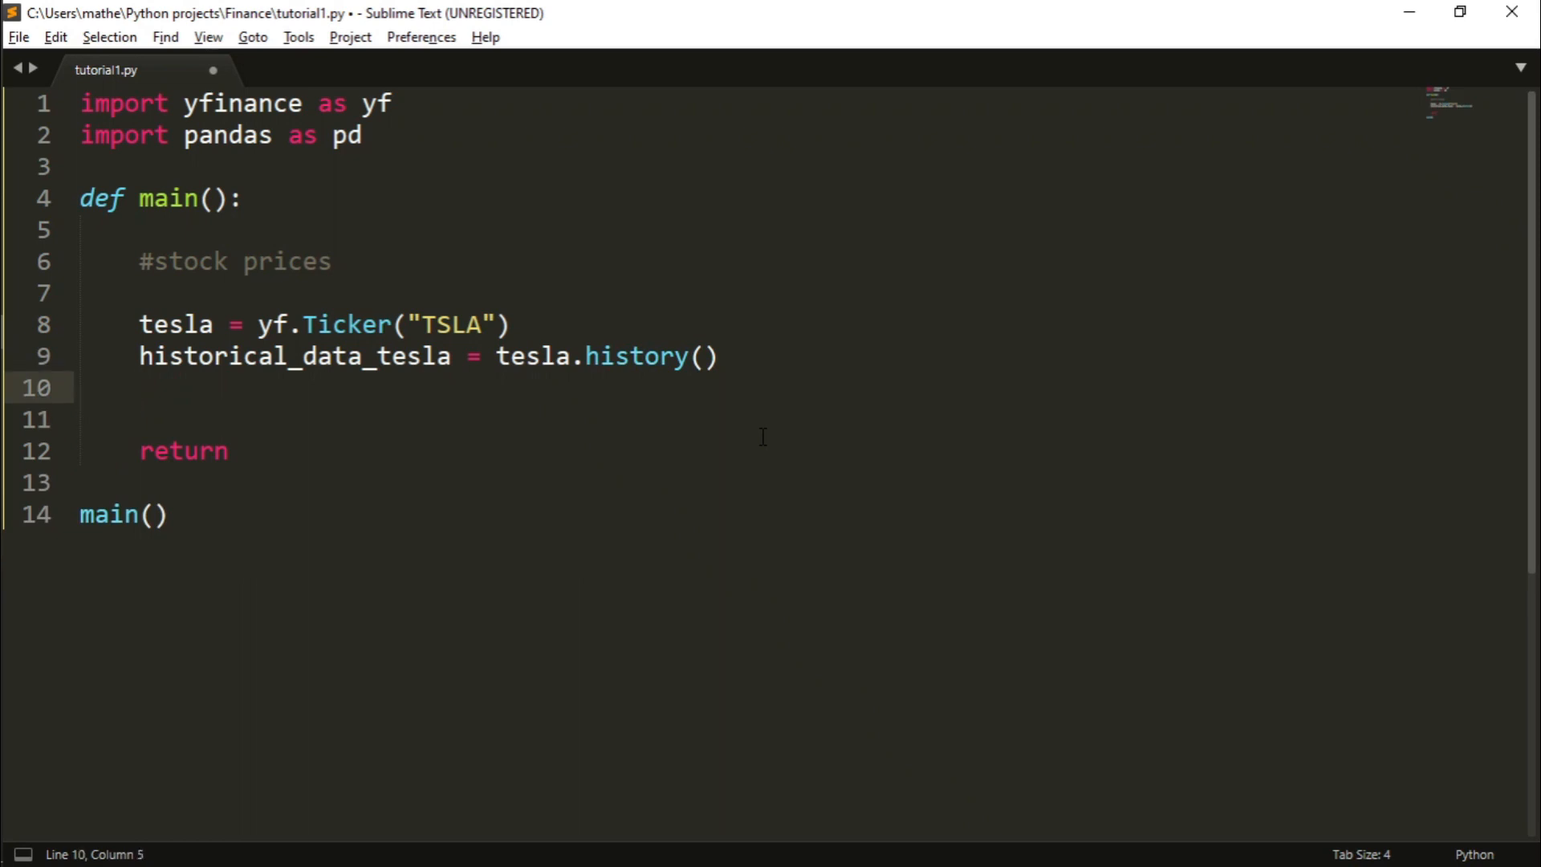
- Print a "Historical data" heading and historical_data_tesla.head()
text(prin)
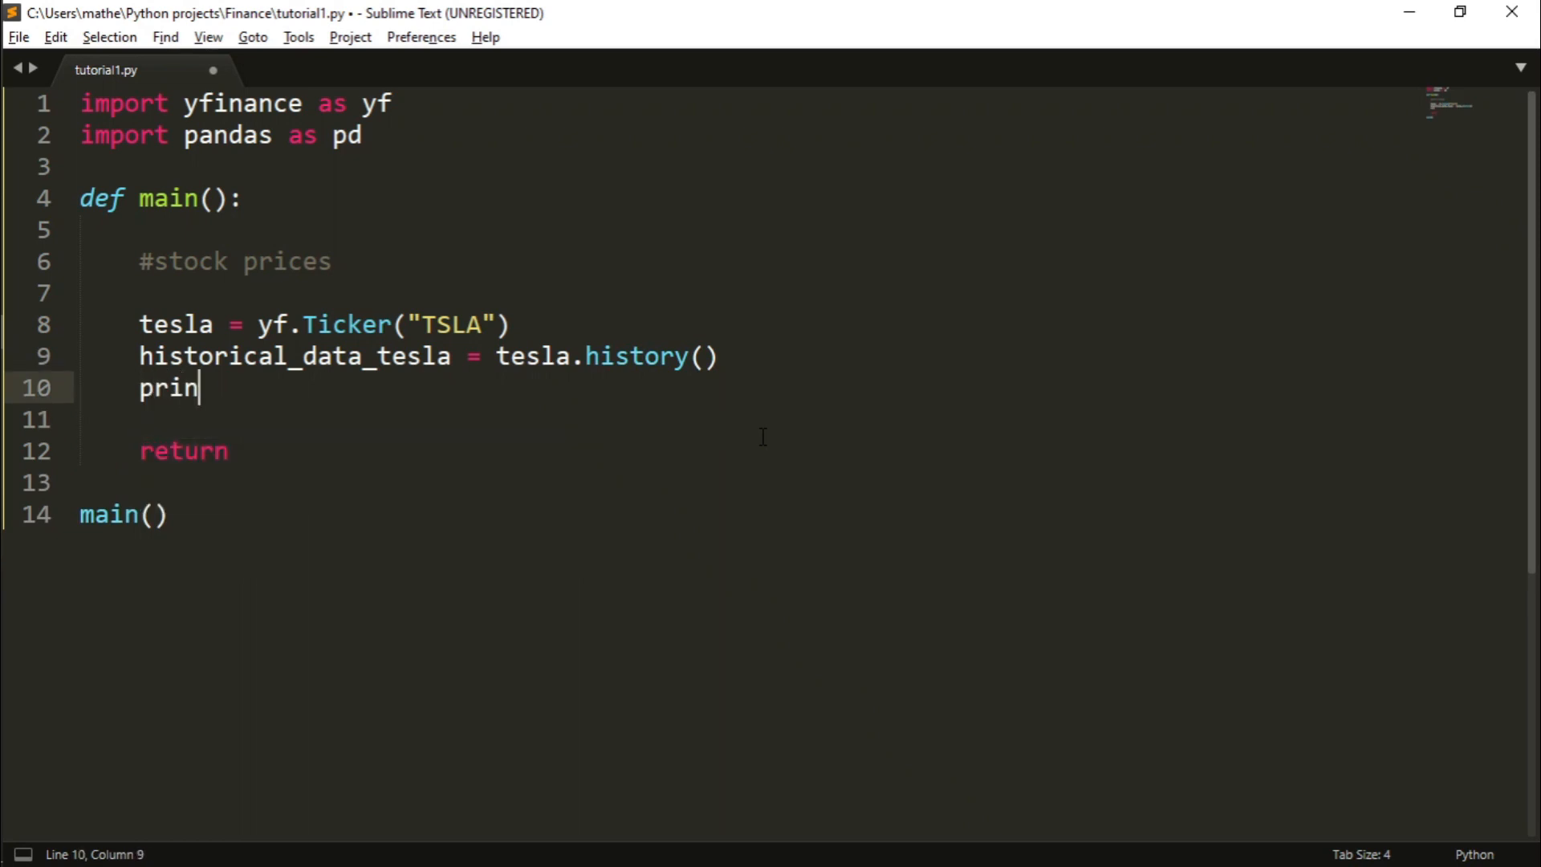
text(t(""))
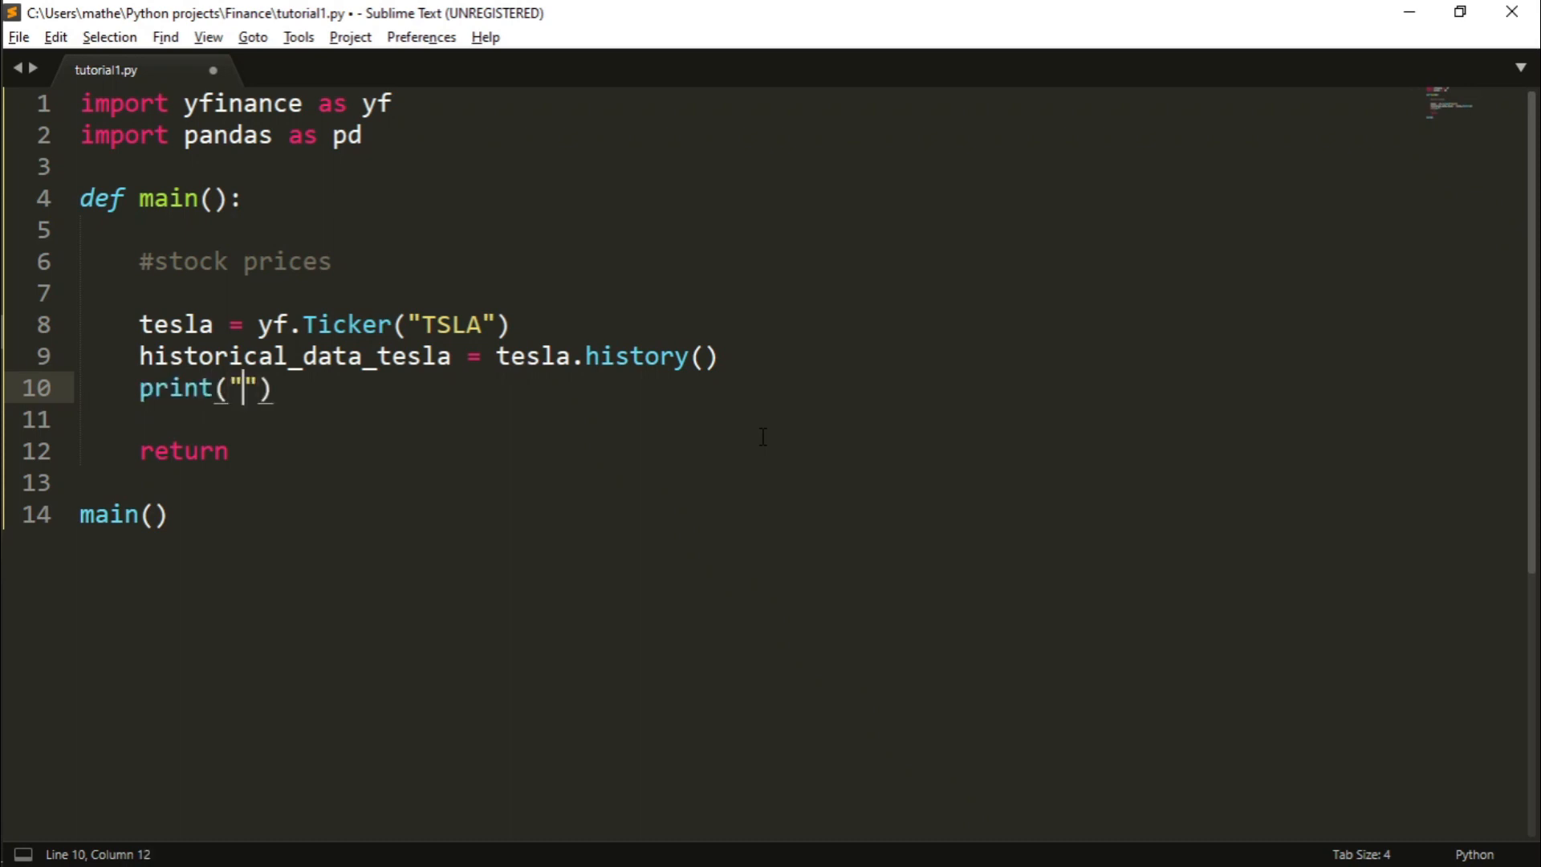
text(Histo)
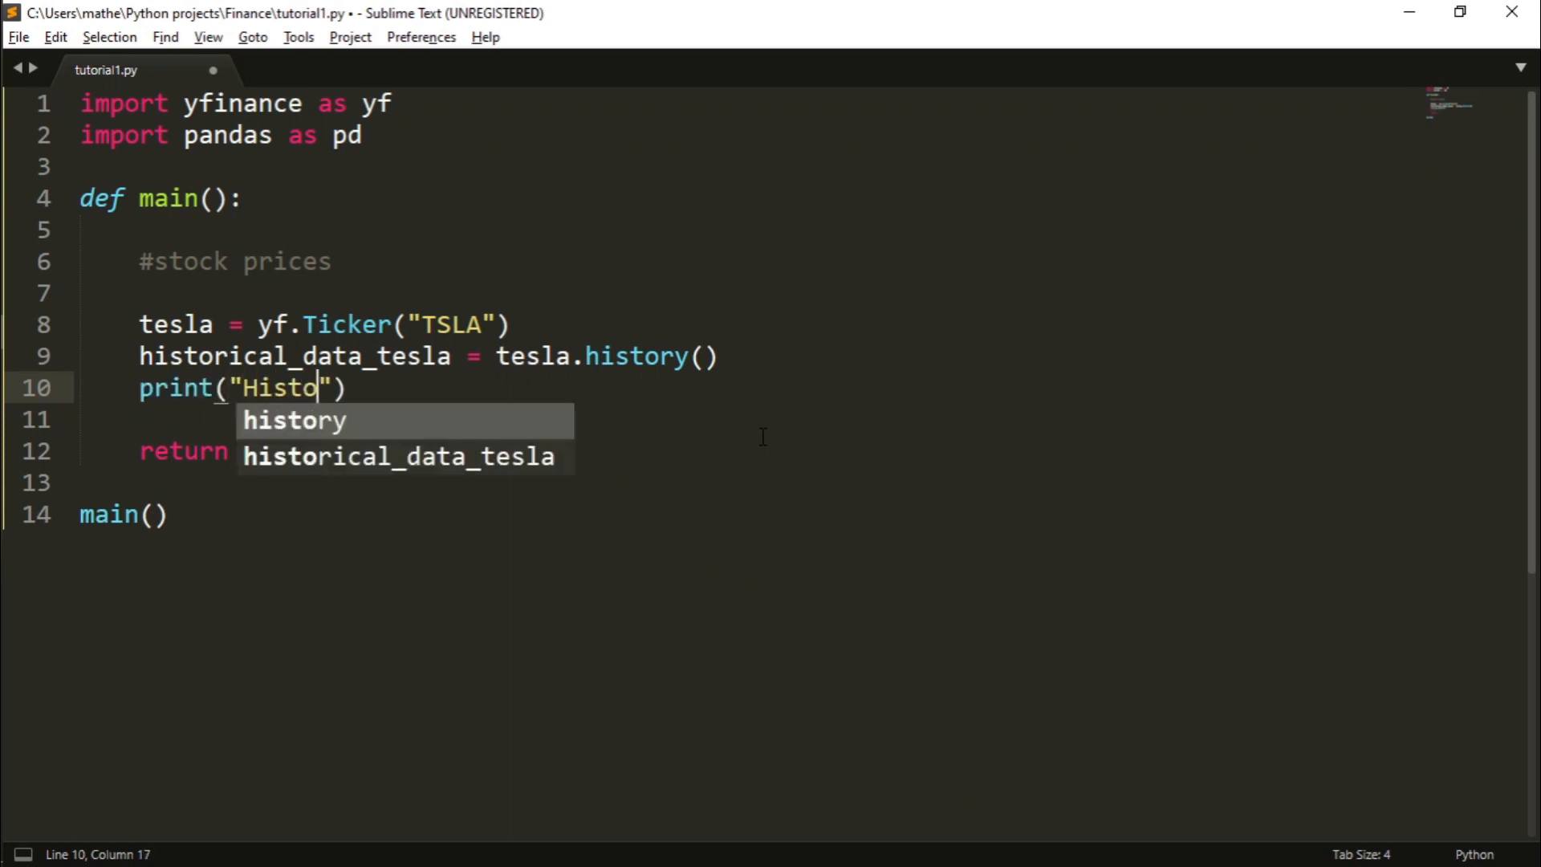
text(rical data)
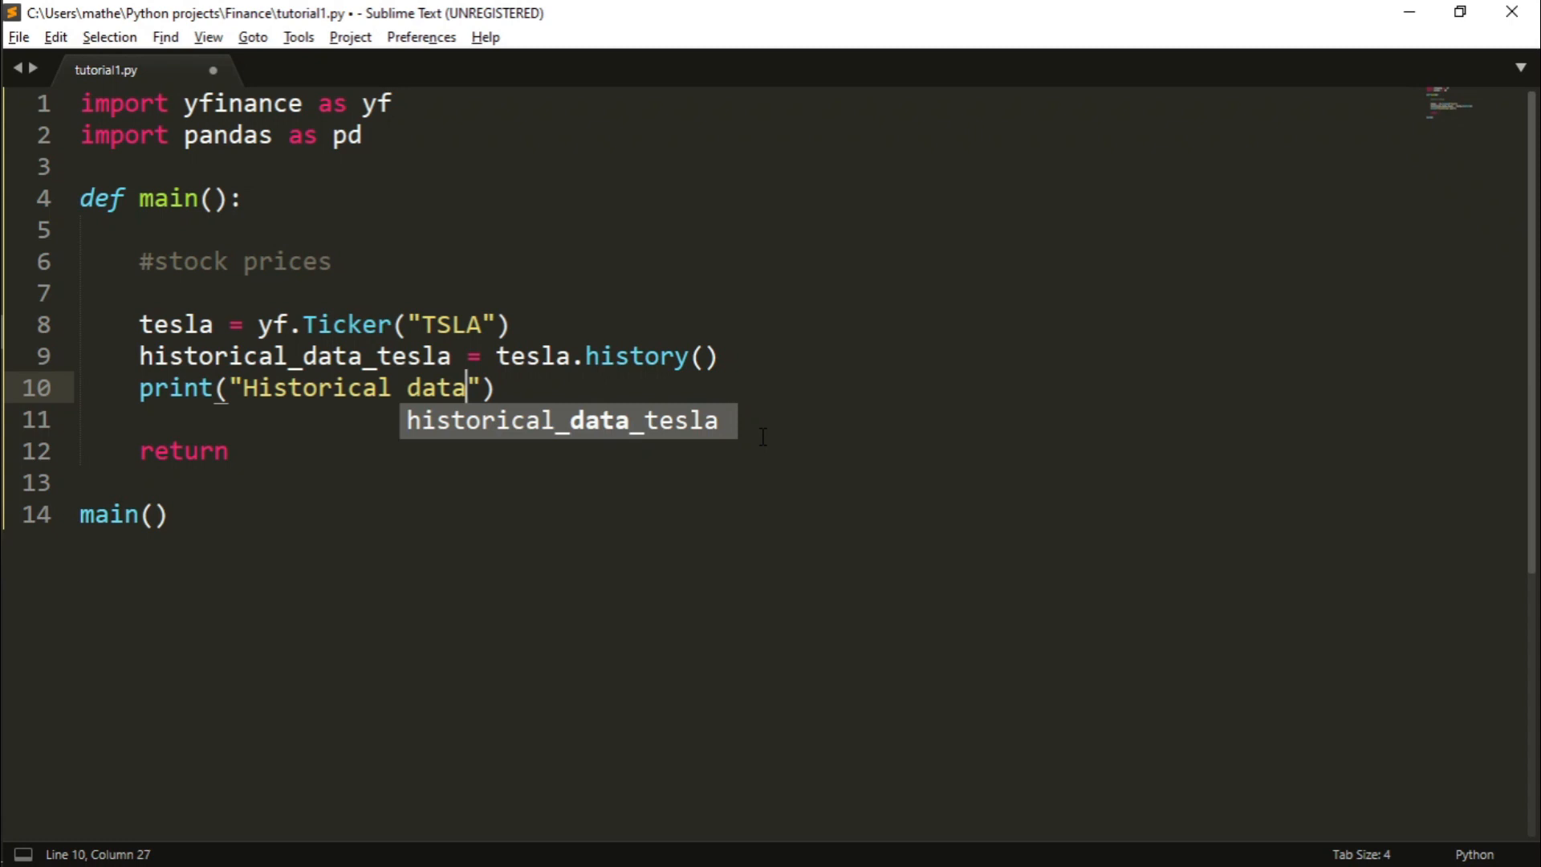
text(prin)
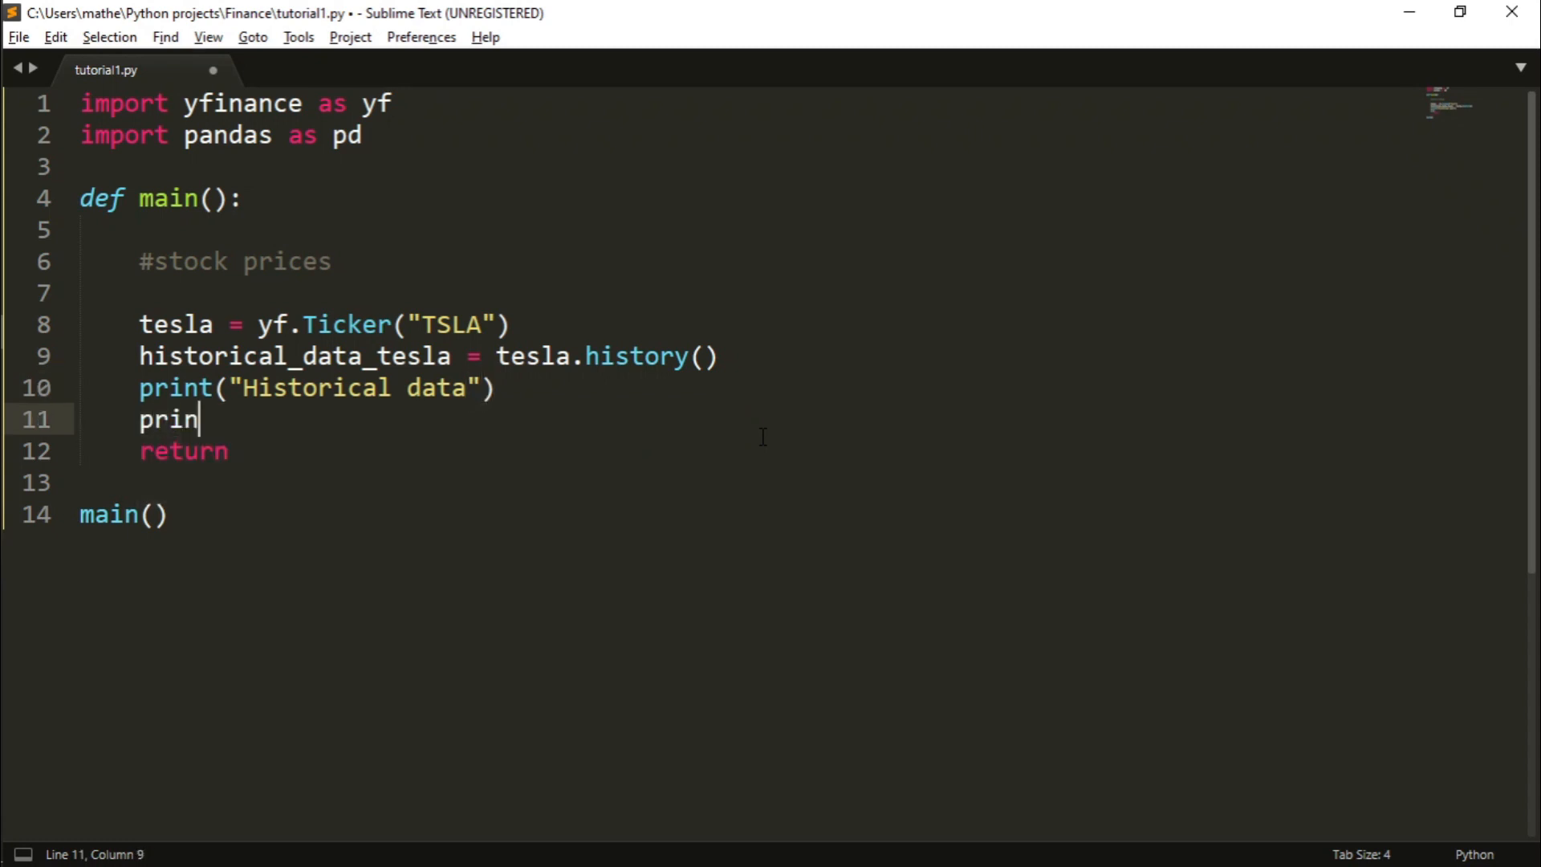
text(t(historical_data_tesla)
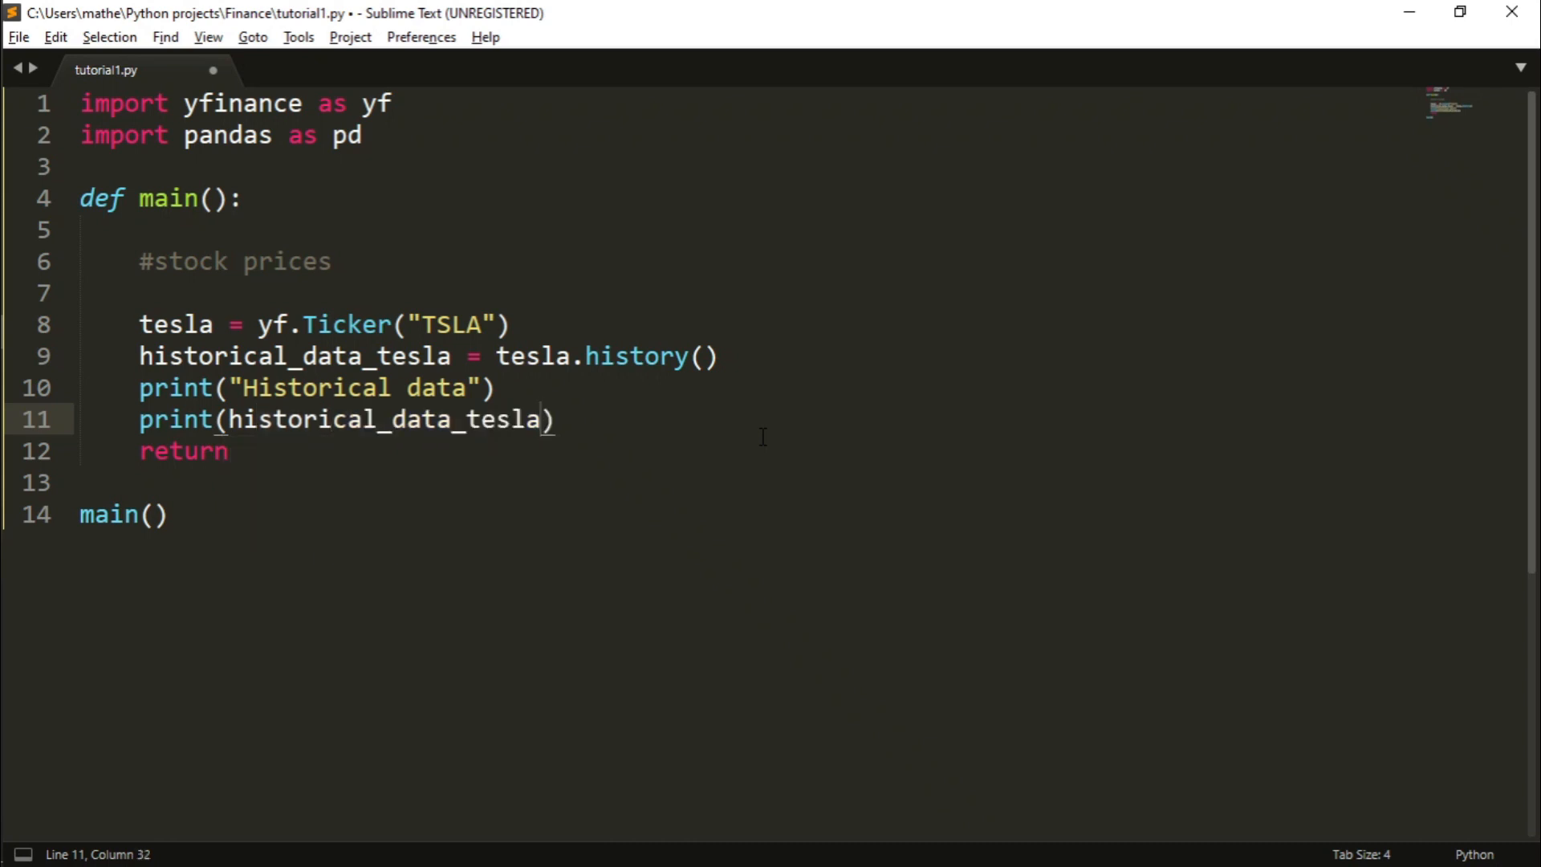
text(.head())
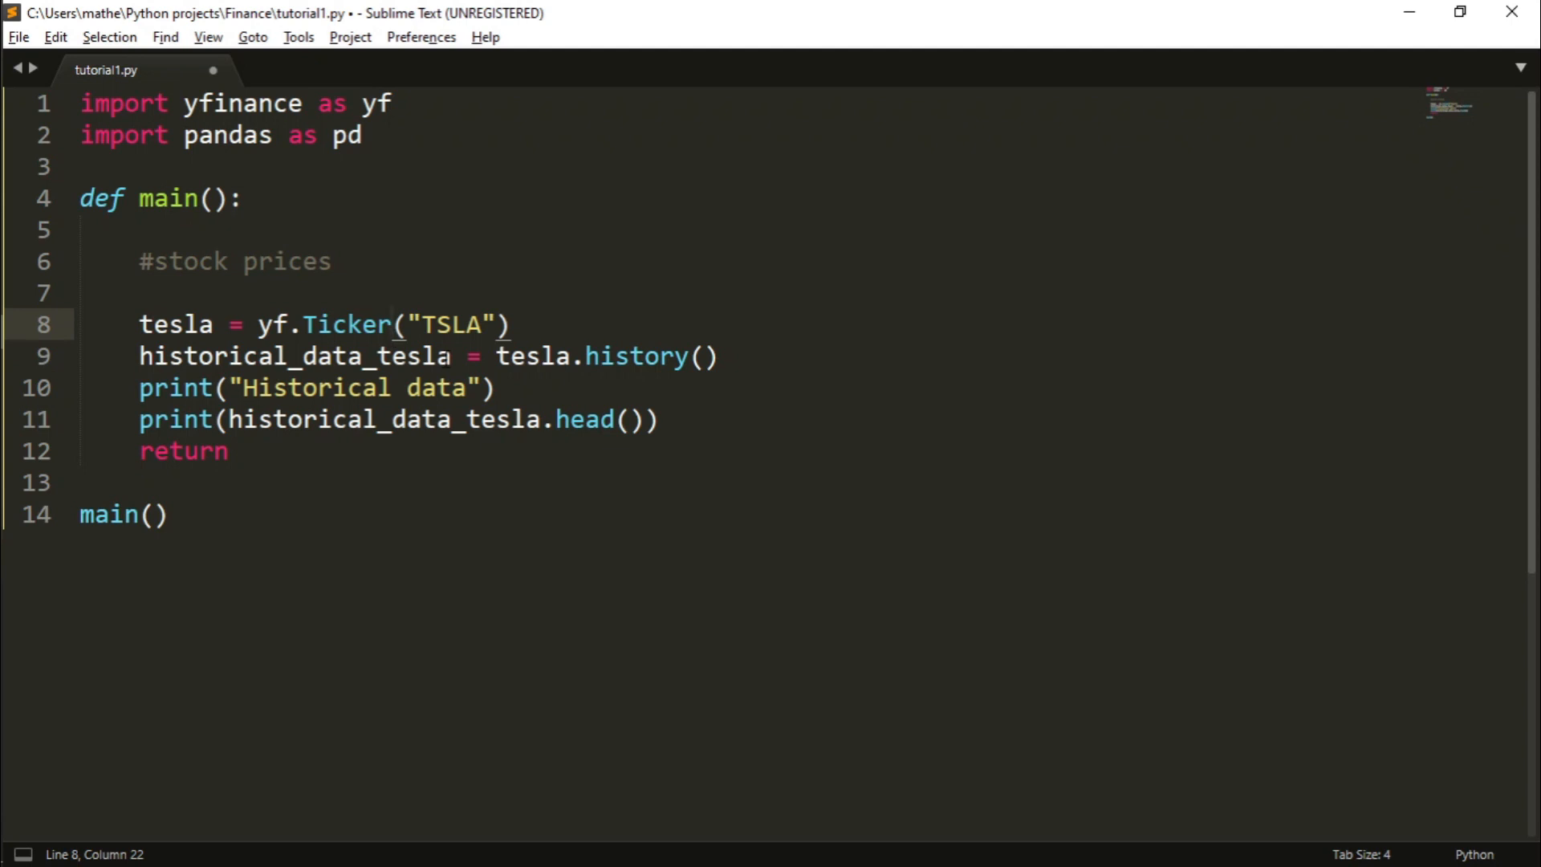
double_click(294, 356)
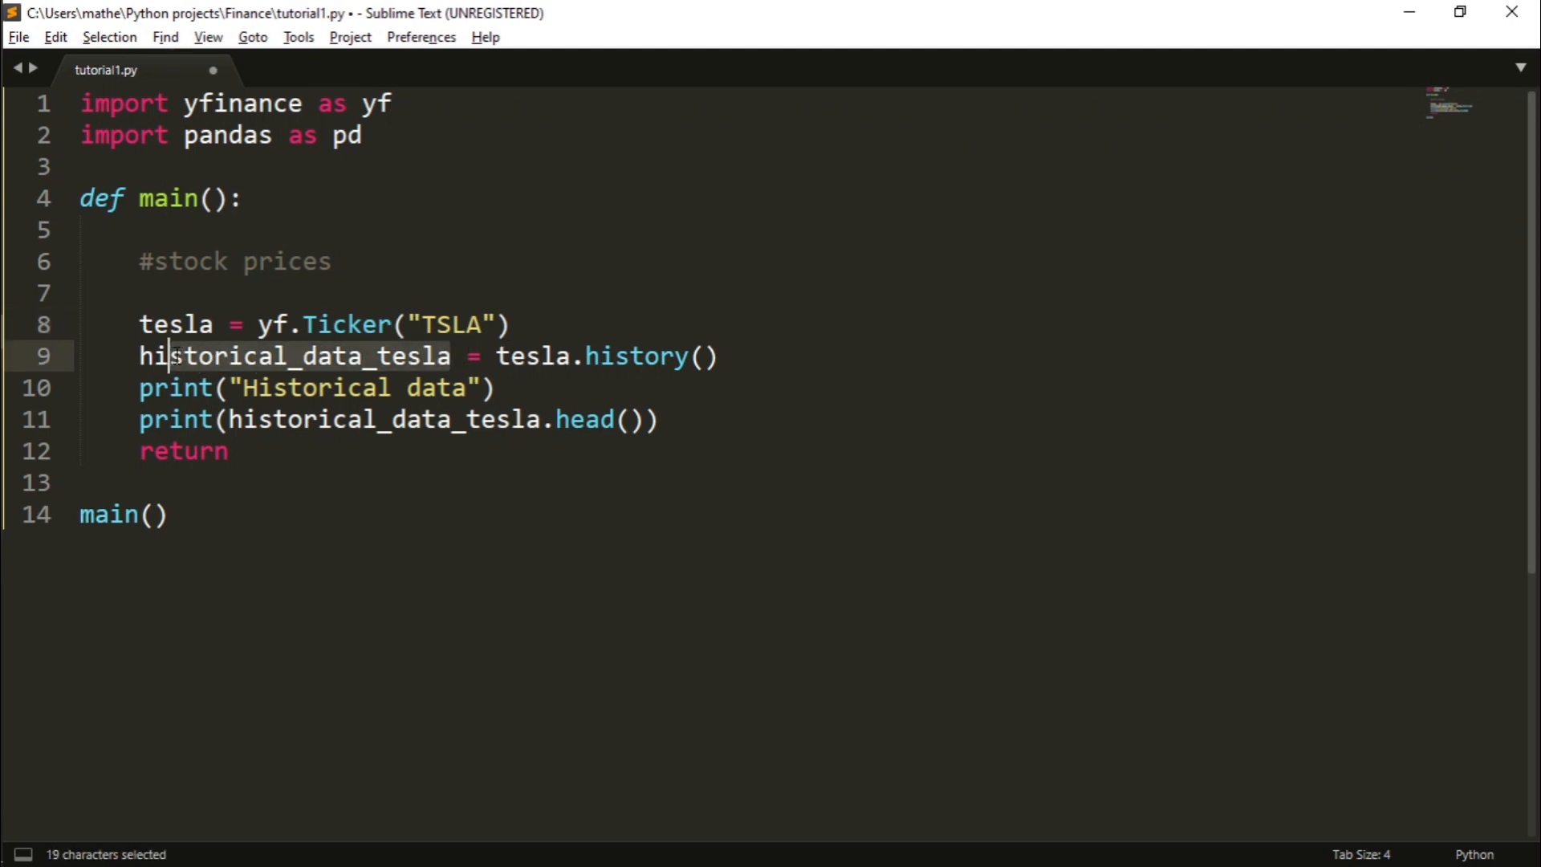
double_click(383, 419)
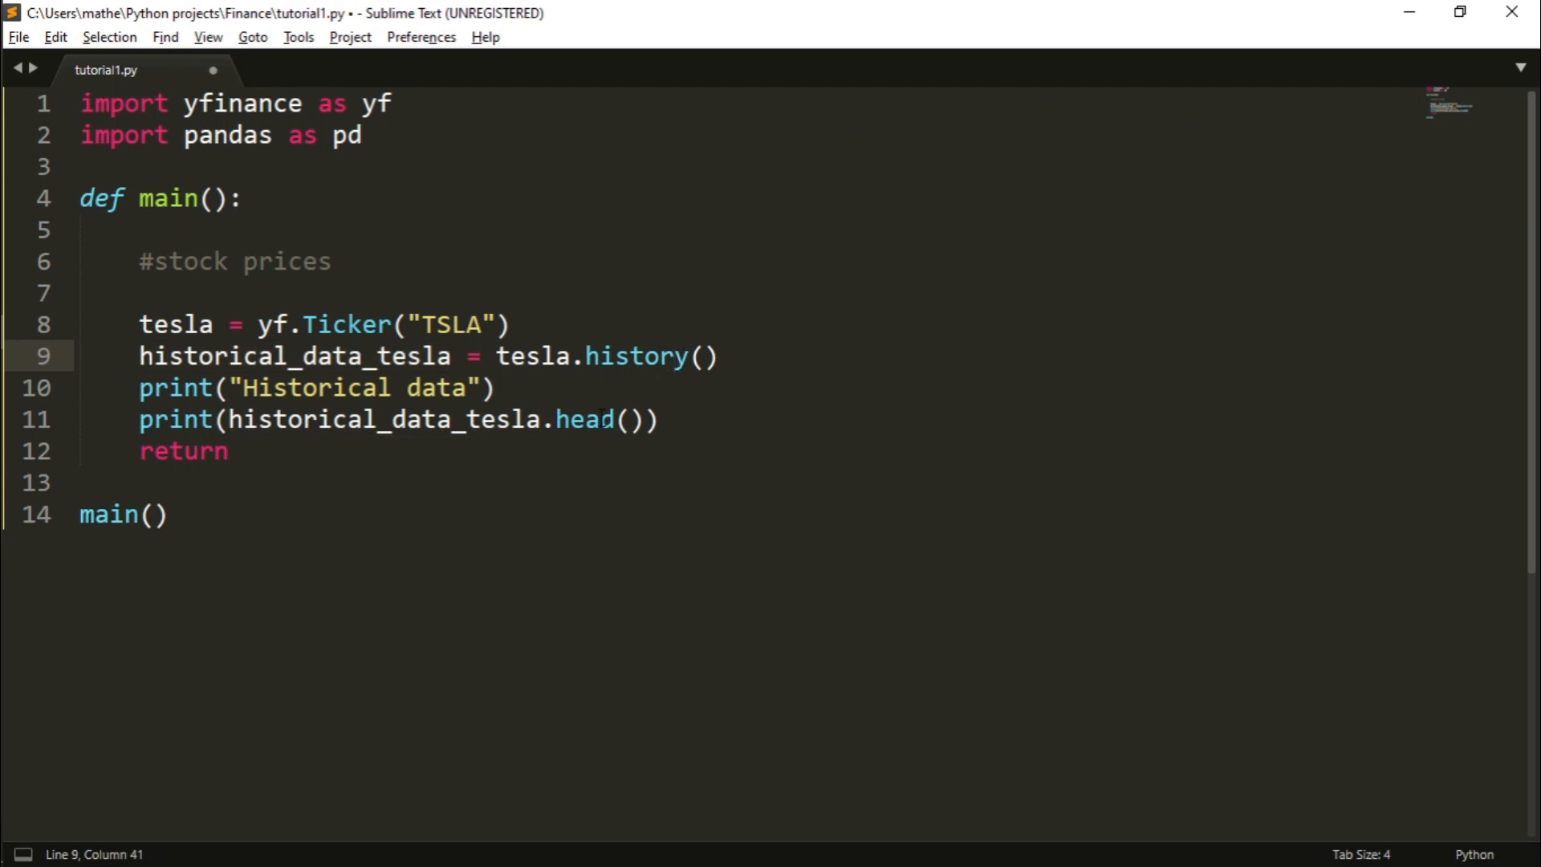
double_click(586, 419)
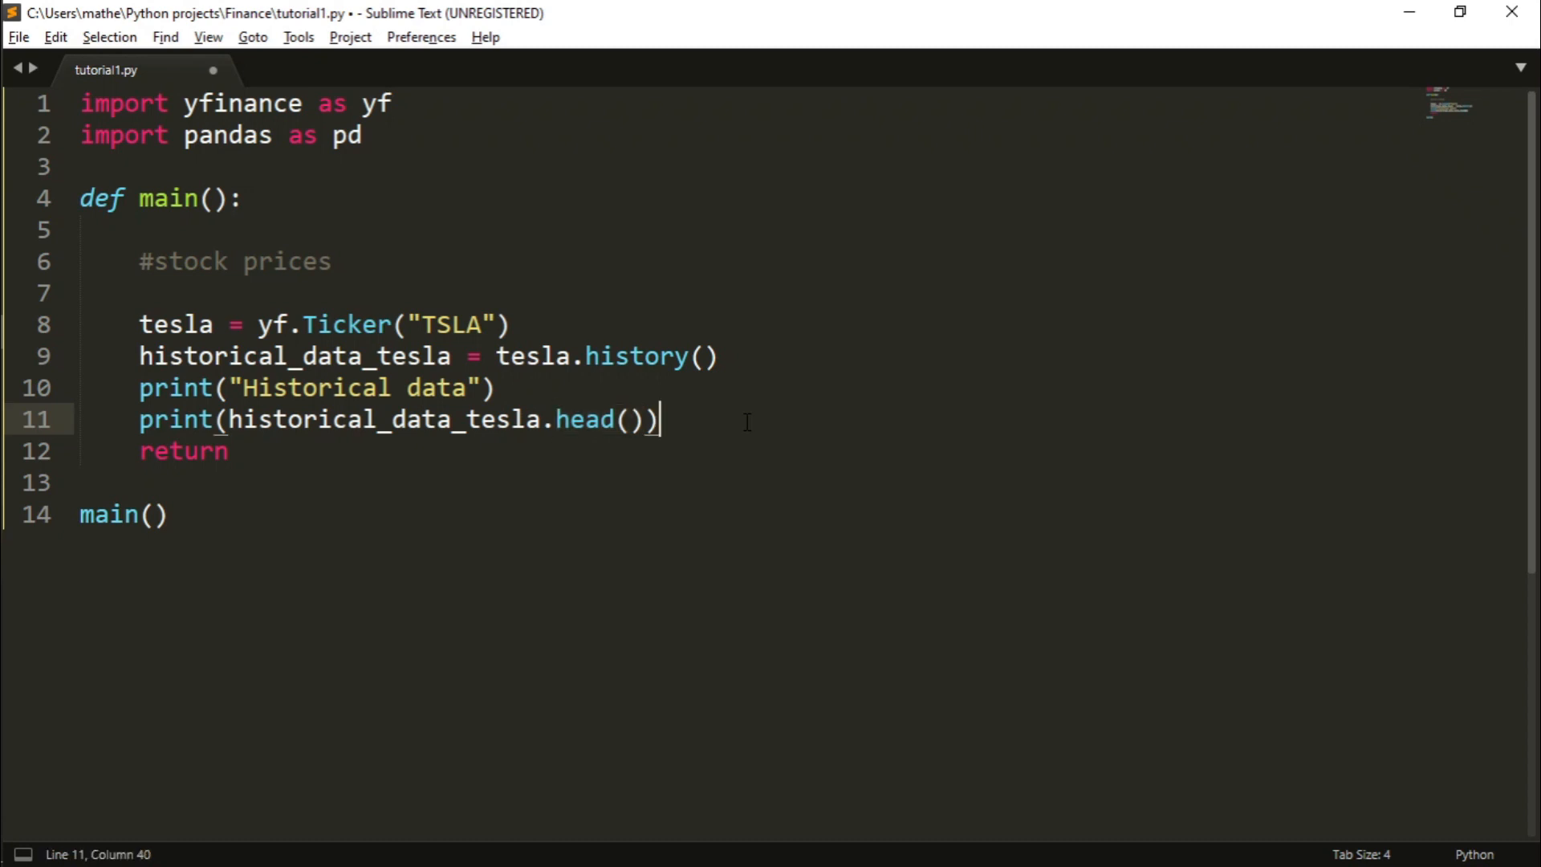
- Save the script and run 'python tutorial1.py' in PowerShell
key(Enter)
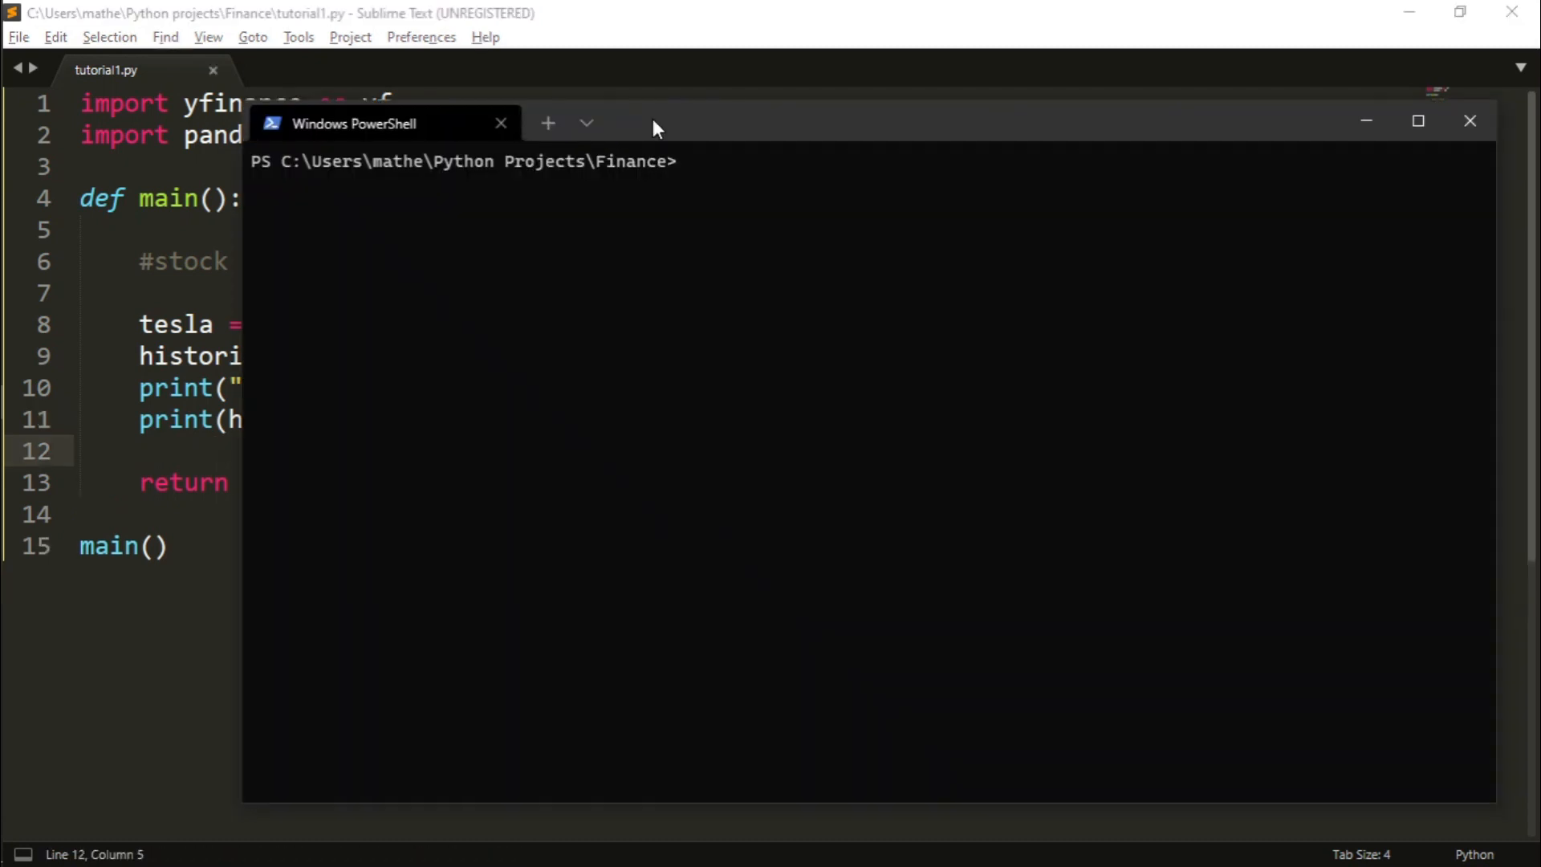
mouse_move(771, 222)
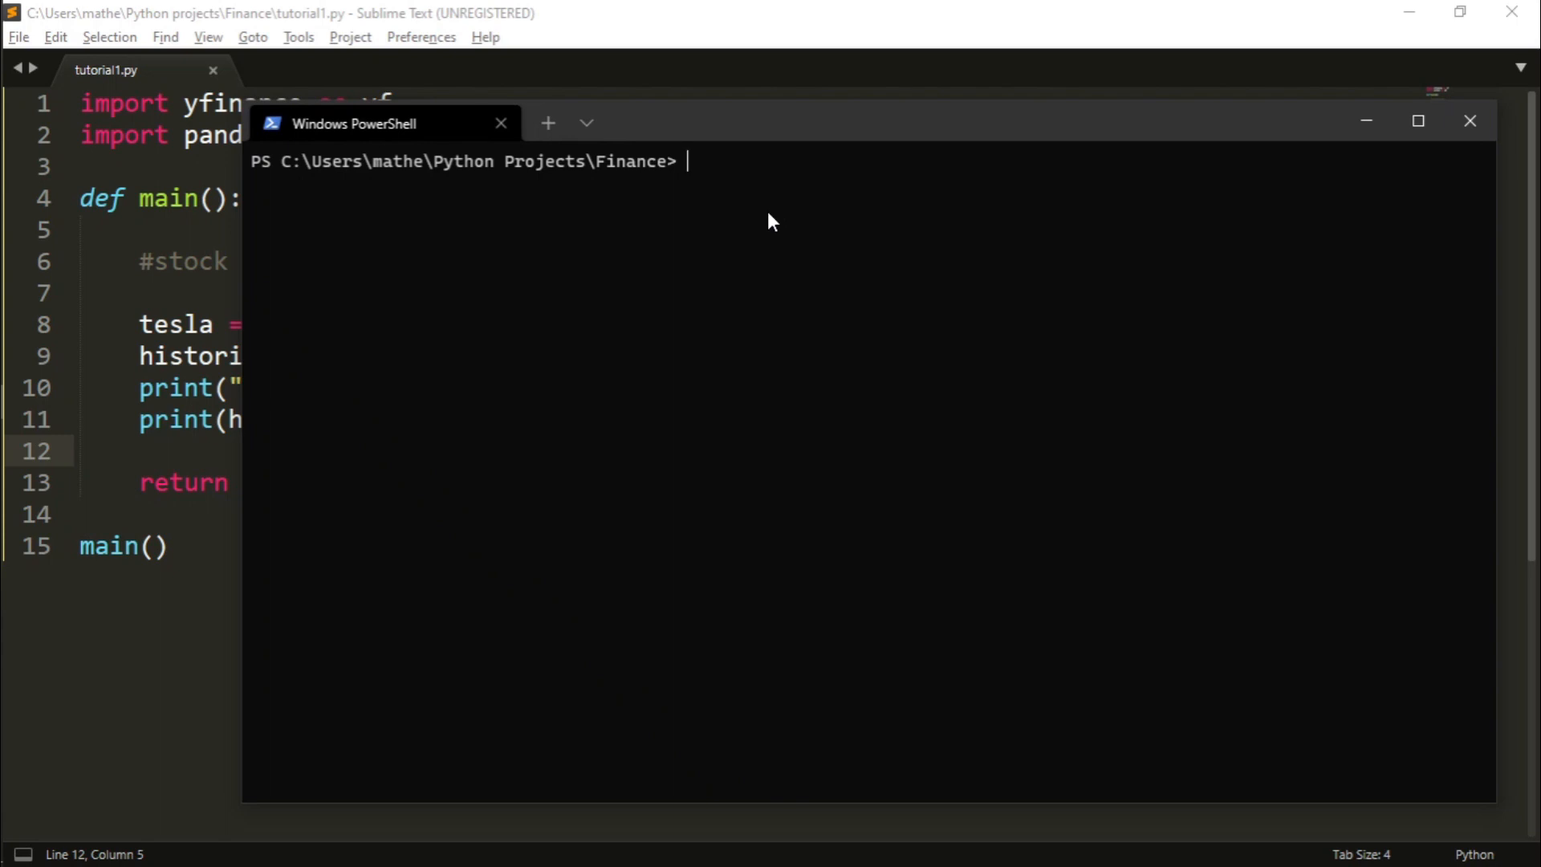
text(p)
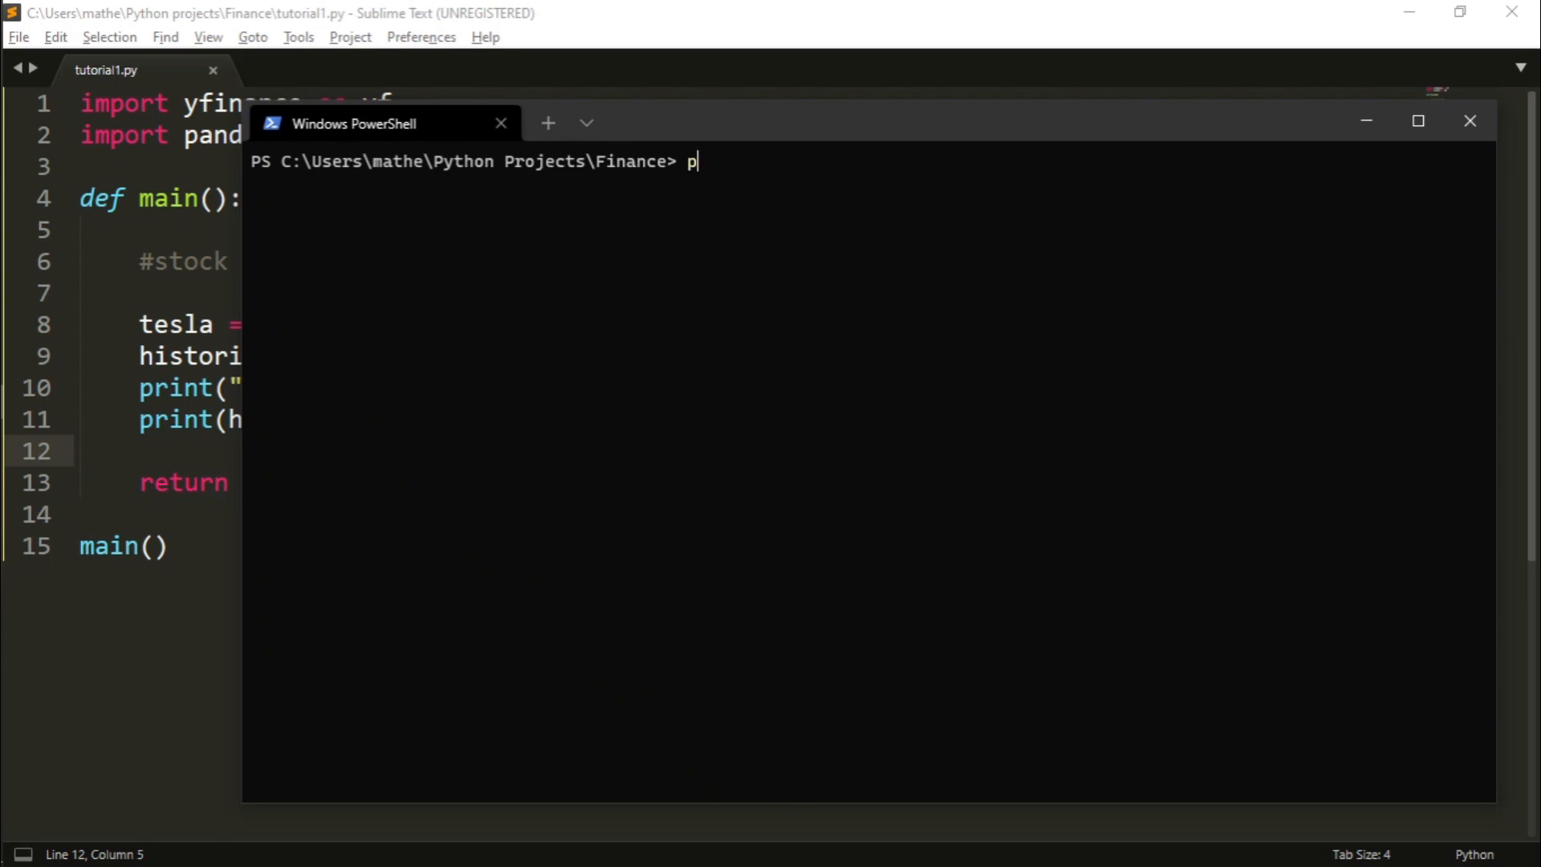
text(ython tuto)
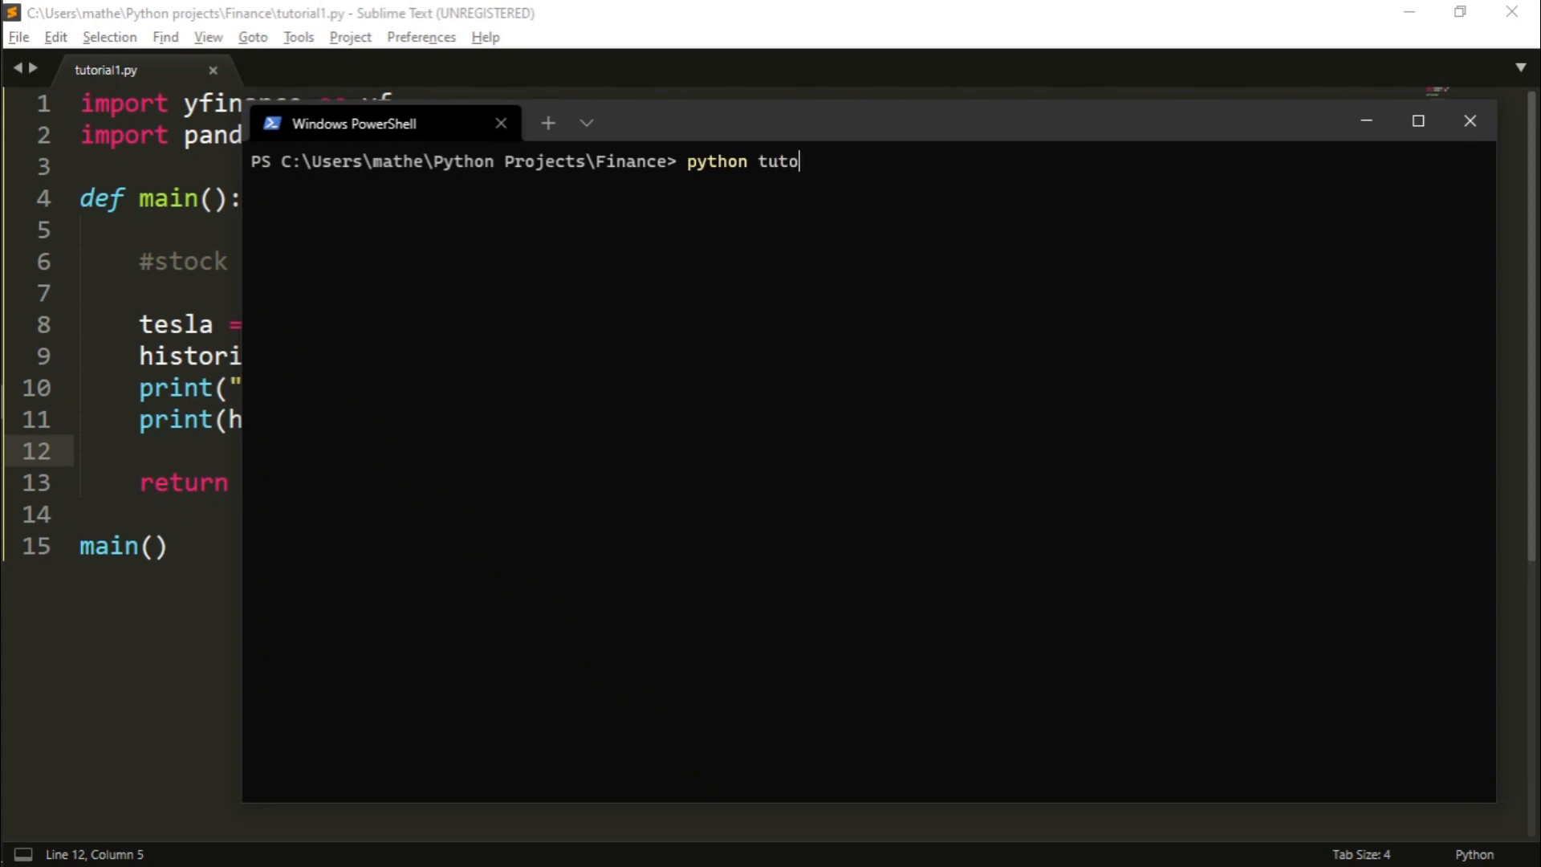
text(rial1.)
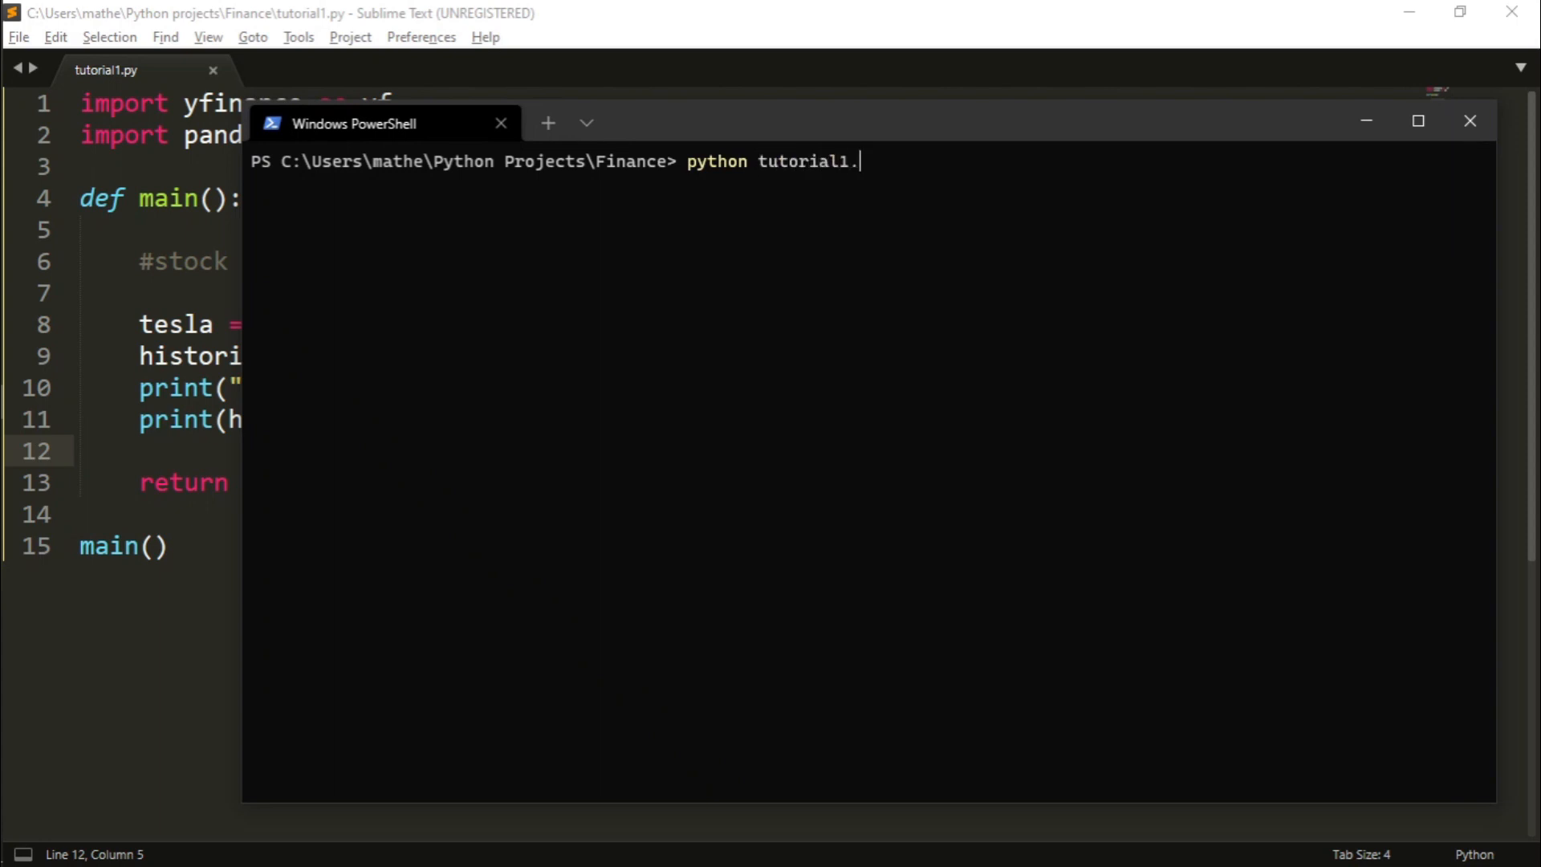
text(py)
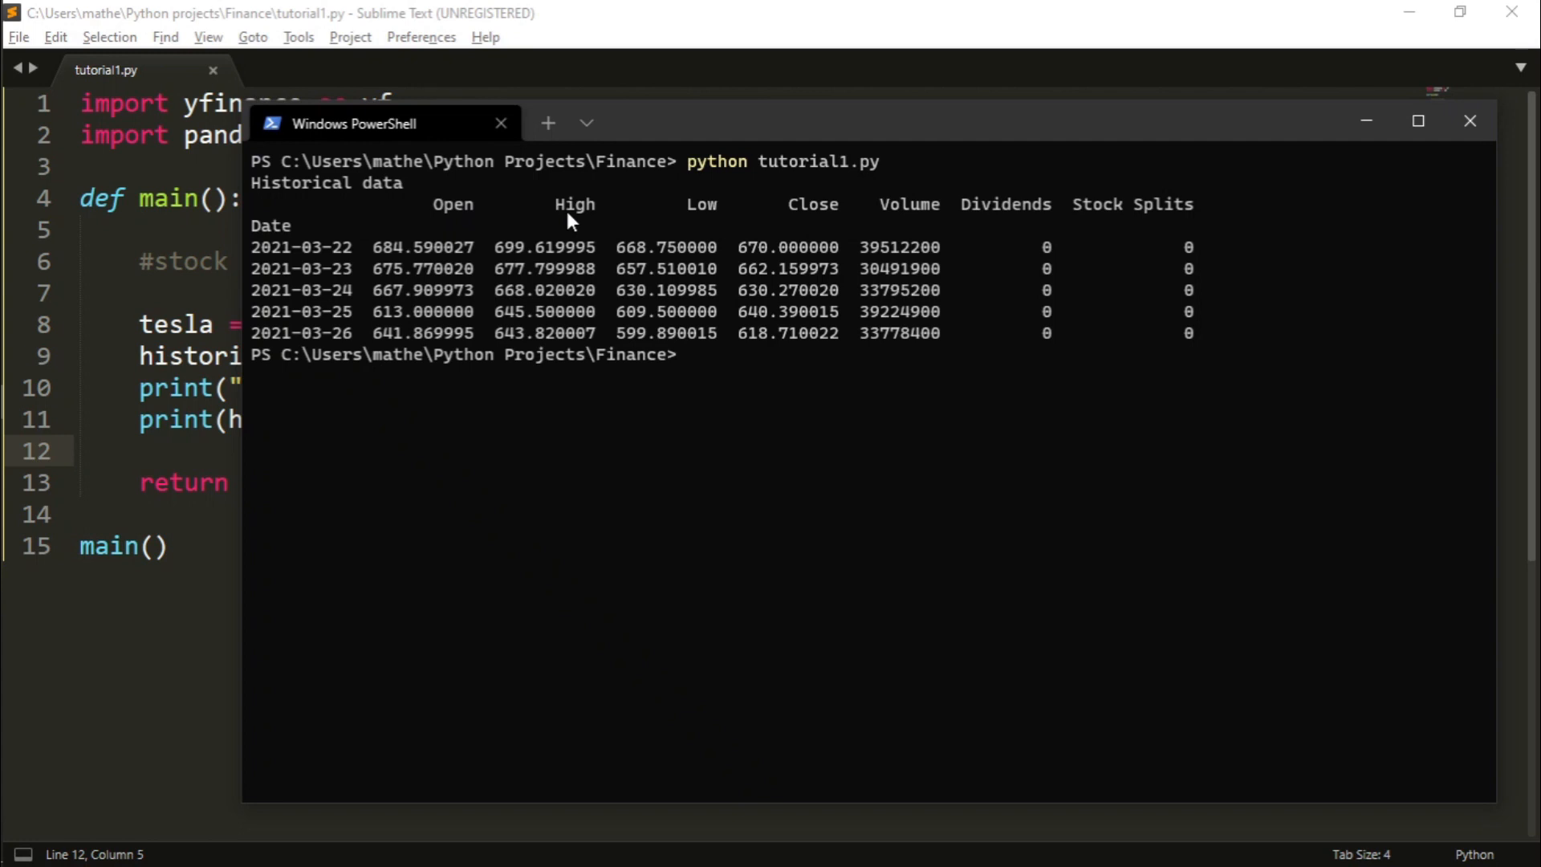
mouse_move(824, 258)
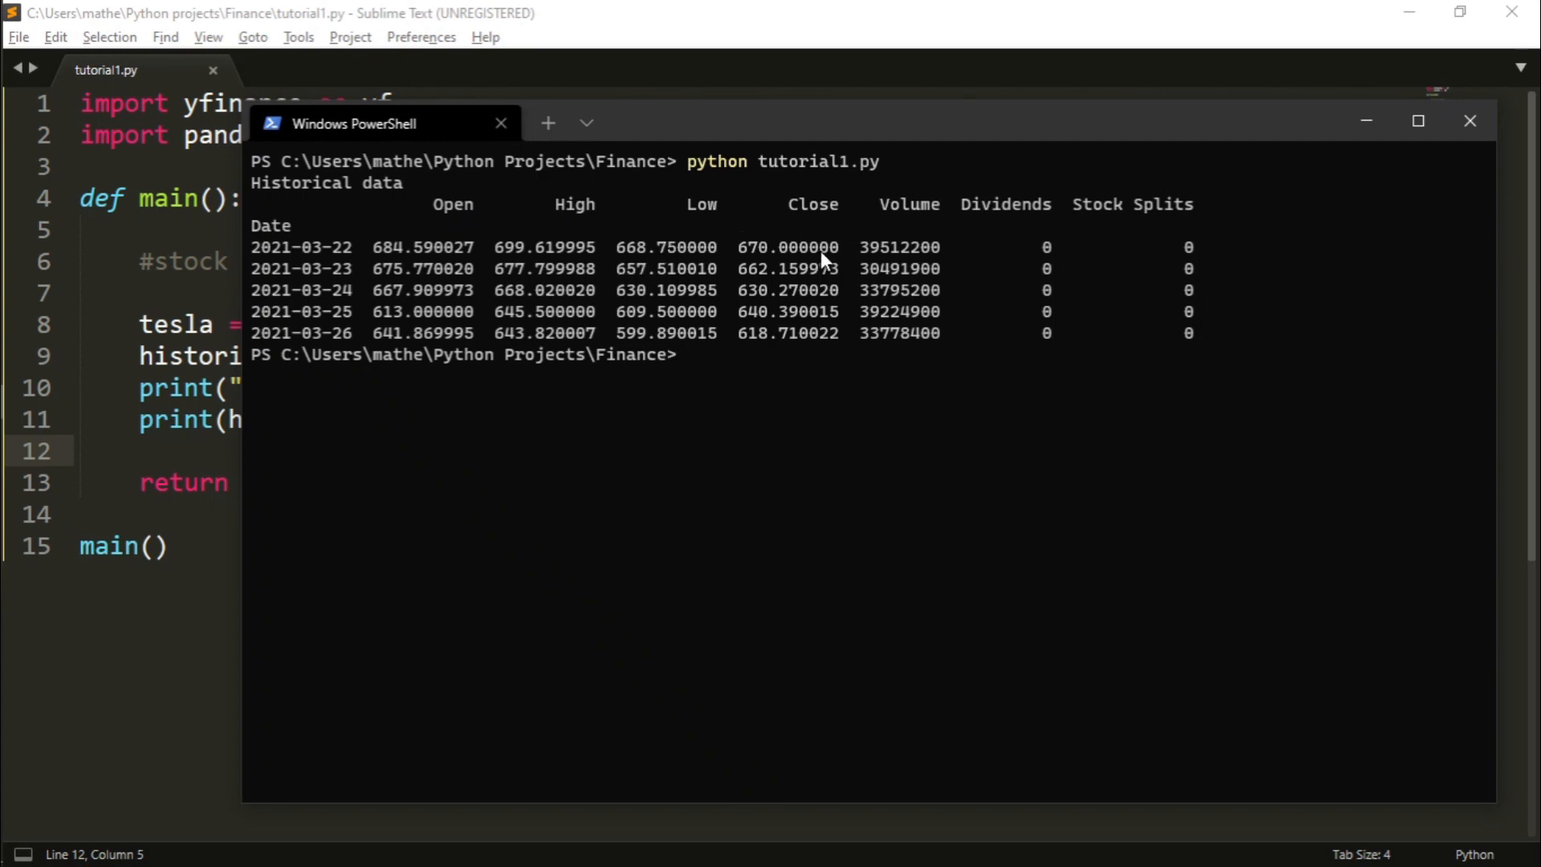
mouse_move(936, 268)
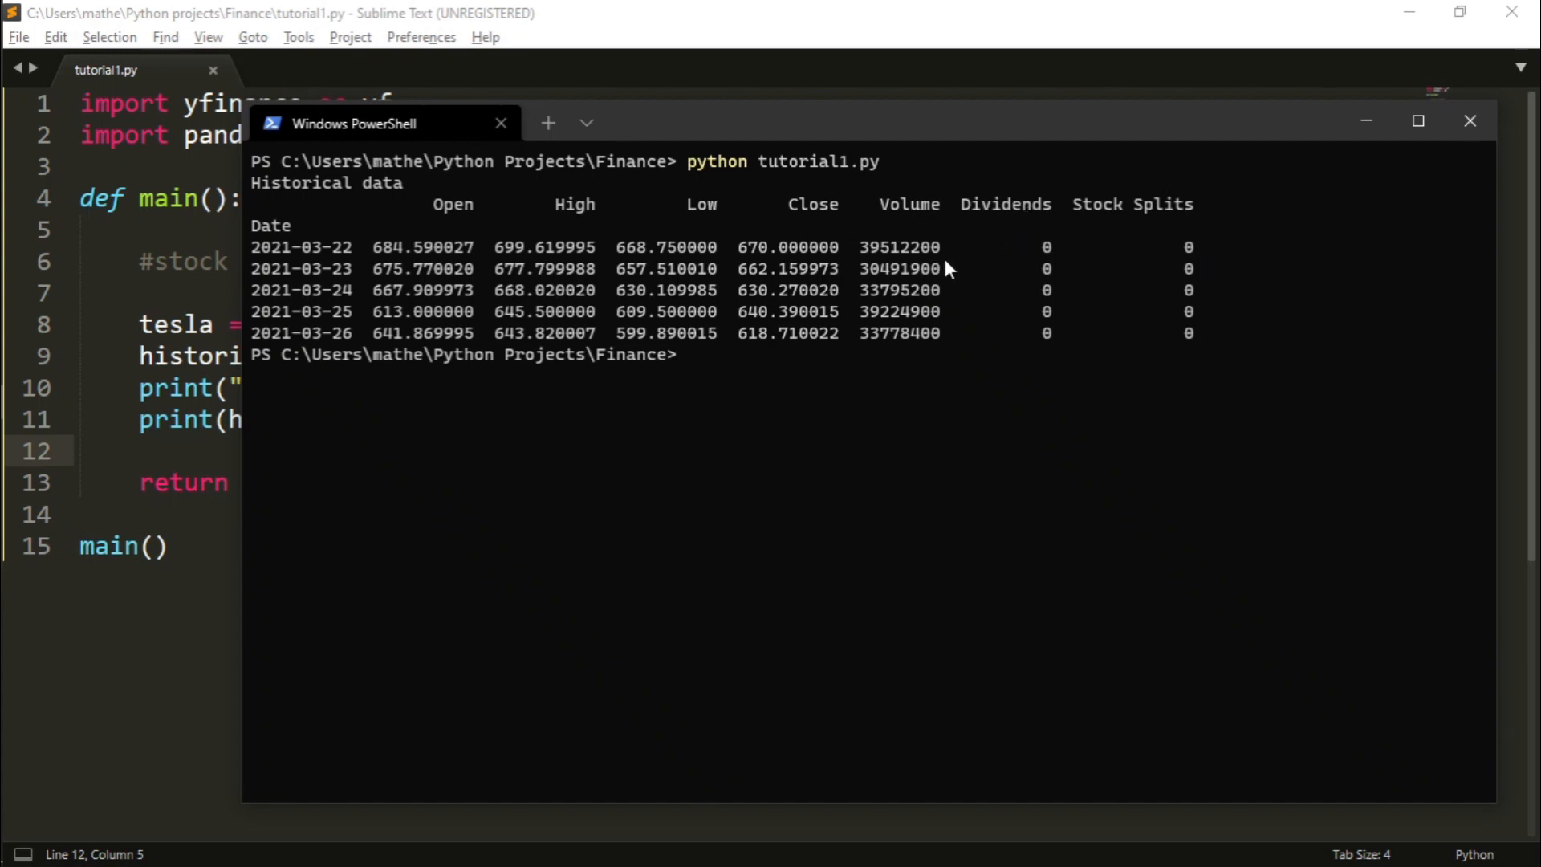
mouse_move(1306, 395)
text(#)
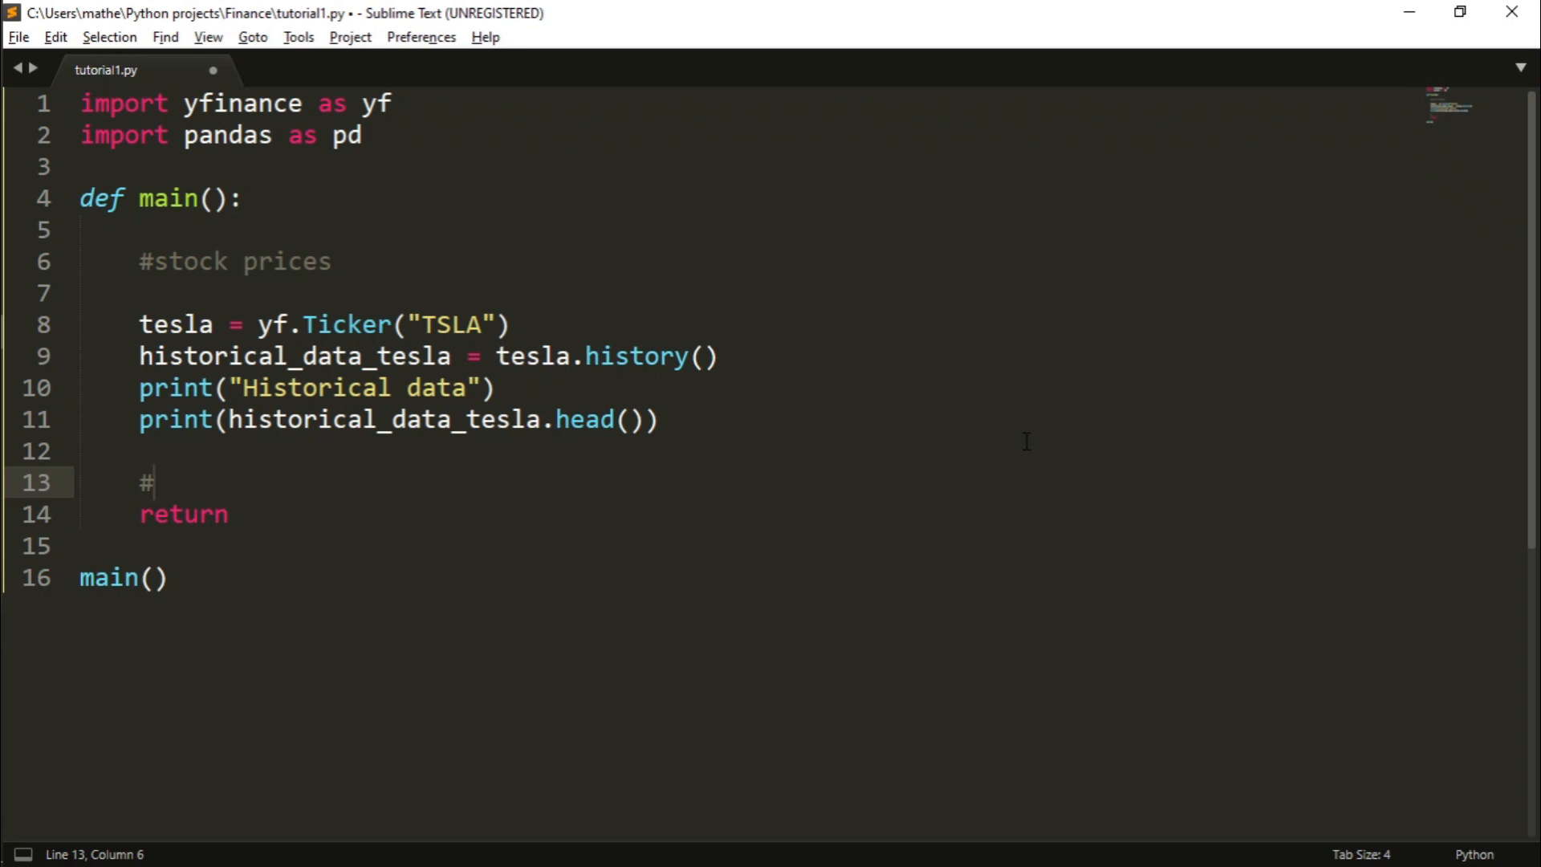
- Add #cashflow and #balancesheet sections with cashflow_tesla = tesla.cashflow and bs_tesla = tesla.balance_sheet
text(cashflow)
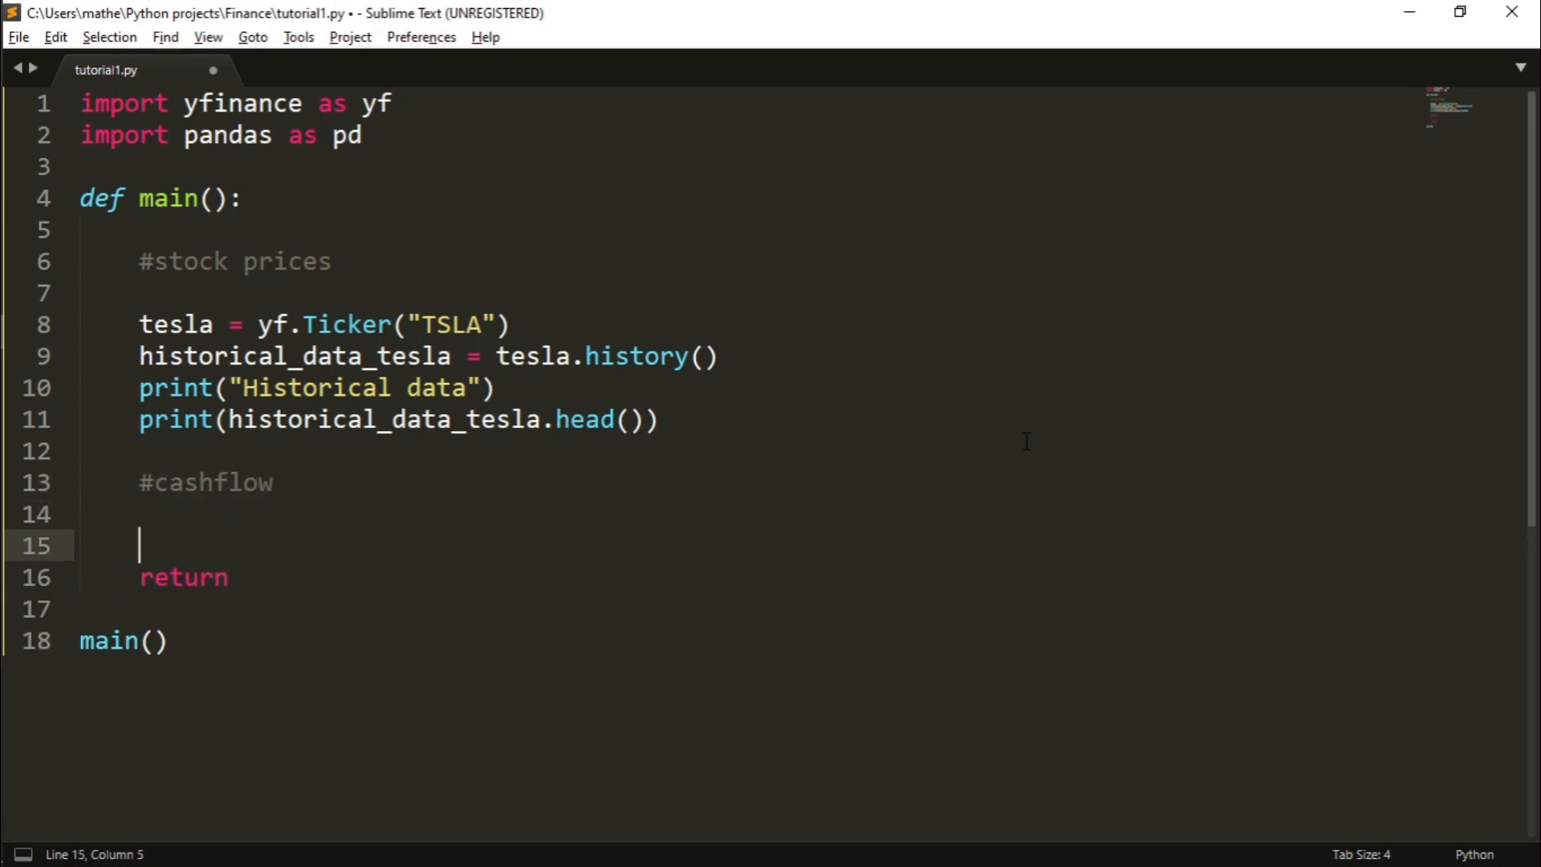
text(#balancesheet)
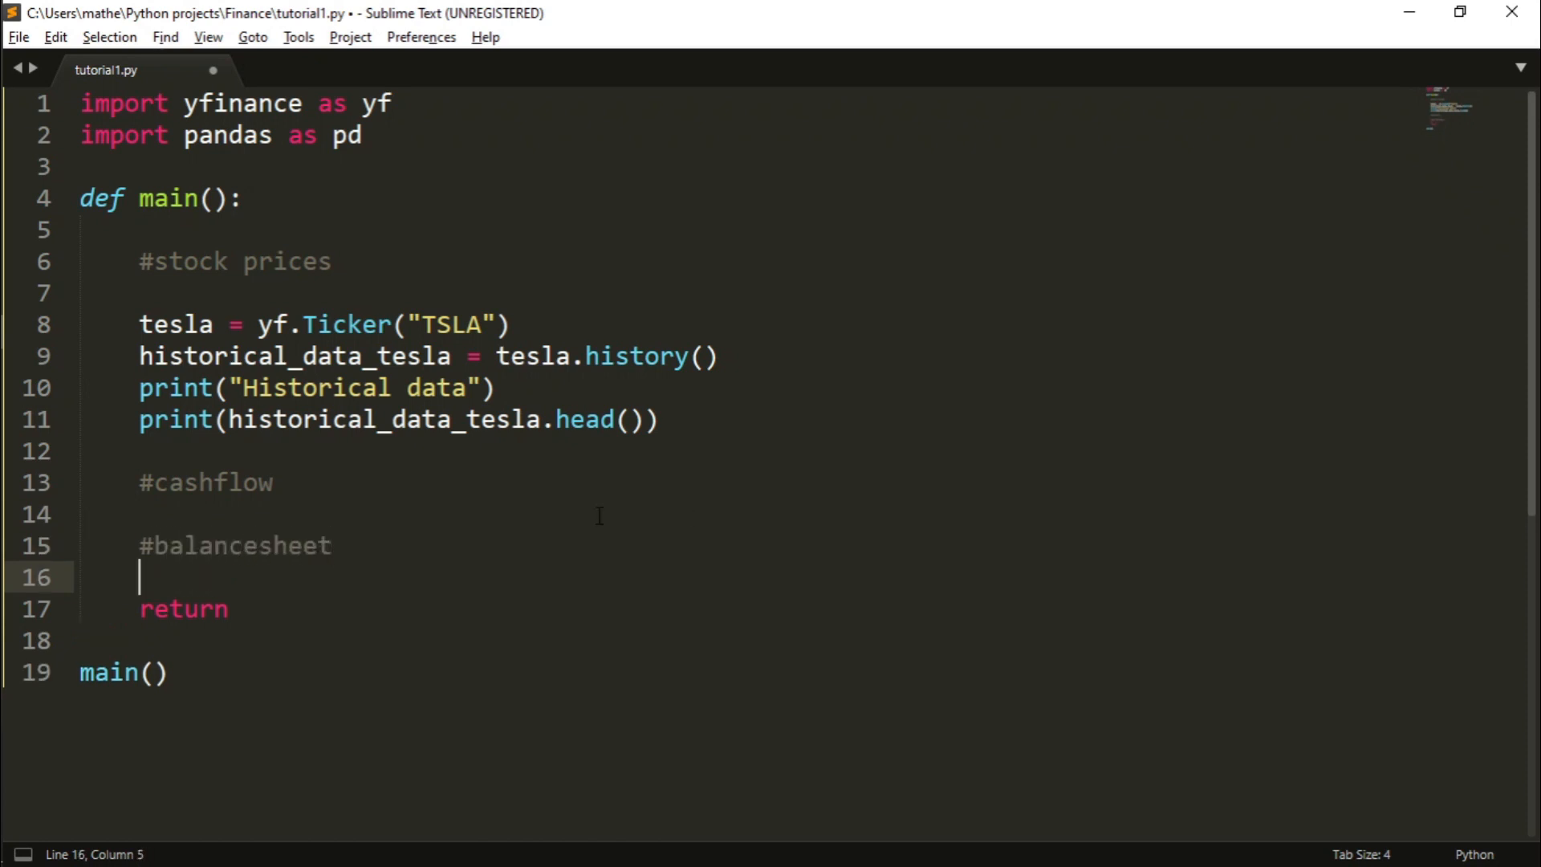
text(c)
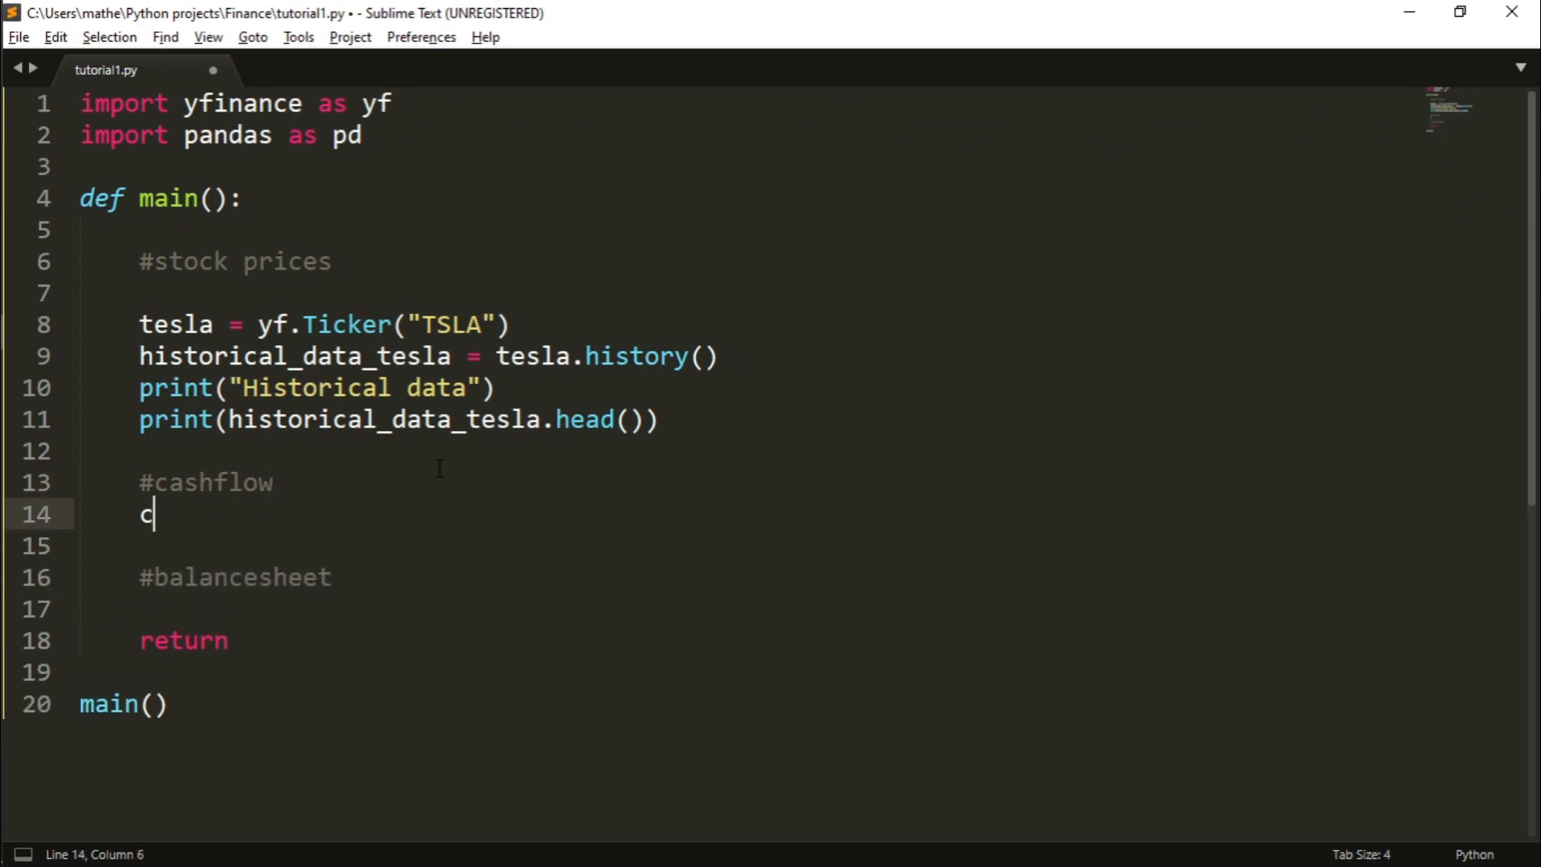
text(ashflow_tesla = tes)
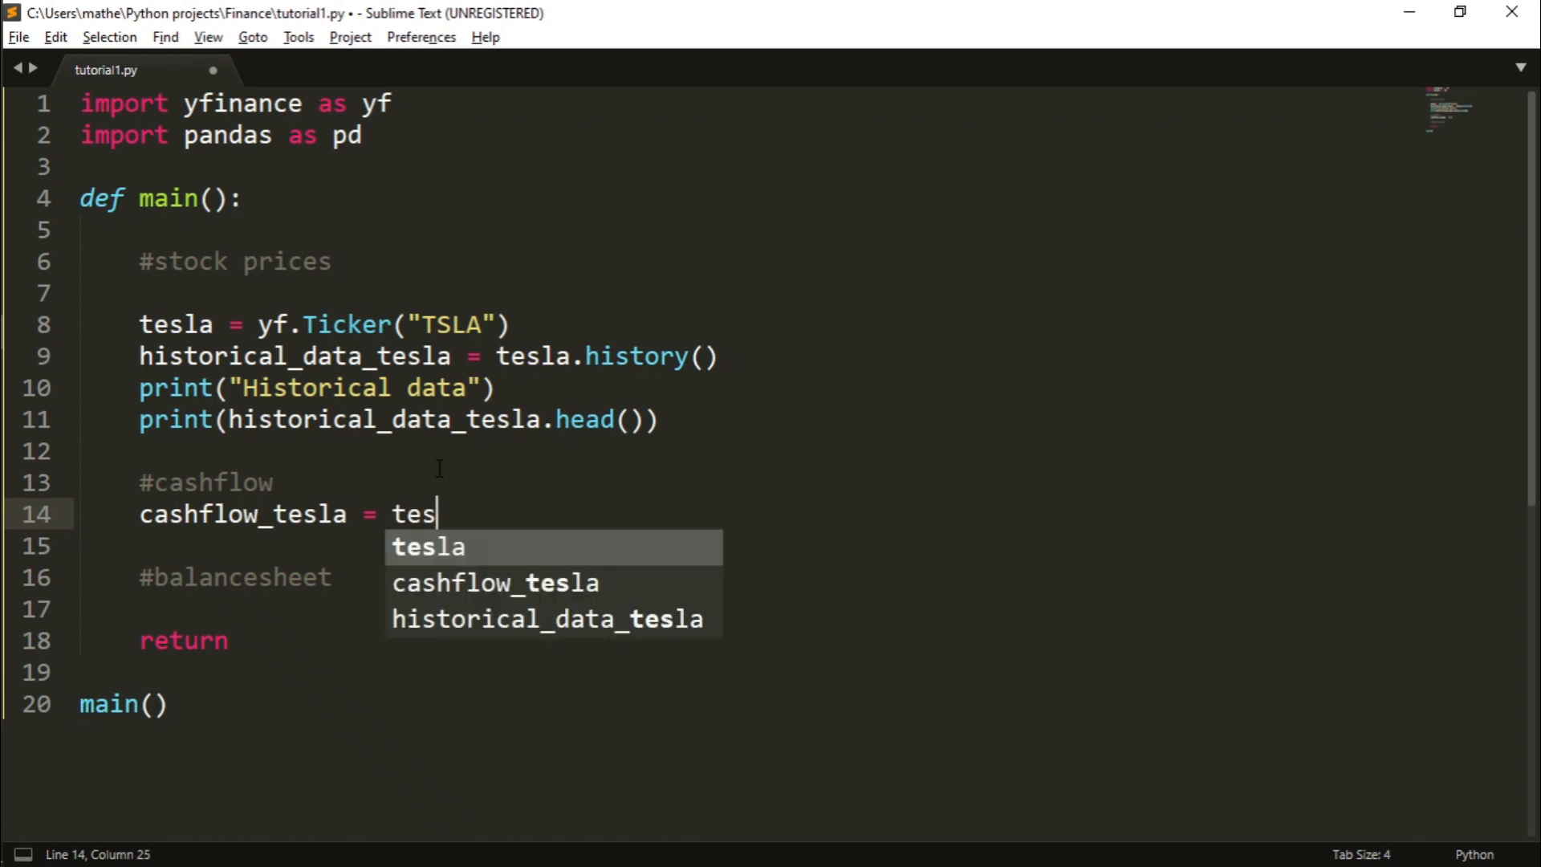
text(la.cashflow)
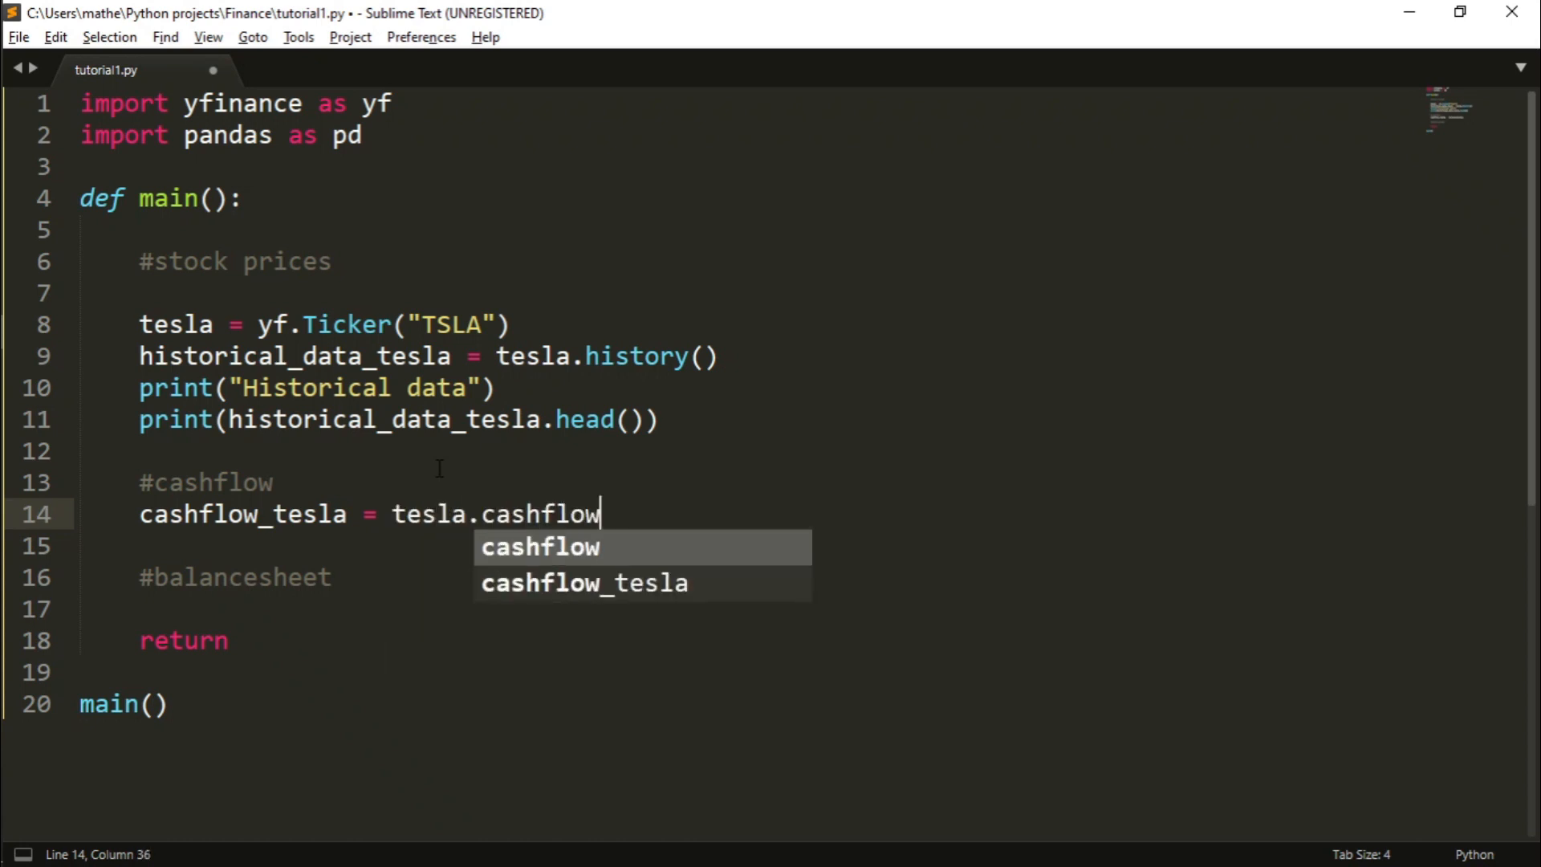
text(bs_)
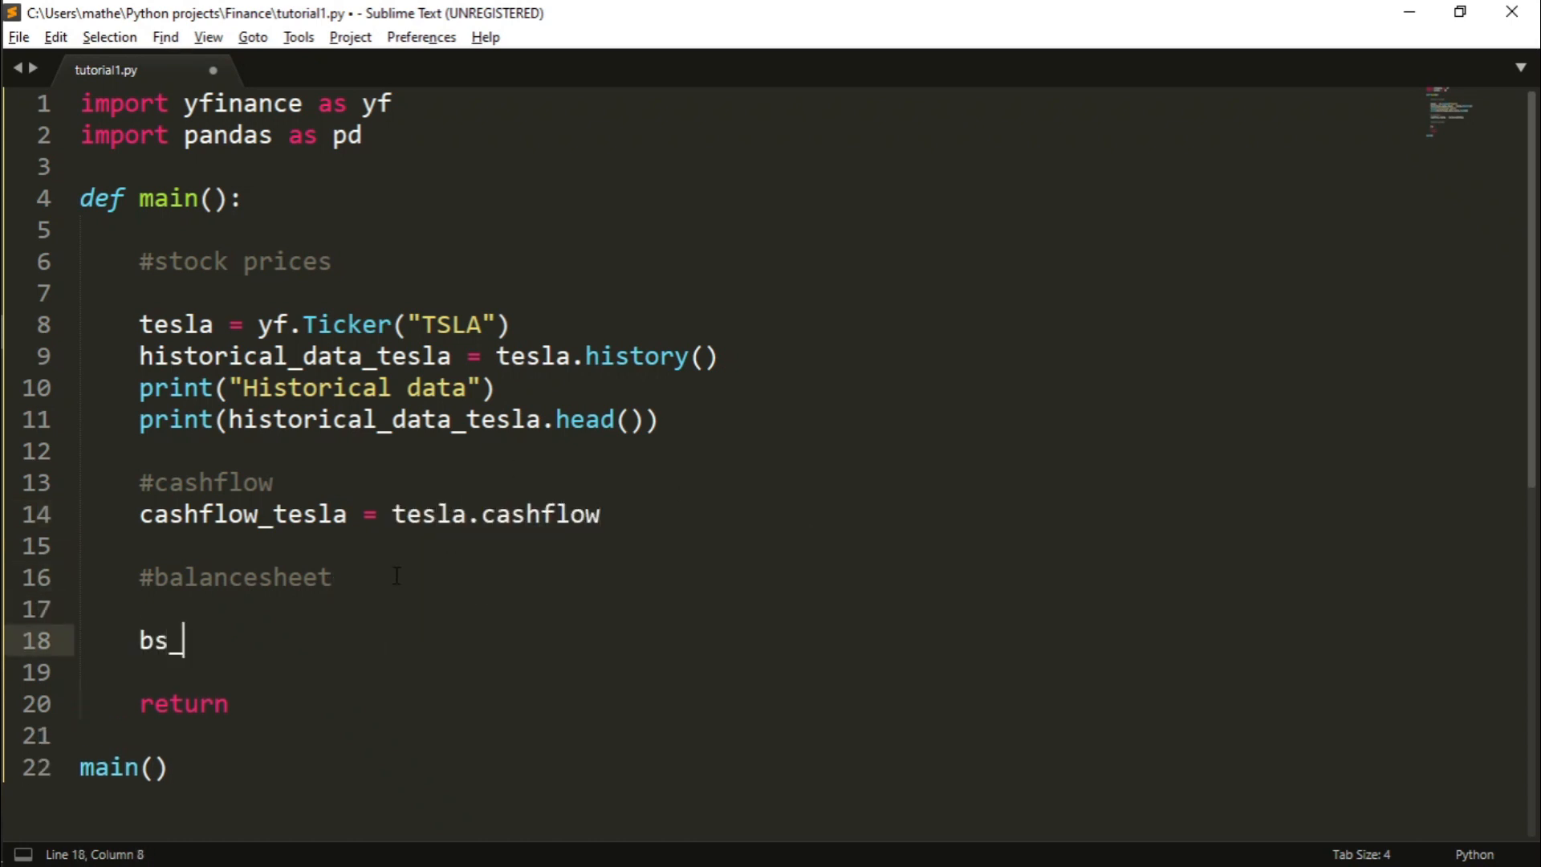
text(tesla = tesla.balance_sheet)
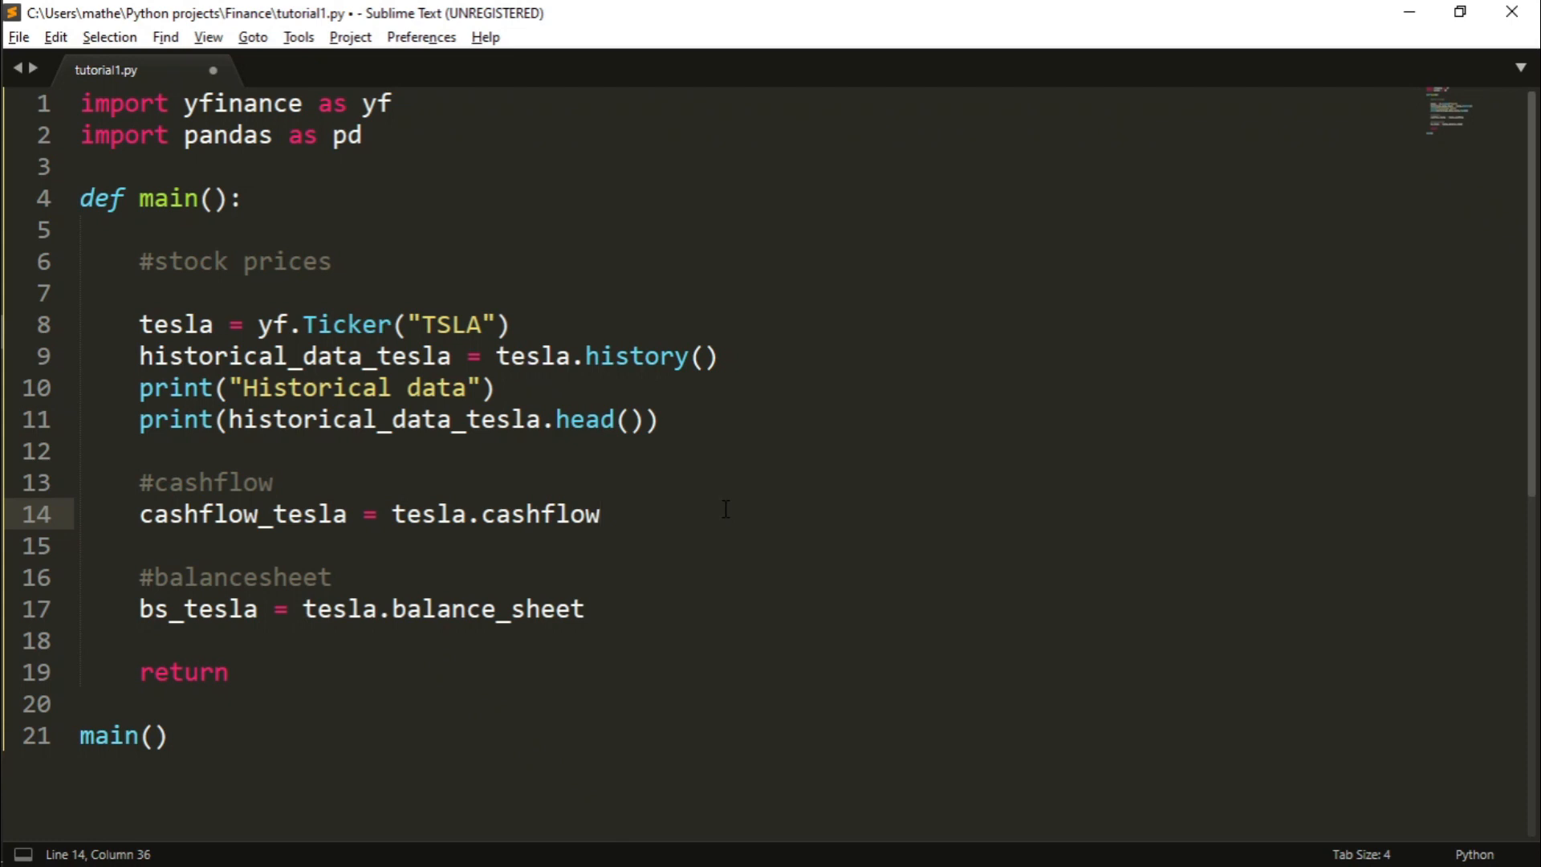
- Print "Cashflow" and "Balance sheet" headings followed by cashflow_tesla and bs_tesla
text(print(""))
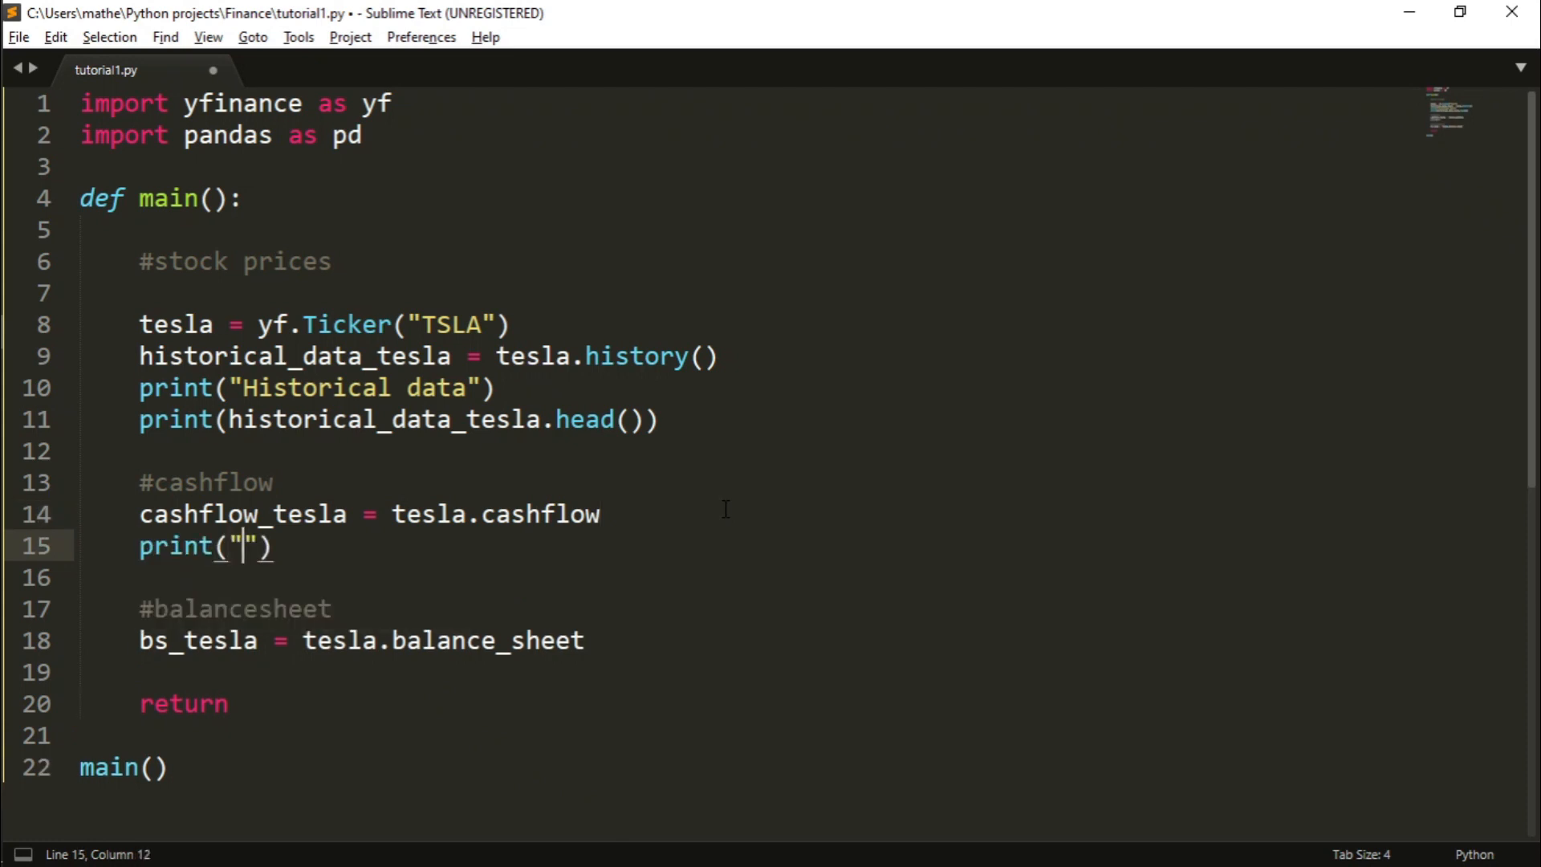
text(cashflow)
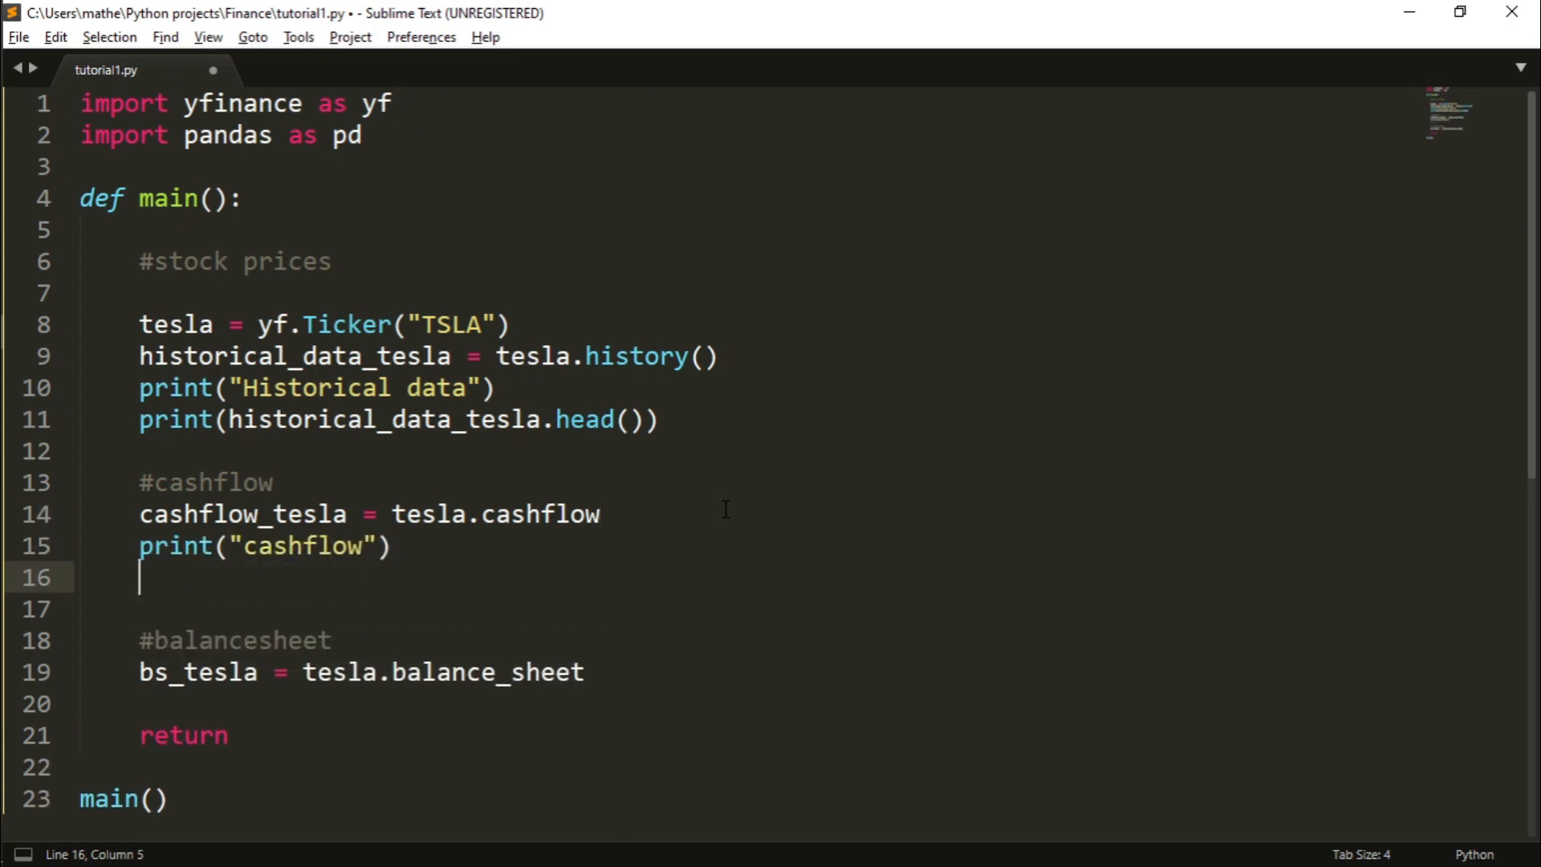
text(print(cashflow_tesla))
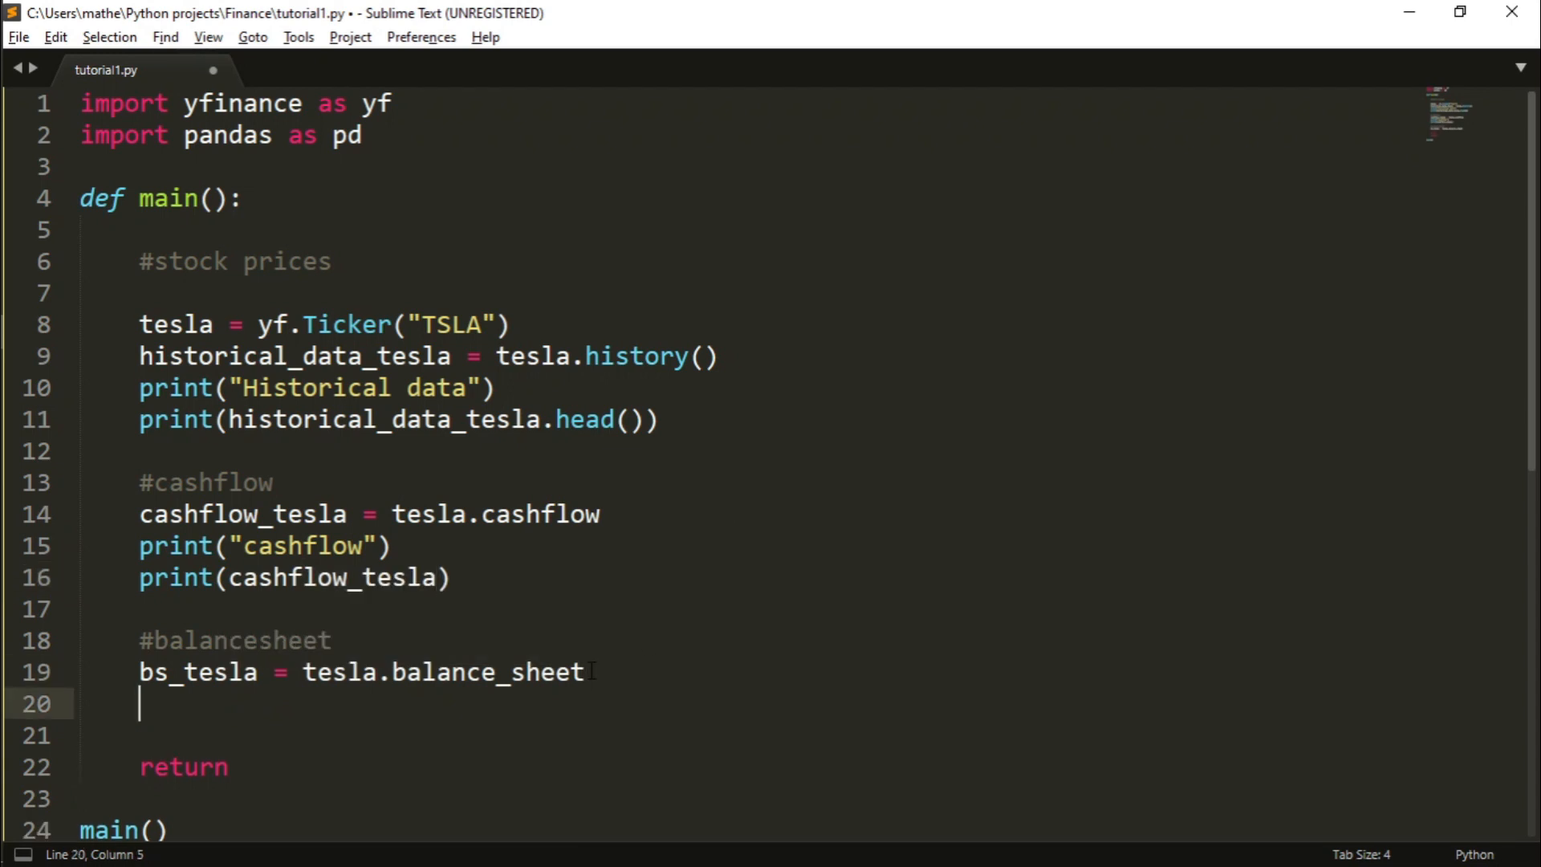
text(print(bs_tesla)
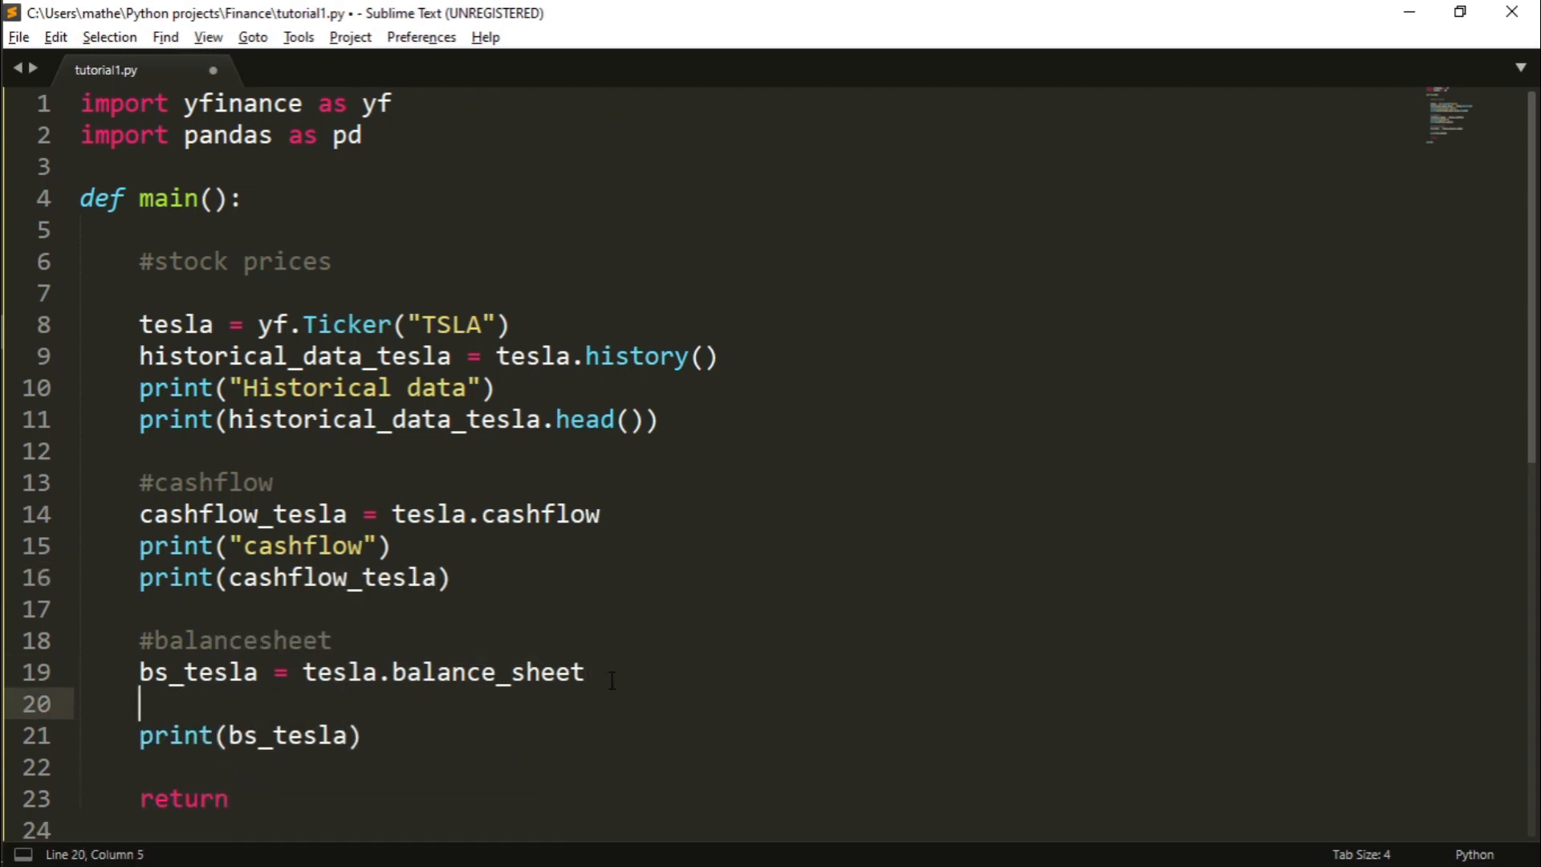
text(print("Balance sheet"))
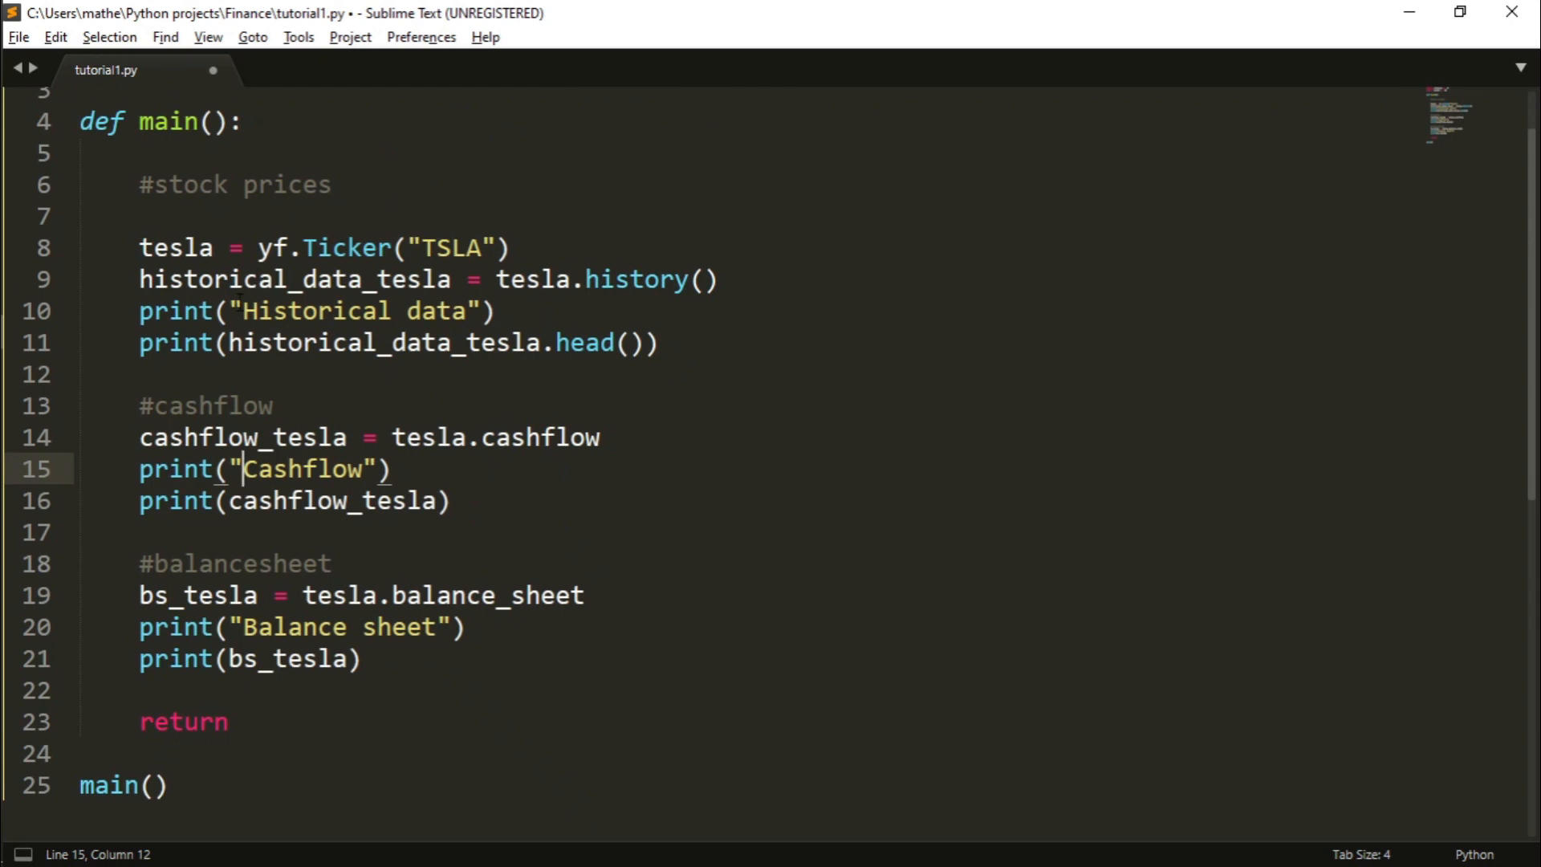
- Pad the headings with \n newlines and save the script
click(756, 311)
text( \n )
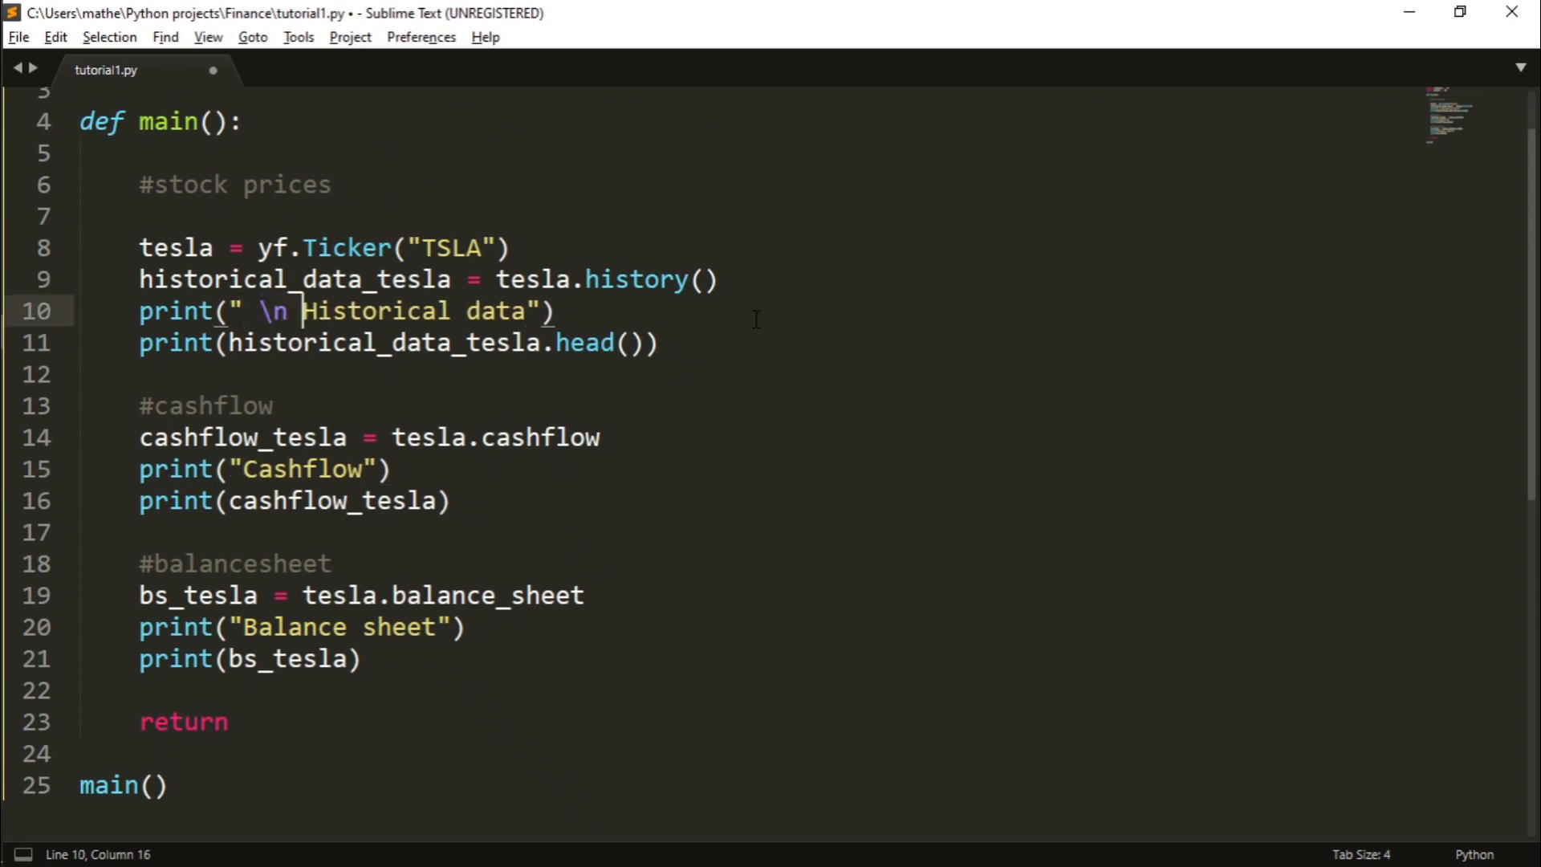
key(Backspace)
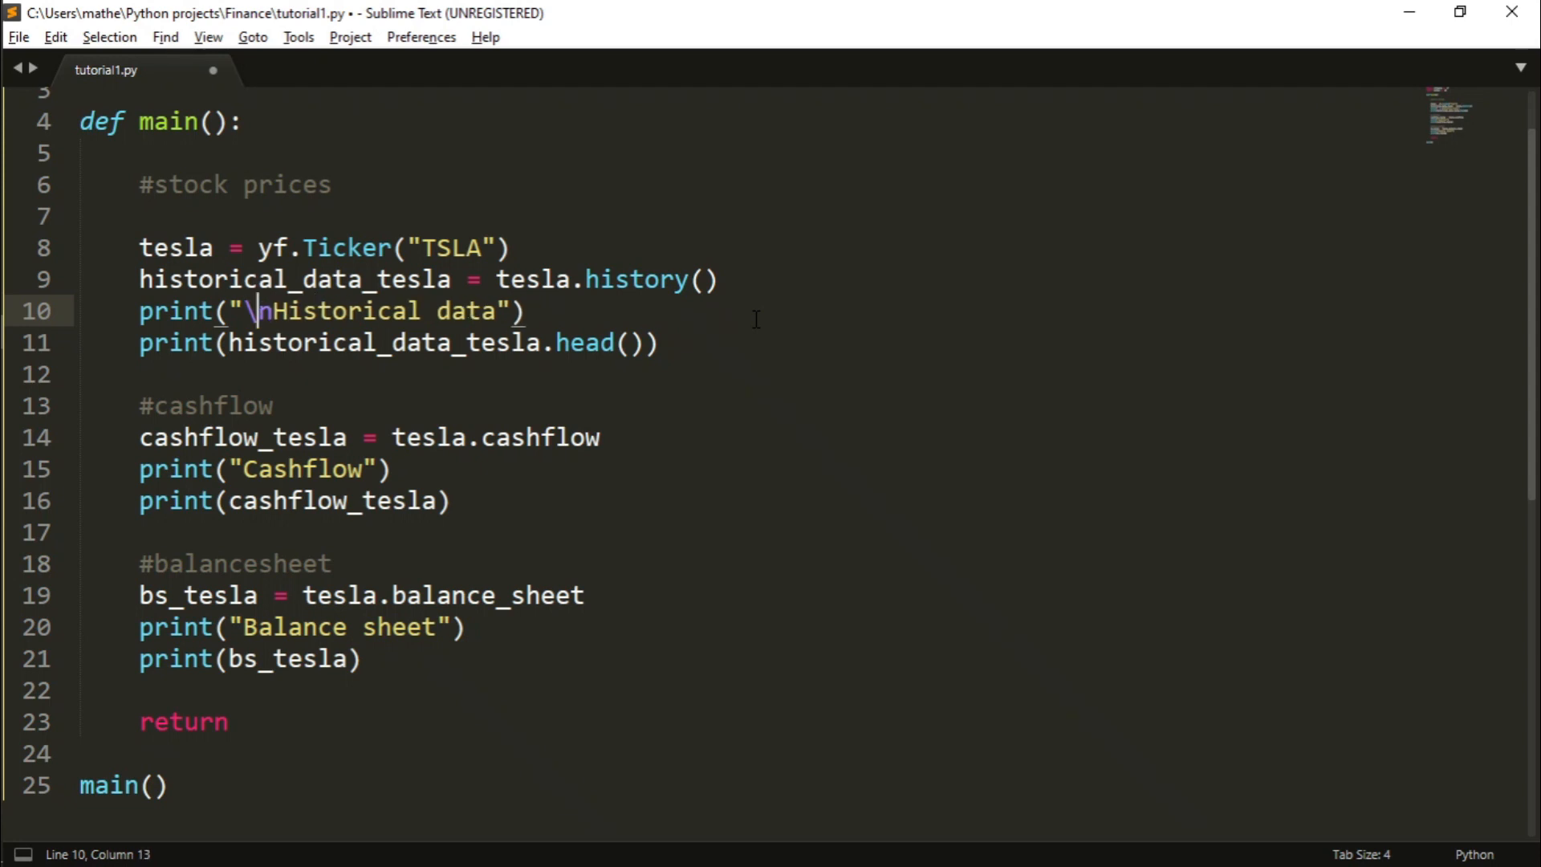
text(\n)
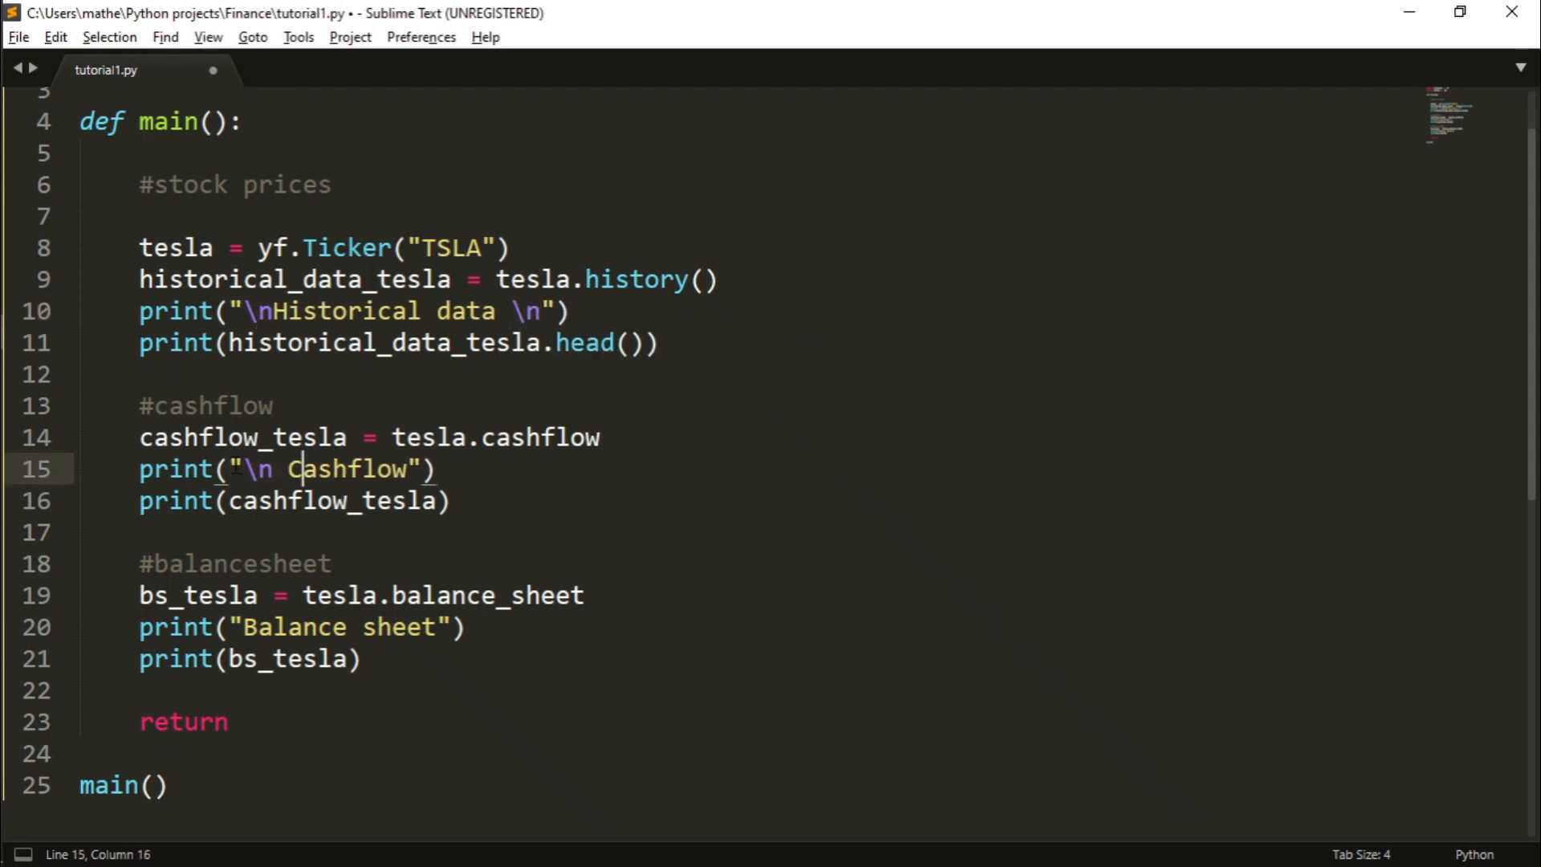
text(\n)
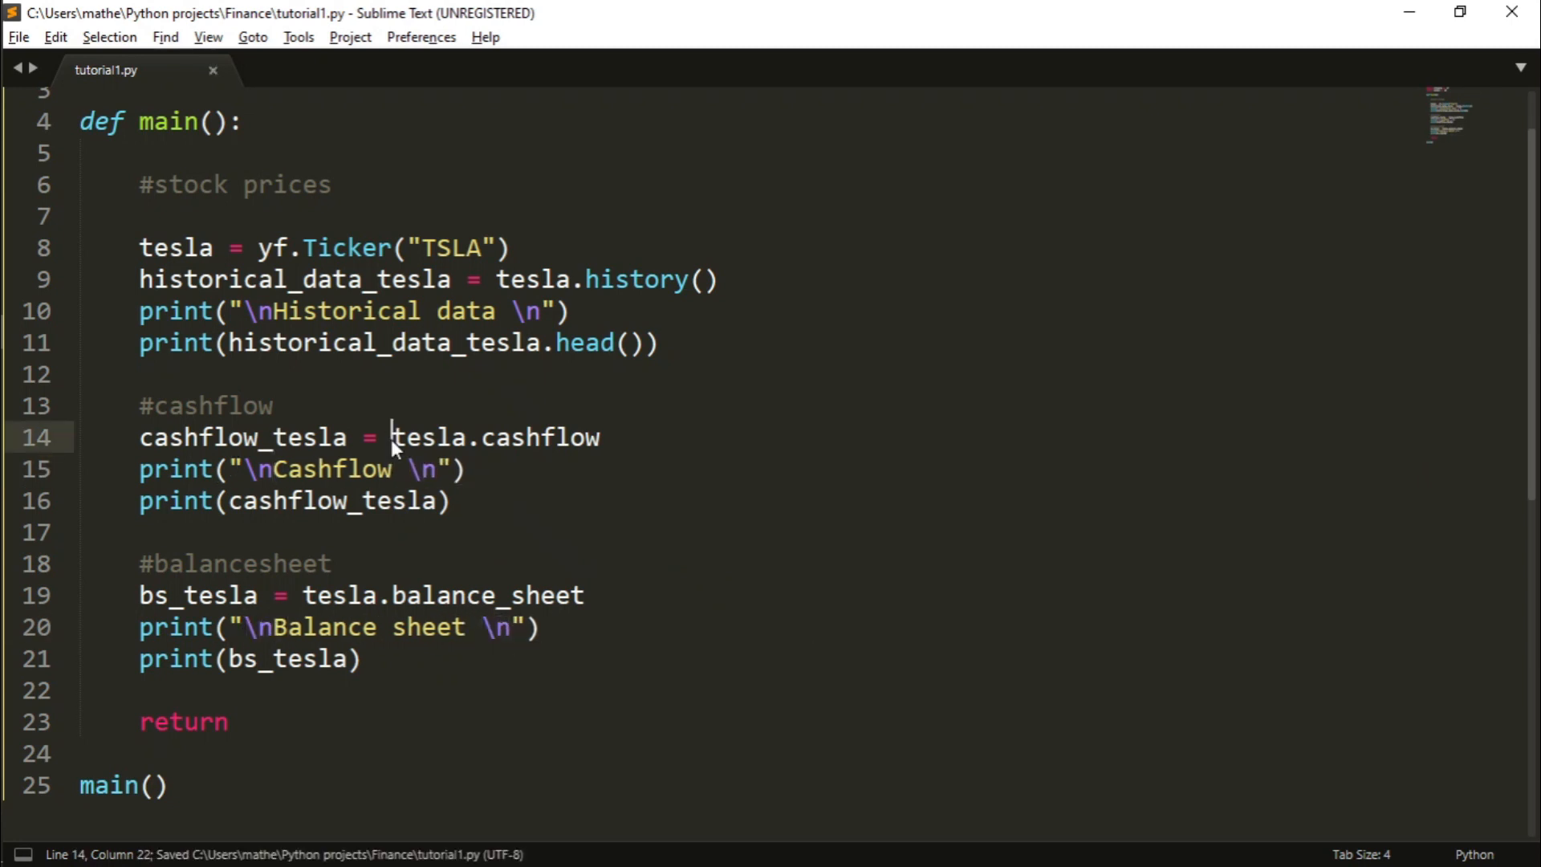
text(cla)
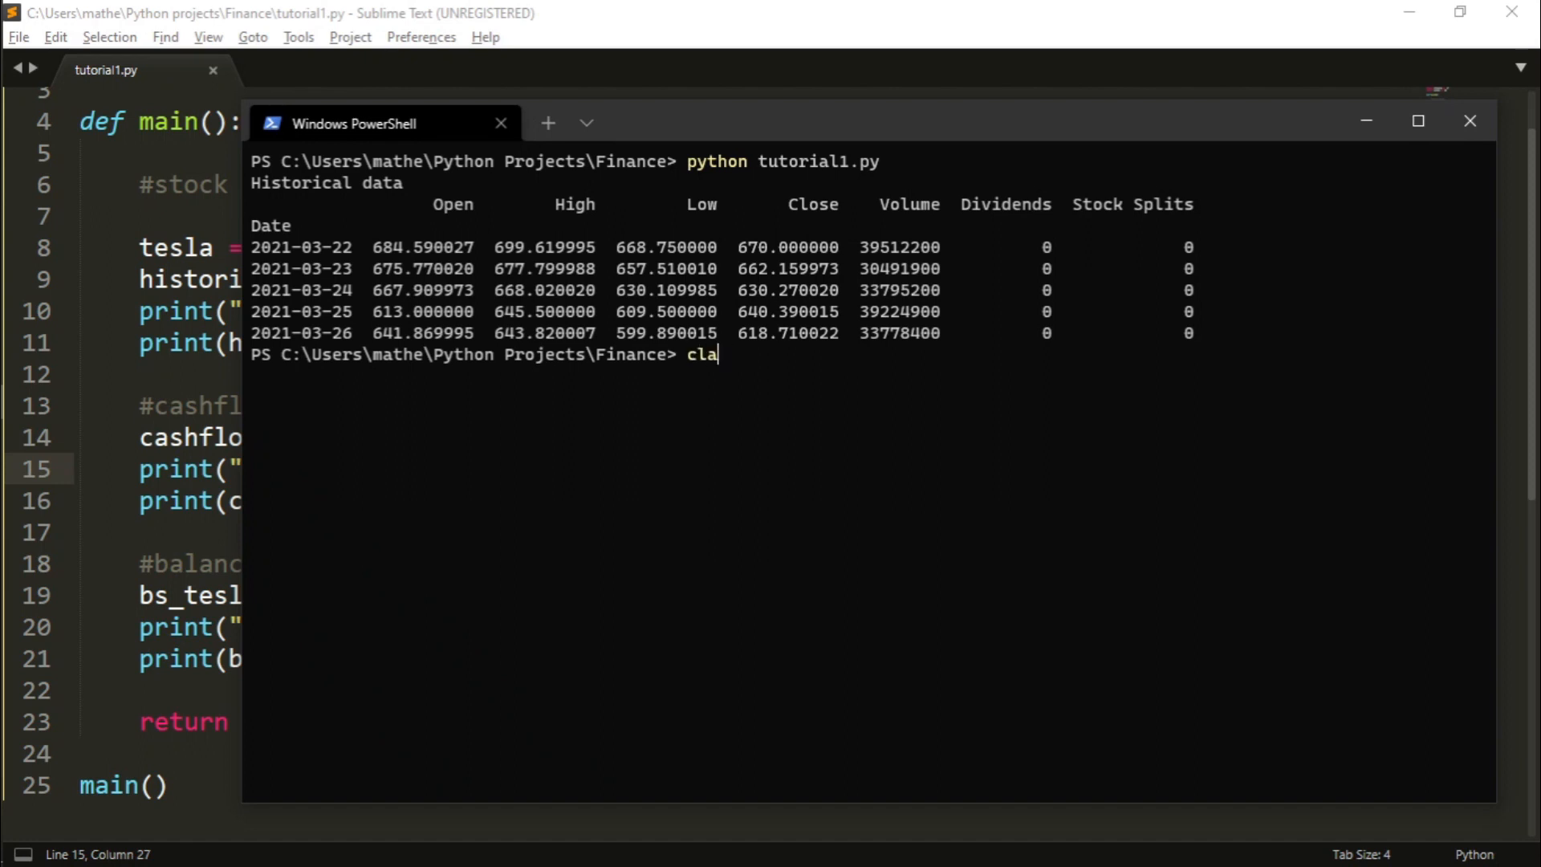
- Clear PowerShell with cls, rerun python tutorial1.py, and scroll through the padded output
key(Enter)
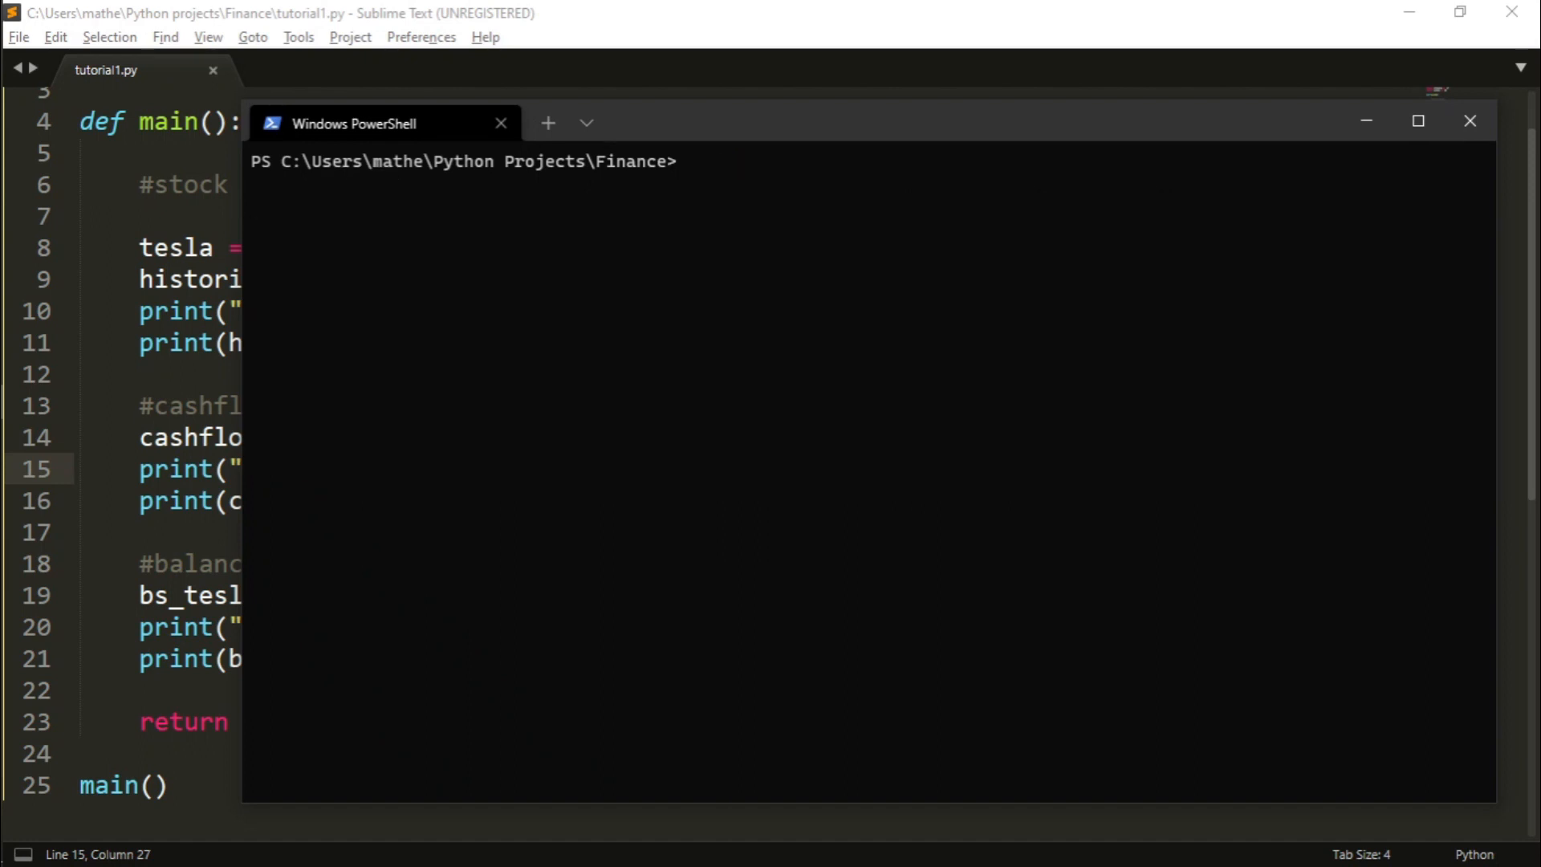
text(python tutorial1.py)
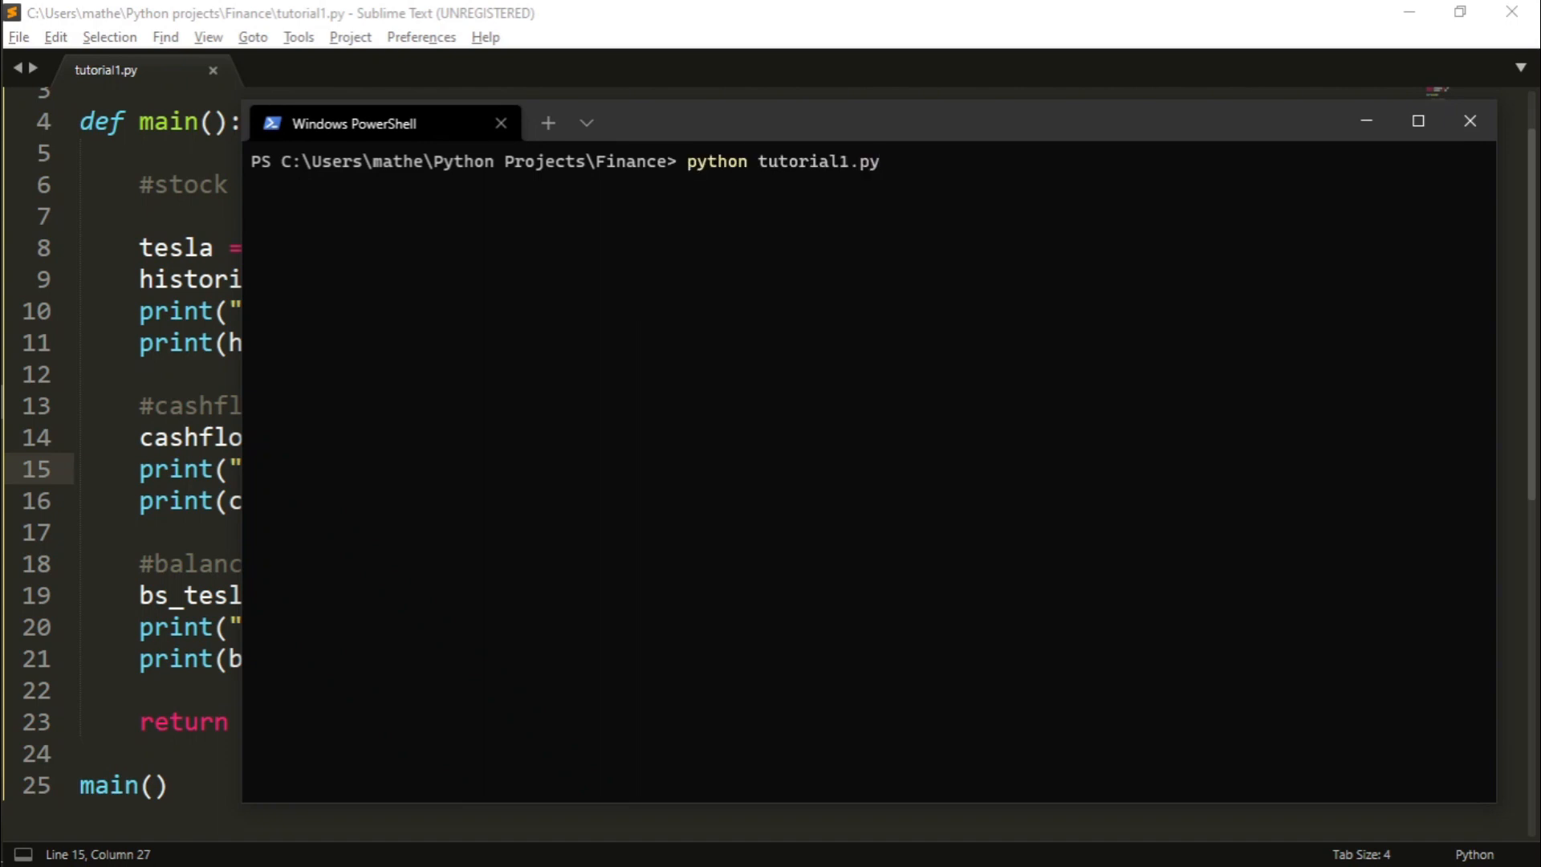
key(Enter)
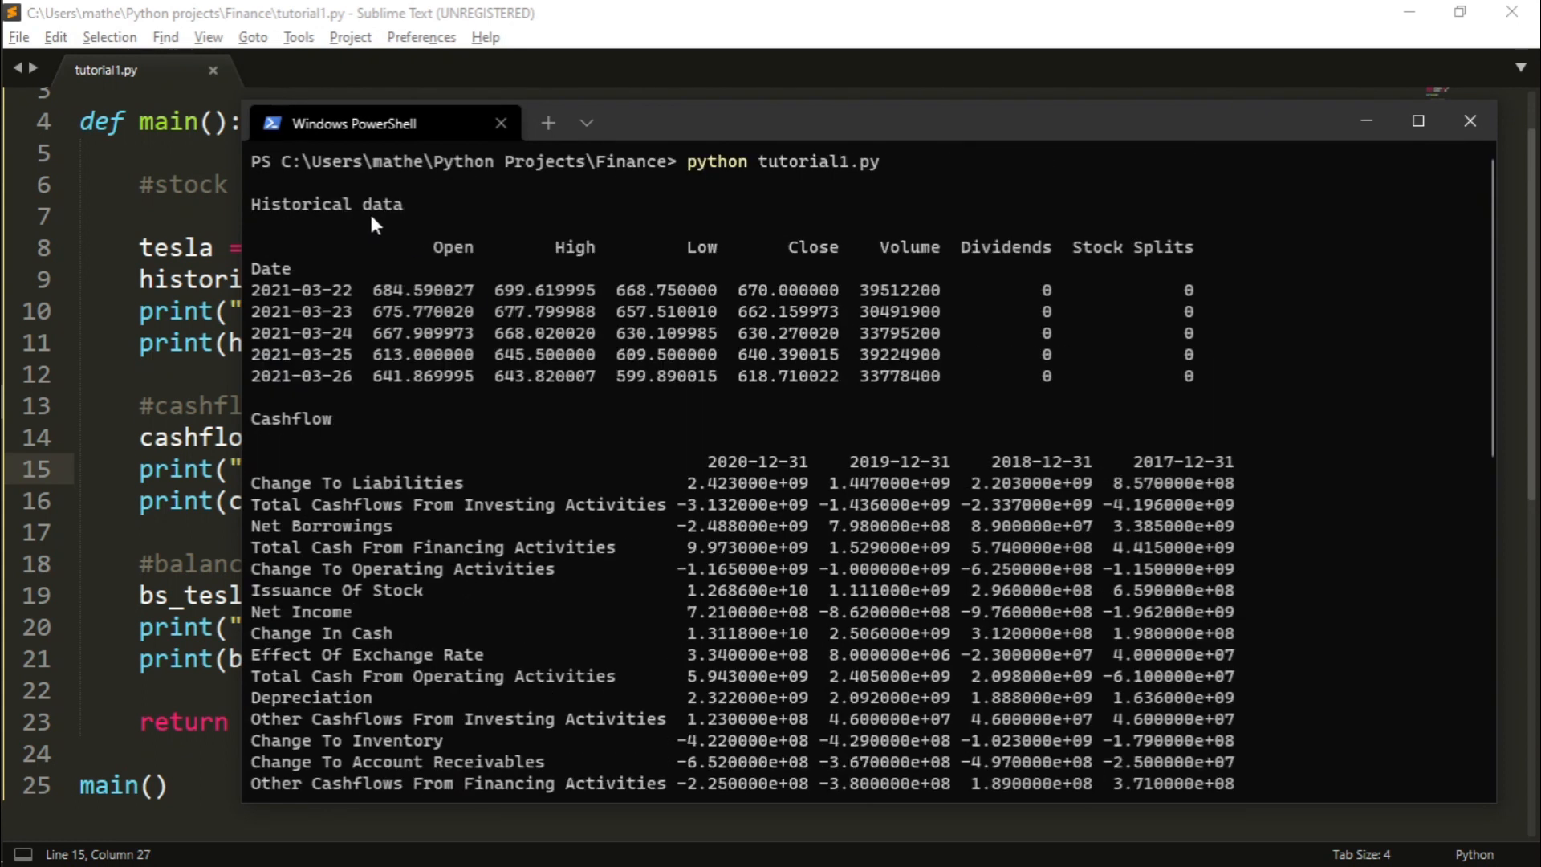
mouse_move(300, 406)
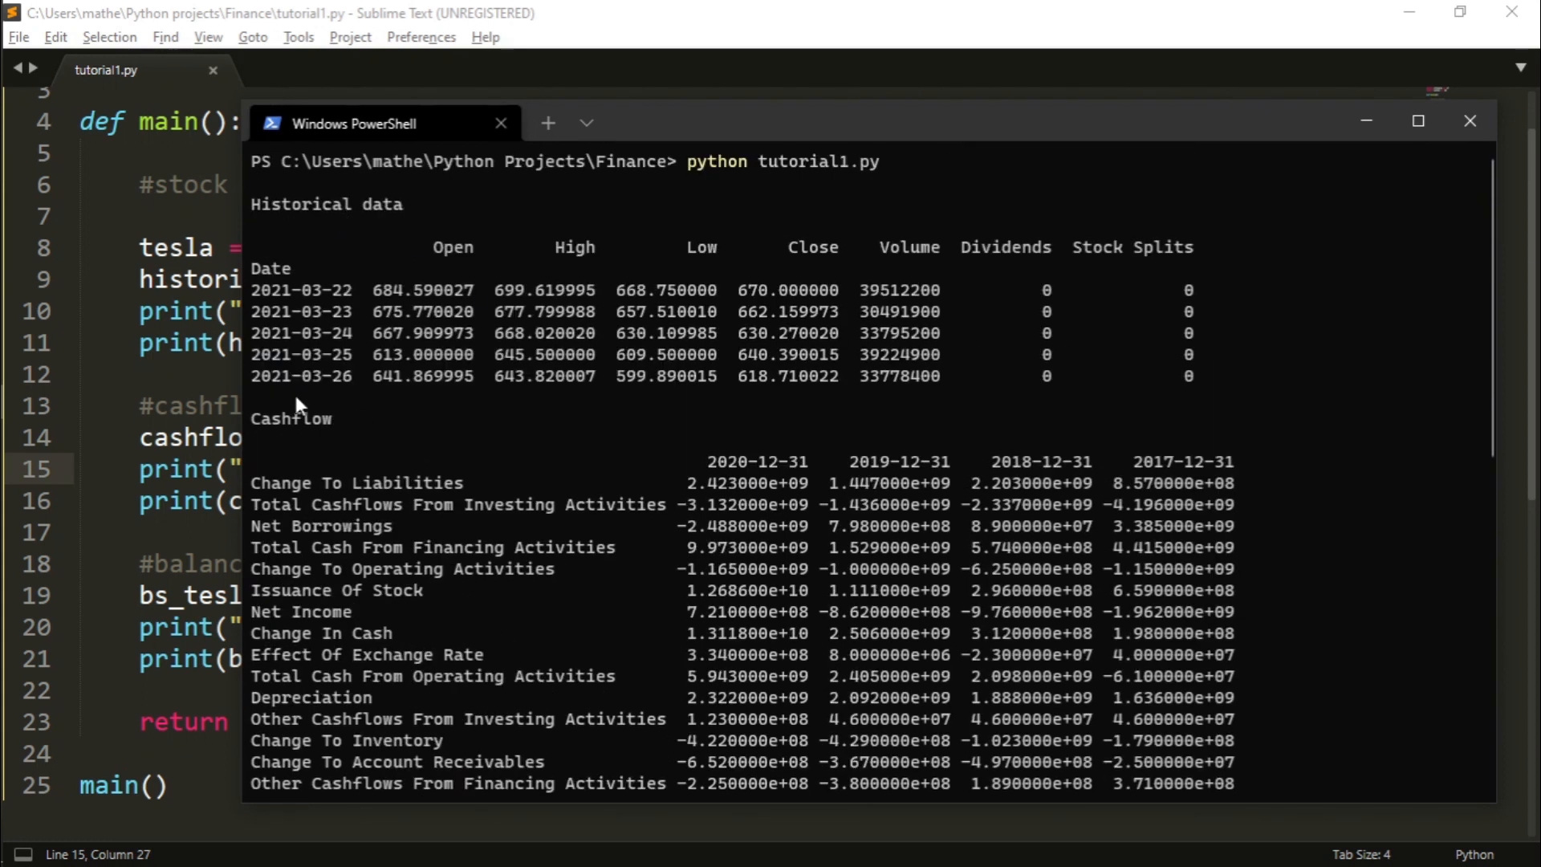
scroll(down, 3)
text(#)
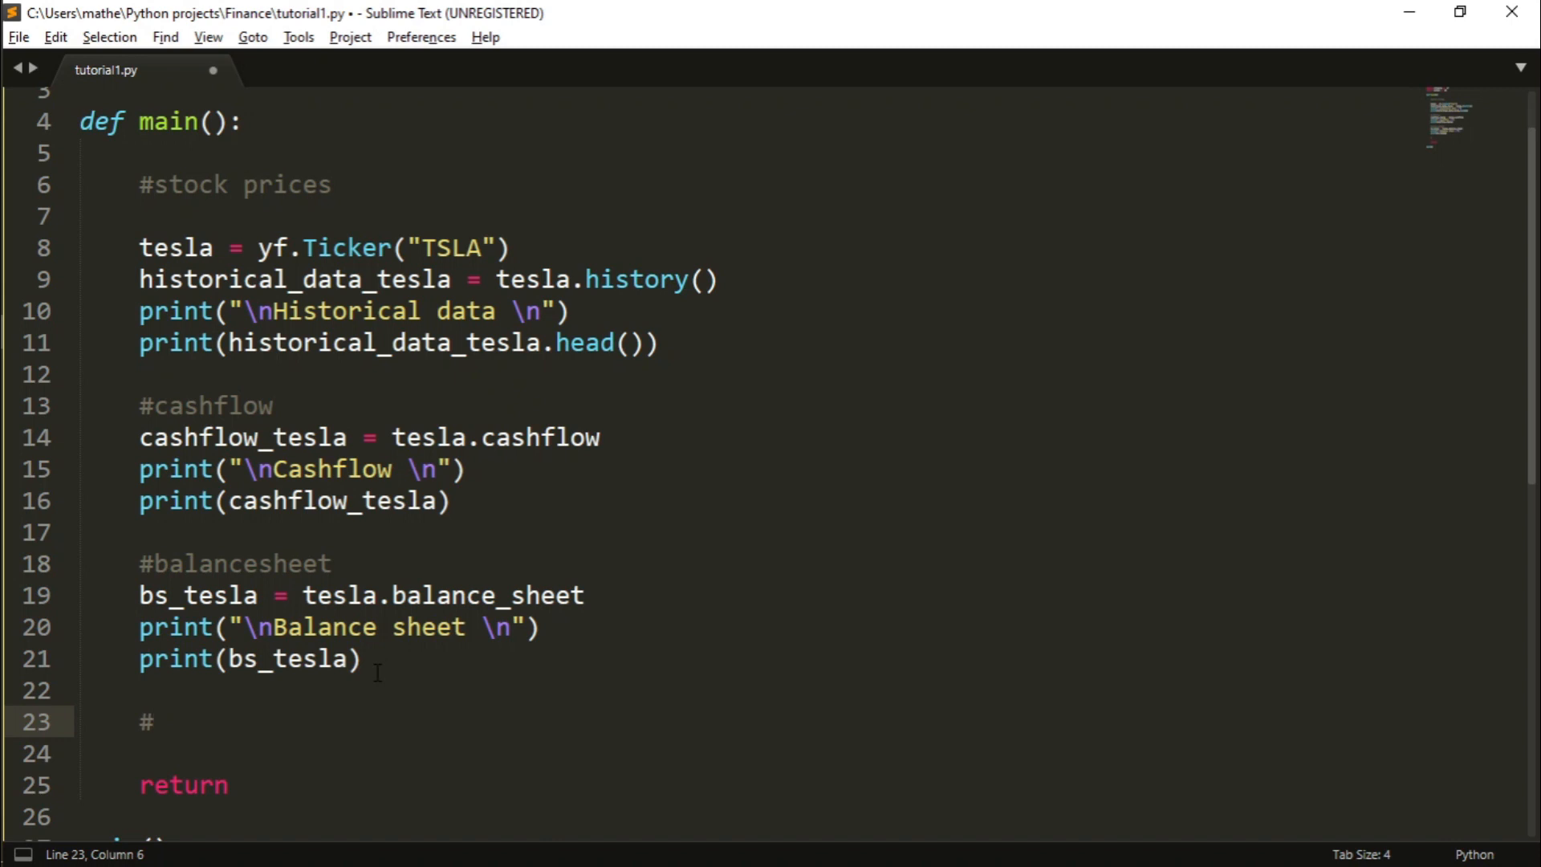
- Add a #P/E comment and print a "\nP/E ratio\n" heading
text(P/E)
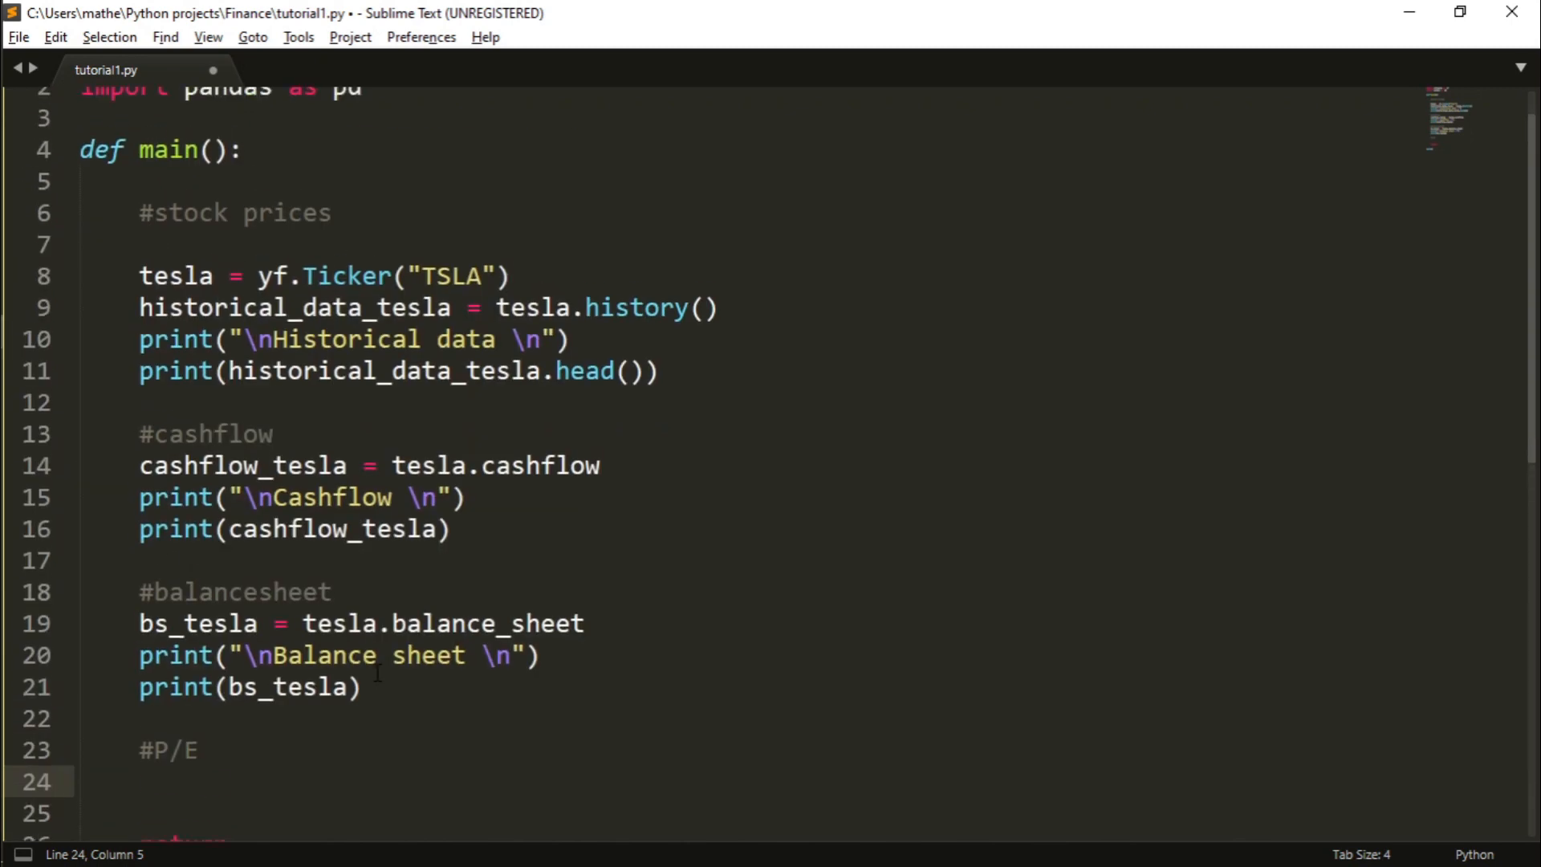
scroll(down, 3)
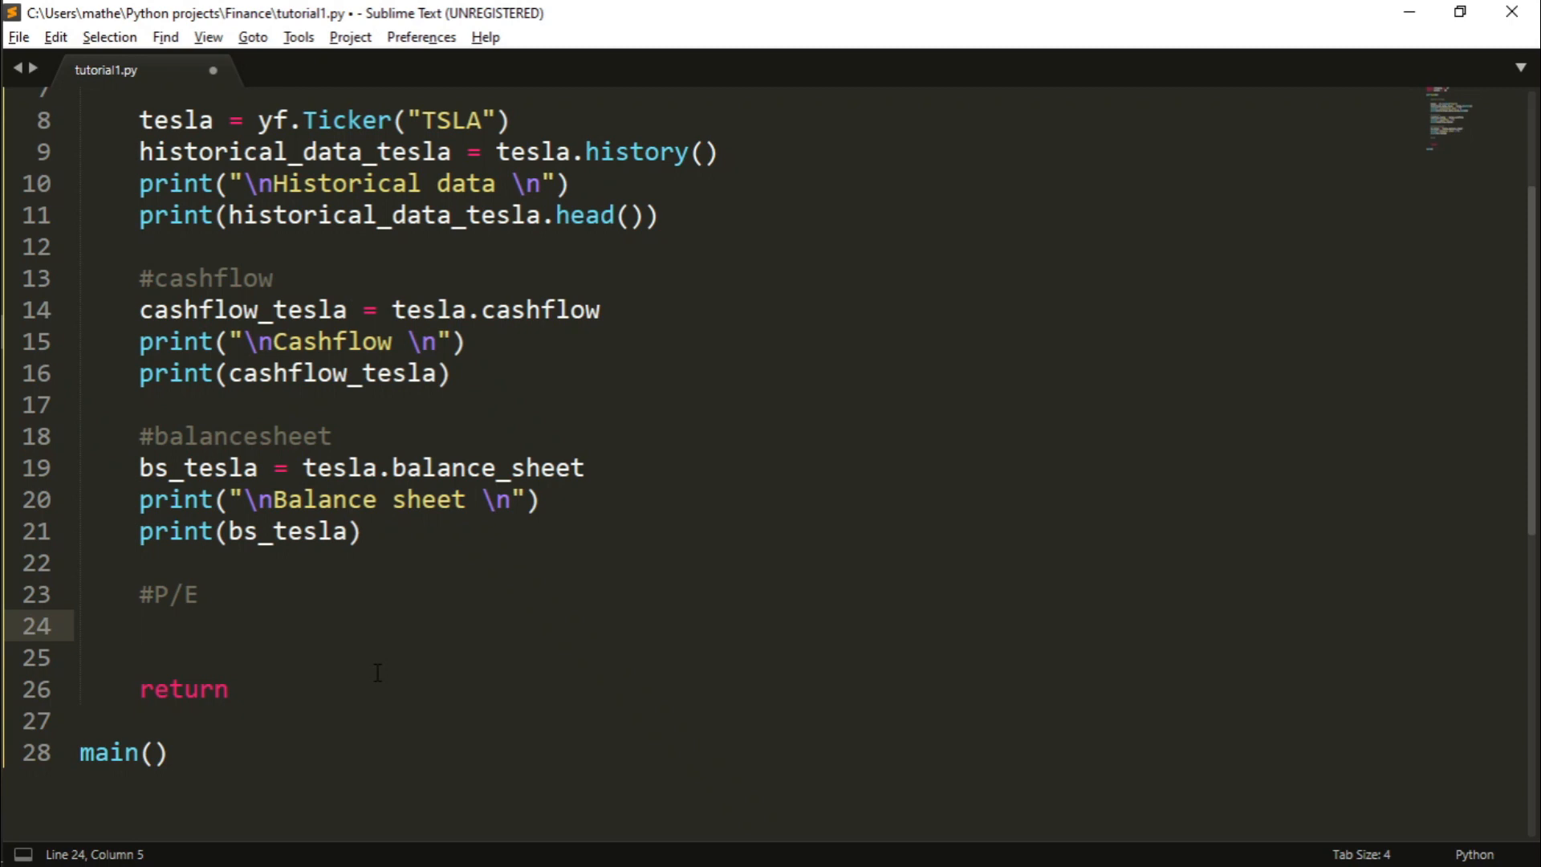
text(print("P/E ra"))
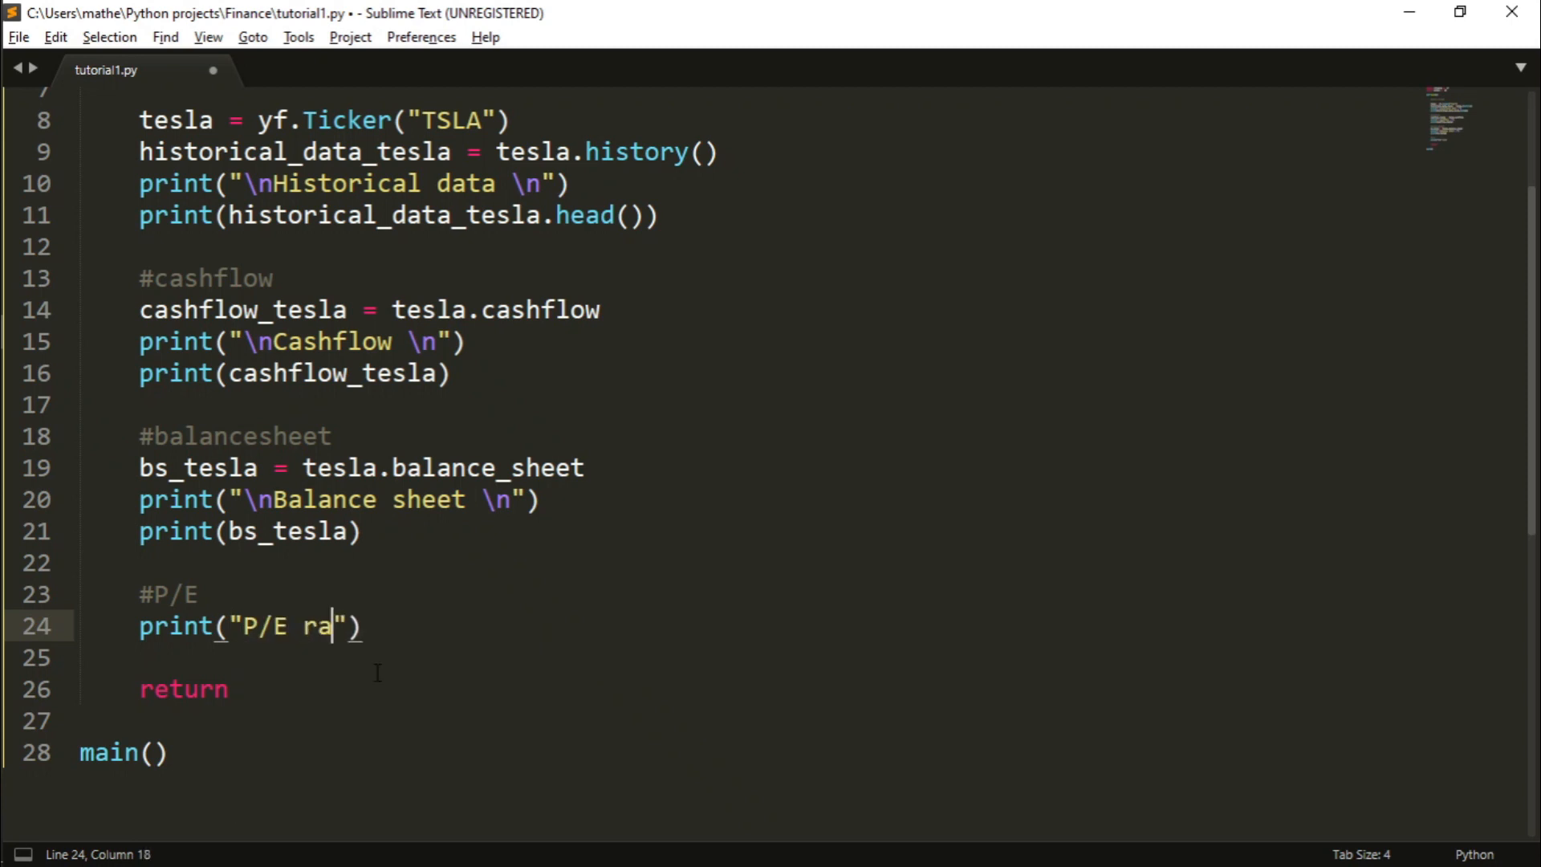
text(\nP/E ratio)
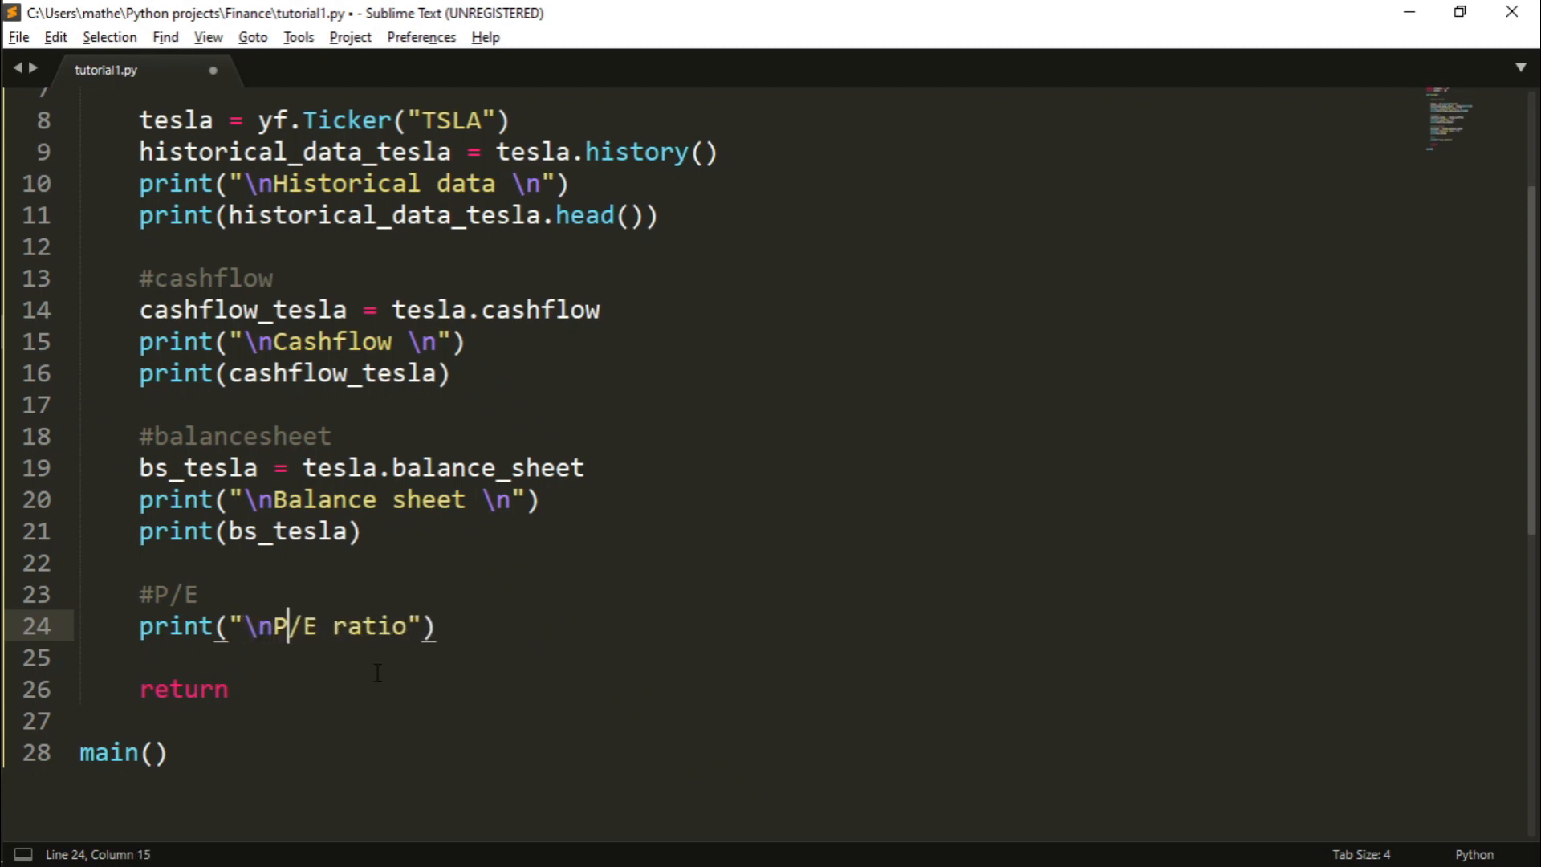
- Add print(type(tesla.info)) and save the script
text(p)
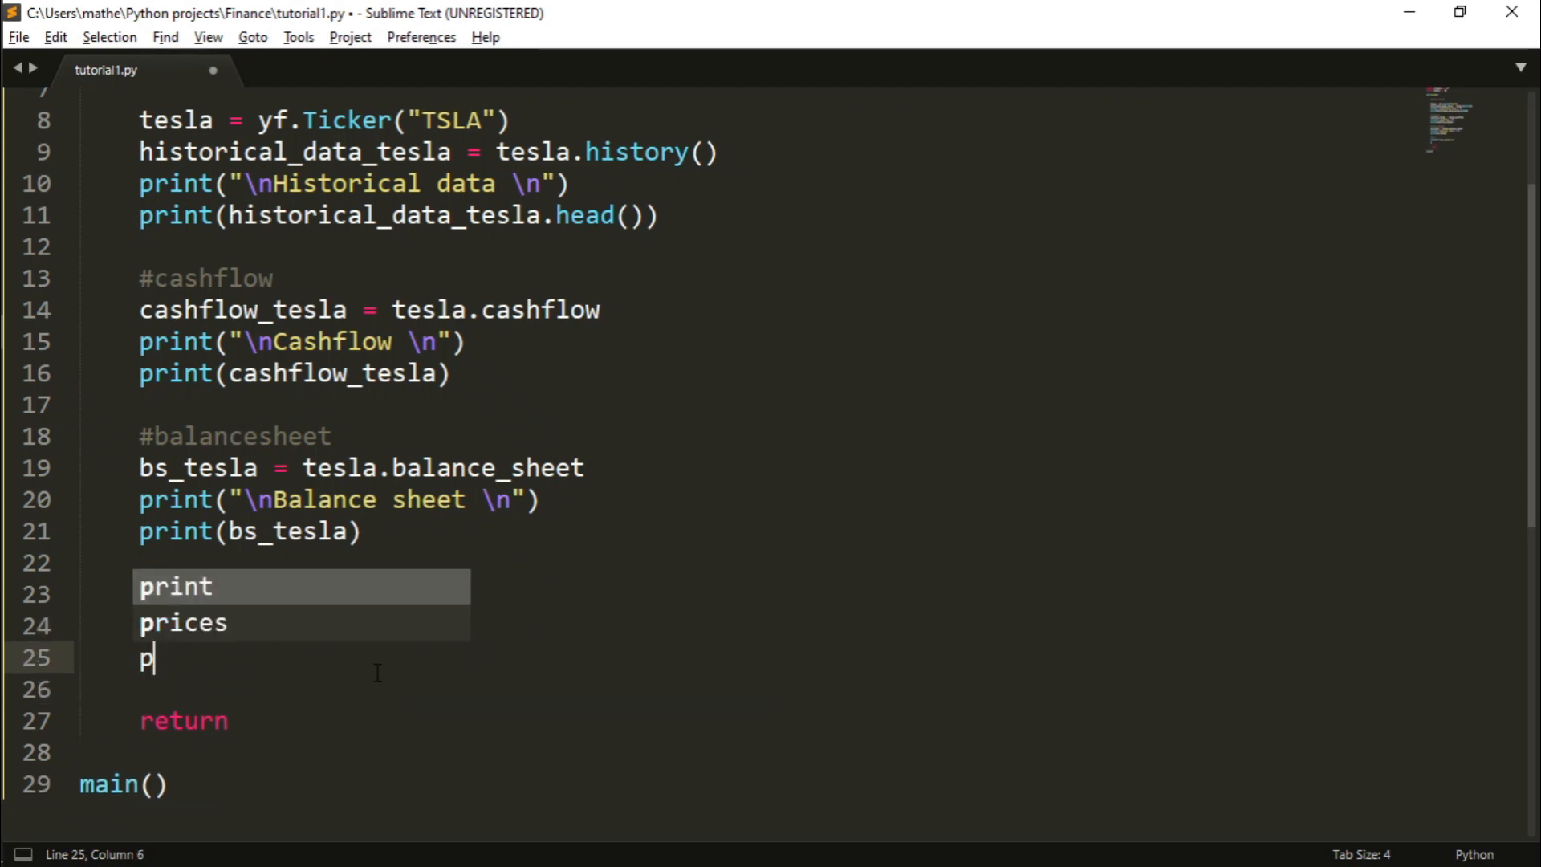
text(rint(tesla.info)
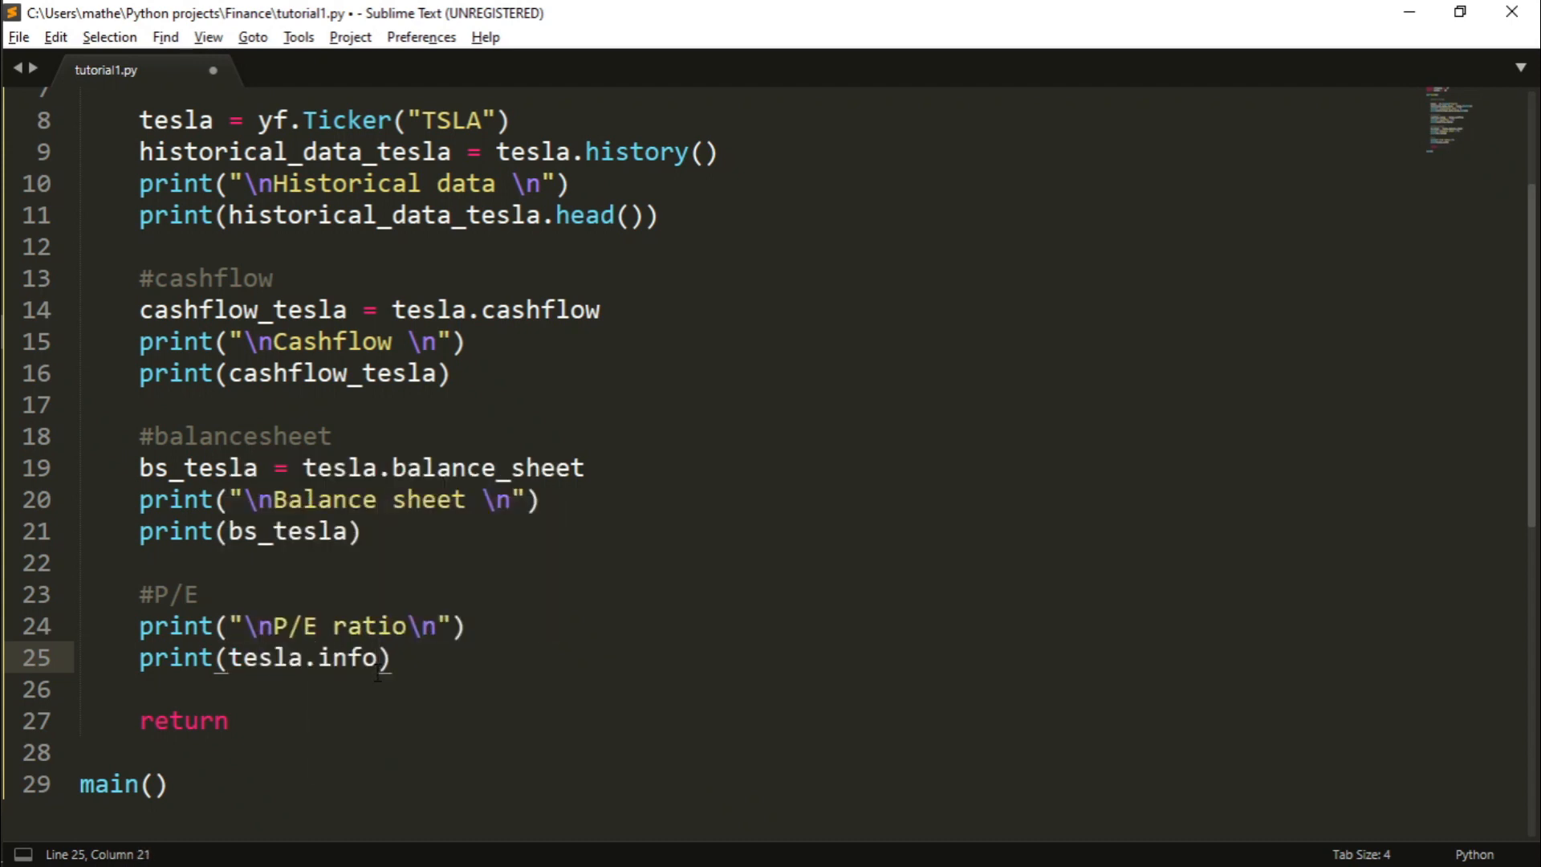
key(ctrl+s)
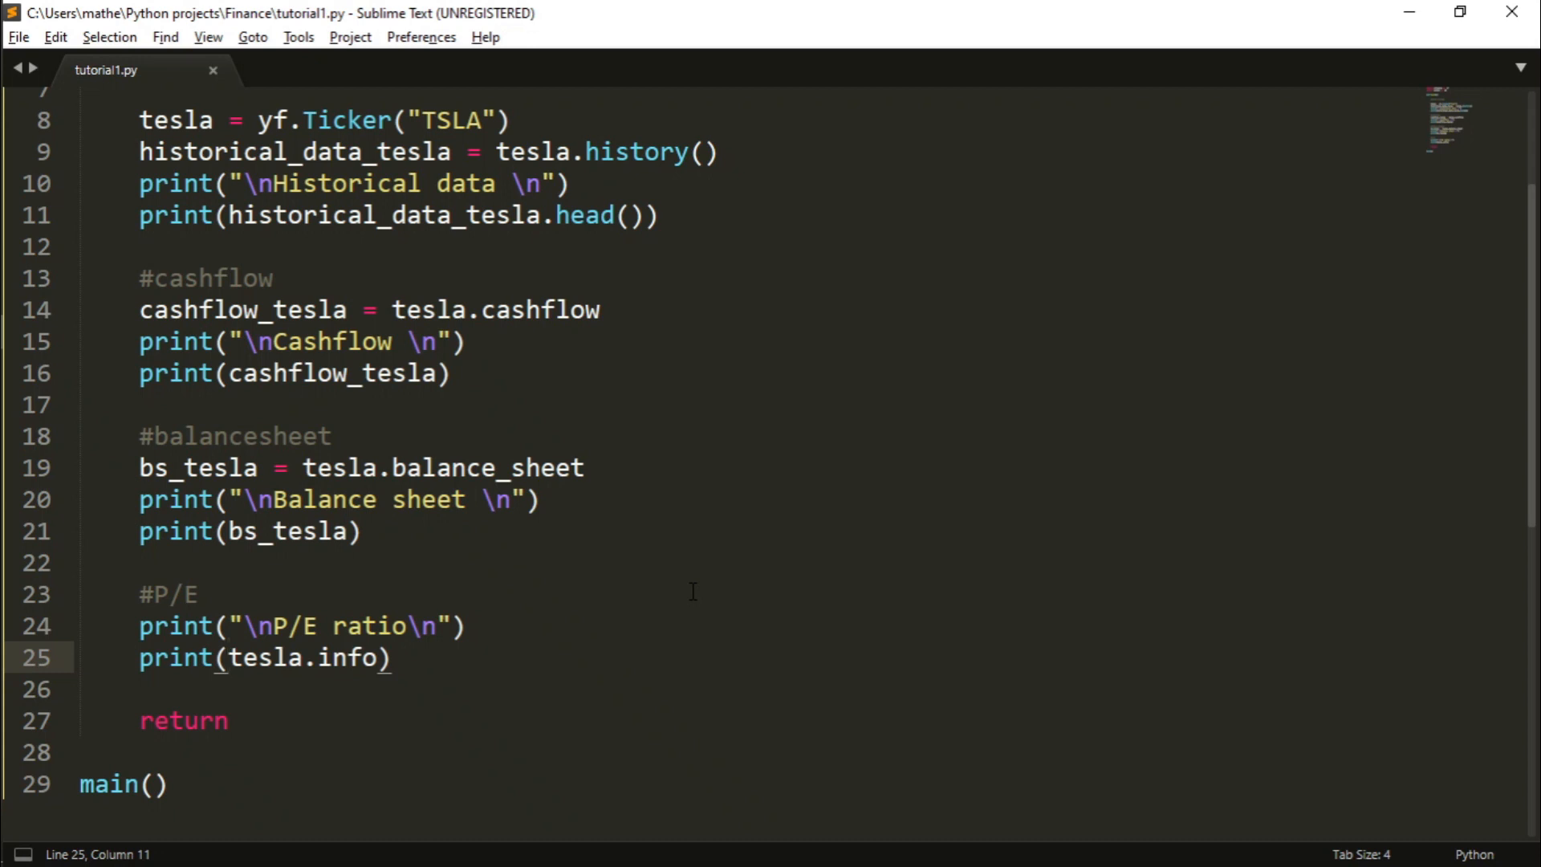
text(ty)
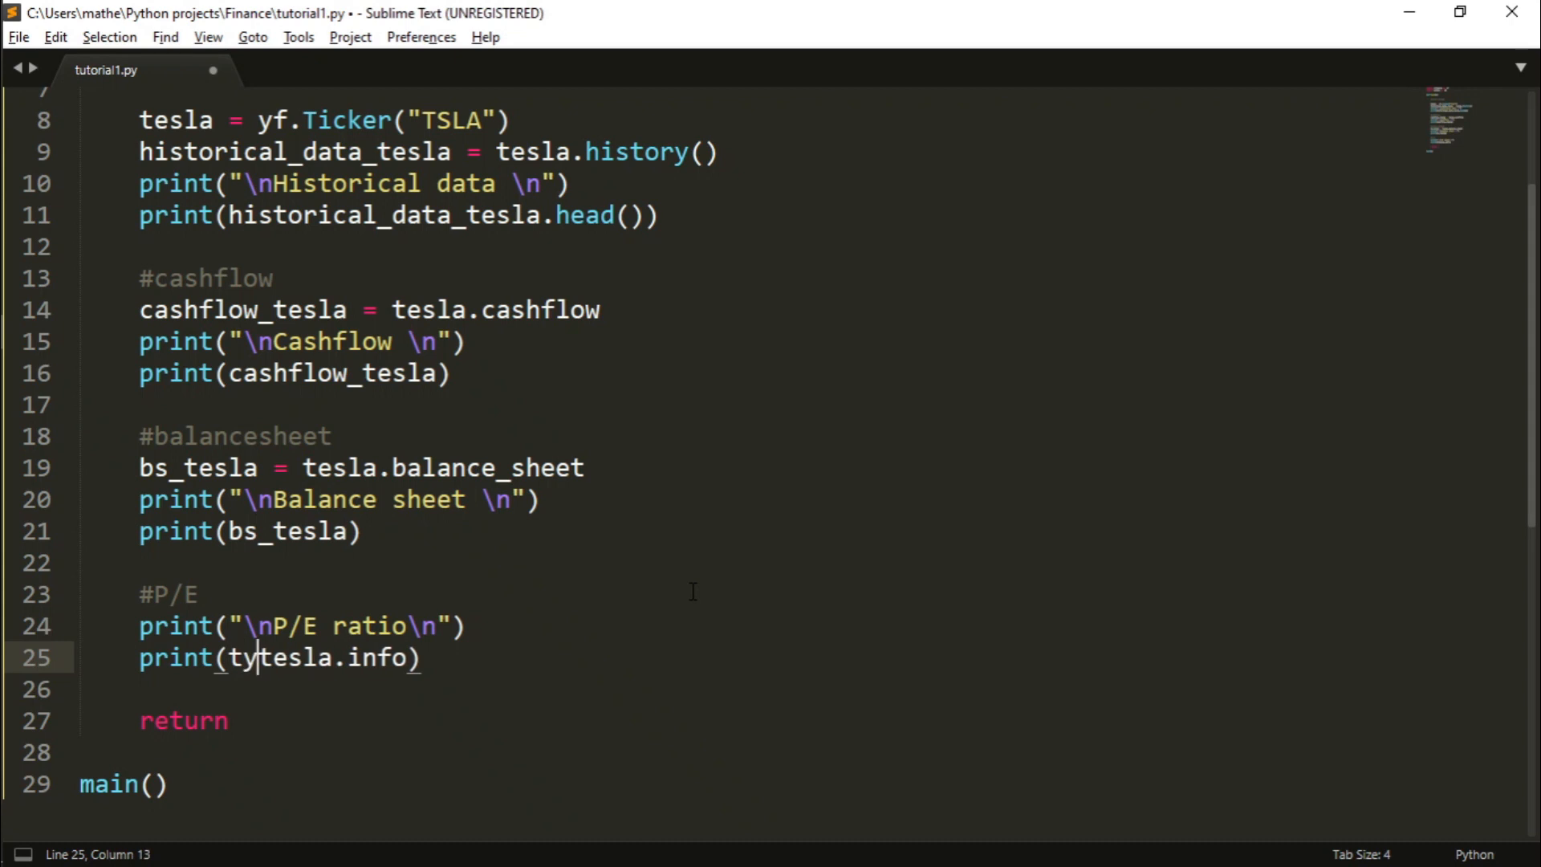
text(pe()
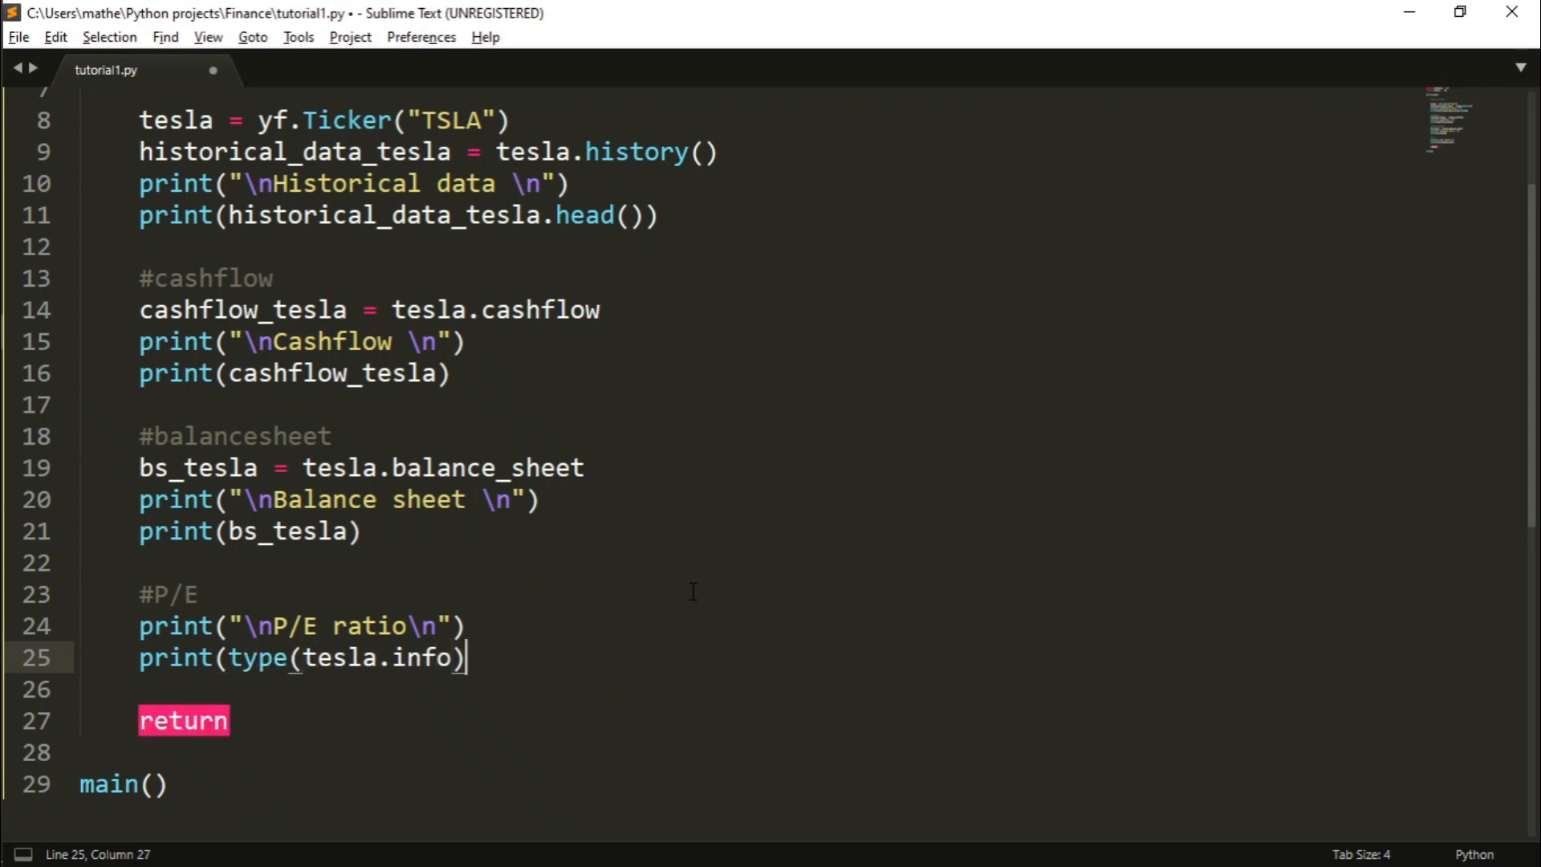
click(231, 657)
text())
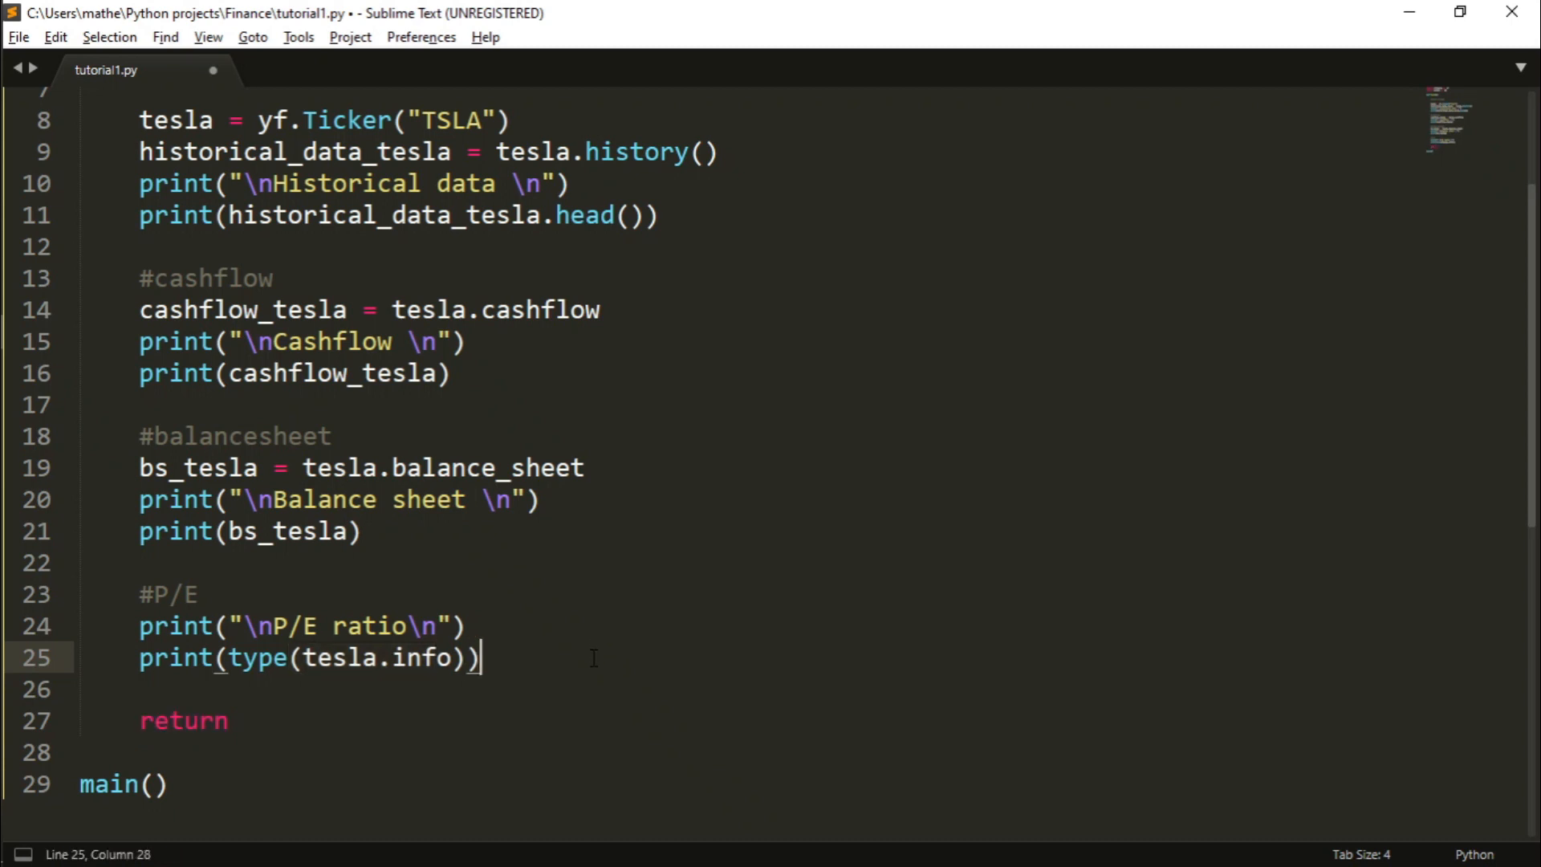
key(ctrl+s)
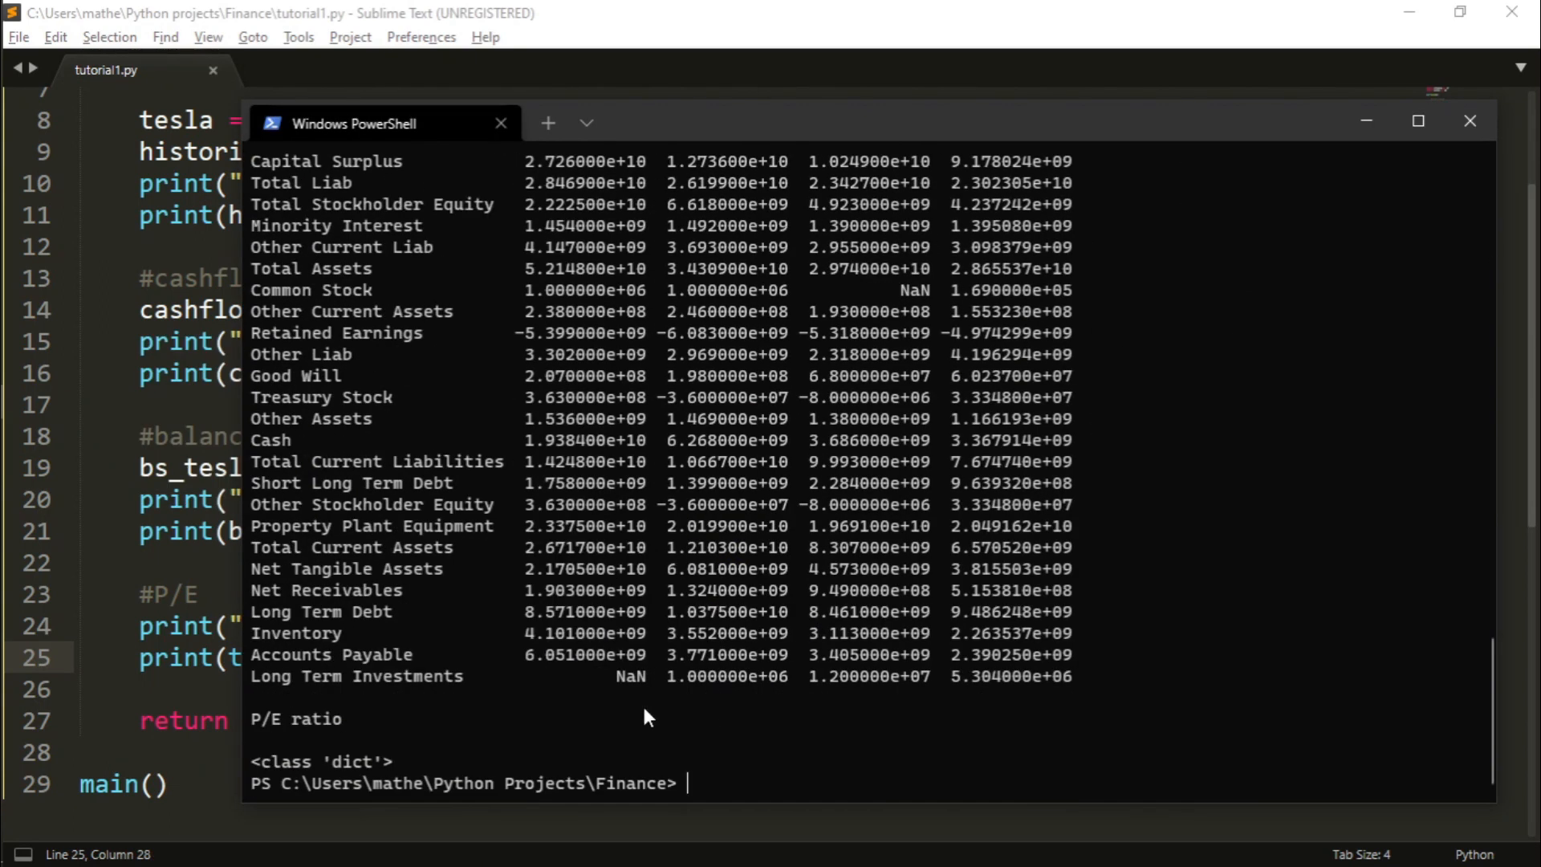
mouse_move(378, 766)
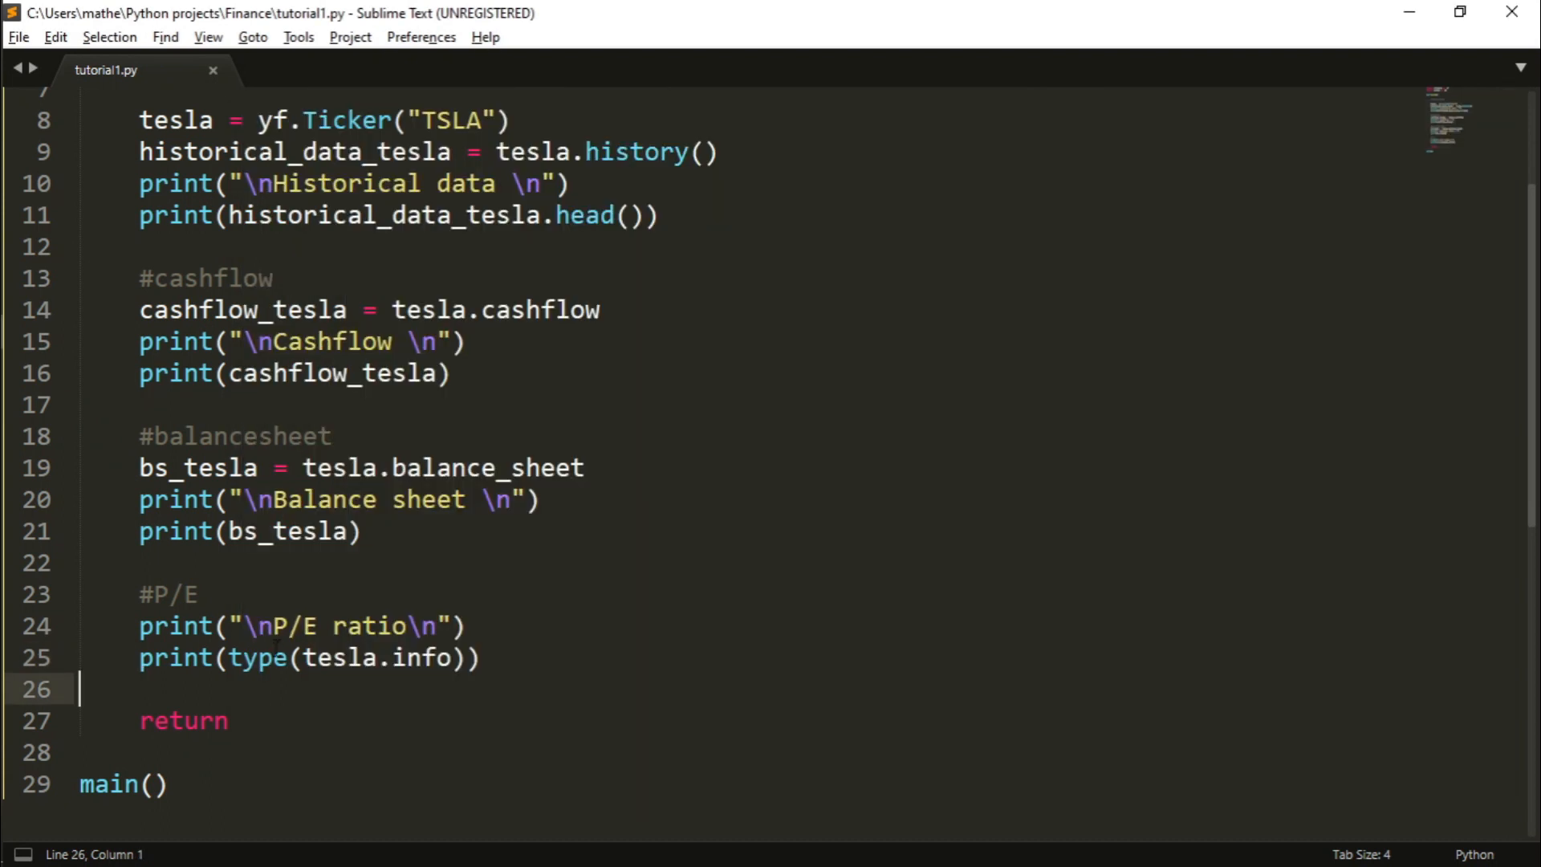
- Strip the type() wrapper so line 25 reads print(tesla.info)
key(Backspace)
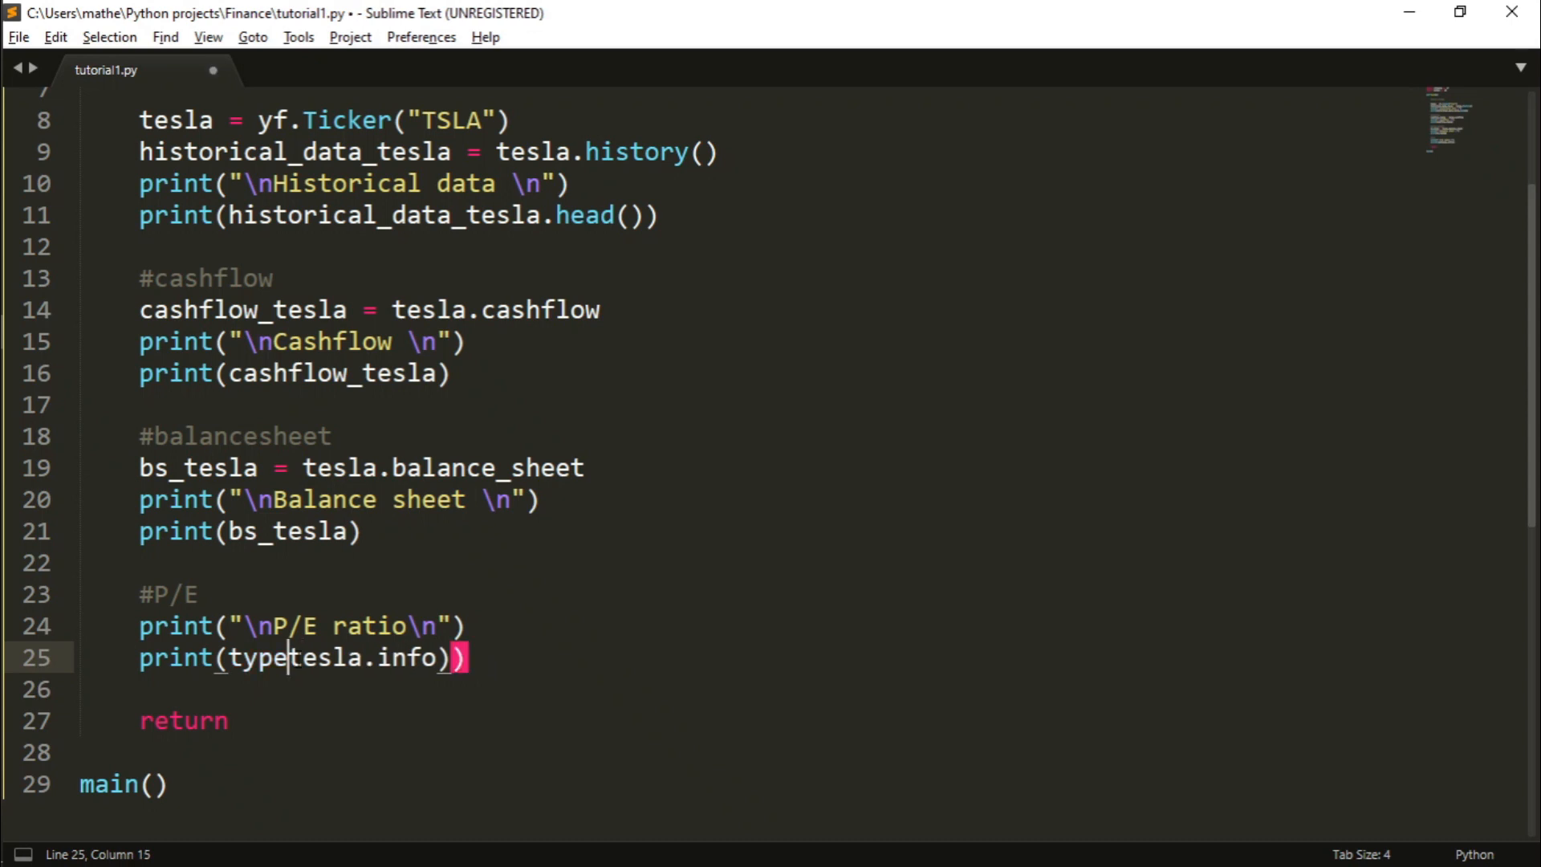
key(Backspace)
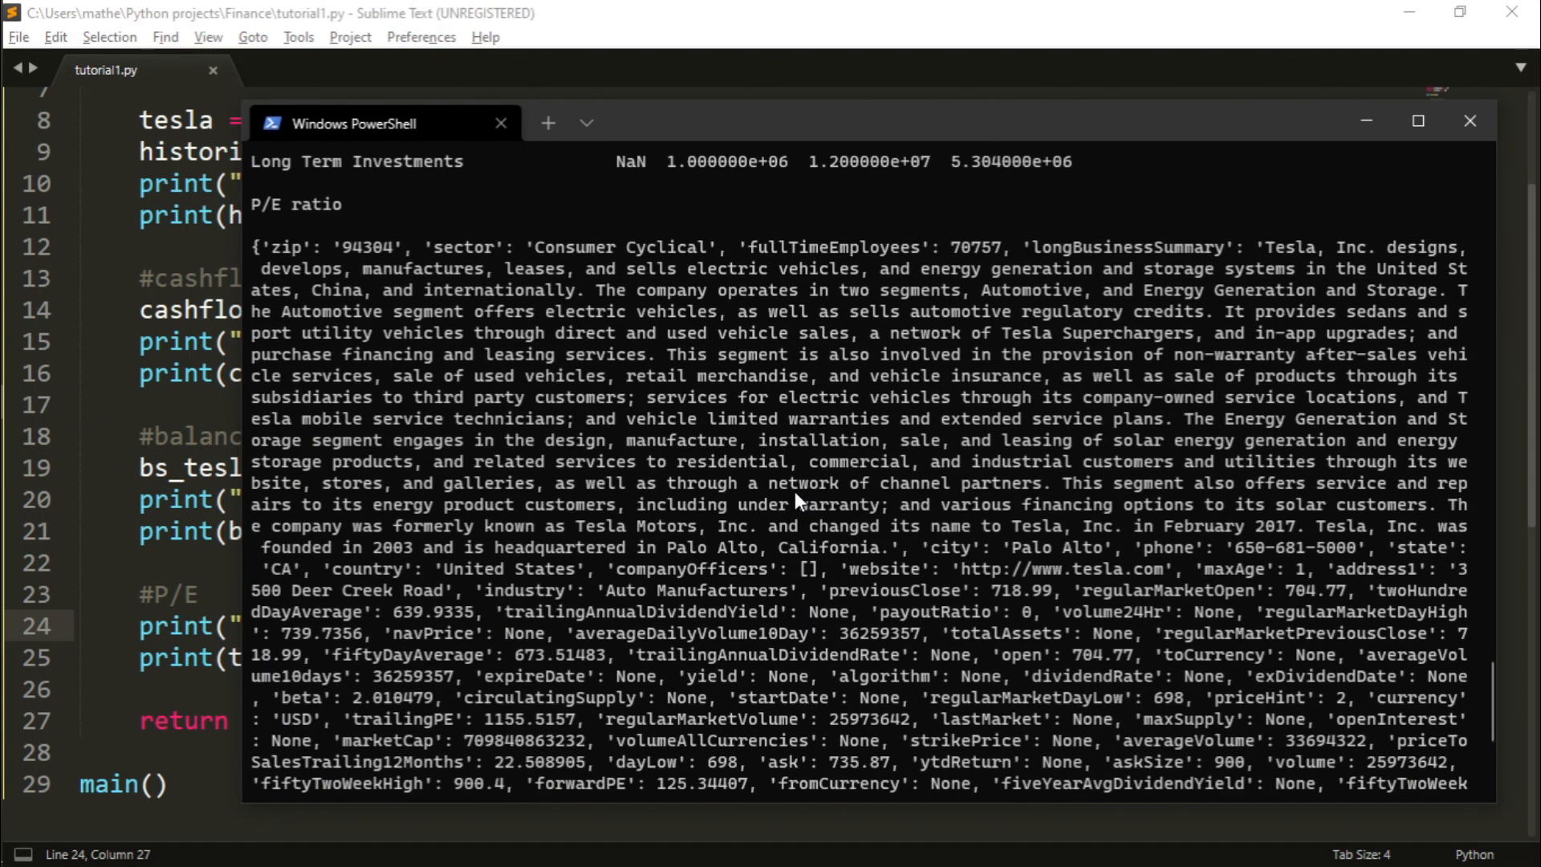
mouse_move(798, 499)
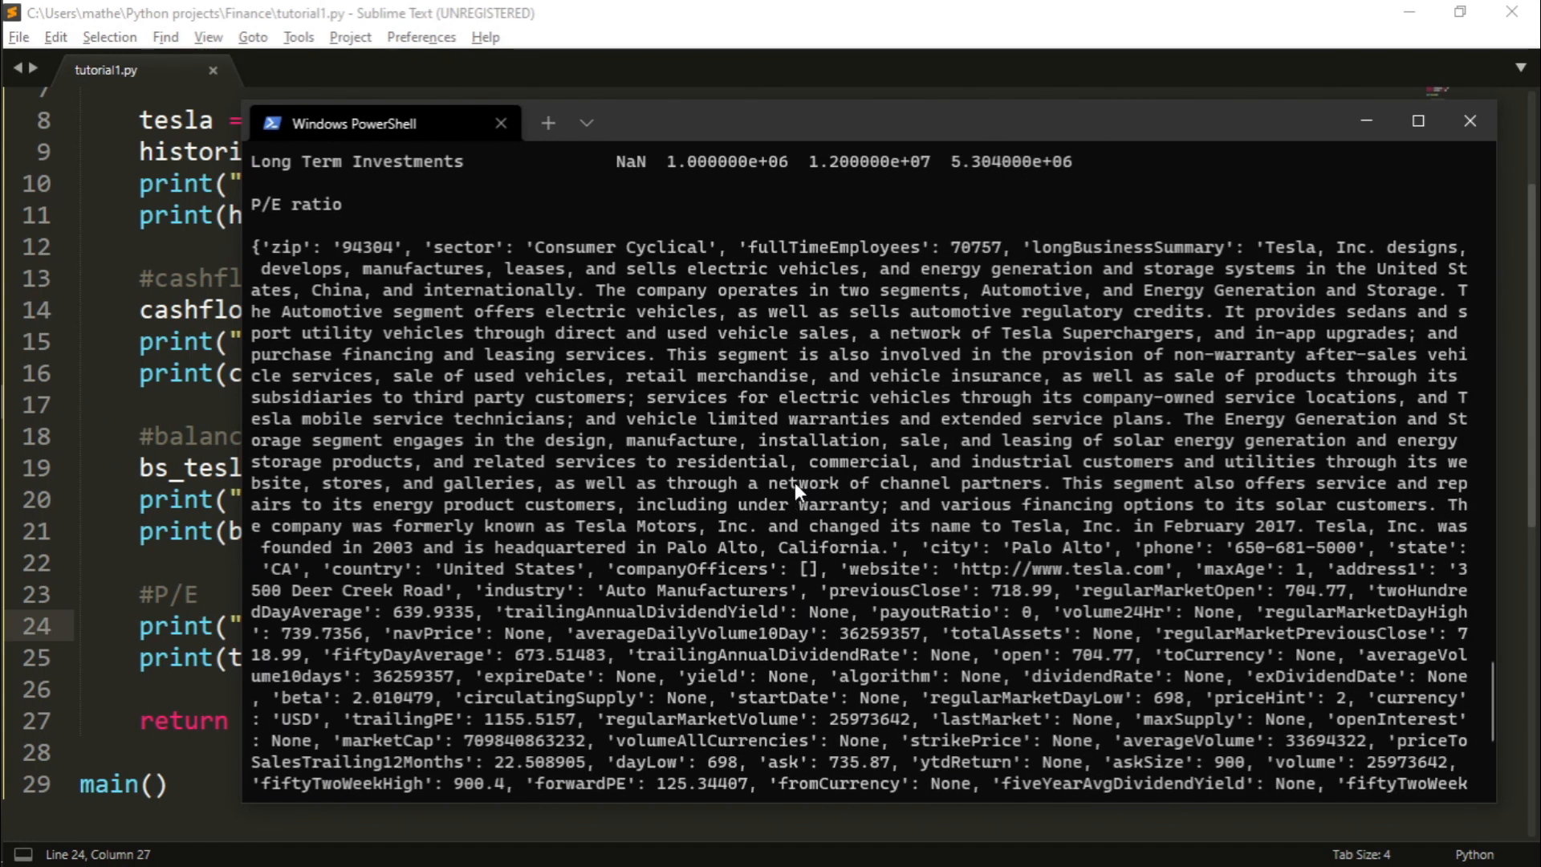
mouse_move(475, 248)
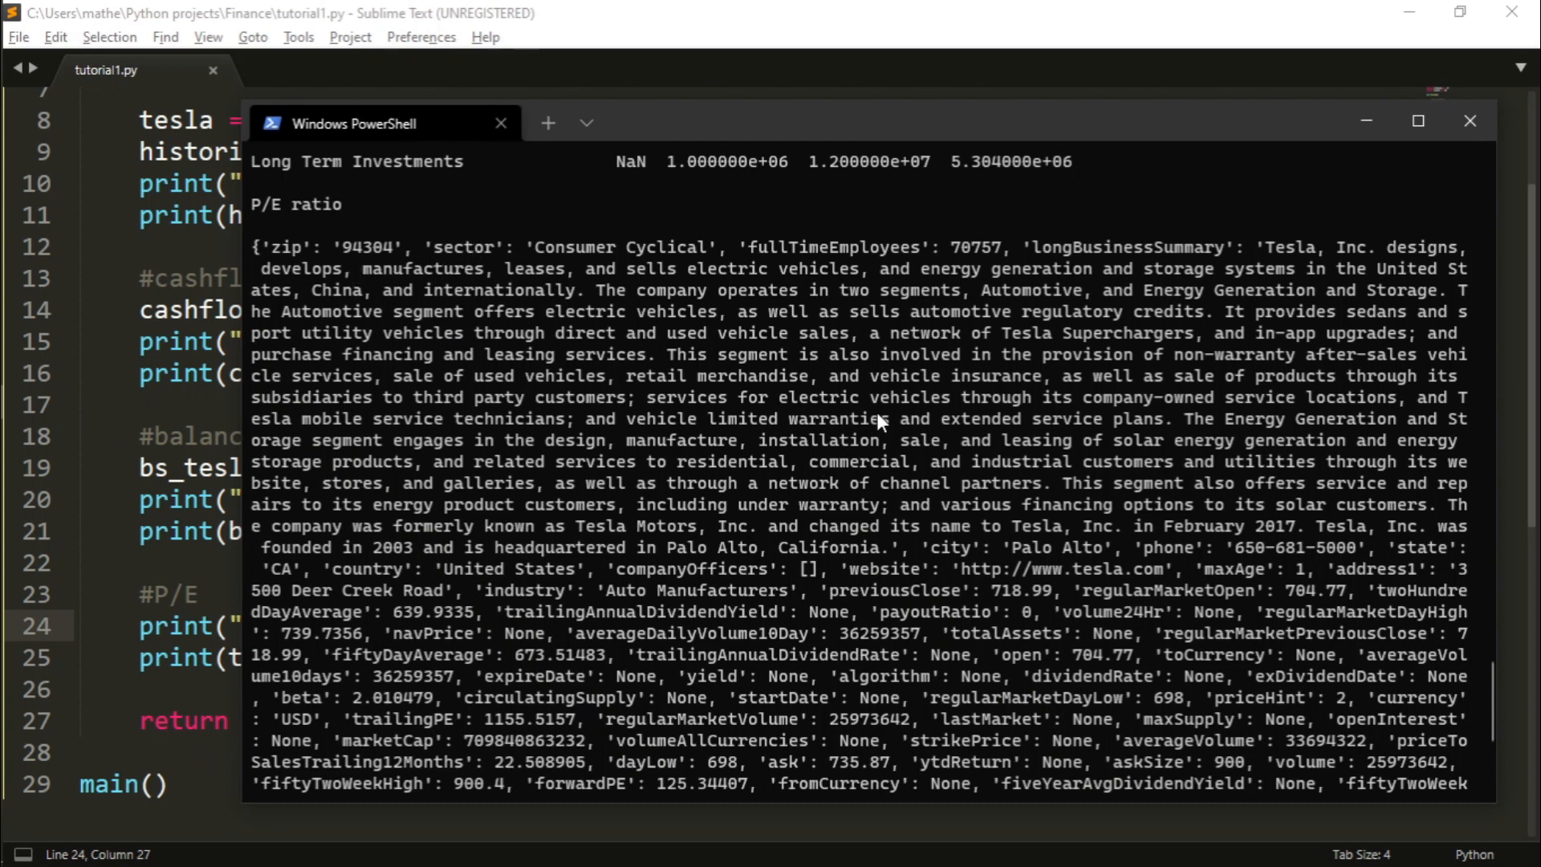
mouse_move(1081, 312)
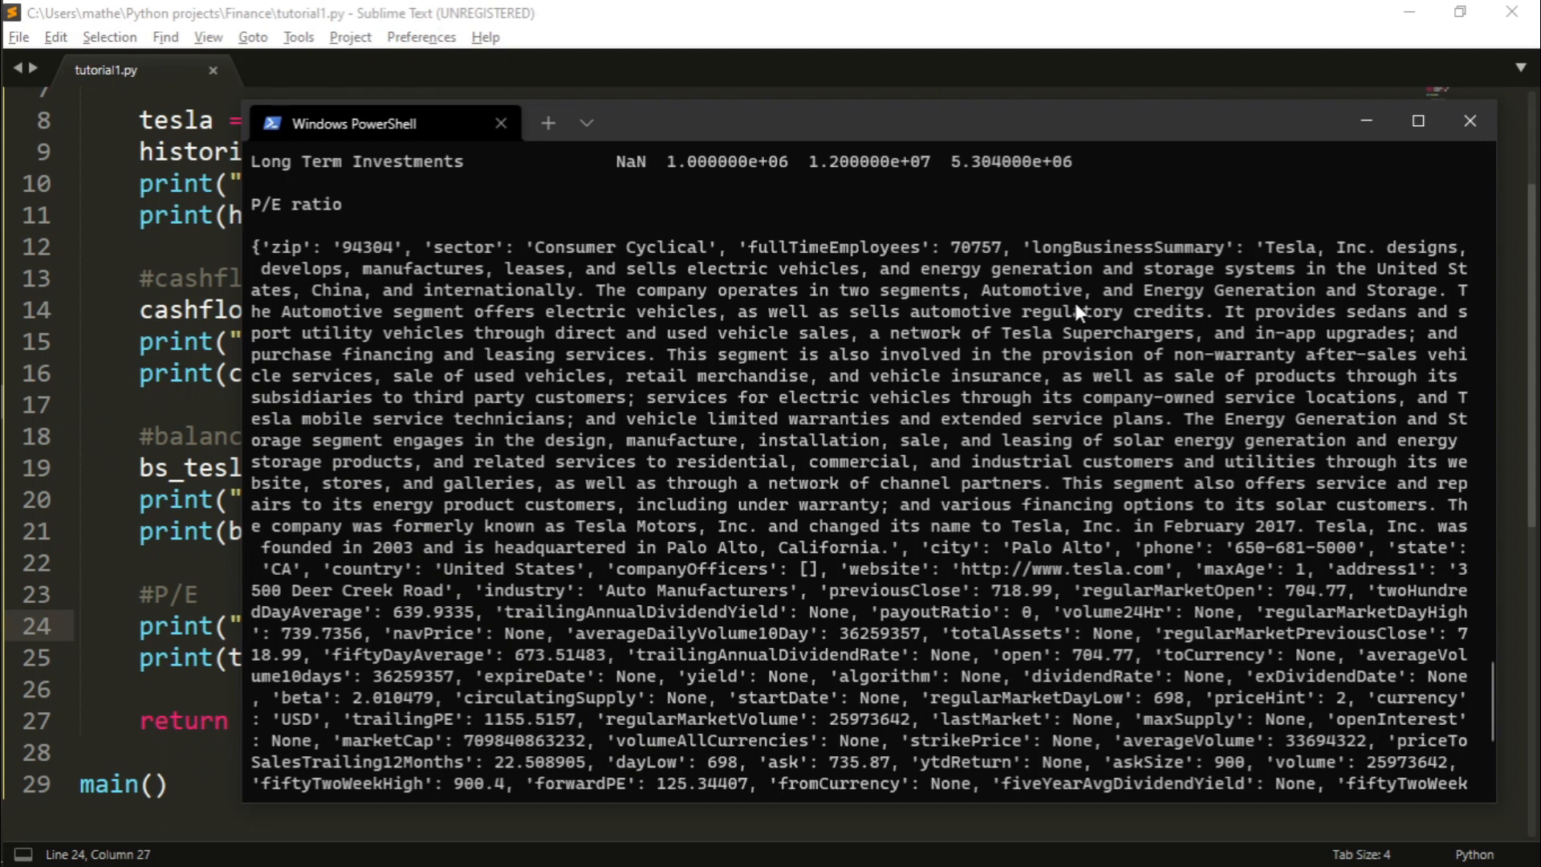
mouse_move(938, 540)
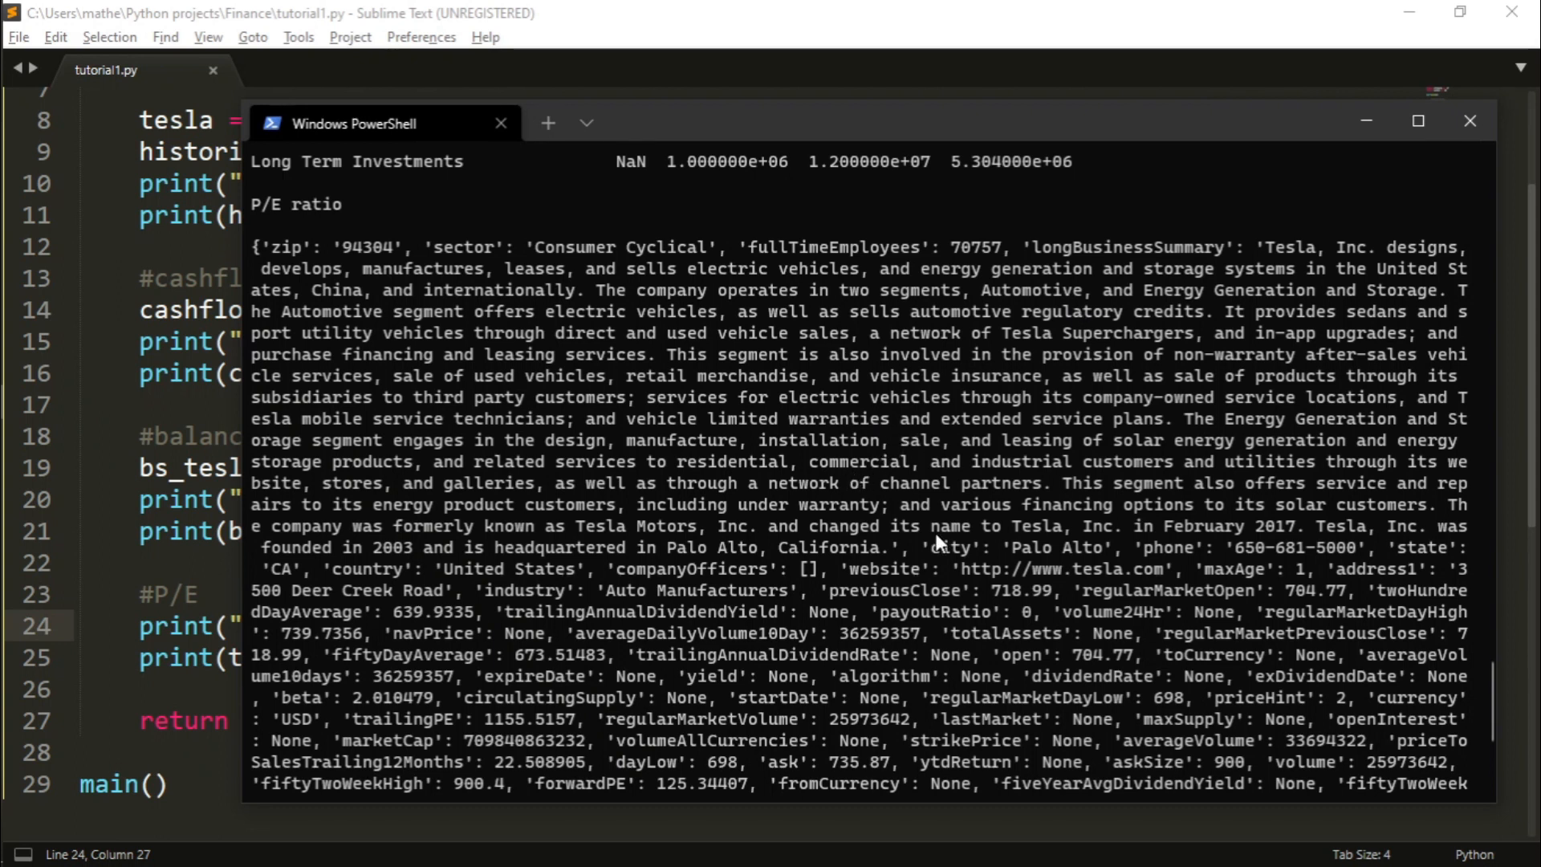
mouse_move(1125, 555)
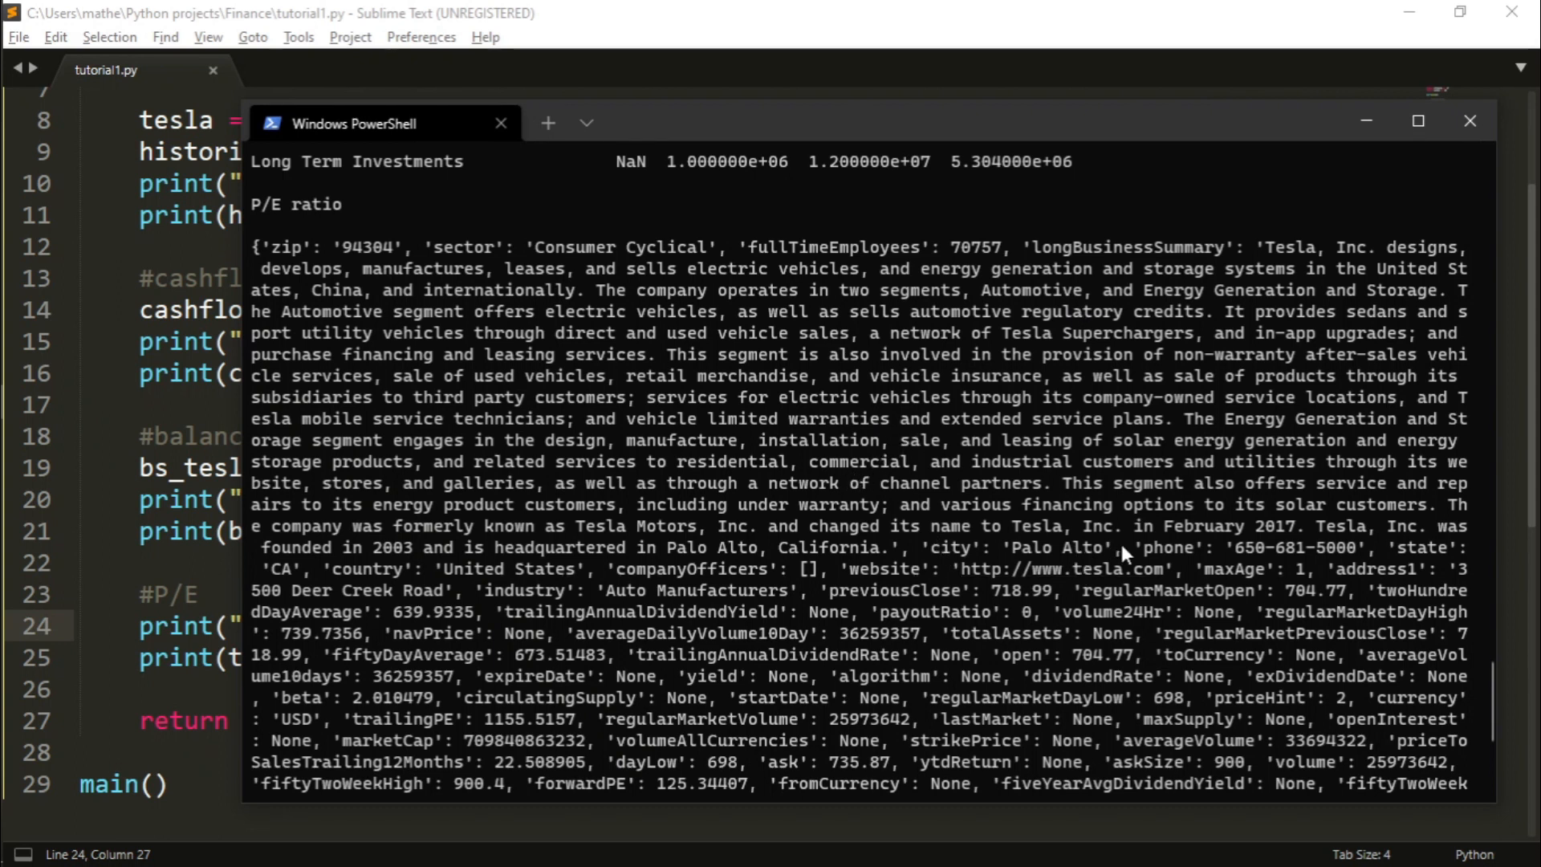
- Scroll through Tesla's printed info dictionary, then return to tutorial1.py in Sublime Text
scroll(down, 3)
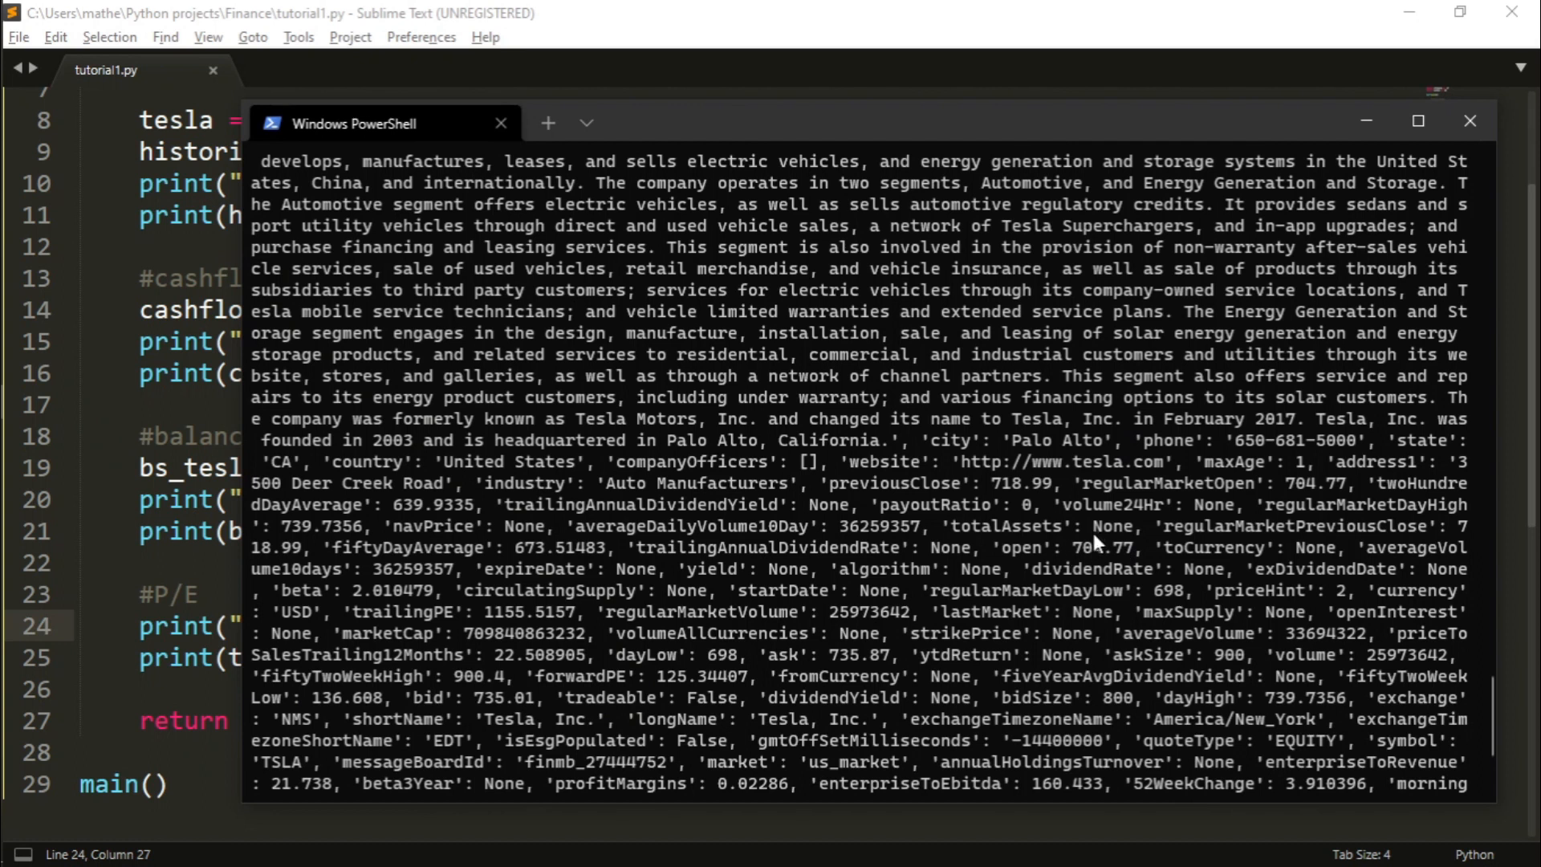
mouse_move(524, 506)
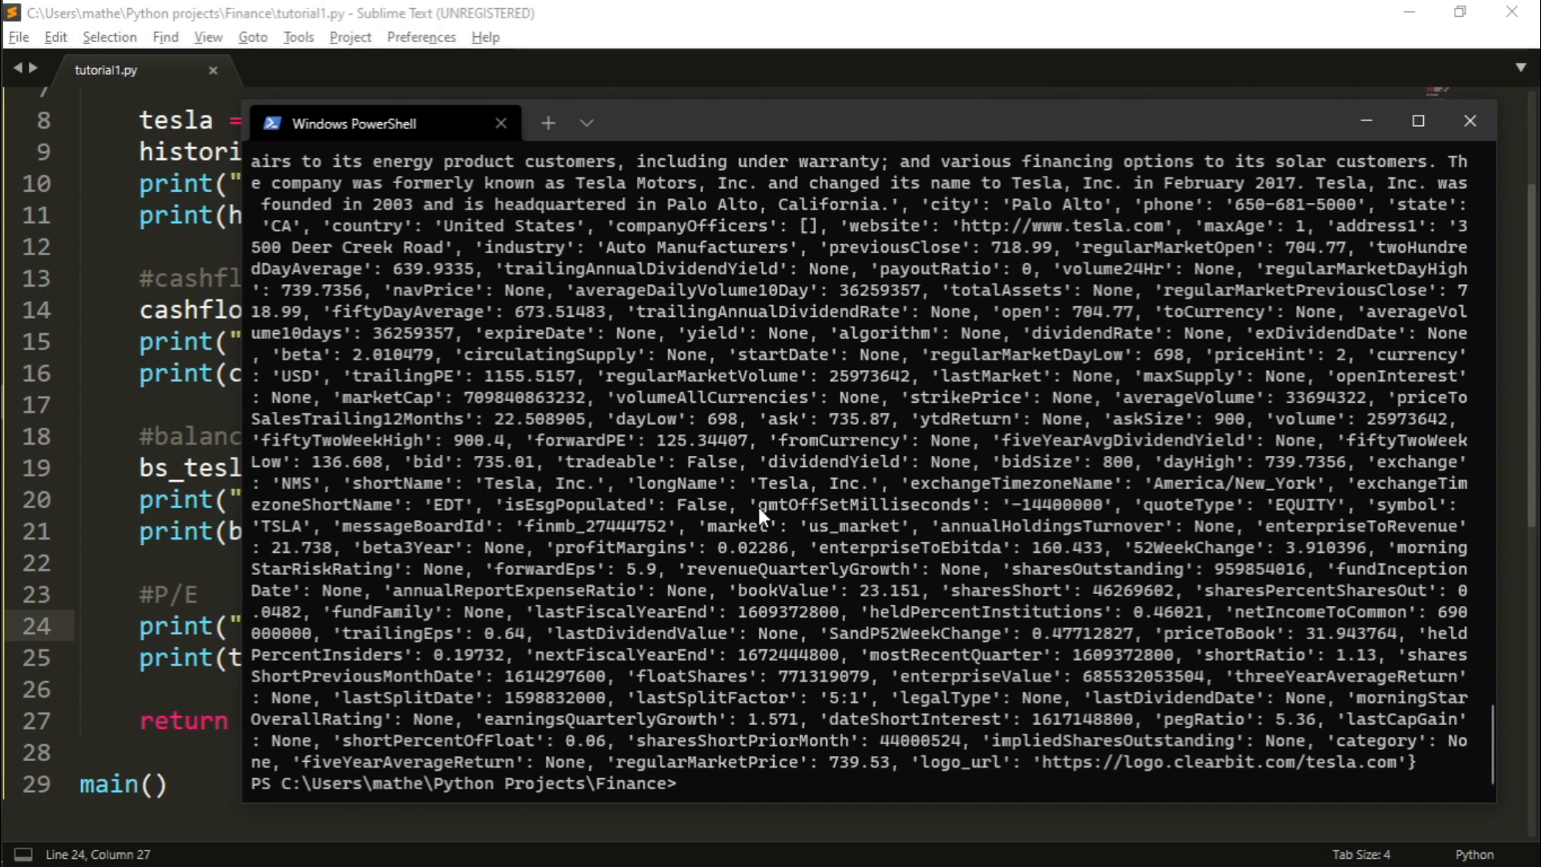
mouse_move(761, 530)
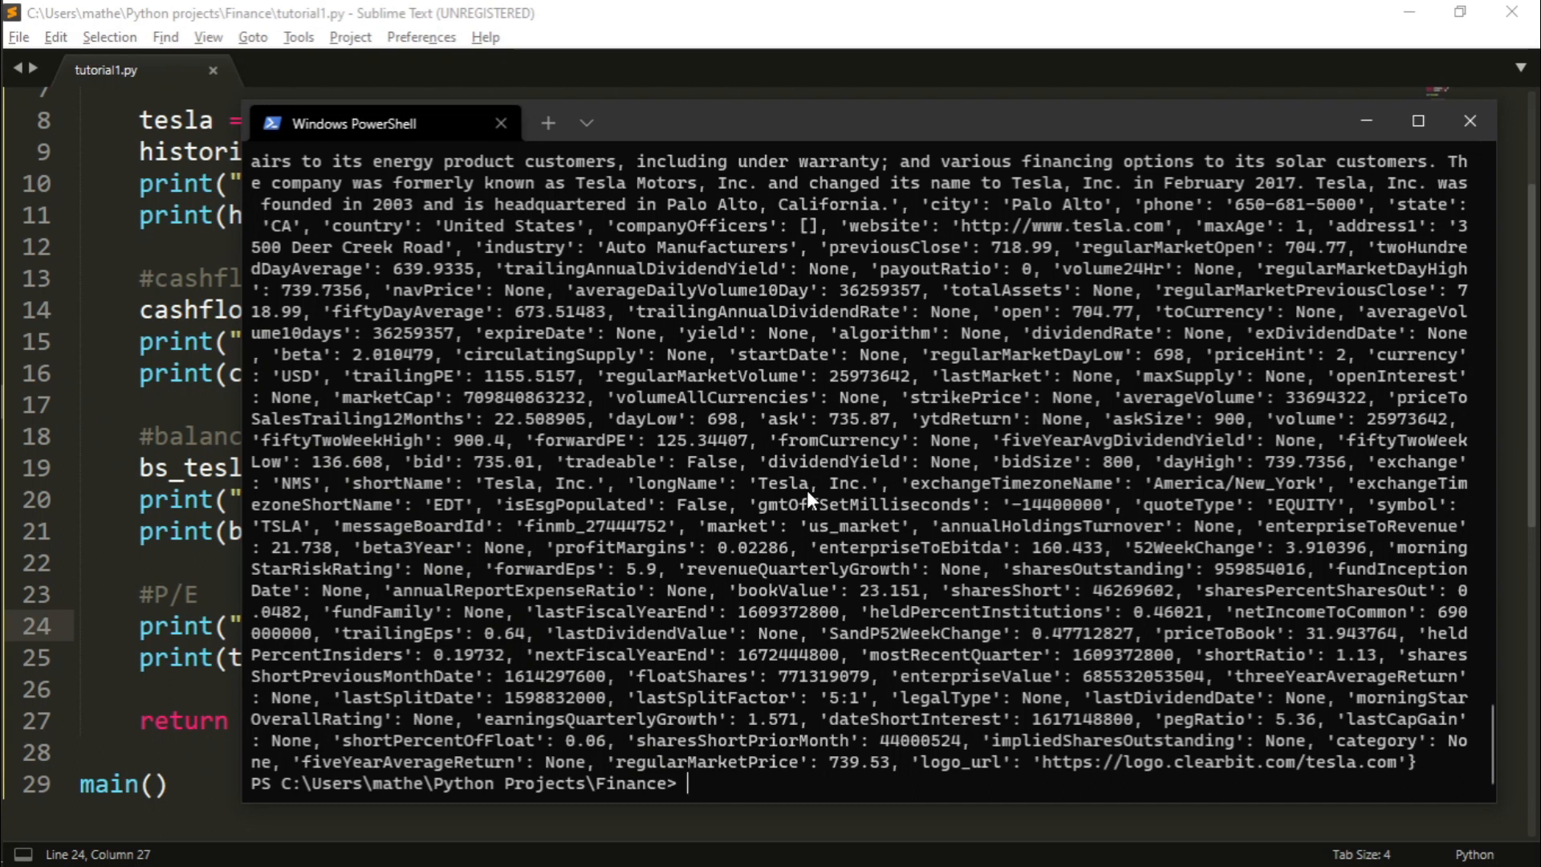
click(500, 123)
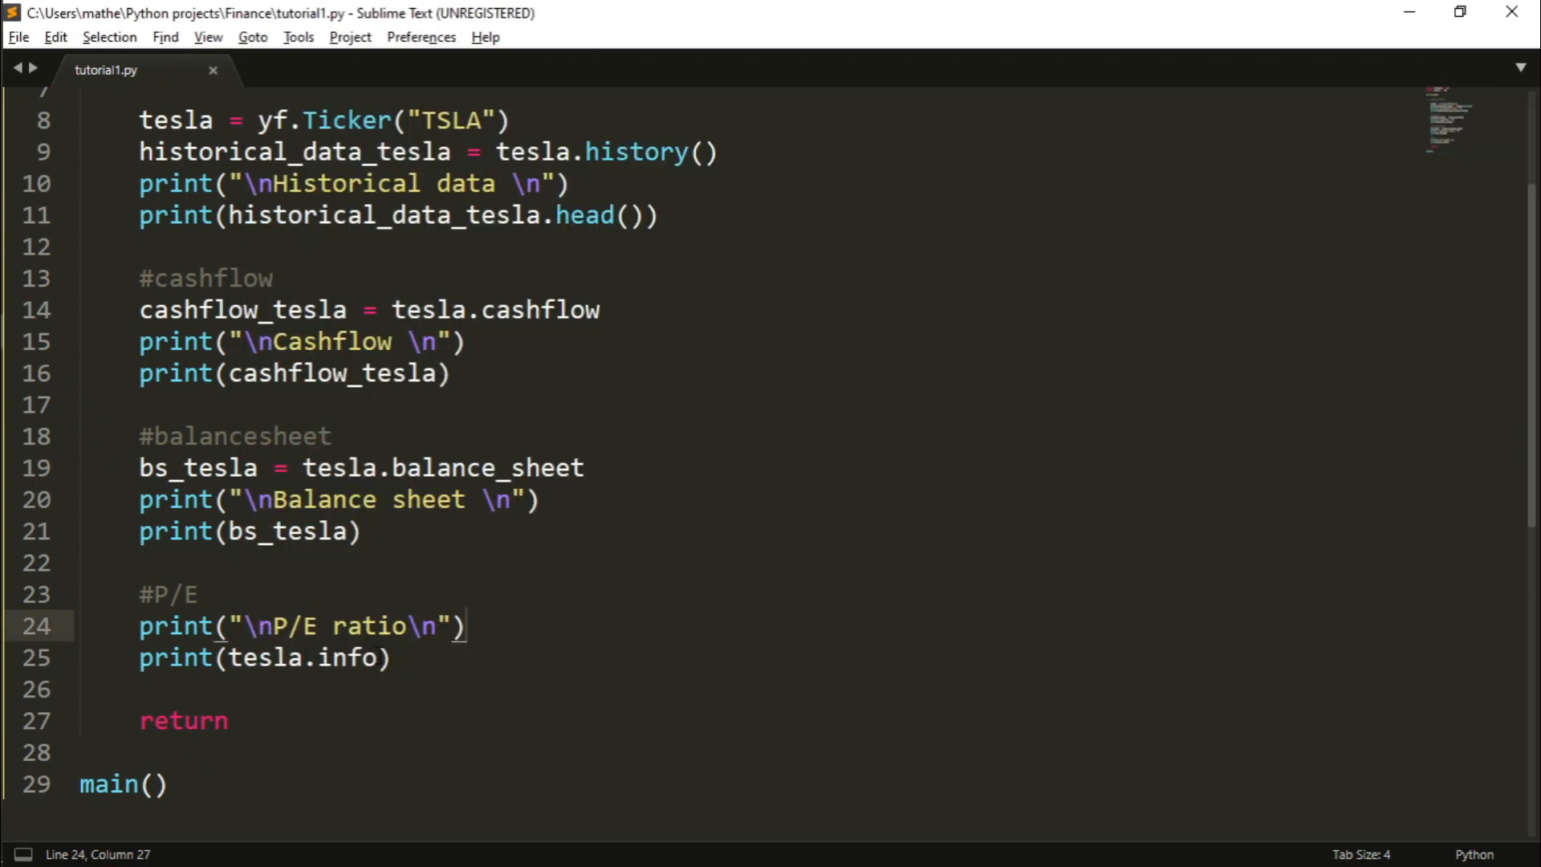
- Change line 25 to print(tesla.info["trailingPE"]) and save tutorial1.py
text([])
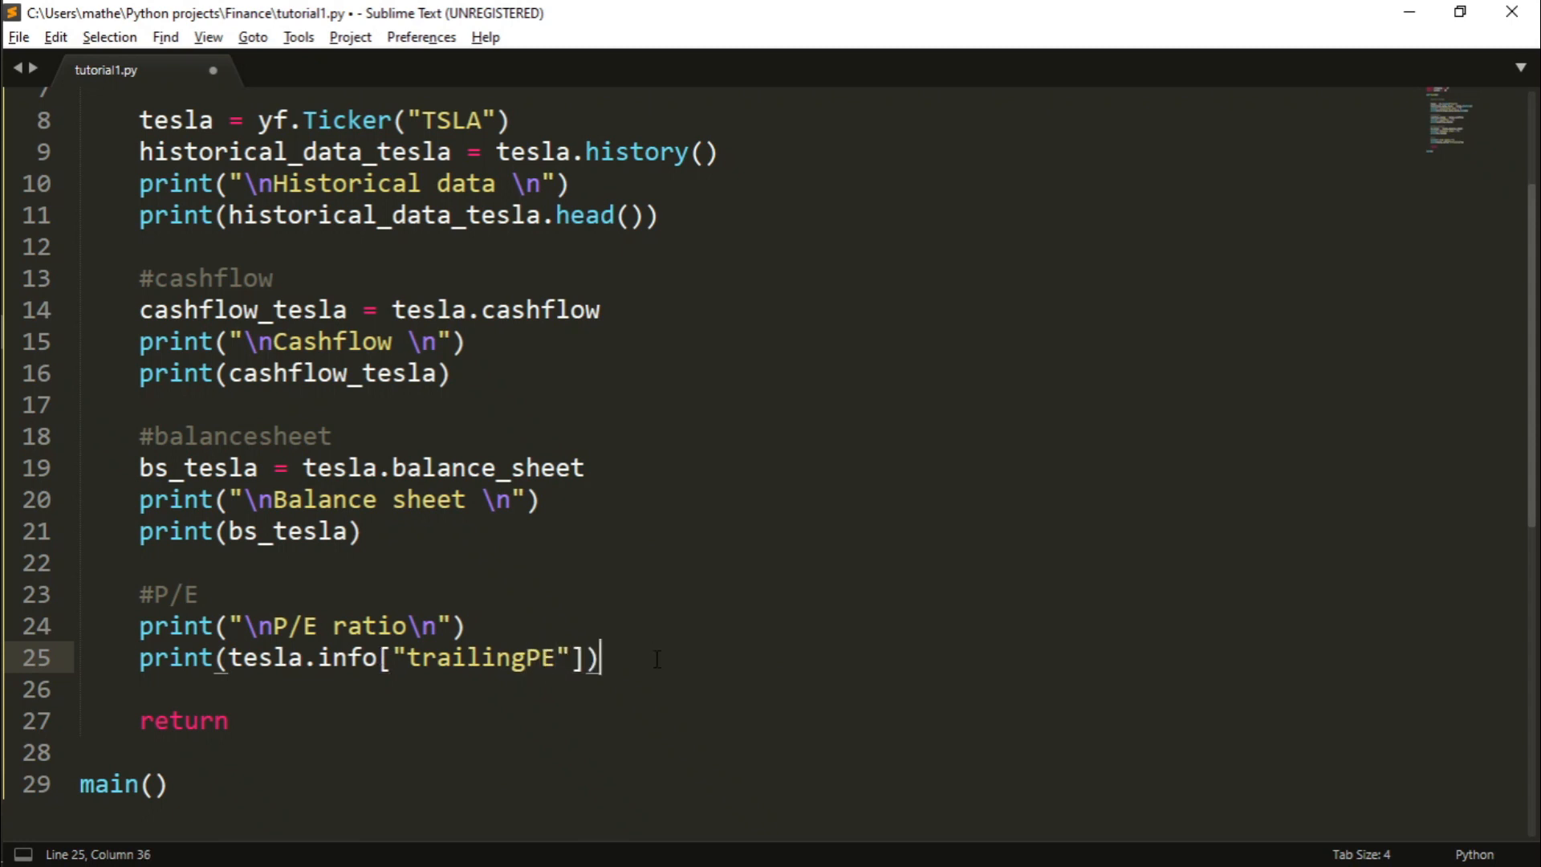
key(ctrl+s)
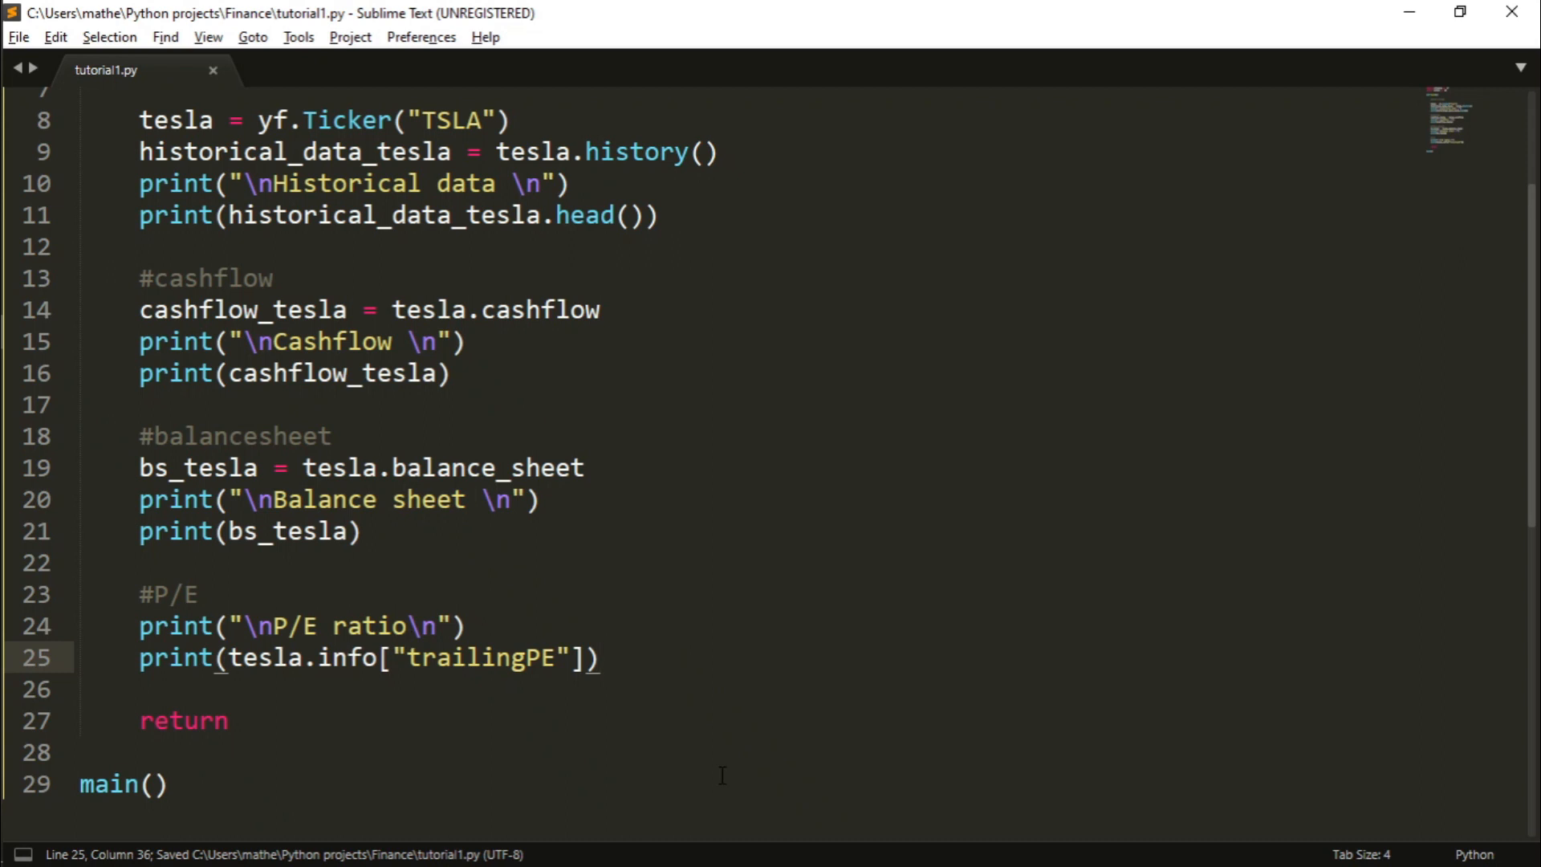
key(alt+tab)
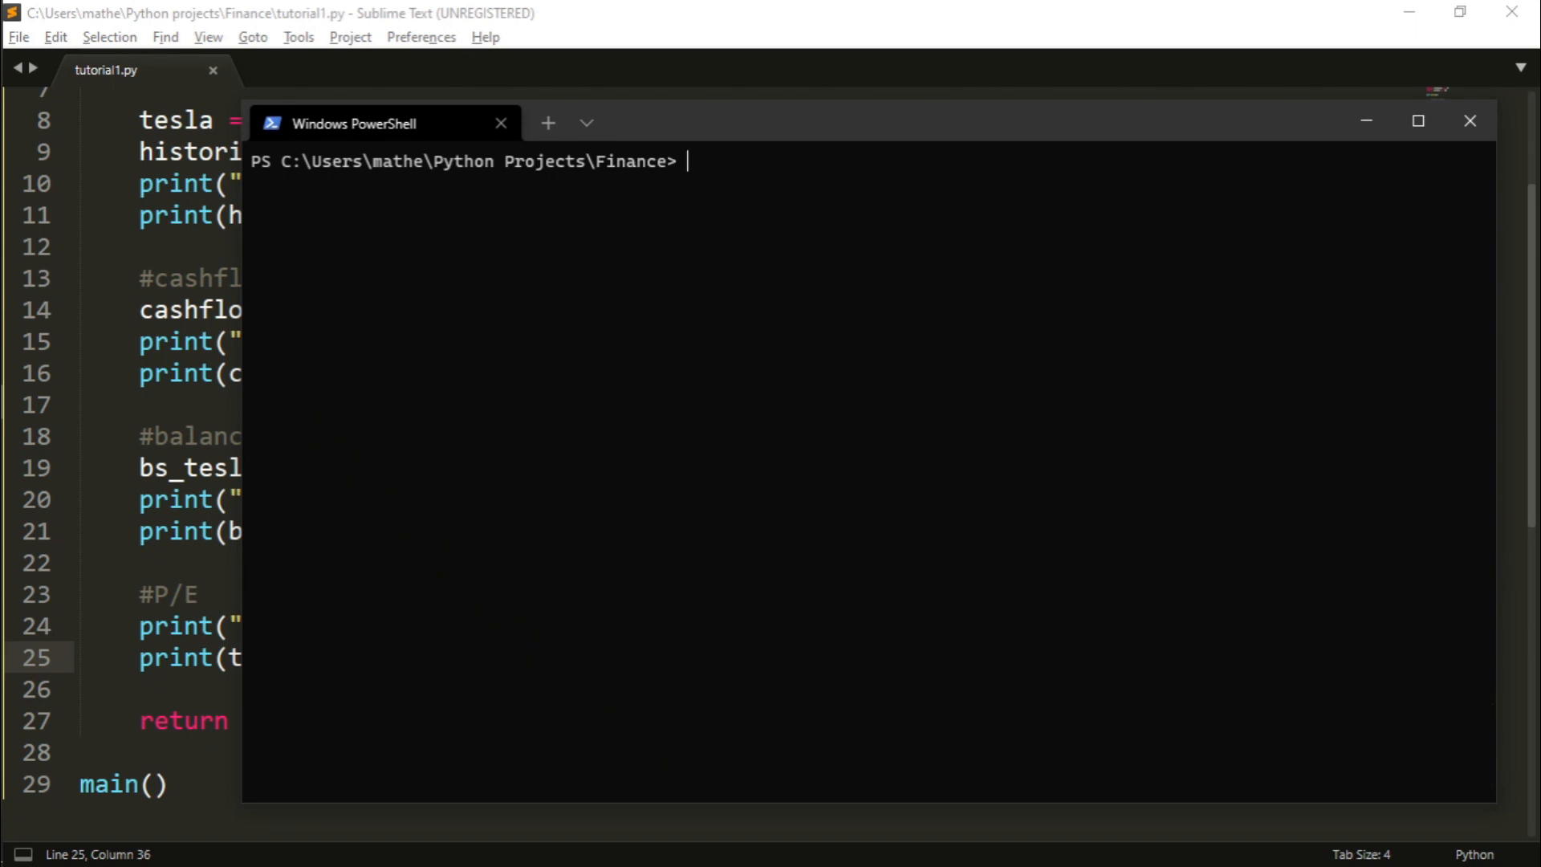
- Run python tutorial1.py and scroll to the trailing P/E of 1155.655
text(python tutorial1.py)
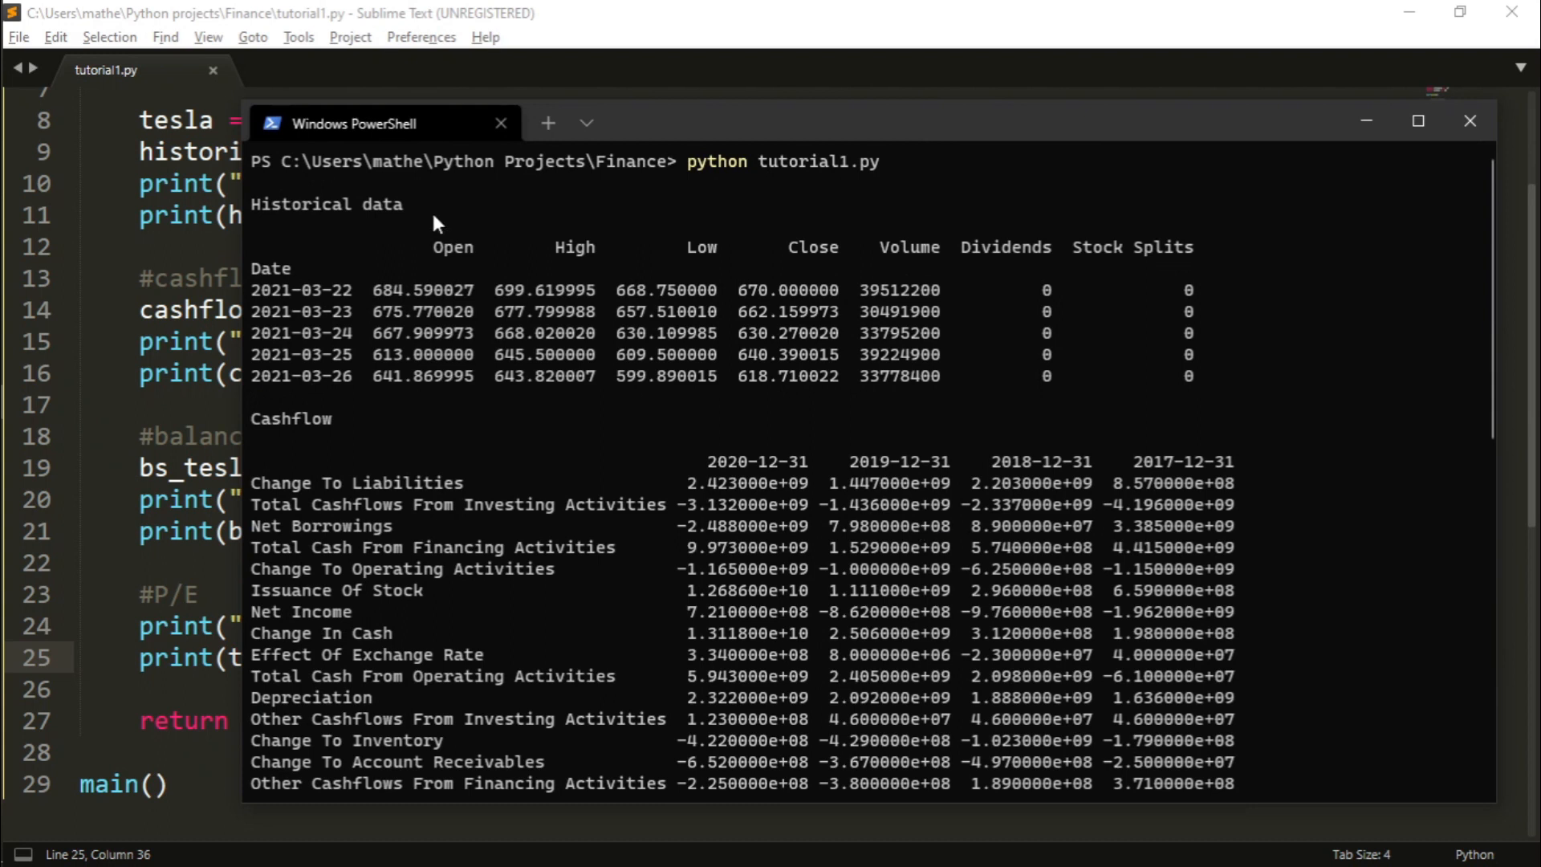
mouse_move(331, 410)
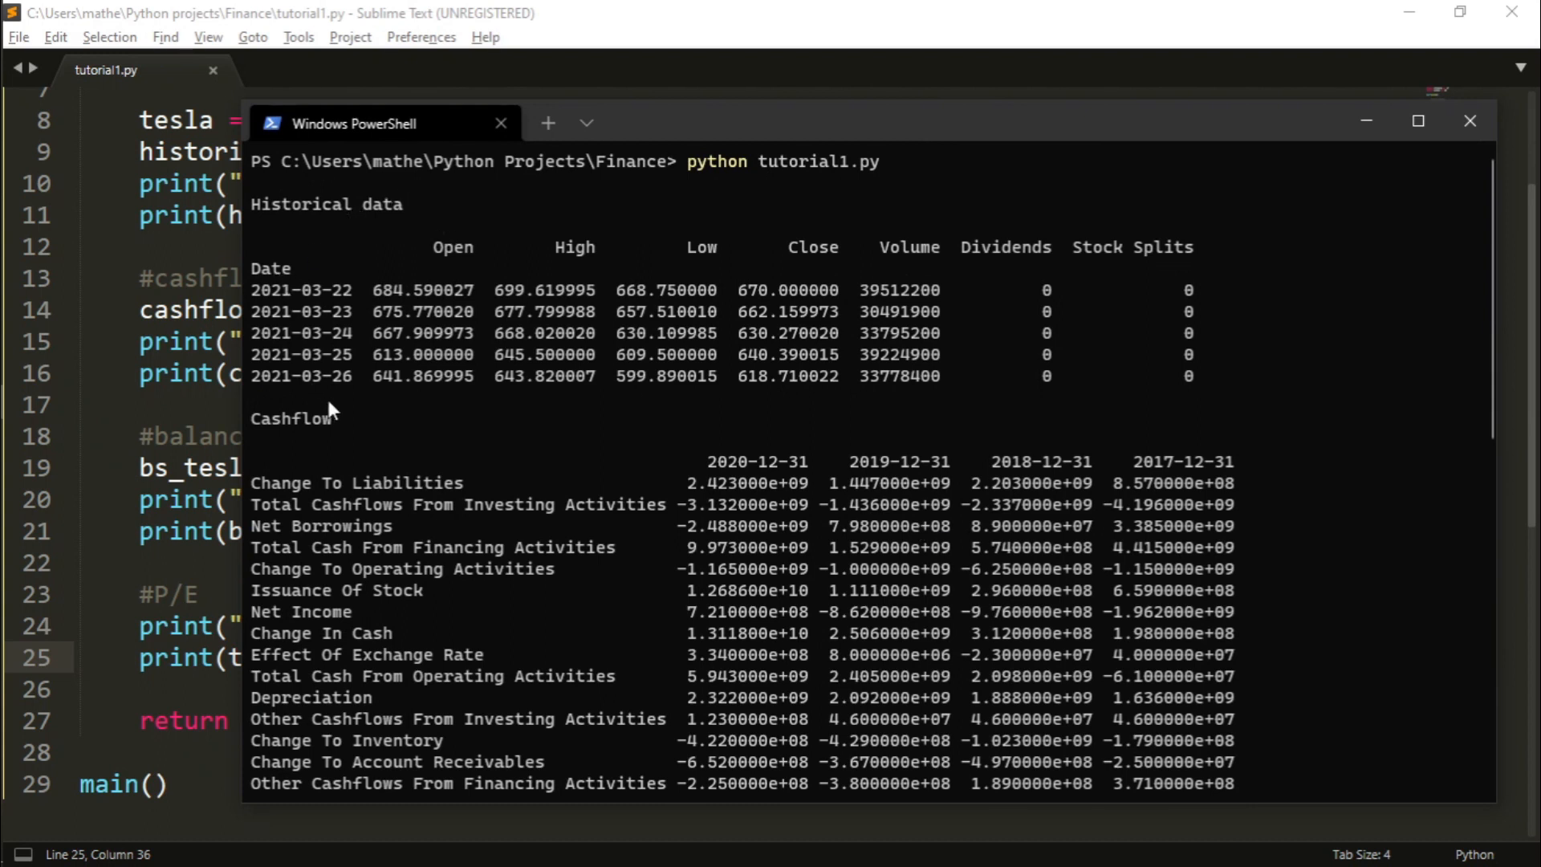
mouse_move(302, 364)
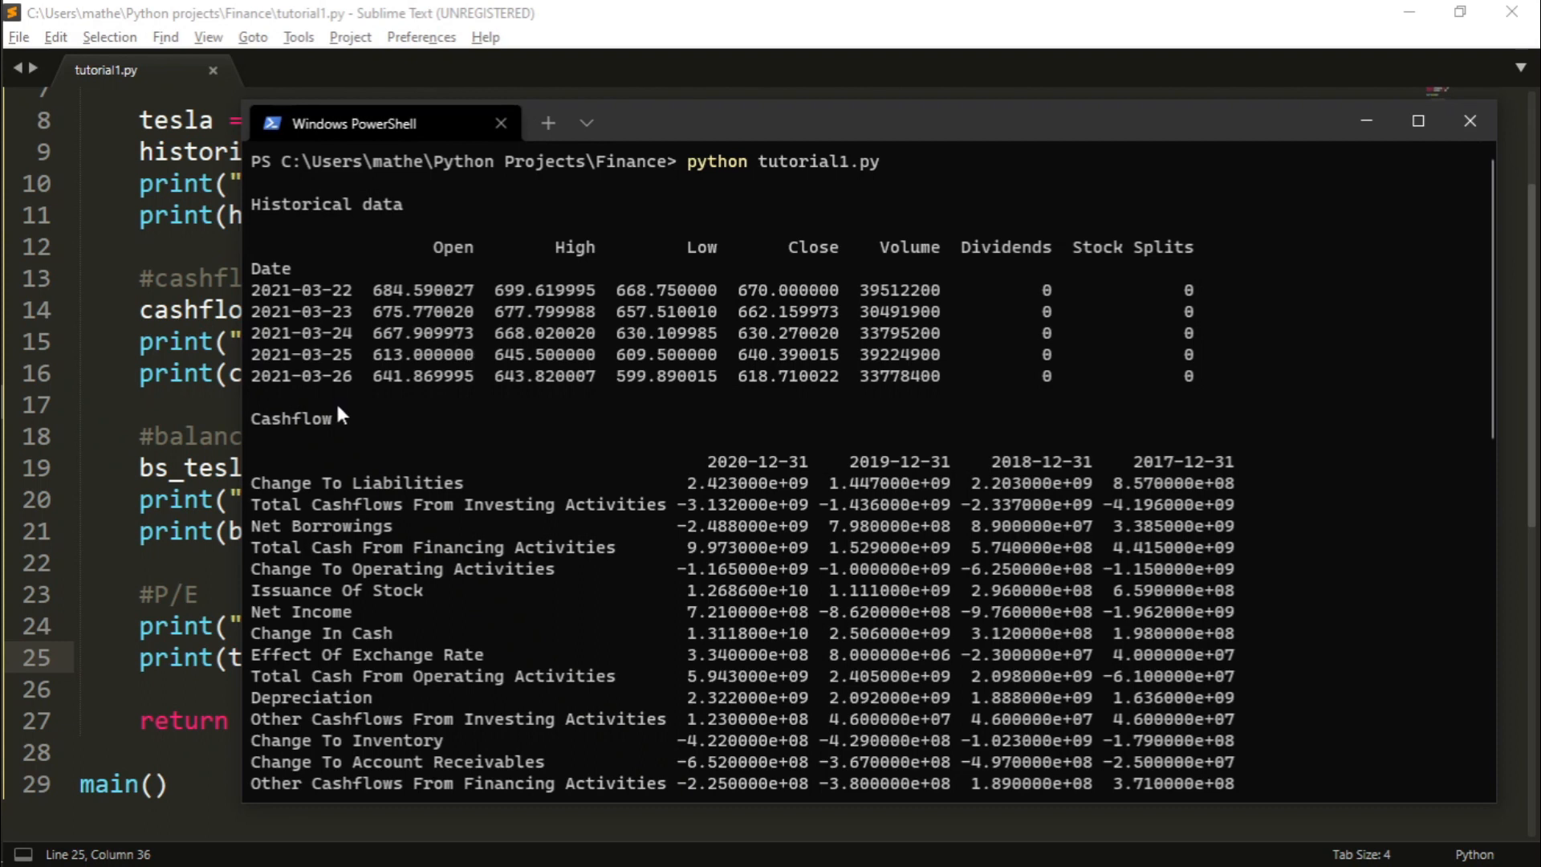
scroll(down, 3)
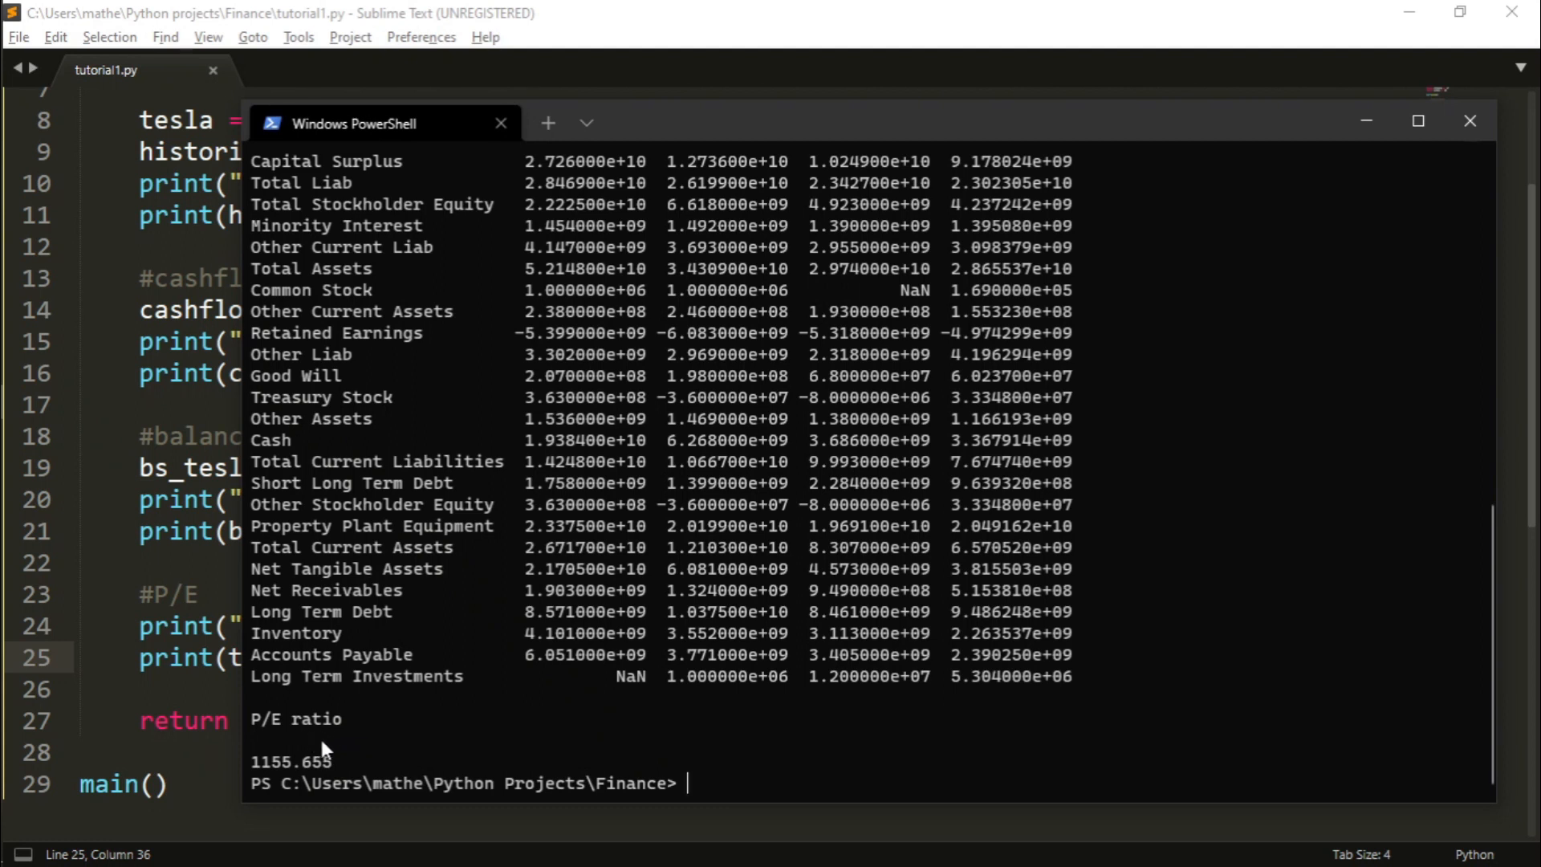
mouse_move(435, 773)
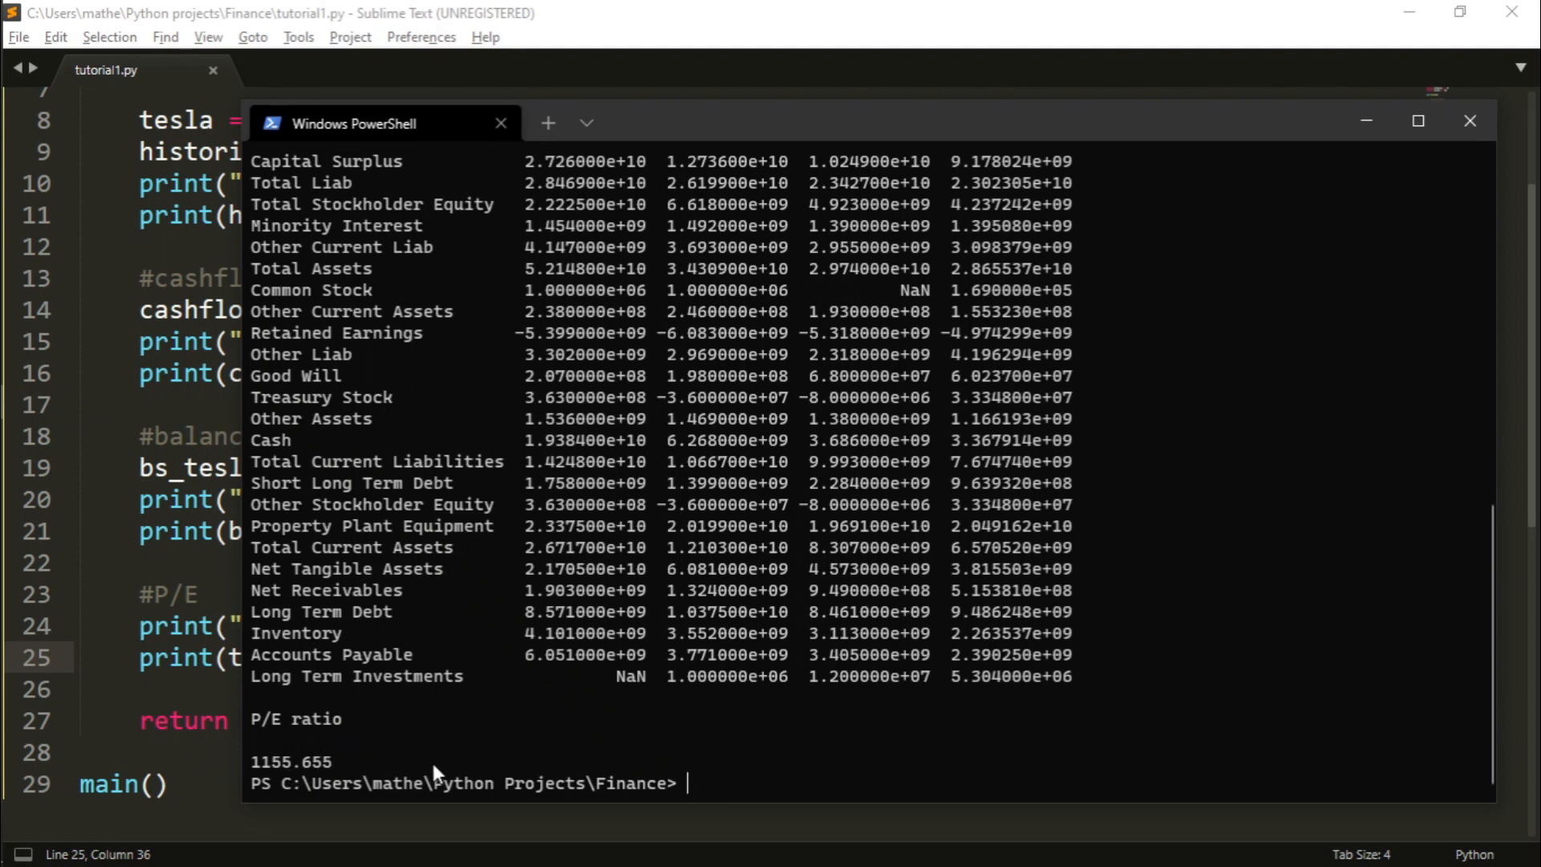